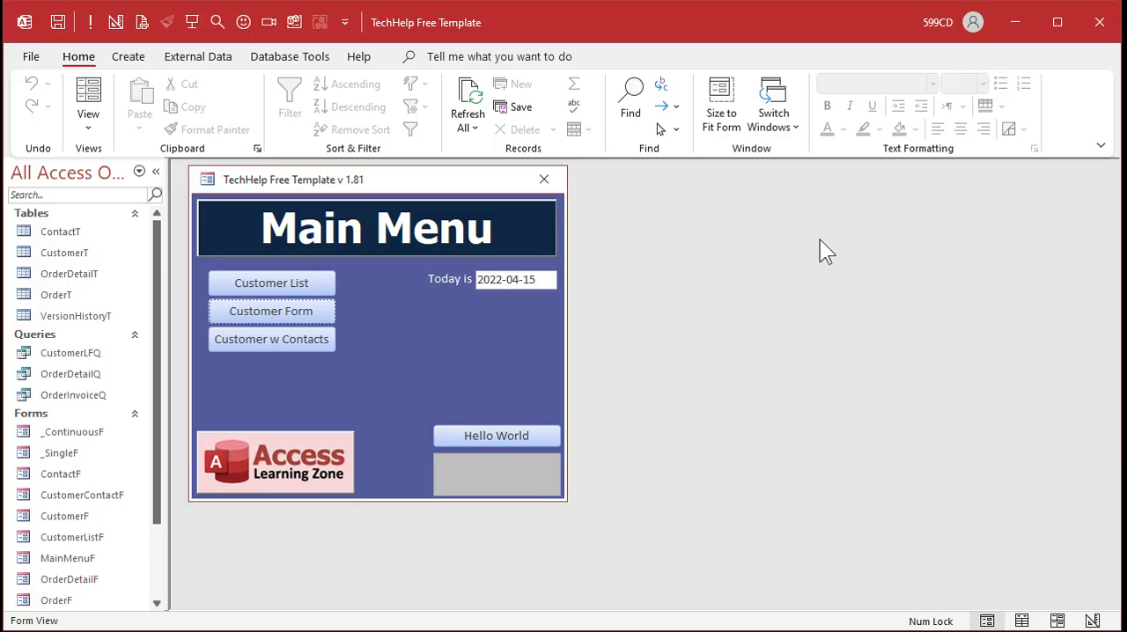
mouse_move(479, 46)
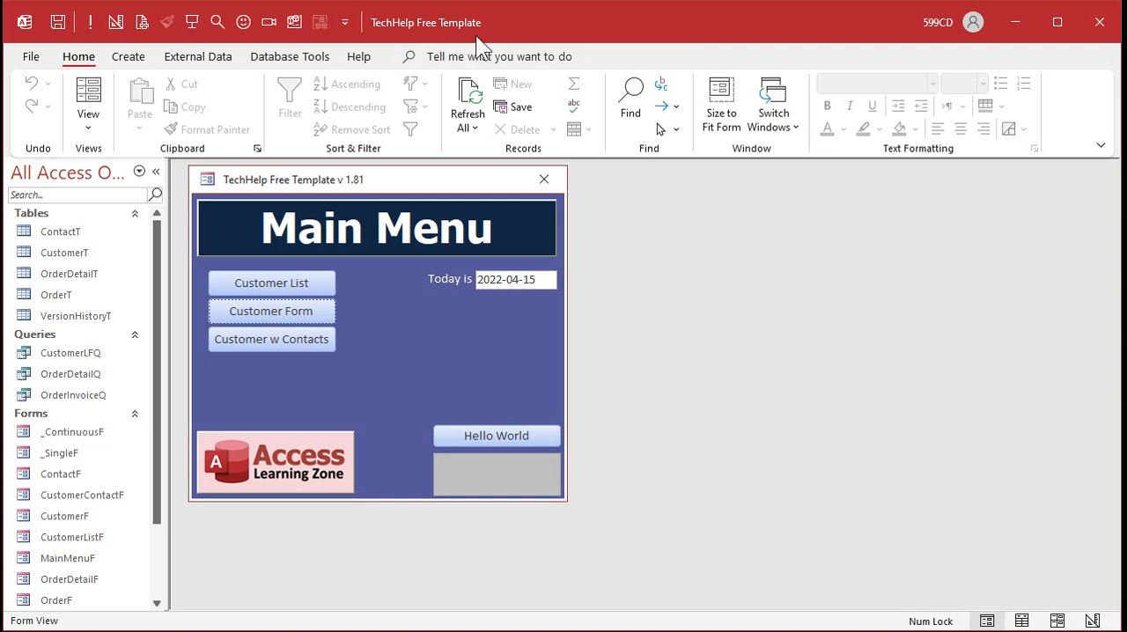
mouse_move(320, 408)
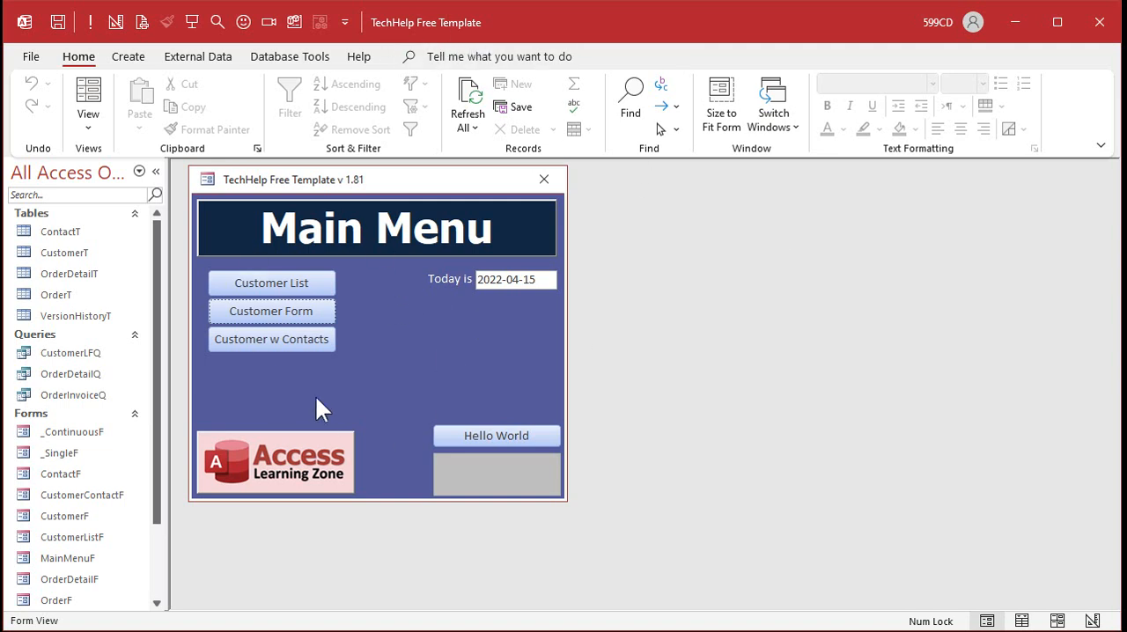
mouse_move(588, 366)
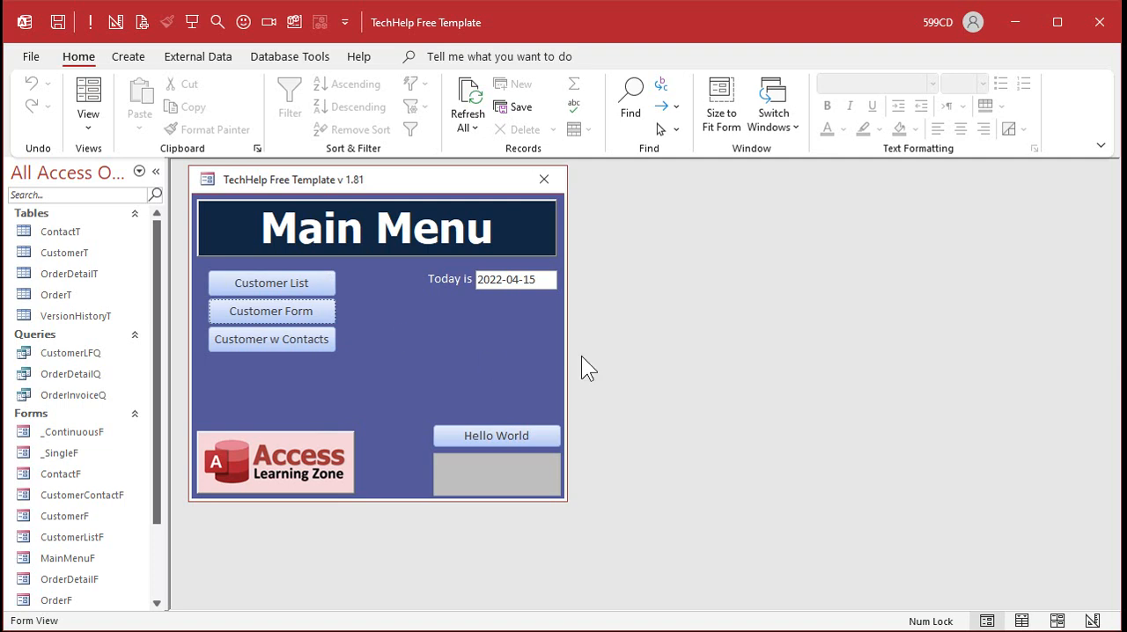
mouse_move(443, 361)
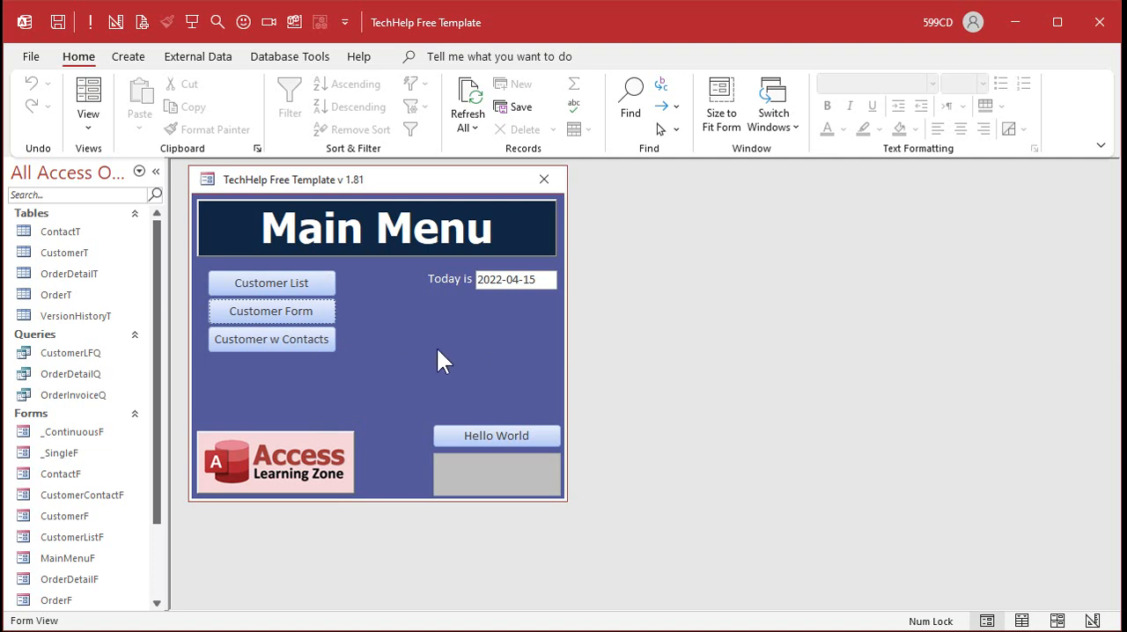
Step: Close the customer details form and start a new table in Table Design
click(271, 310)
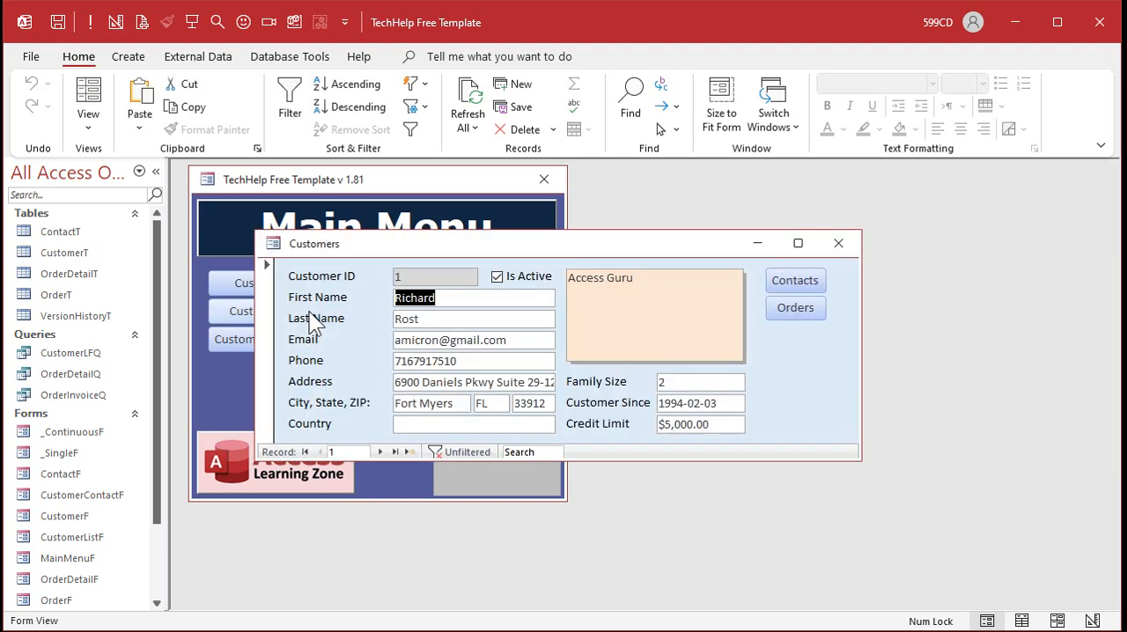
click(794, 280)
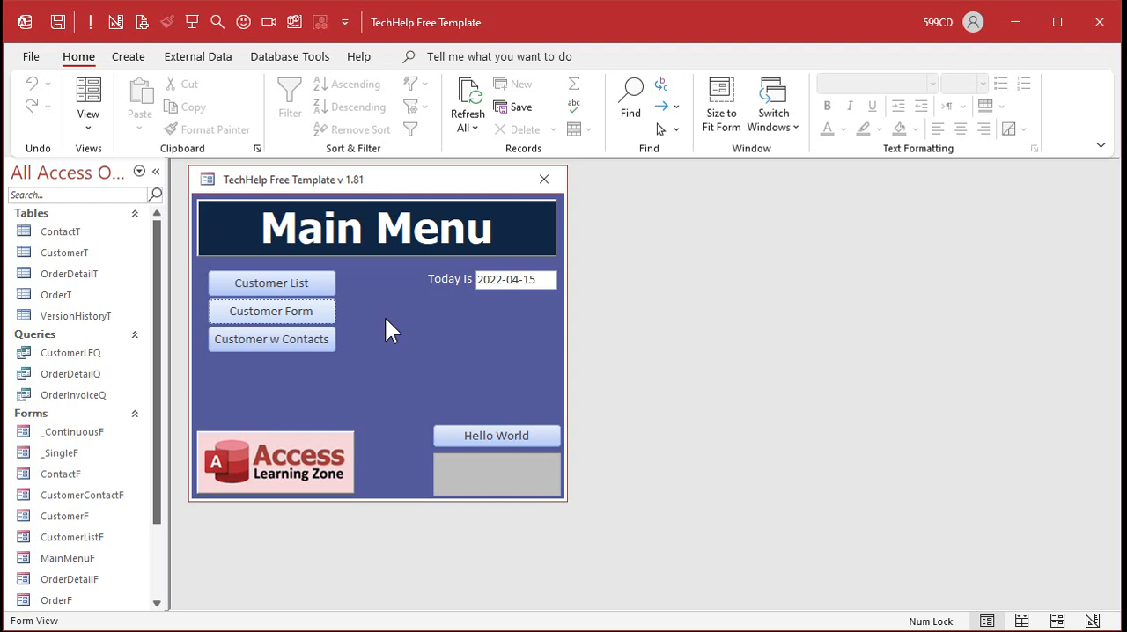
click(126, 55)
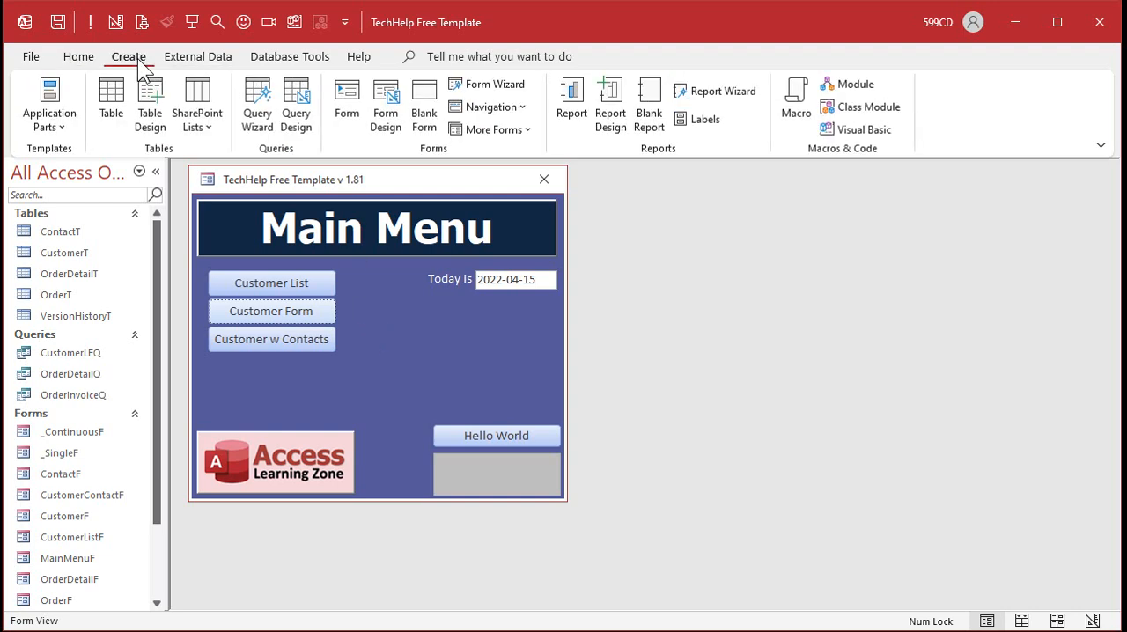
click(149, 102)
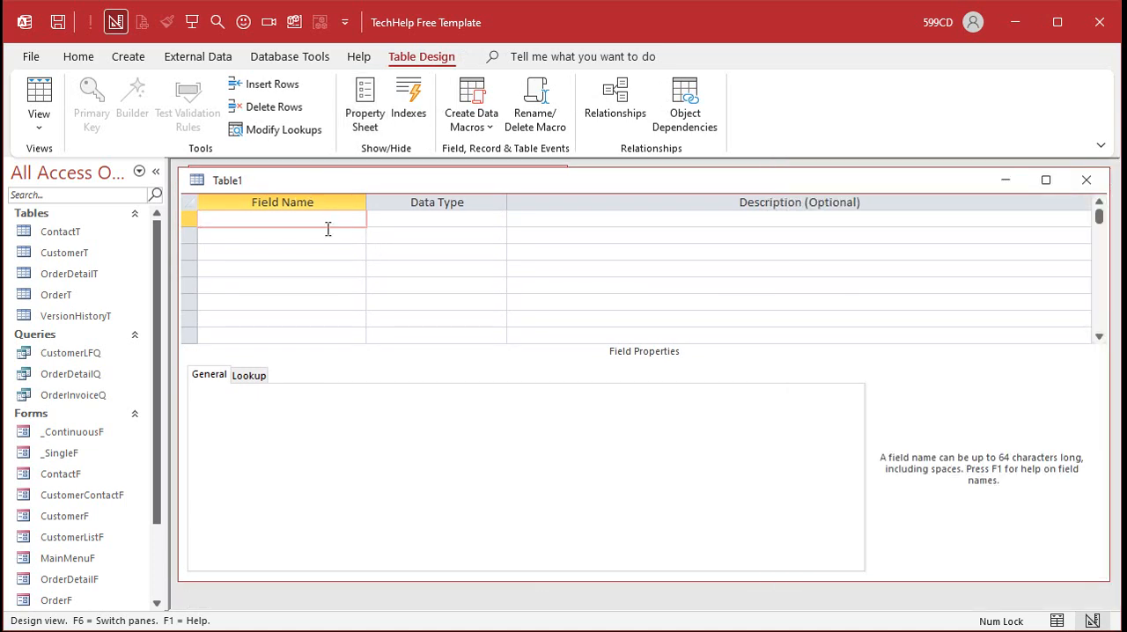
Step: Add fields FlashcardID (AutoNumber key), Question and Answer (Short Text)
text(FI)
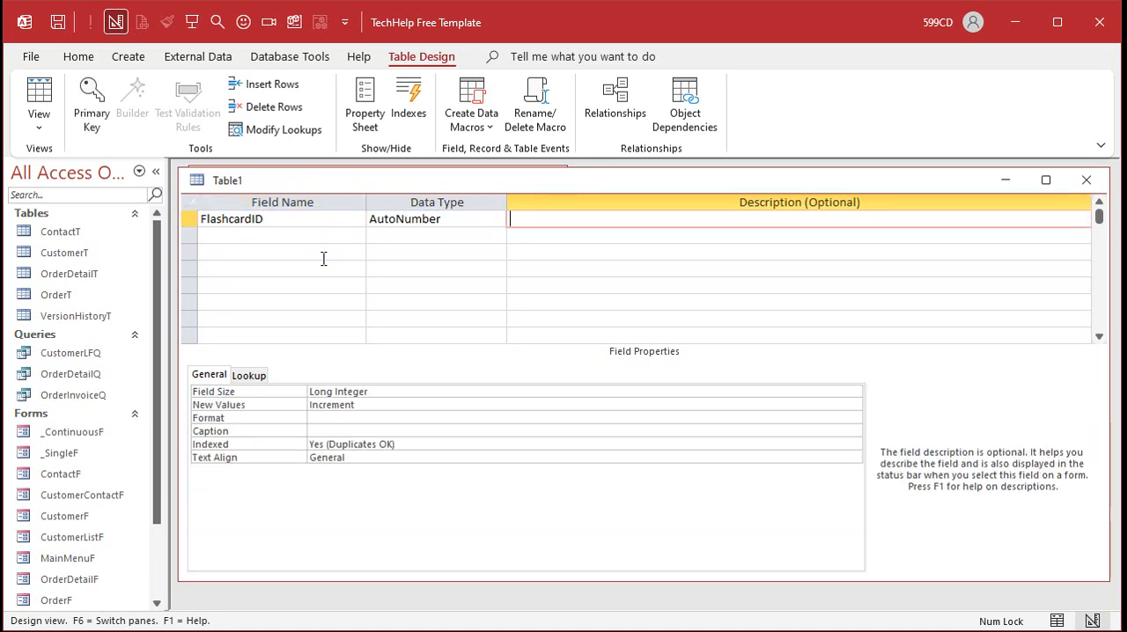
text(Question)
click(282, 251)
text(Answer)
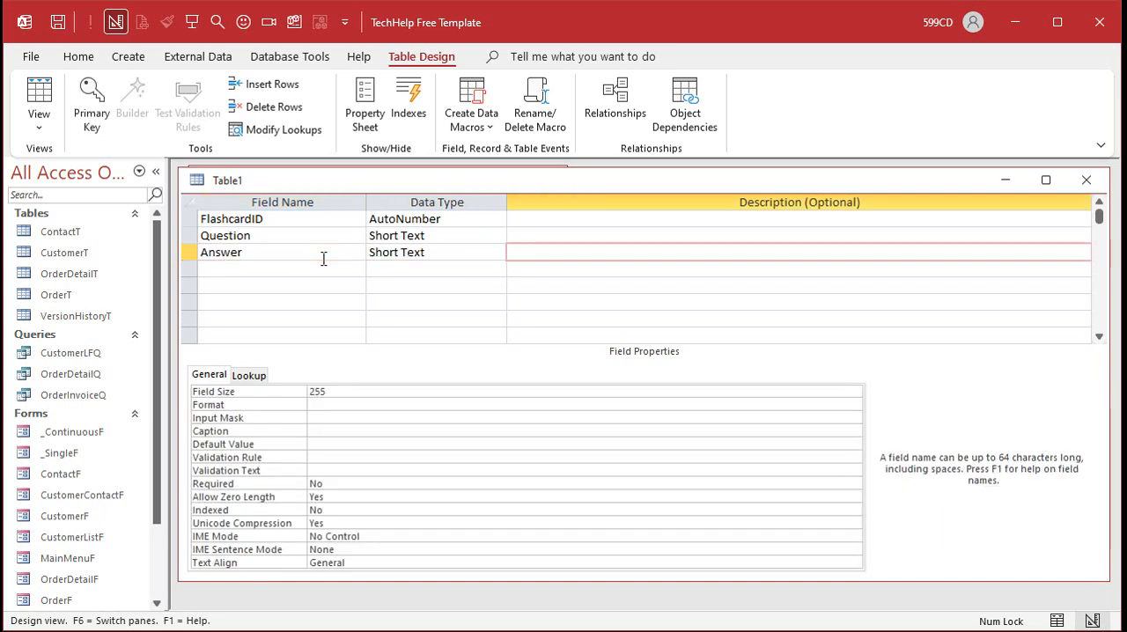
click(282, 268)
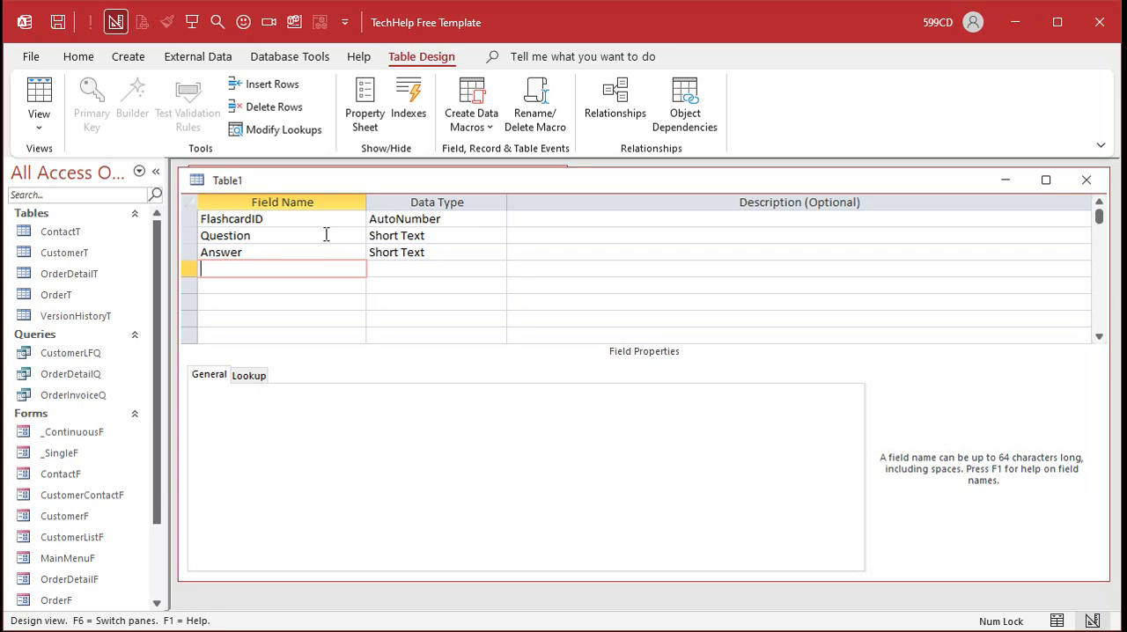
click(246, 251)
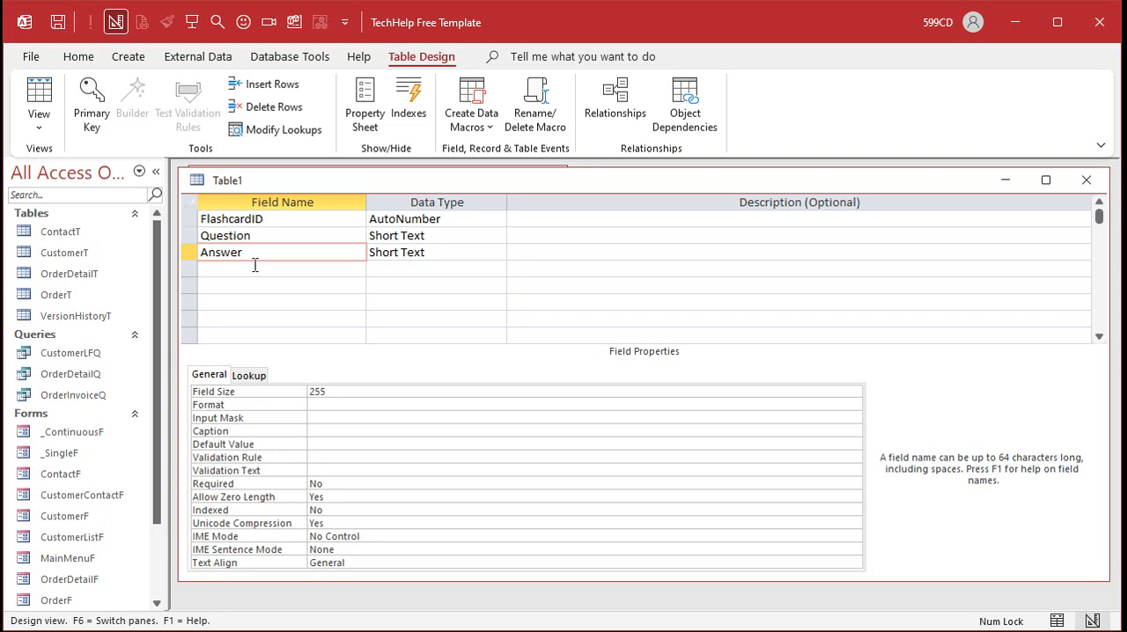
click(256, 251)
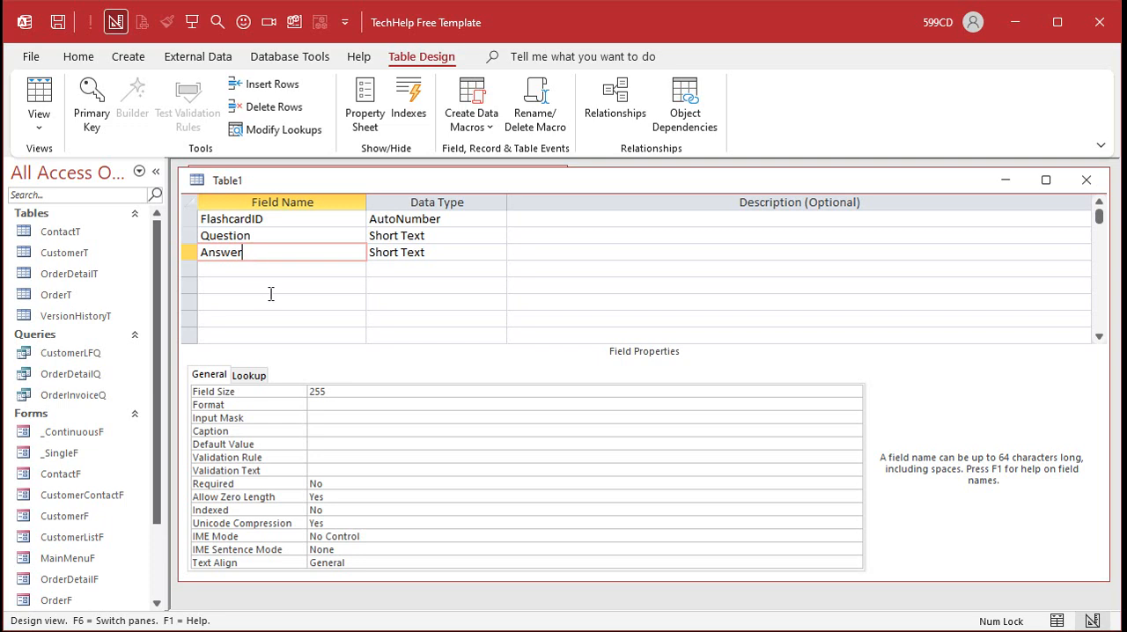
Step: Save the new table as FlashcardT
text(Flas)
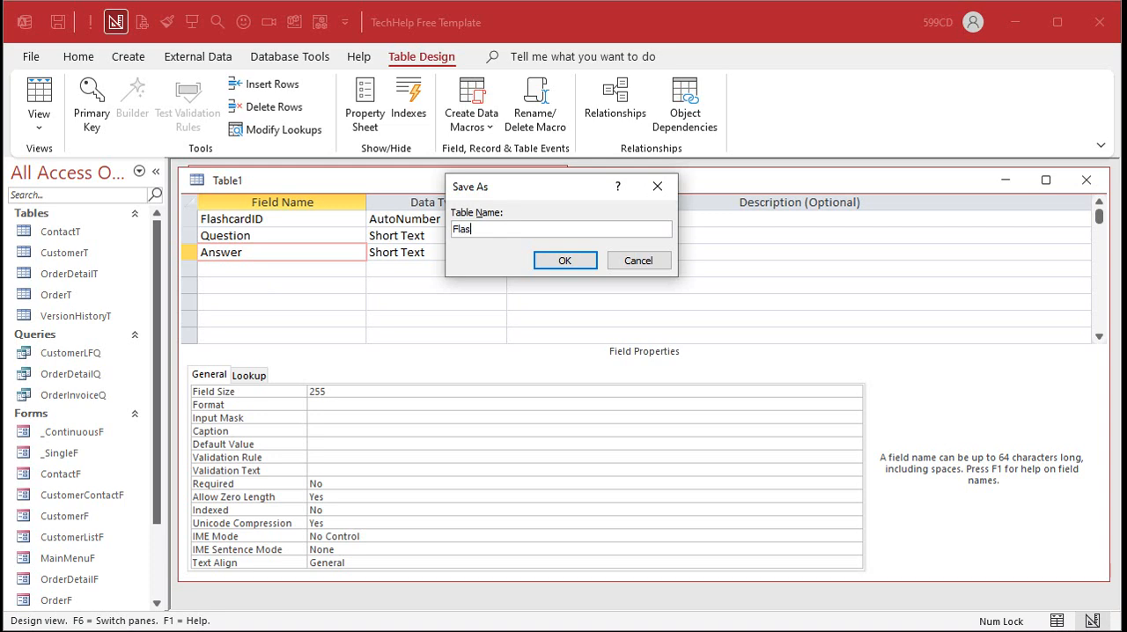
click(563, 260)
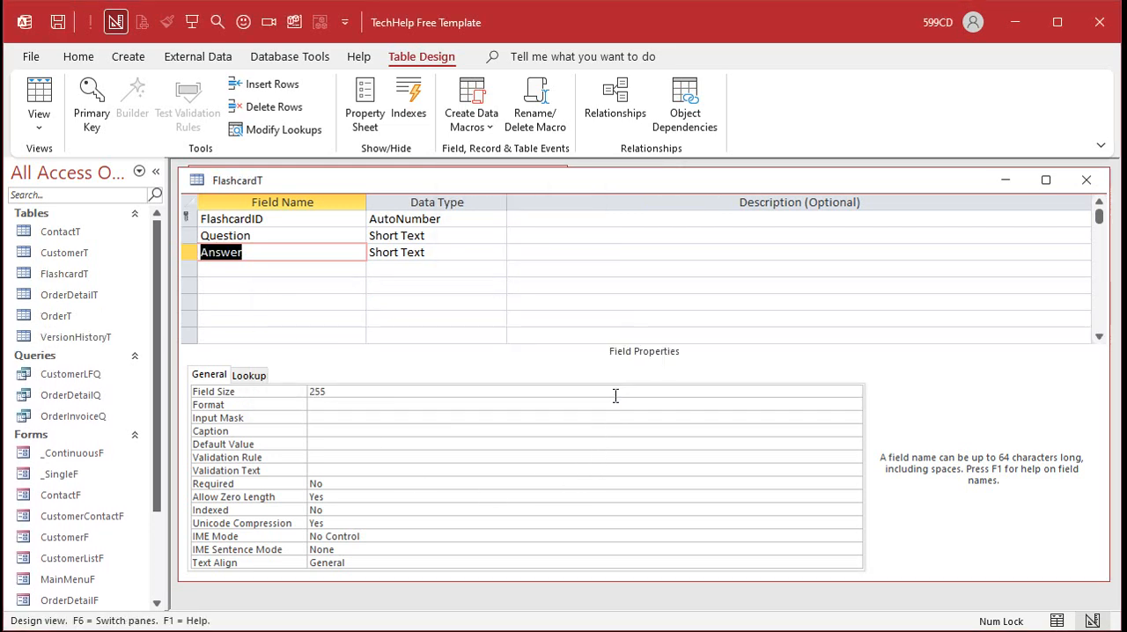
Step: View FlashcardT as a datasheet and widen the Question and Answer columns
click(39, 102)
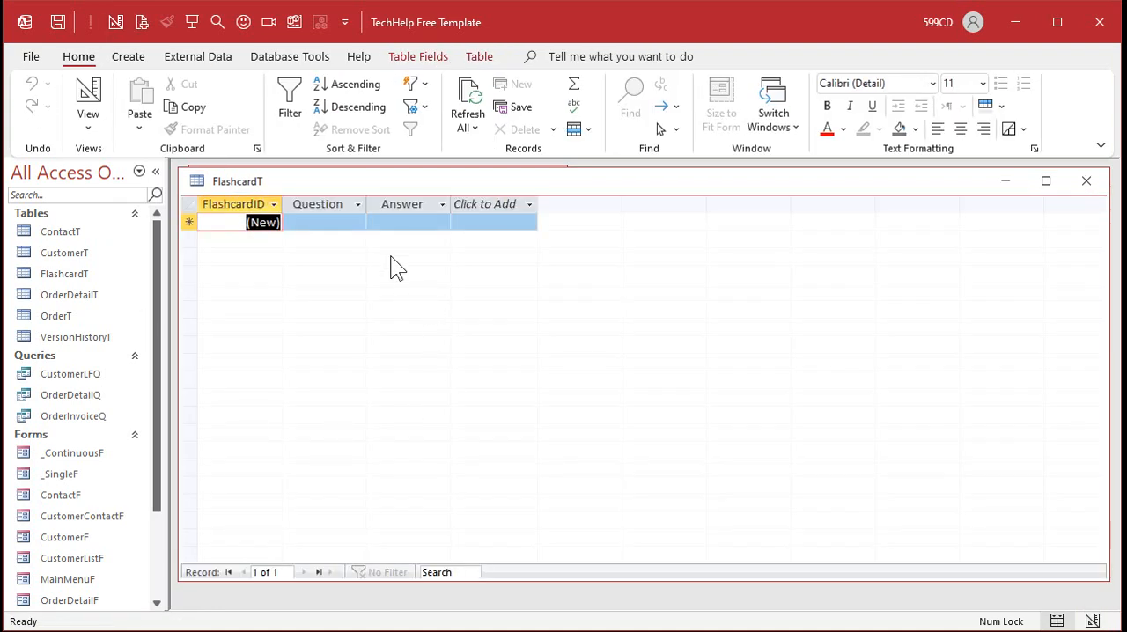
click(606, 204)
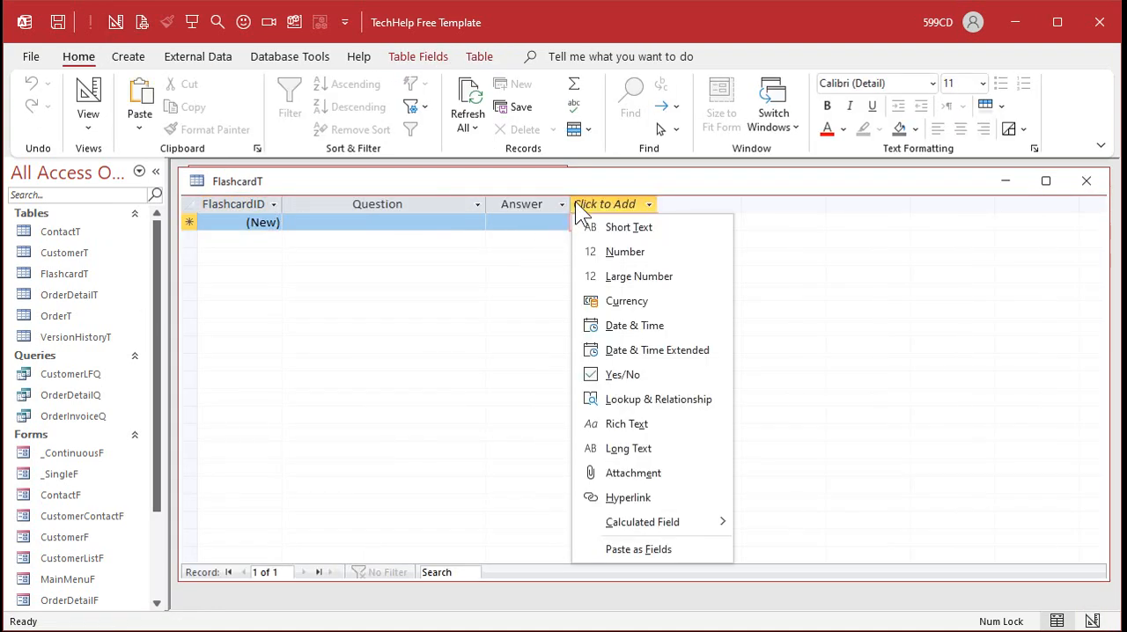
click(628, 225)
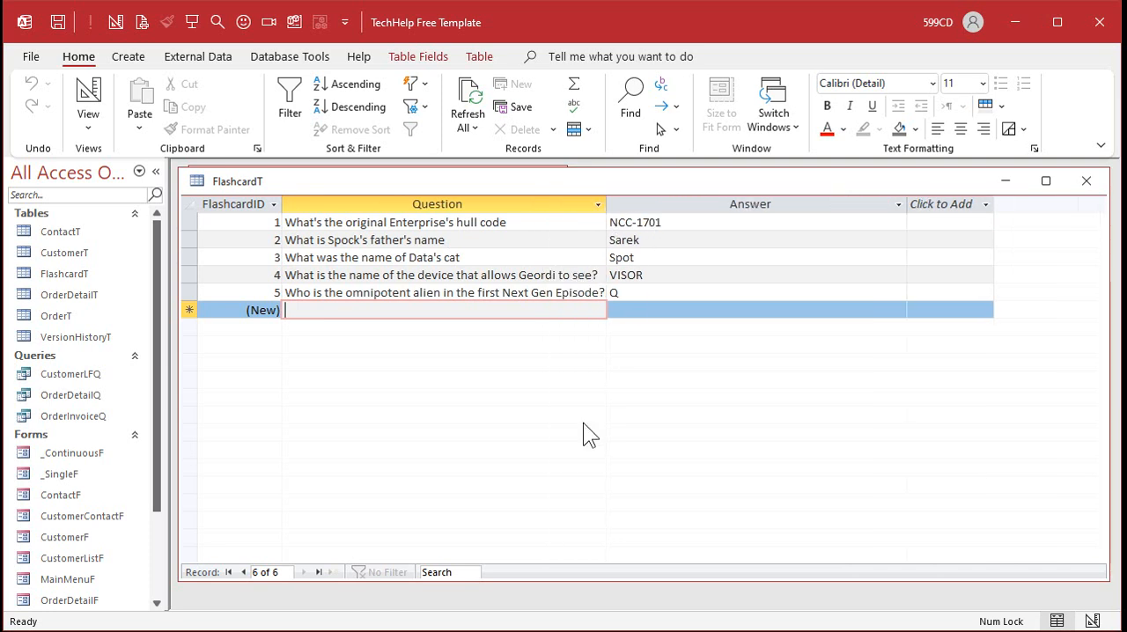
mouse_move(514, 444)
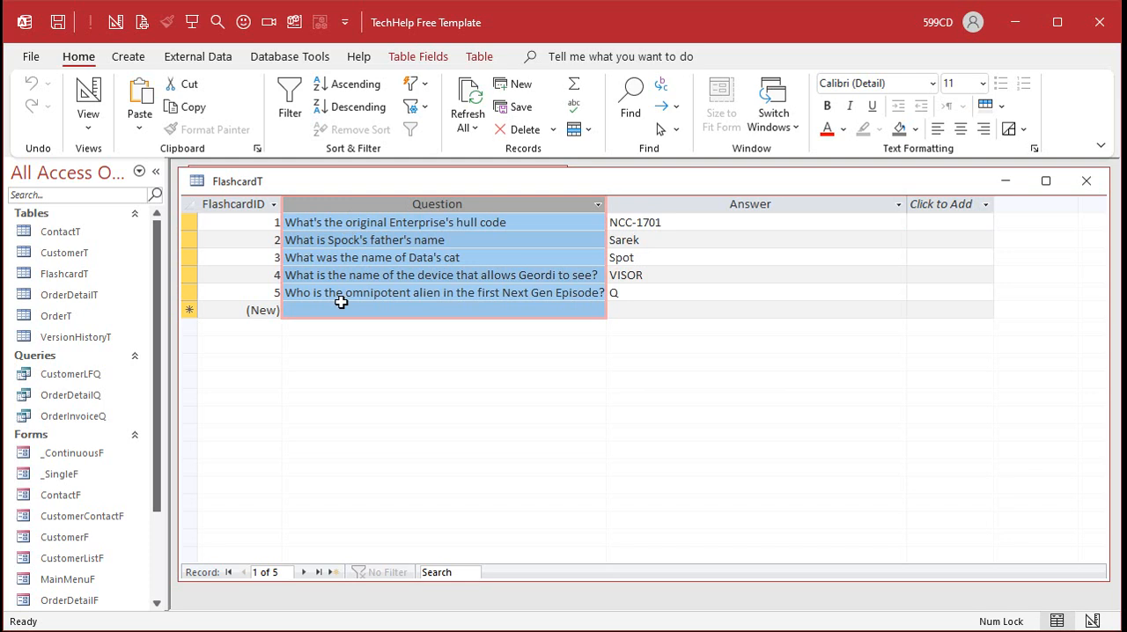
click(750, 204)
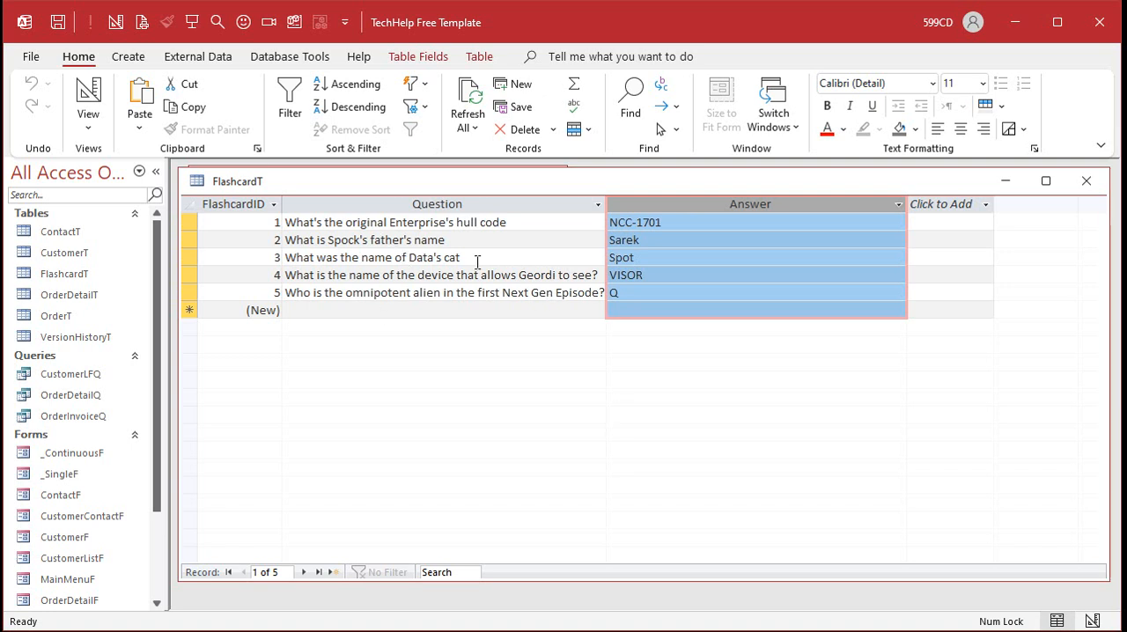
mouse_move(382, 257)
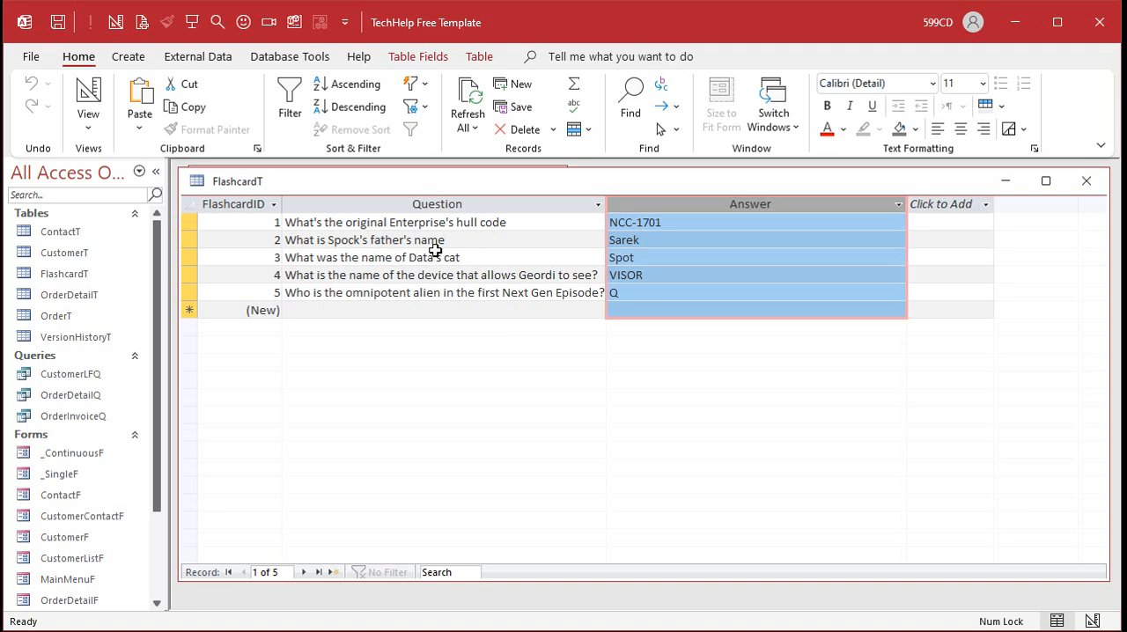
mouse_move(957, 306)
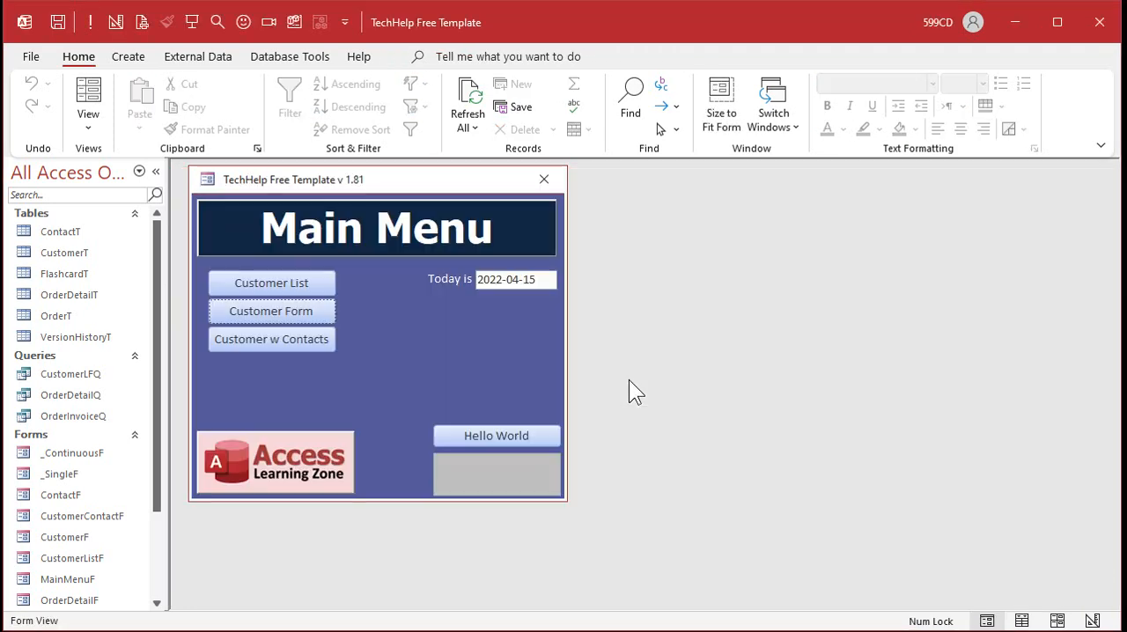
click(271, 281)
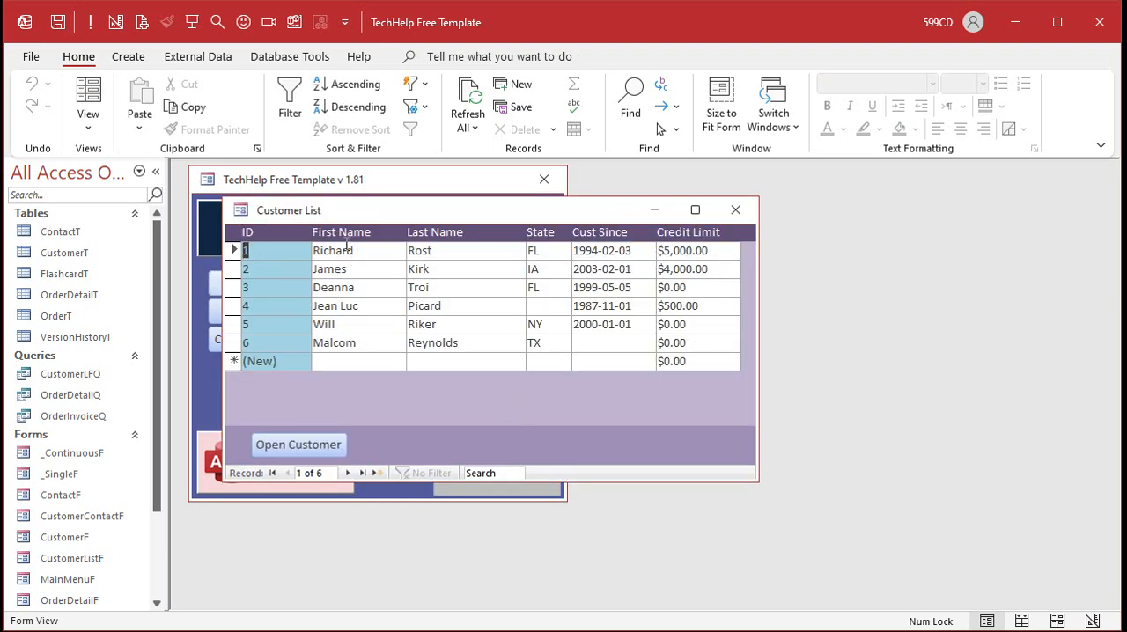
mouse_move(264, 359)
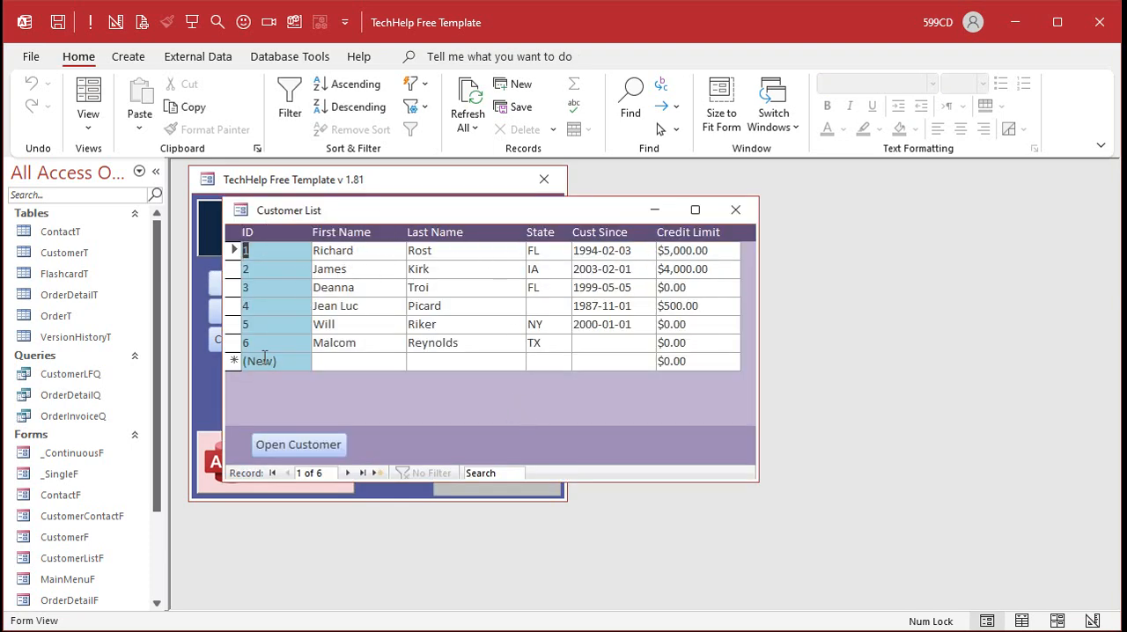
mouse_move(693, 210)
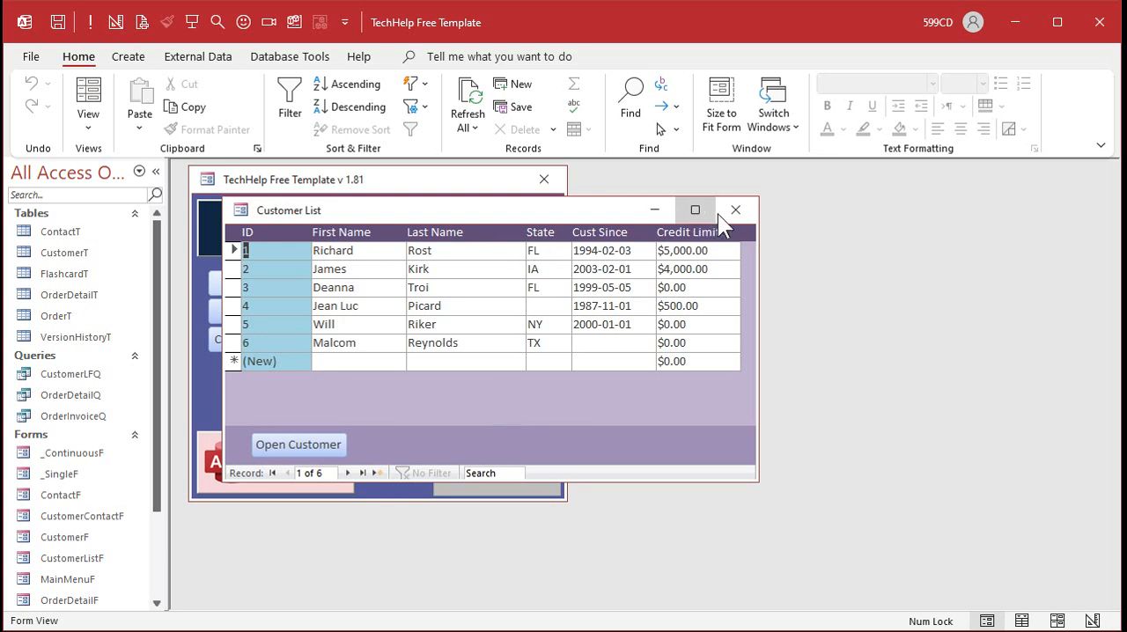
click(736, 209)
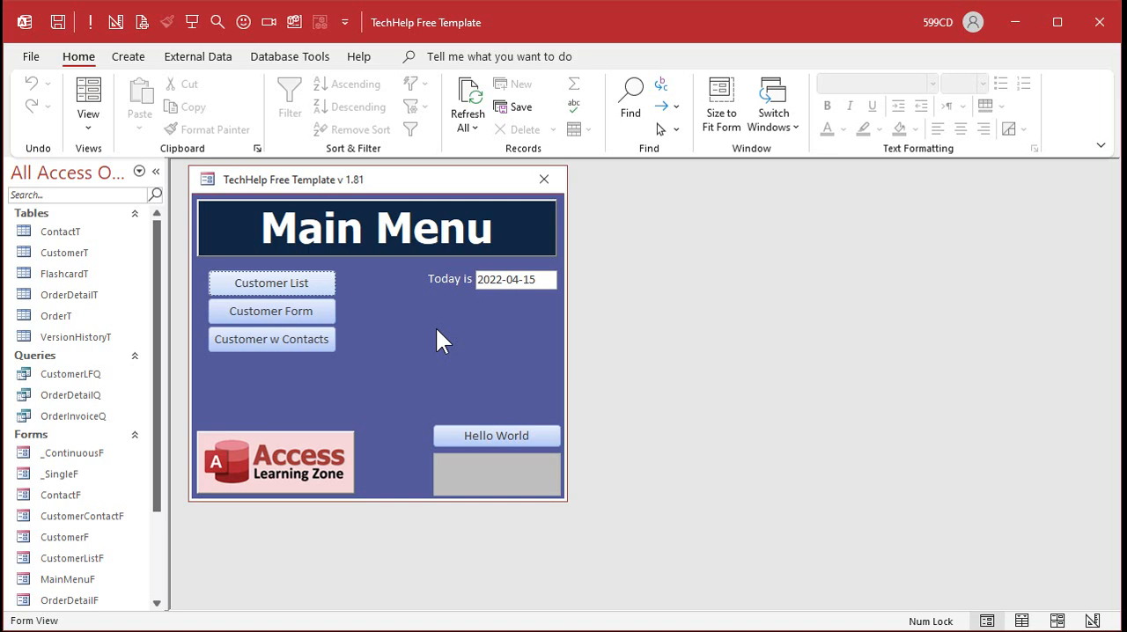
click(127, 56)
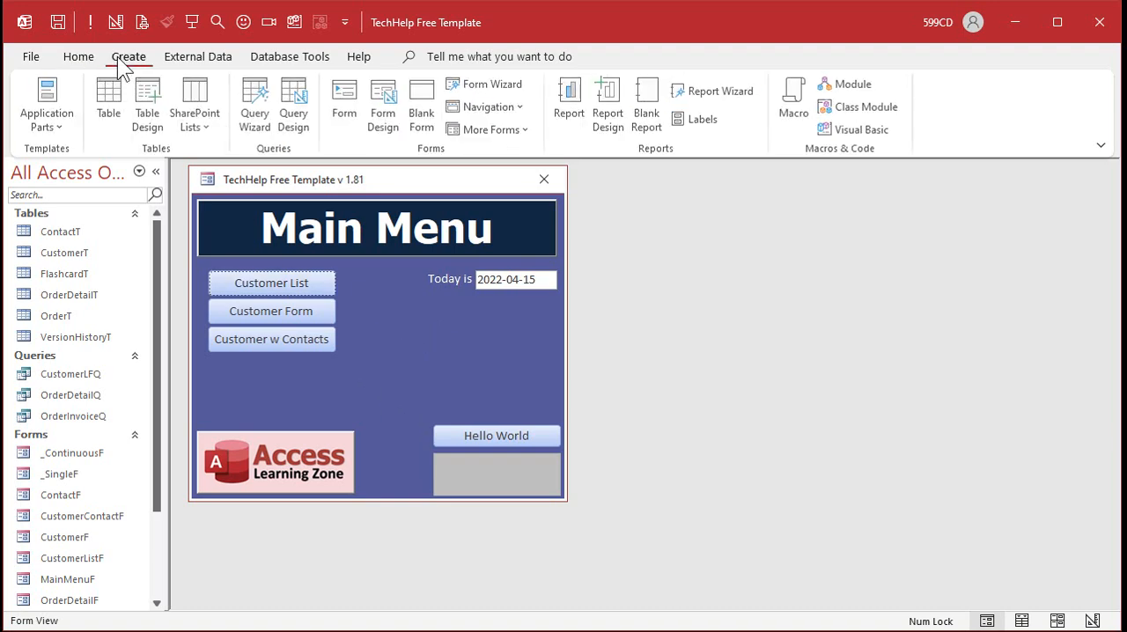
Step: Start a new query on FlashcardT and begin a calculated field X:
click(292, 103)
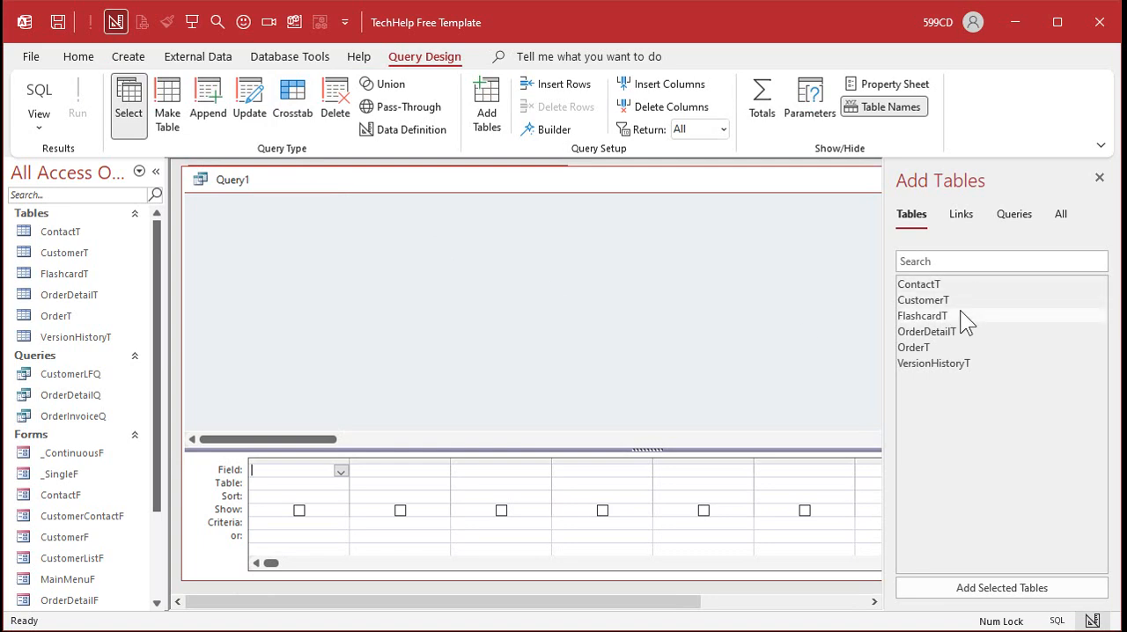
double_click(922, 315)
text(FlashcardT.*)
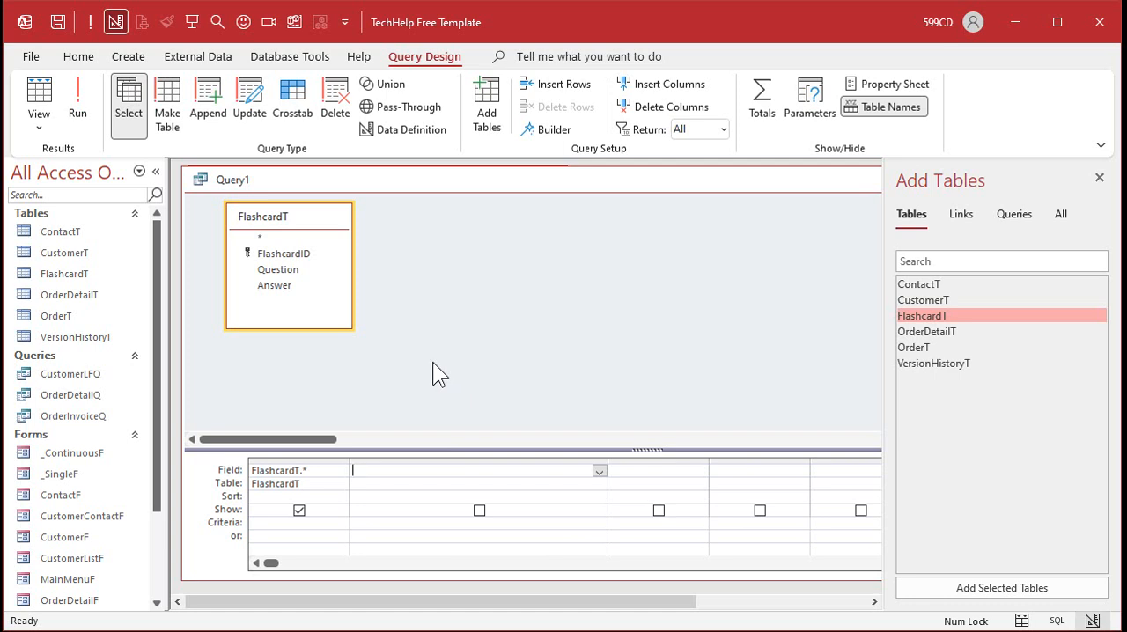
text(X:)
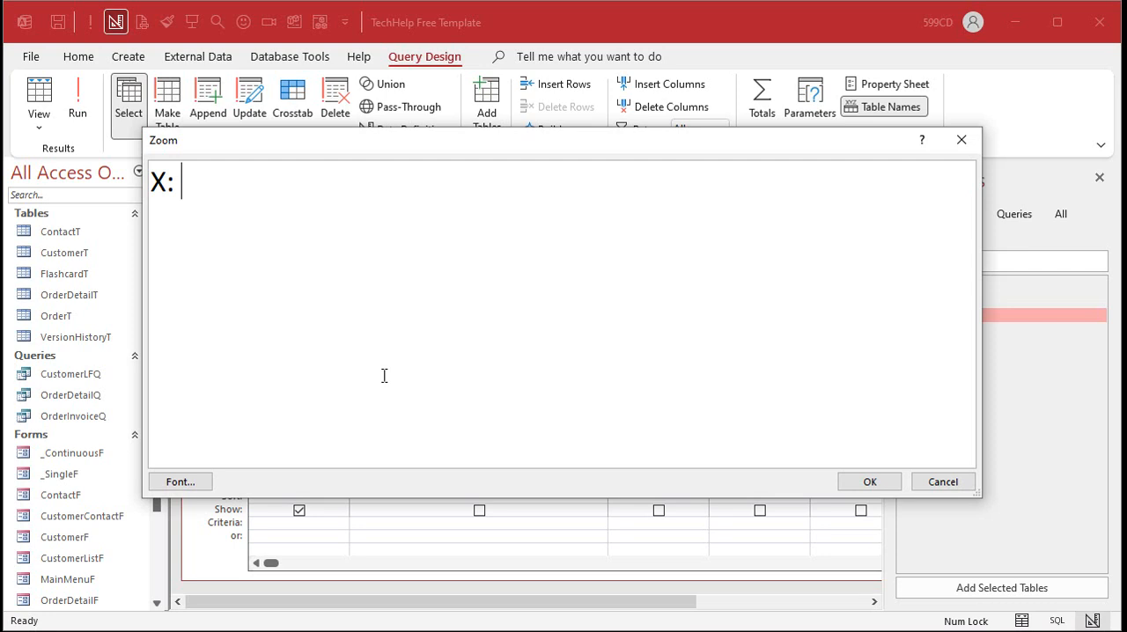
Step: Define X as Rnd([FlashcardID]*Timer()*-1) in the Zoom dialog and confirm it
text(RND()
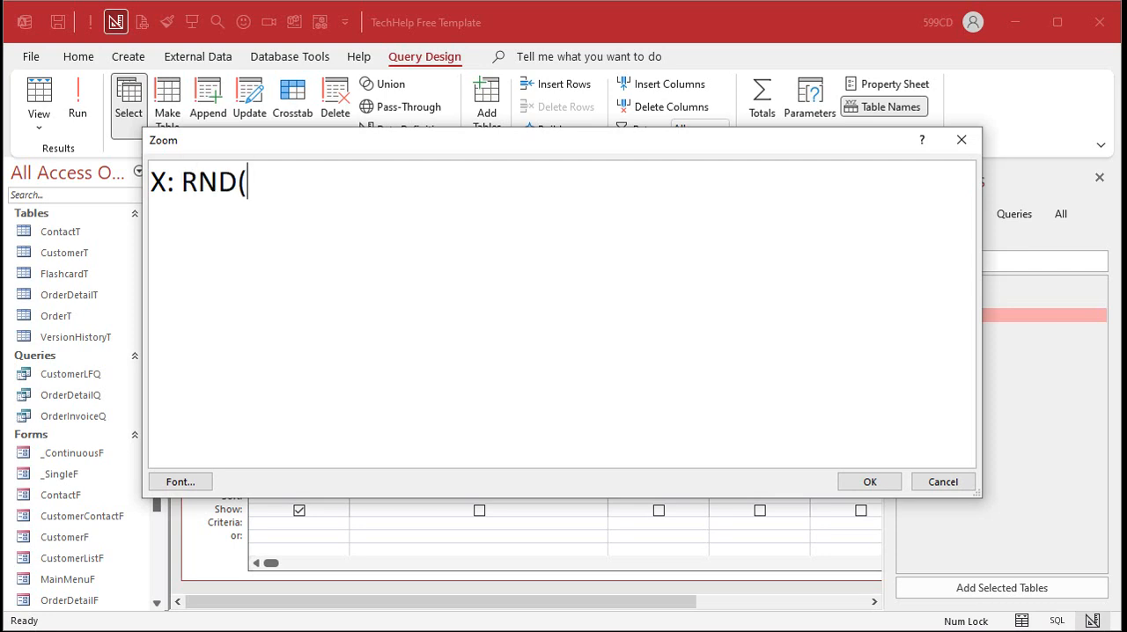
text(FlashcardI)
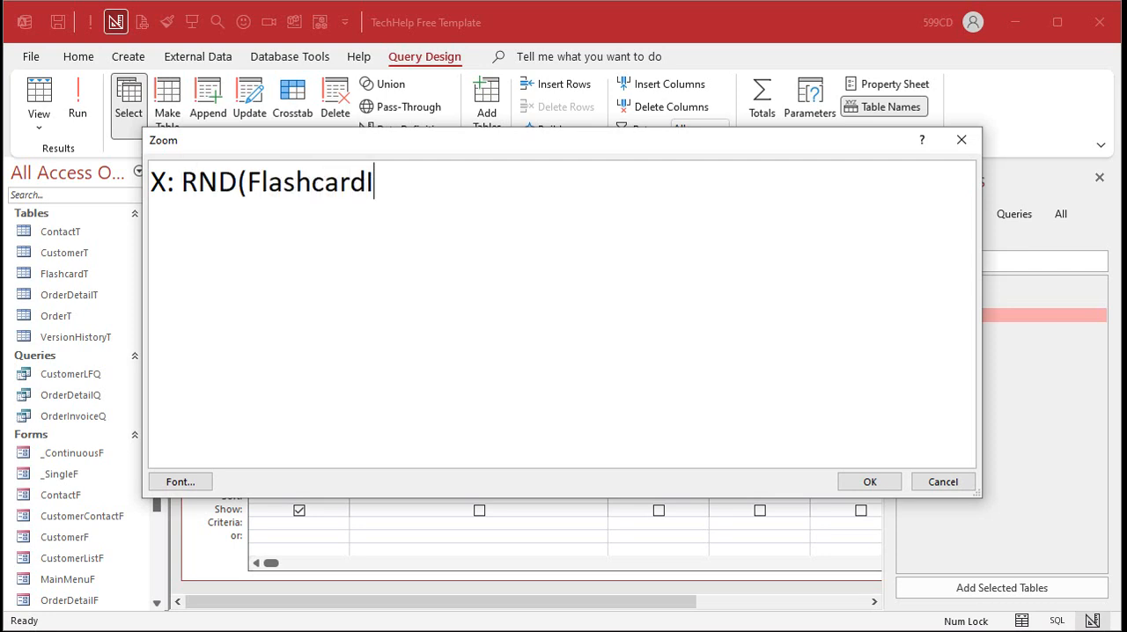
text(D*)
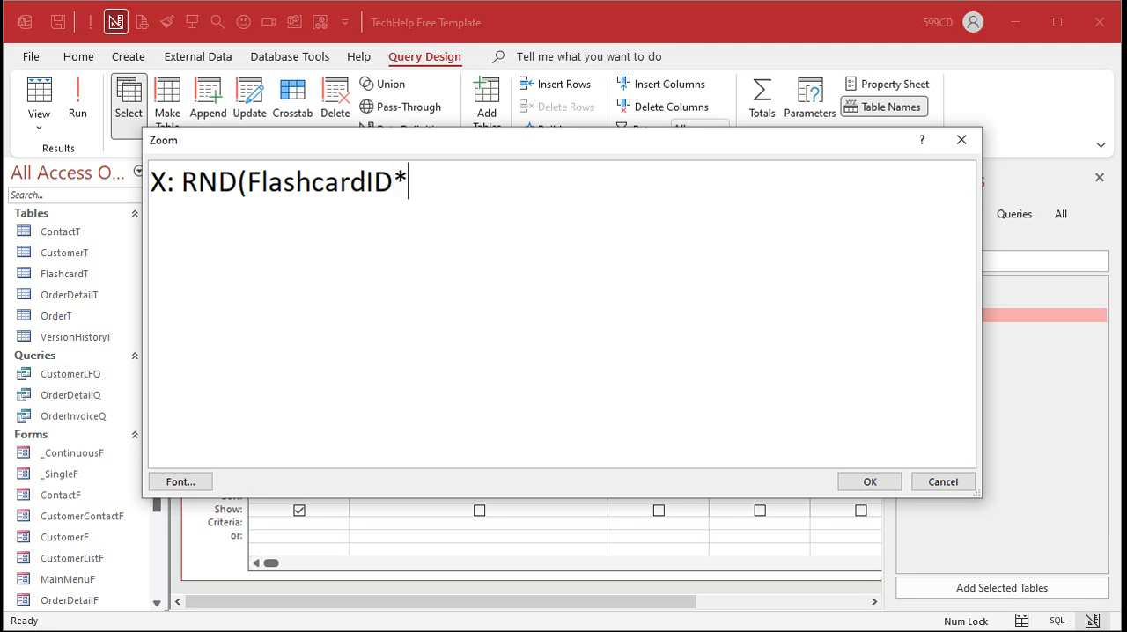
text(Timer())
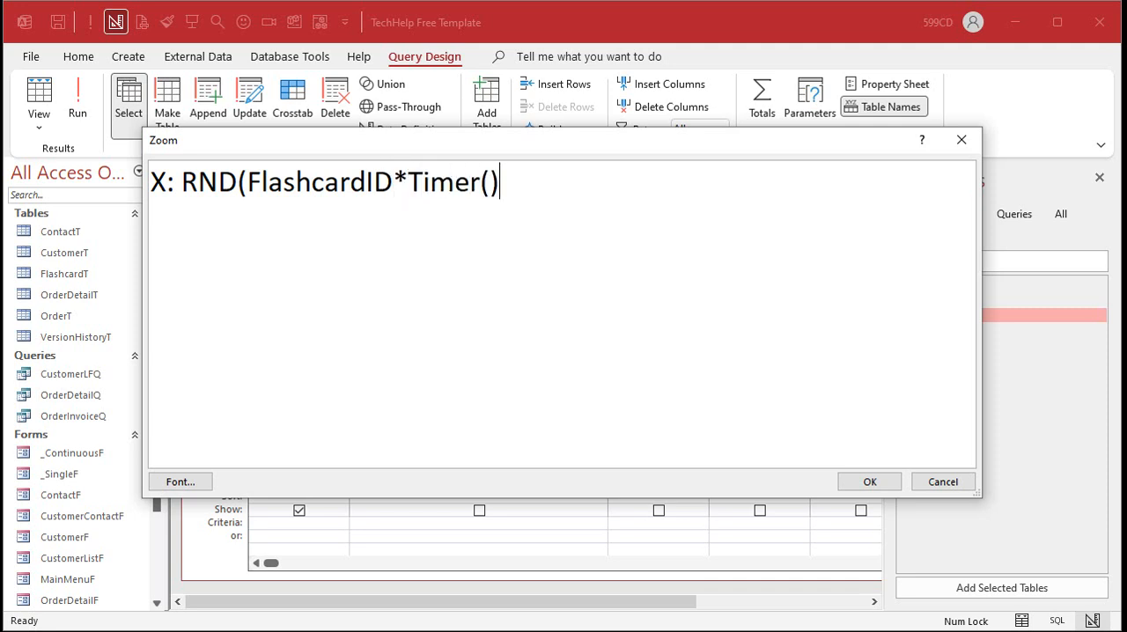
text(*)
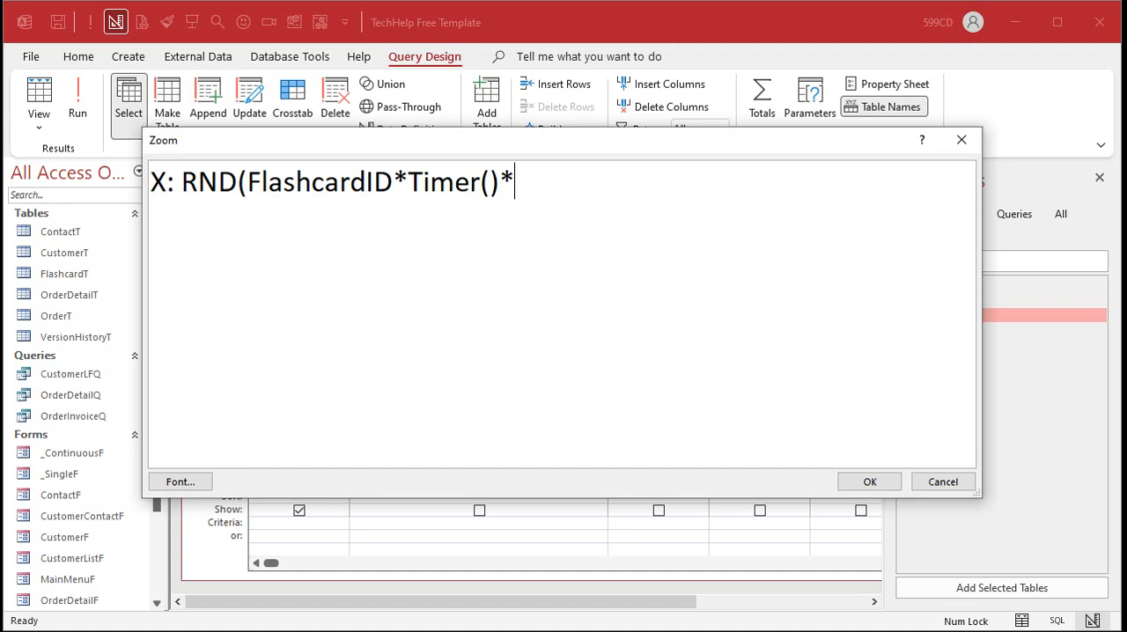
text(-1))
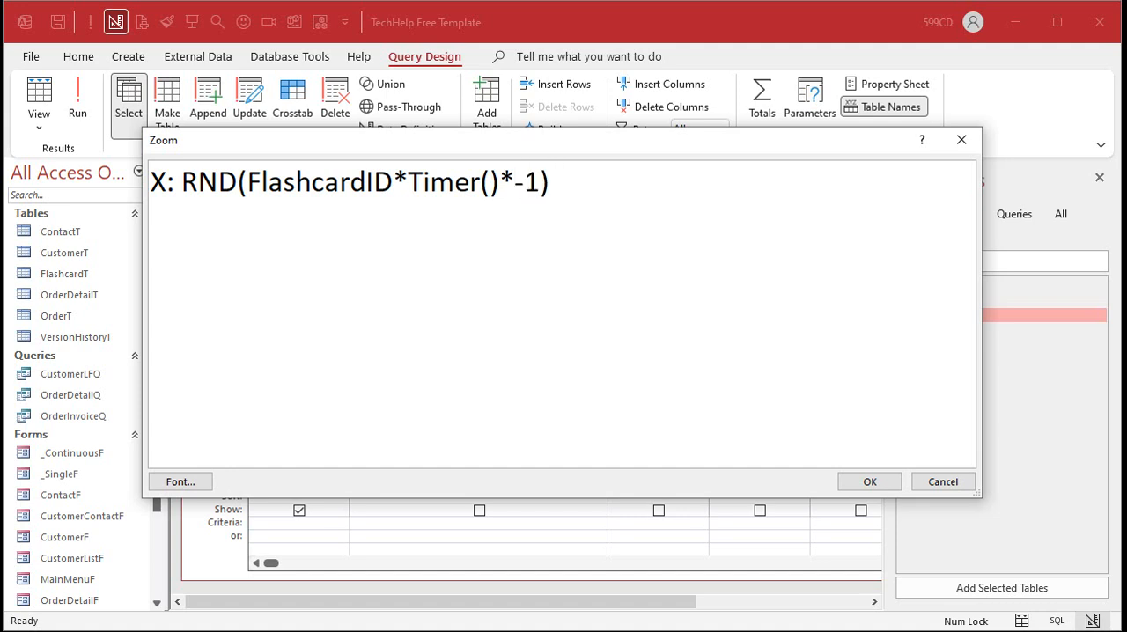
mouse_move(883, 508)
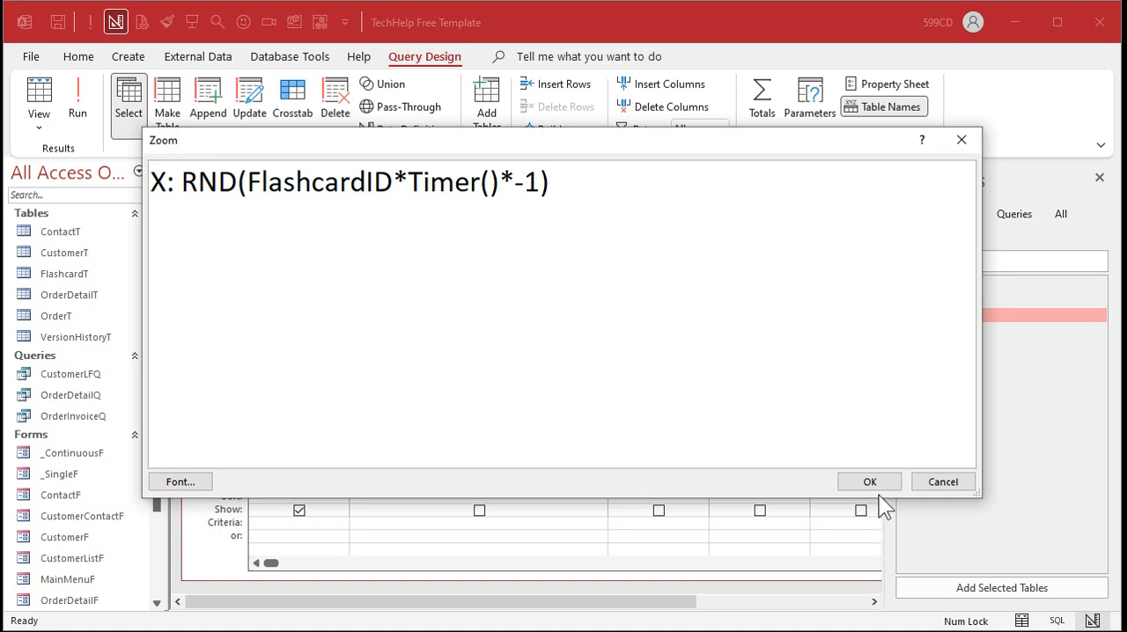
click(868, 482)
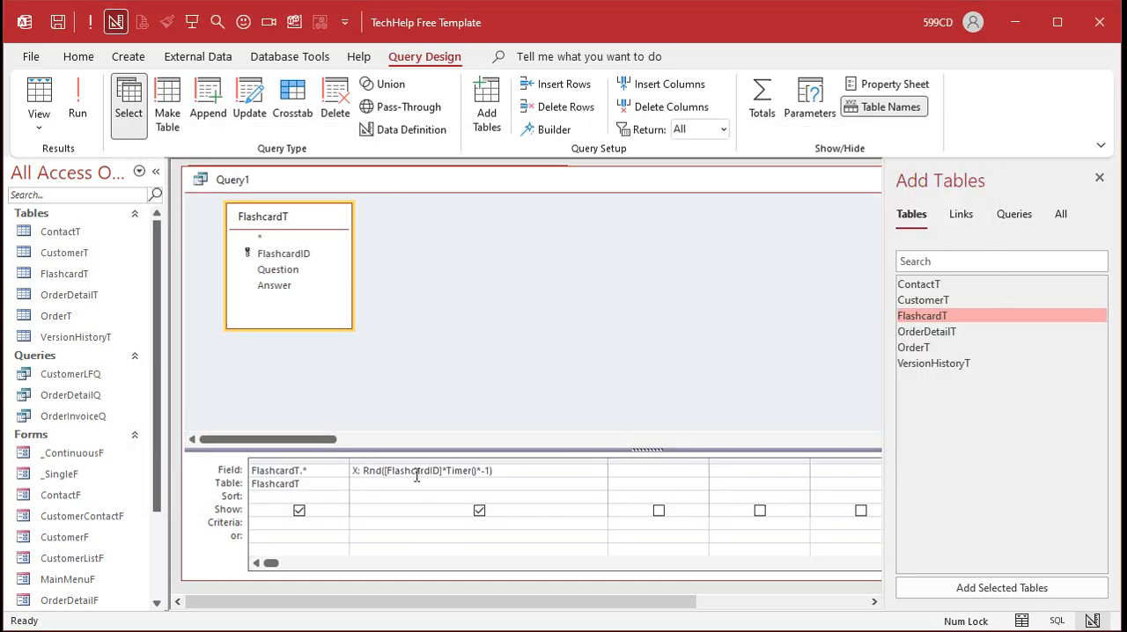
Step: Sort the query ascending on X and save it as FlashcardQ
click(78, 101)
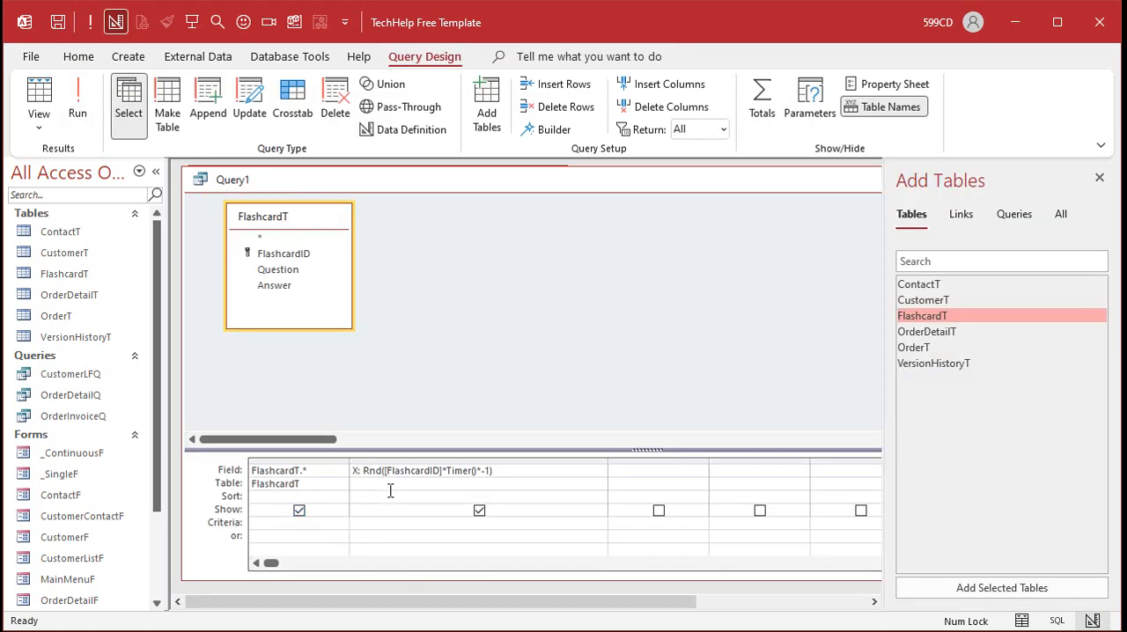
click(599, 496)
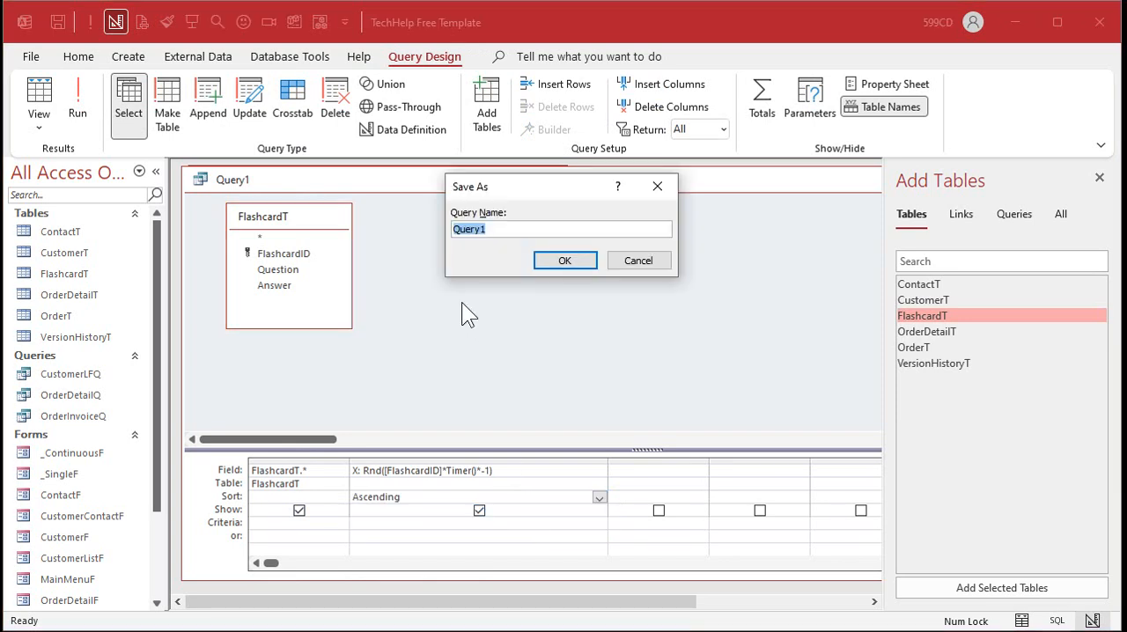
click(563, 260)
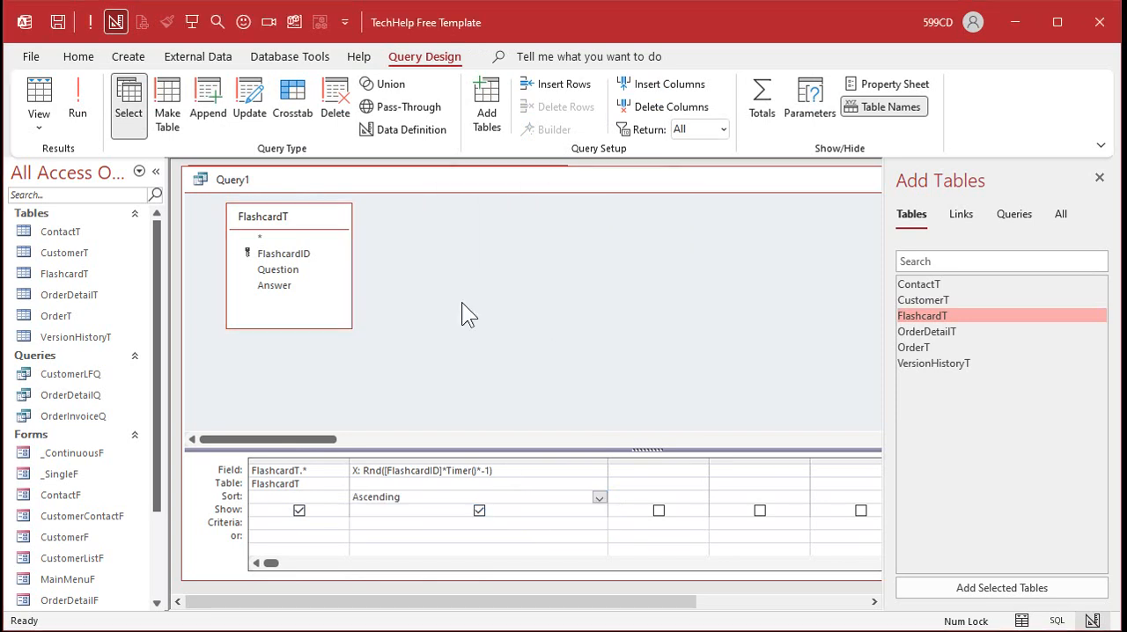
click(78, 97)
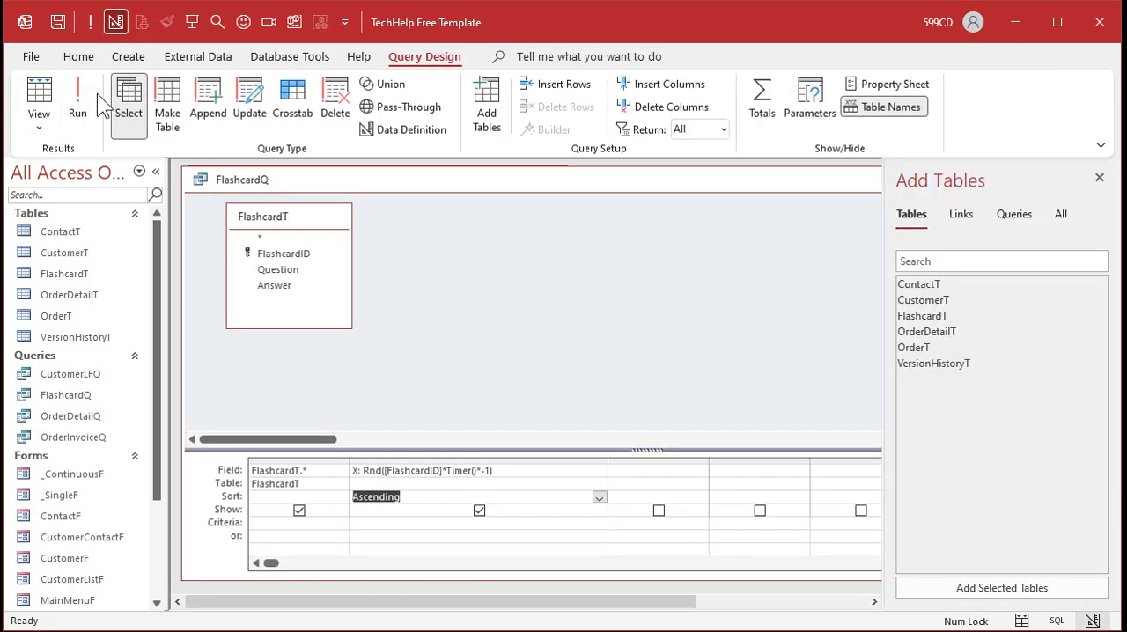
Step: Run FlashcardQ to list the five flashcards in random order
click(77, 97)
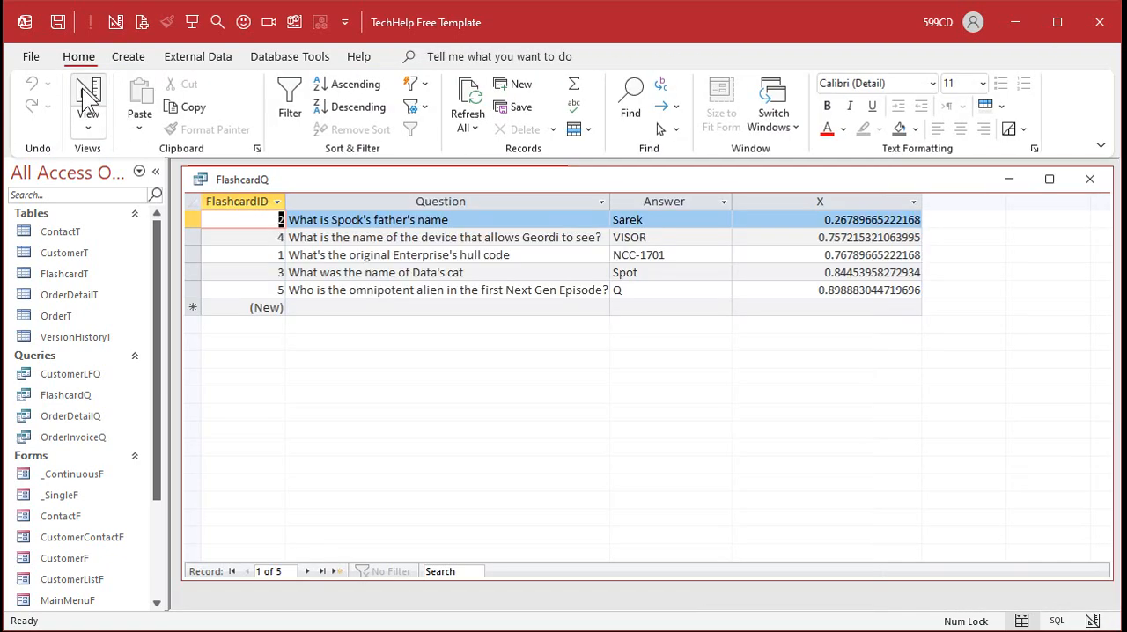
mouse_move(560, 410)
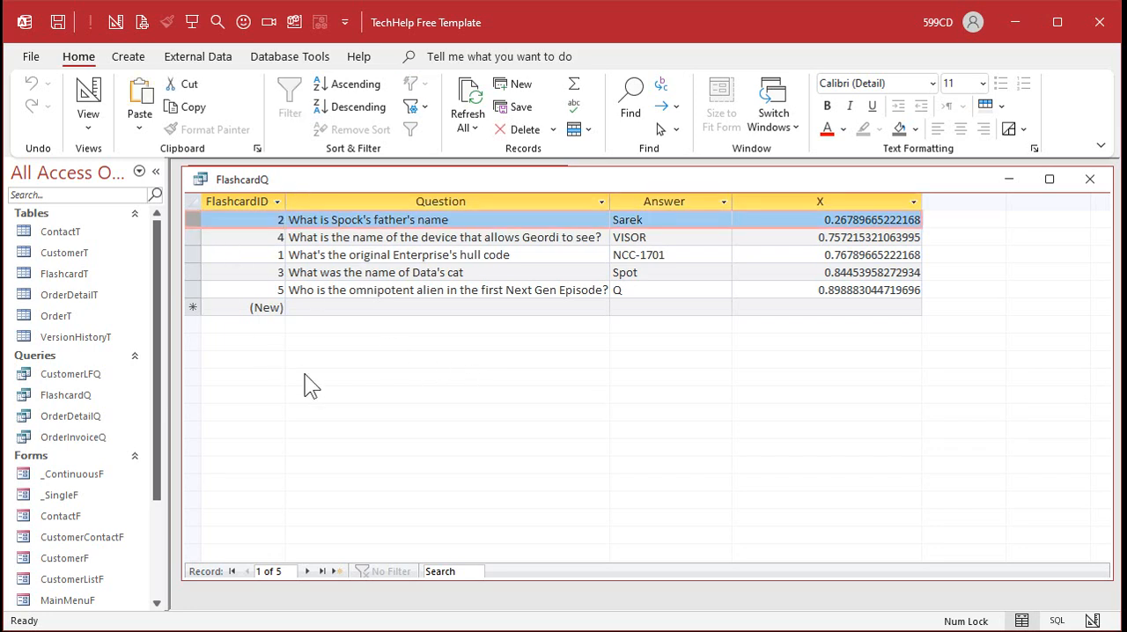
mouse_move(467, 212)
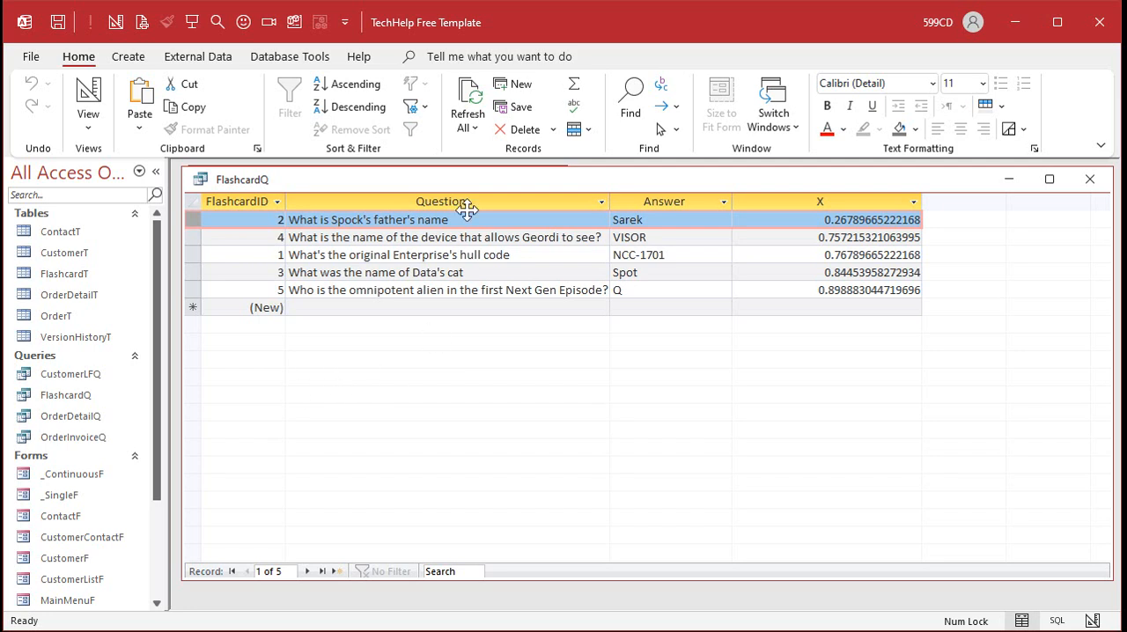
mouse_move(514, 482)
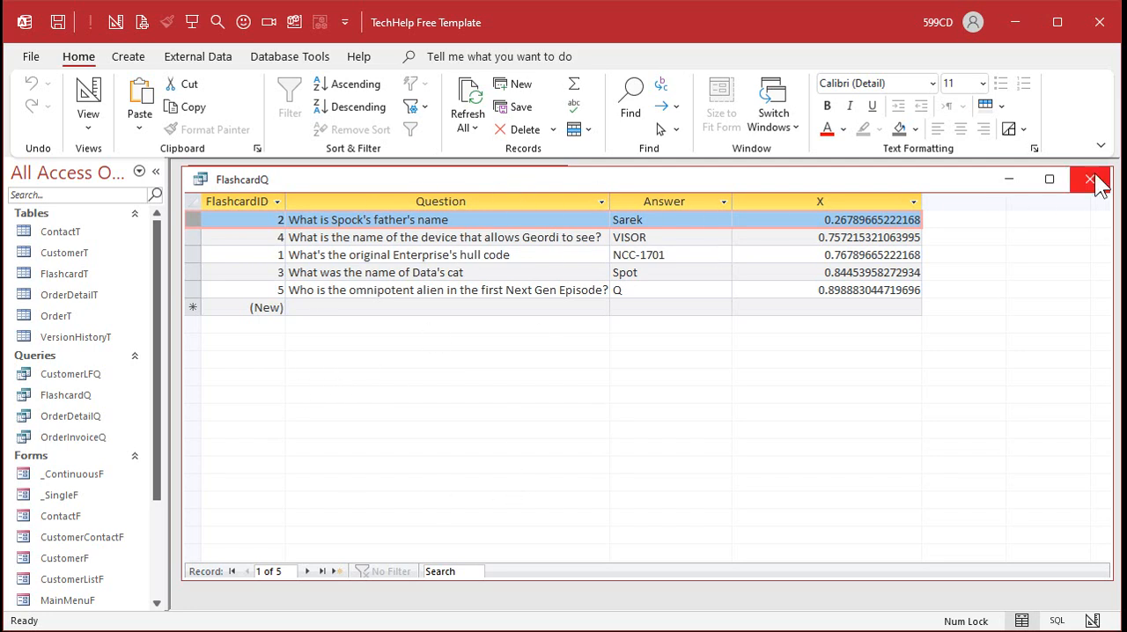
Step: Close the FlashcardQ results datasheet
click(1090, 179)
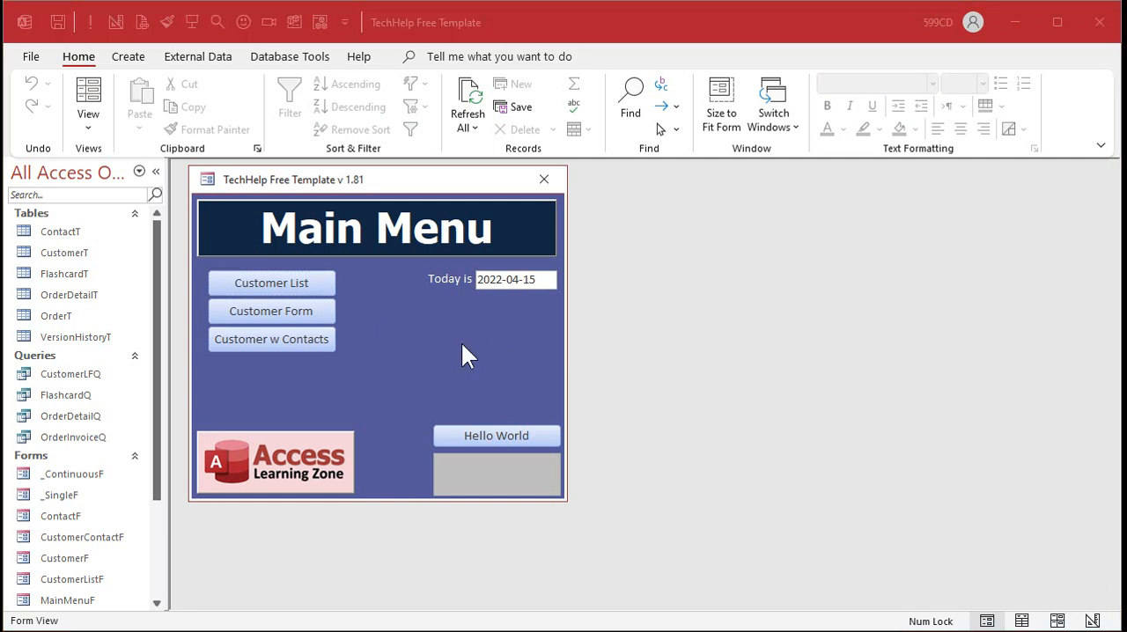
mouse_move(433, 361)
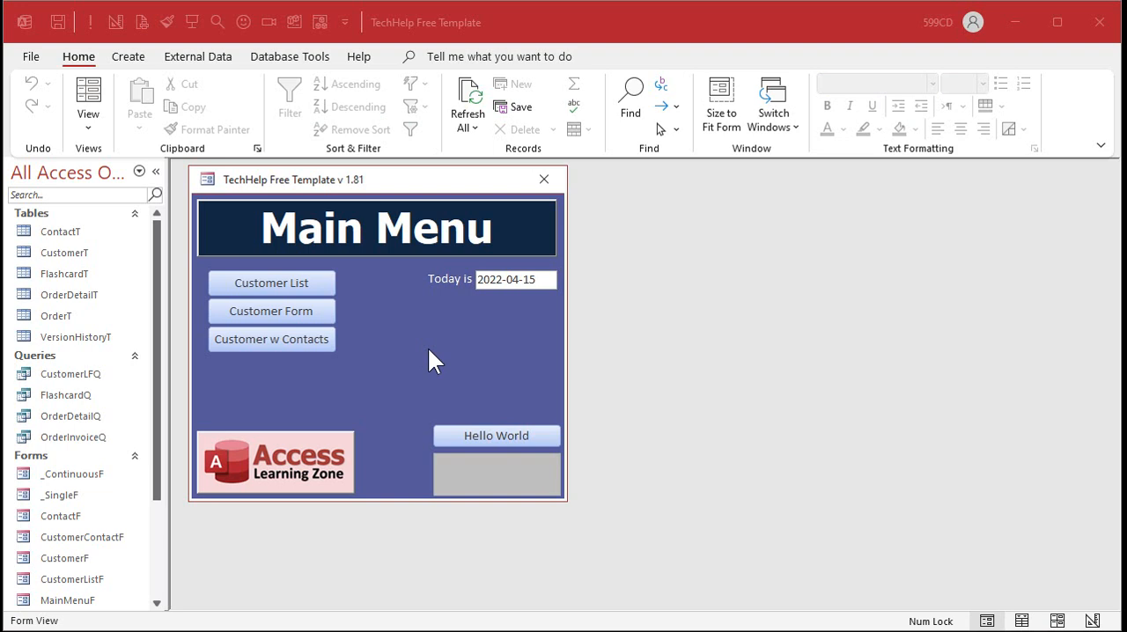
mouse_move(412, 238)
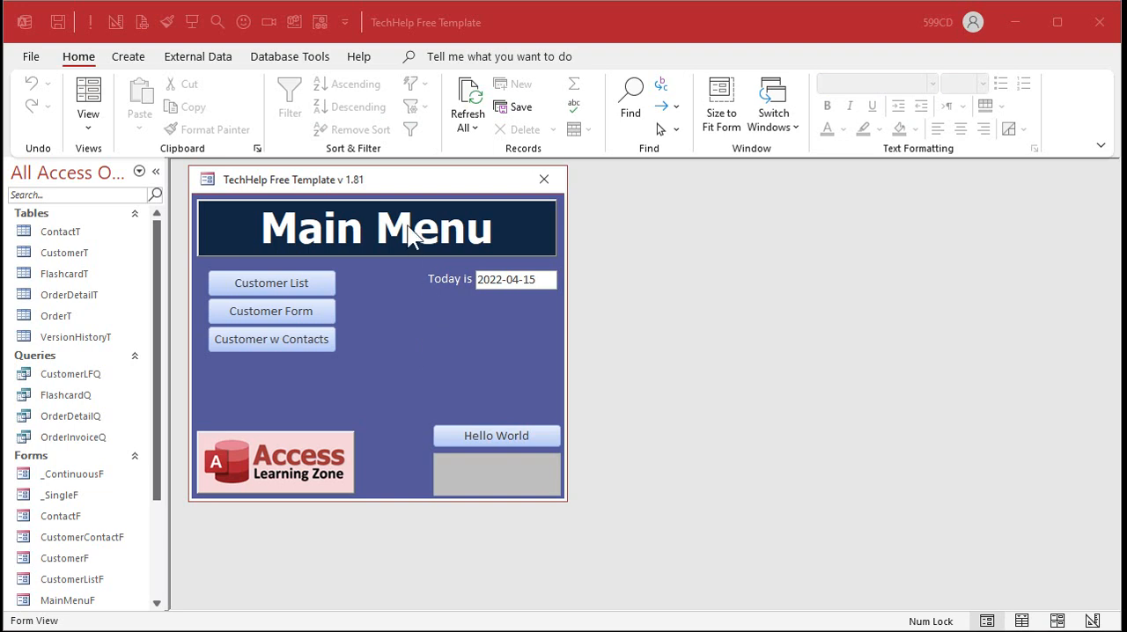
mouse_move(440, 395)
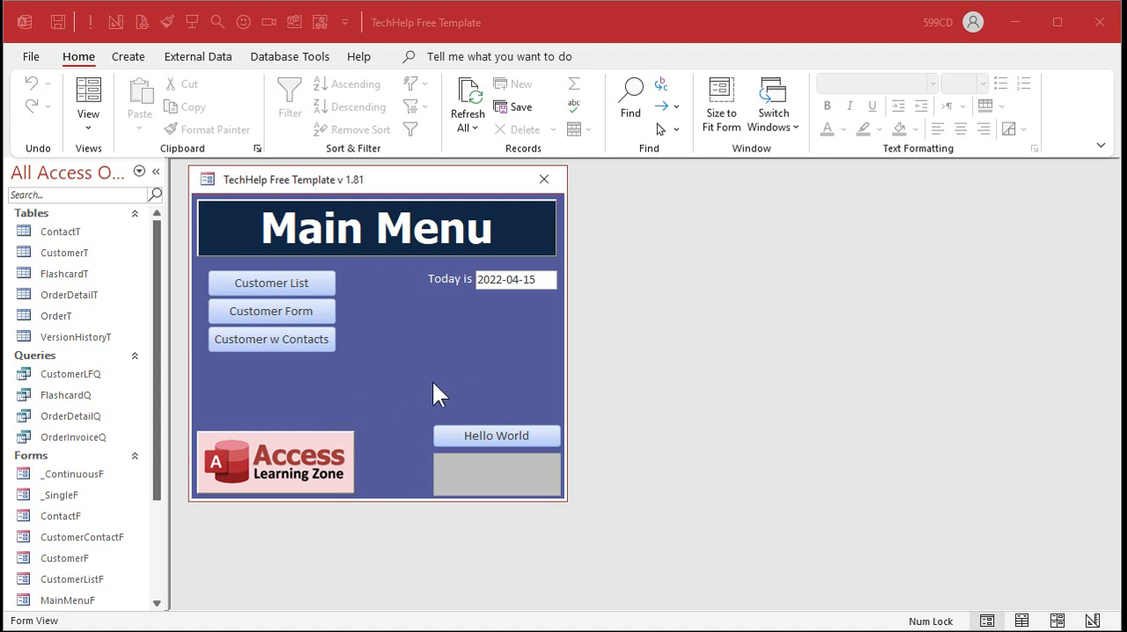
mouse_move(415, 351)
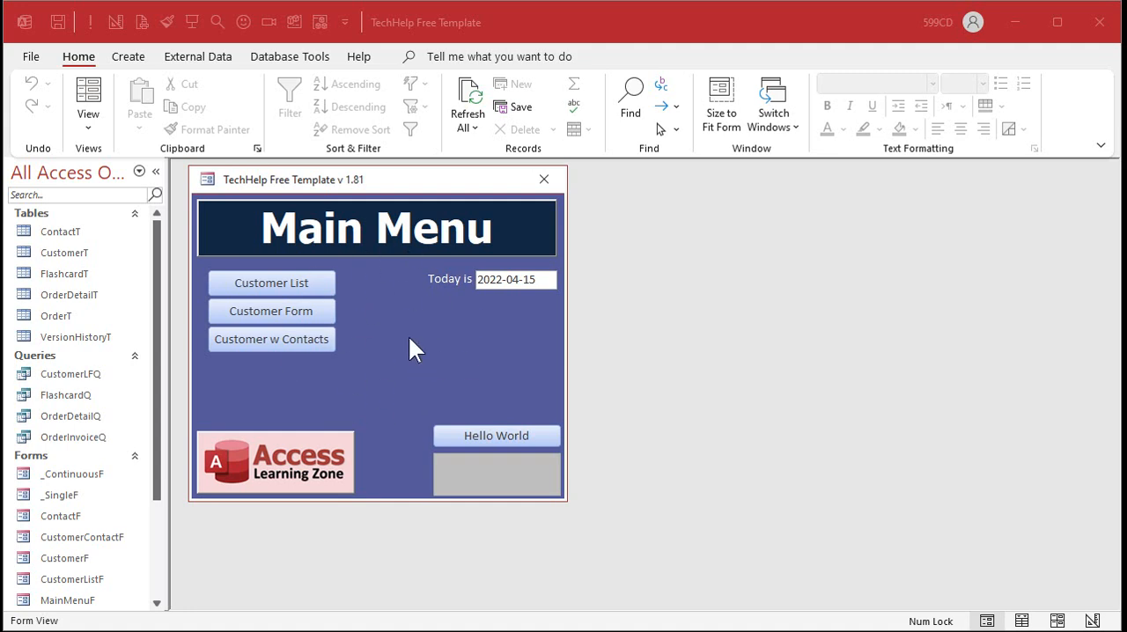
mouse_move(403, 345)
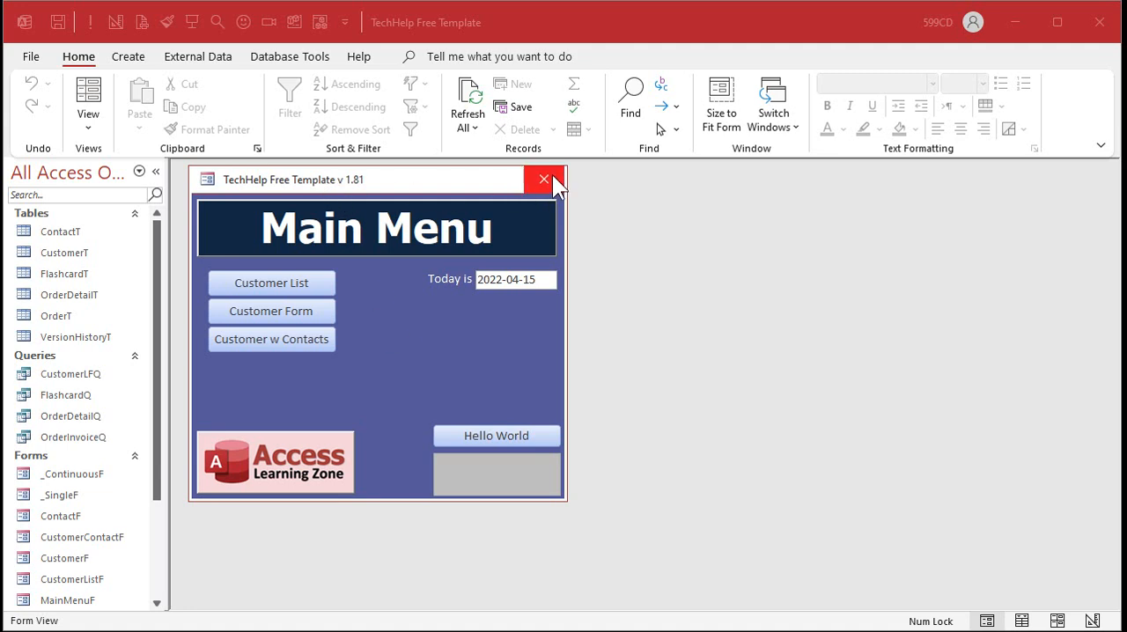
Step: Close the Main Menu and paste a copy of MainMenuF named FlashcardF
click(543, 180)
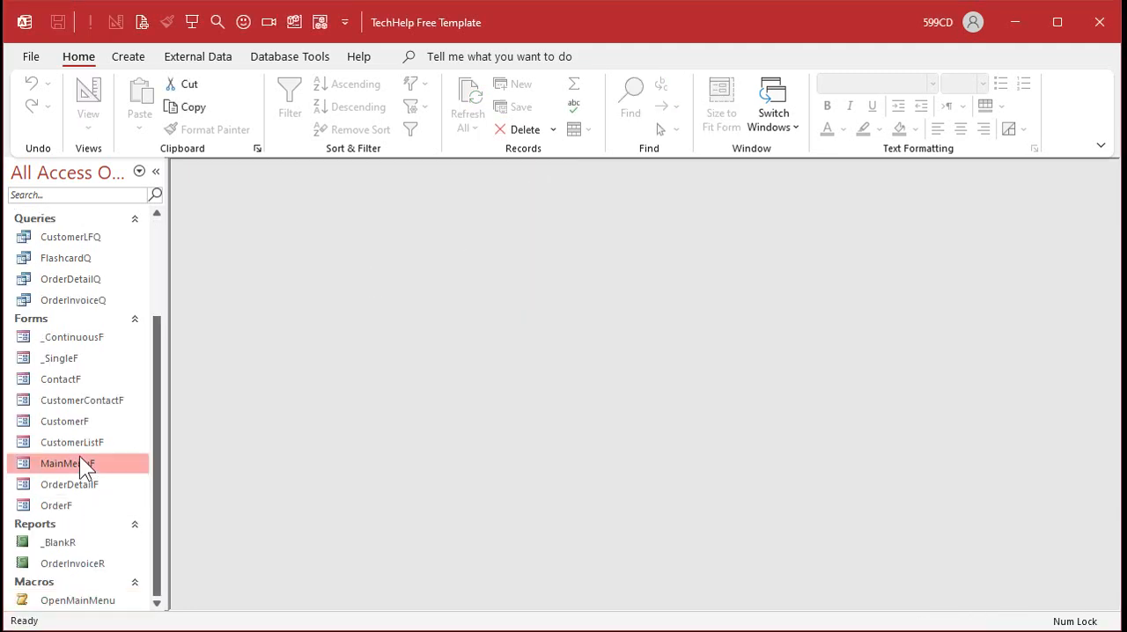
mouse_move(67, 463)
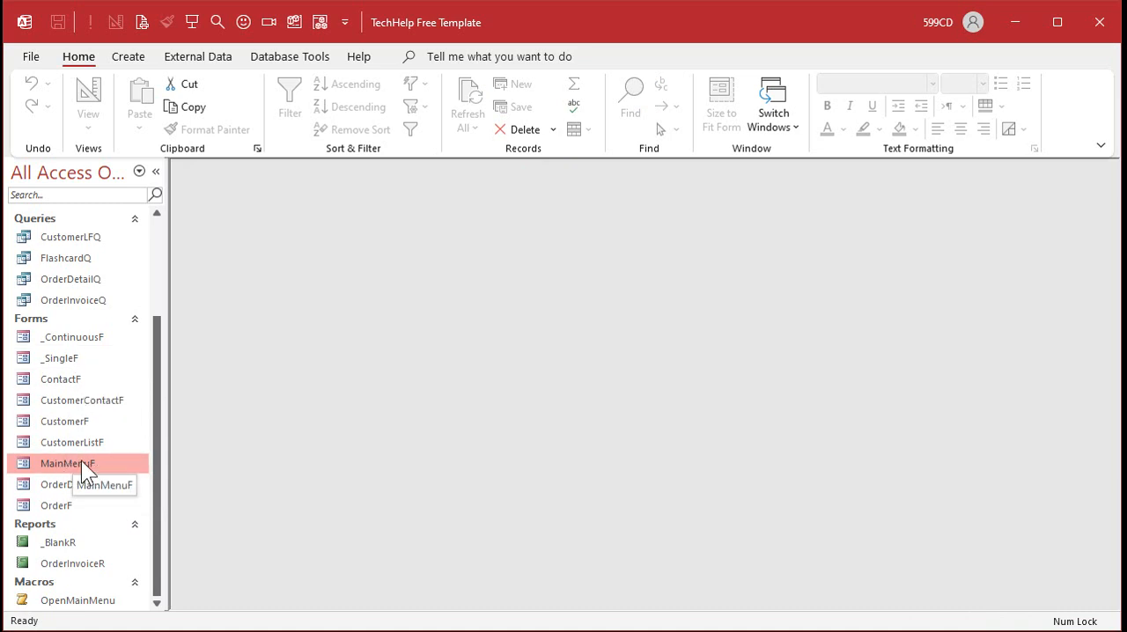
click(139, 97)
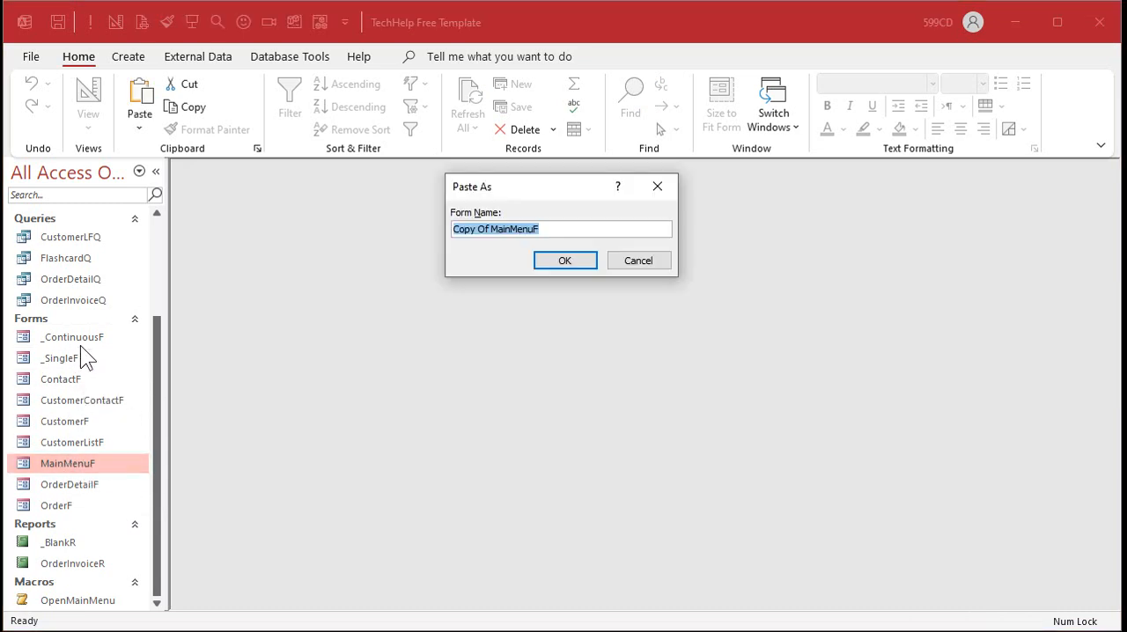
text(Flash)
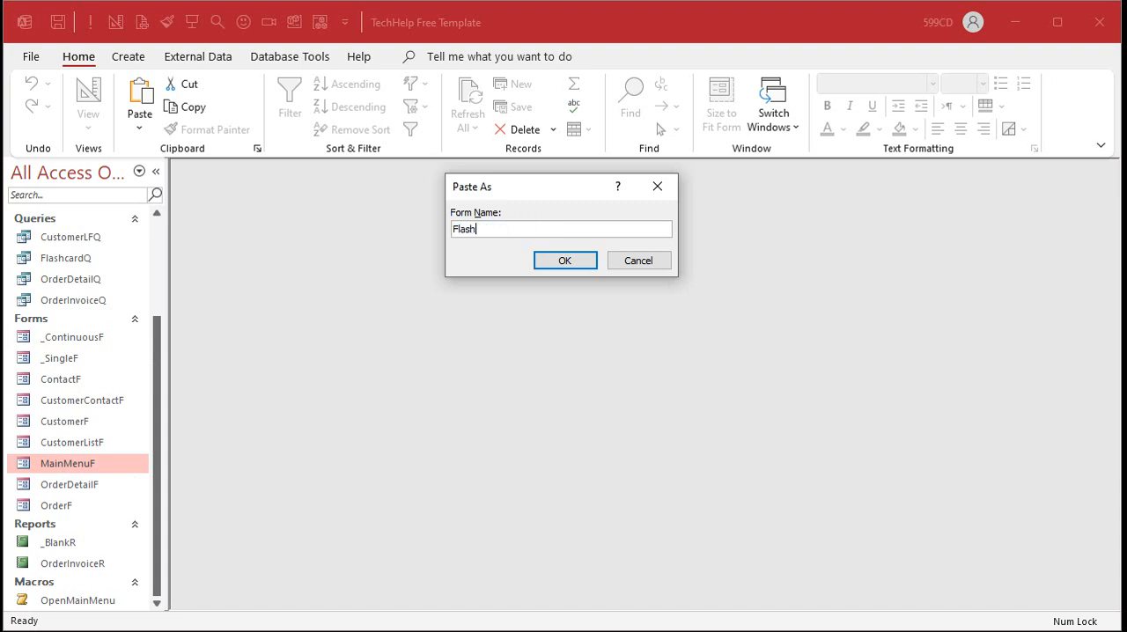
click(563, 261)
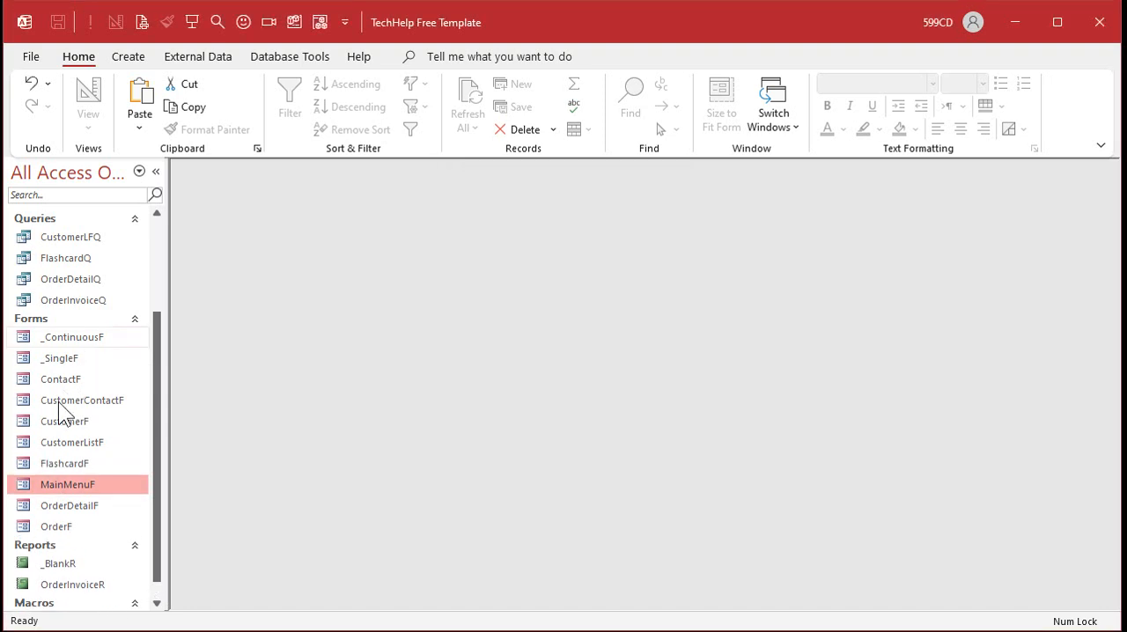
right_click(63, 463)
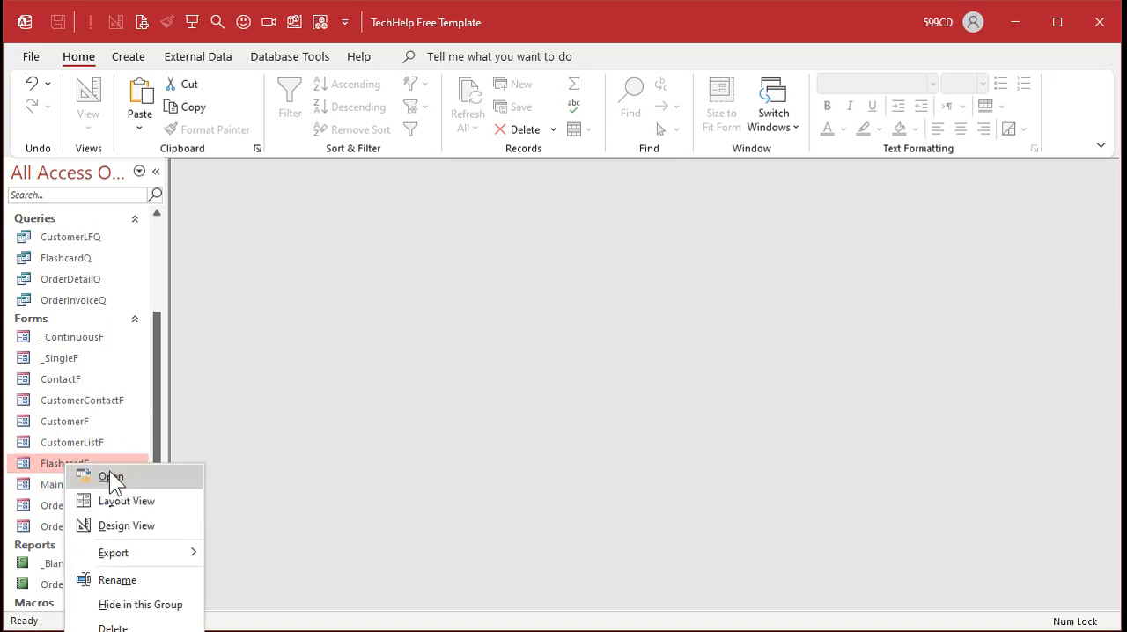
Step: Open FlashcardF in Design View and make its detail background a darker blue
click(127, 525)
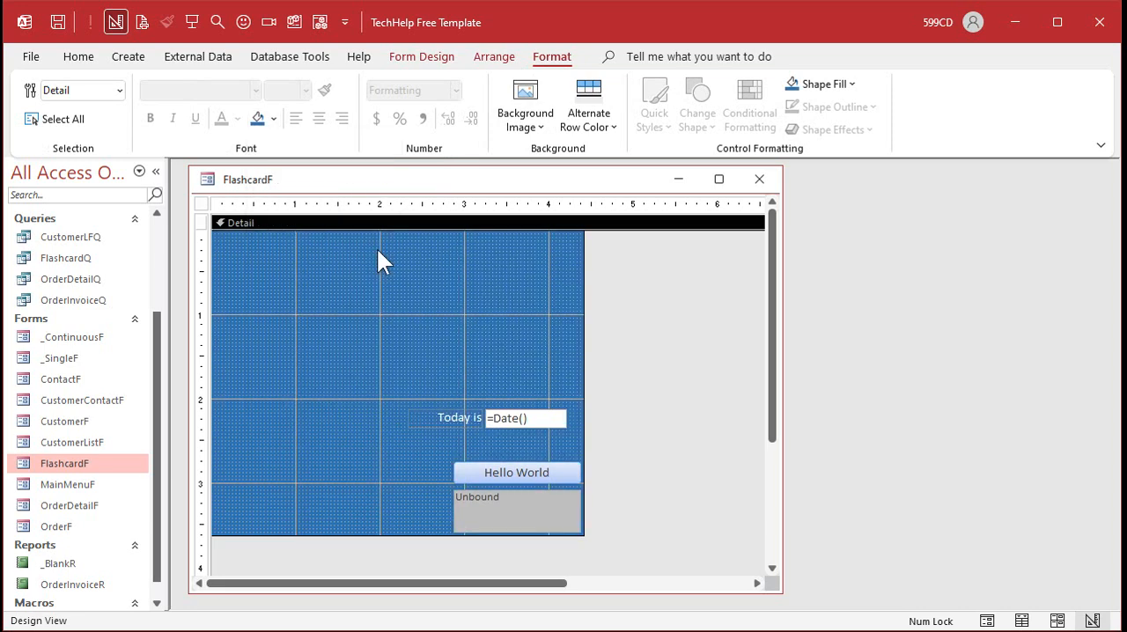
click(275, 118)
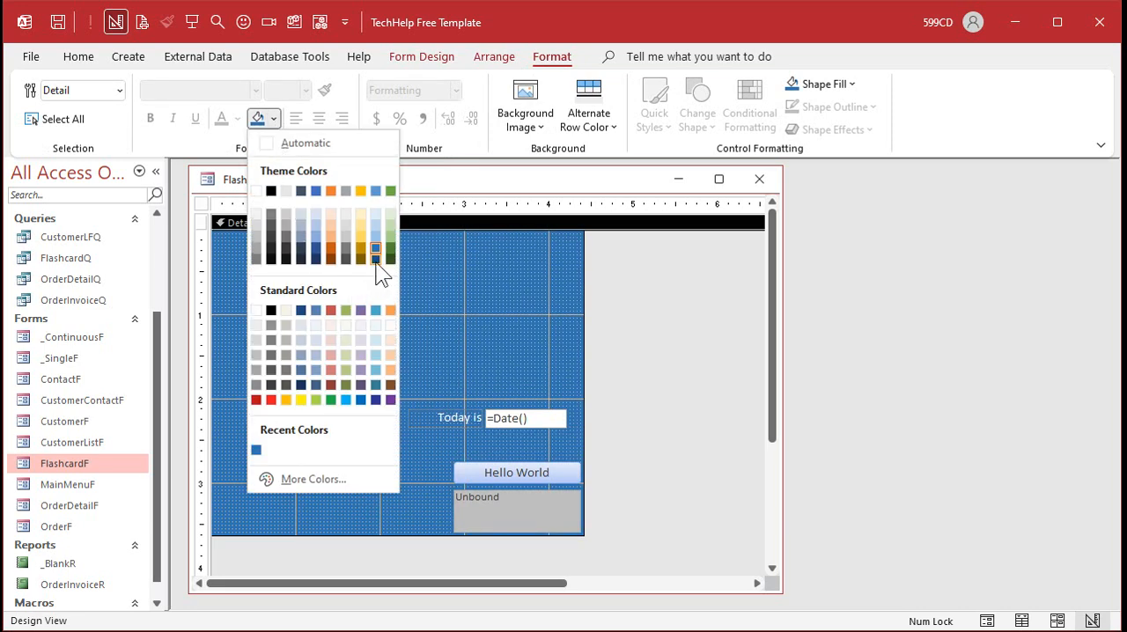
click(373, 248)
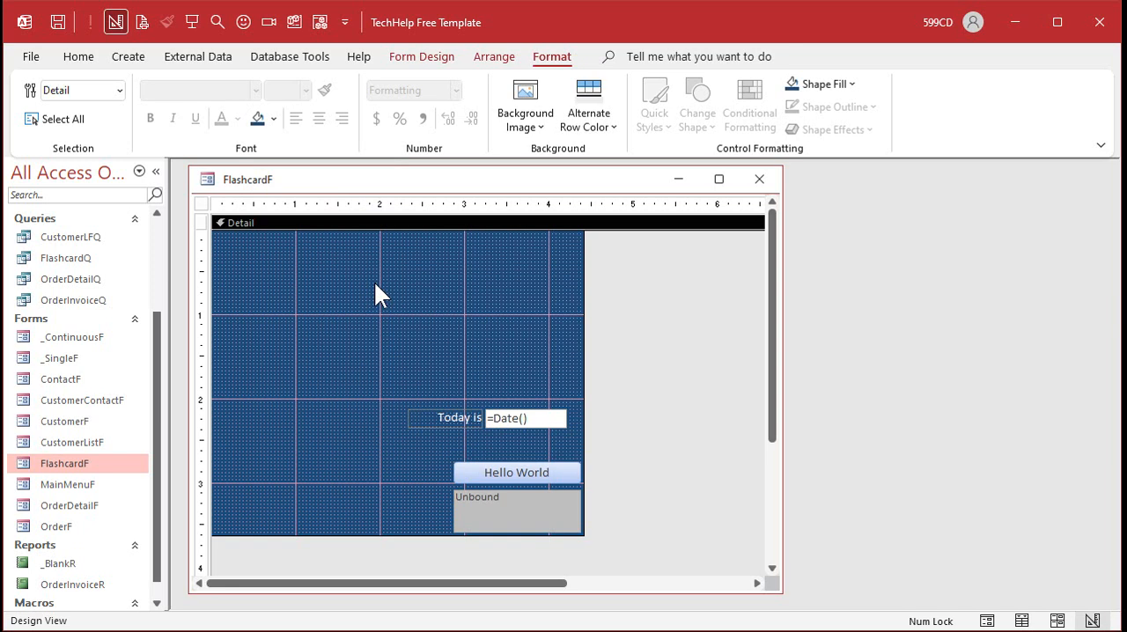
mouse_move(414, 394)
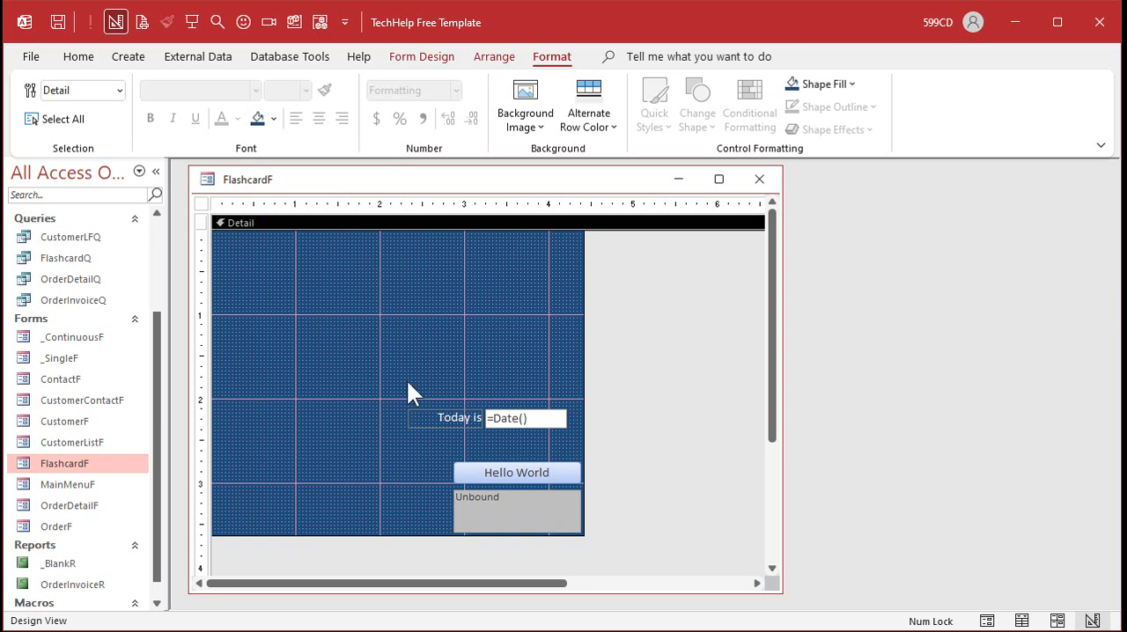
mouse_move(514, 426)
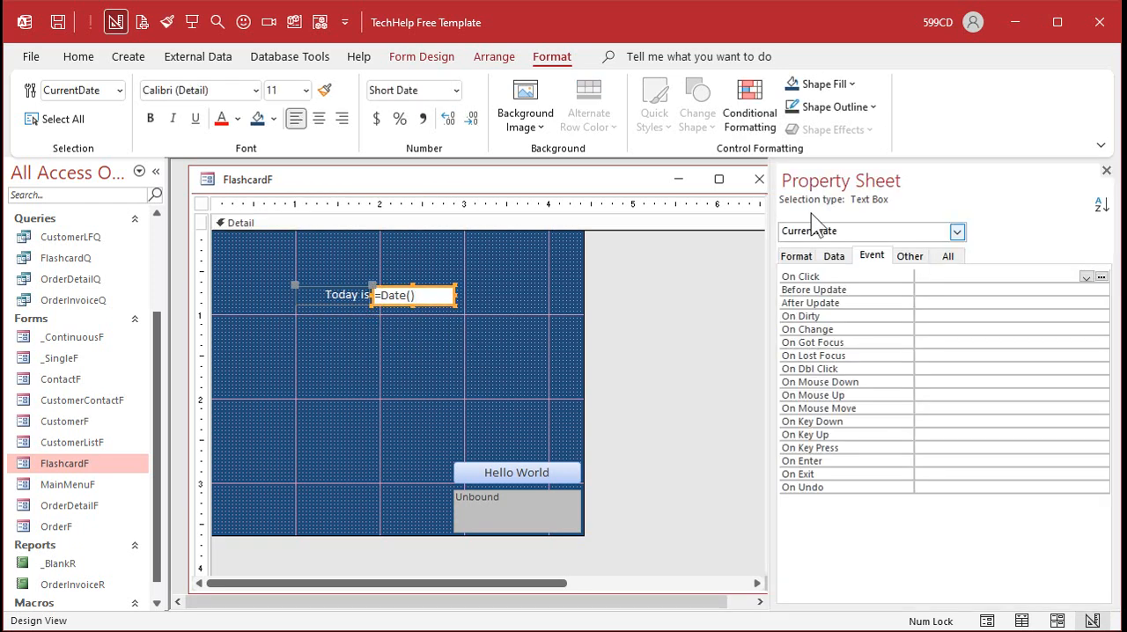
Step: Rename the date box Question and clear its Control Source and Format
click(947, 256)
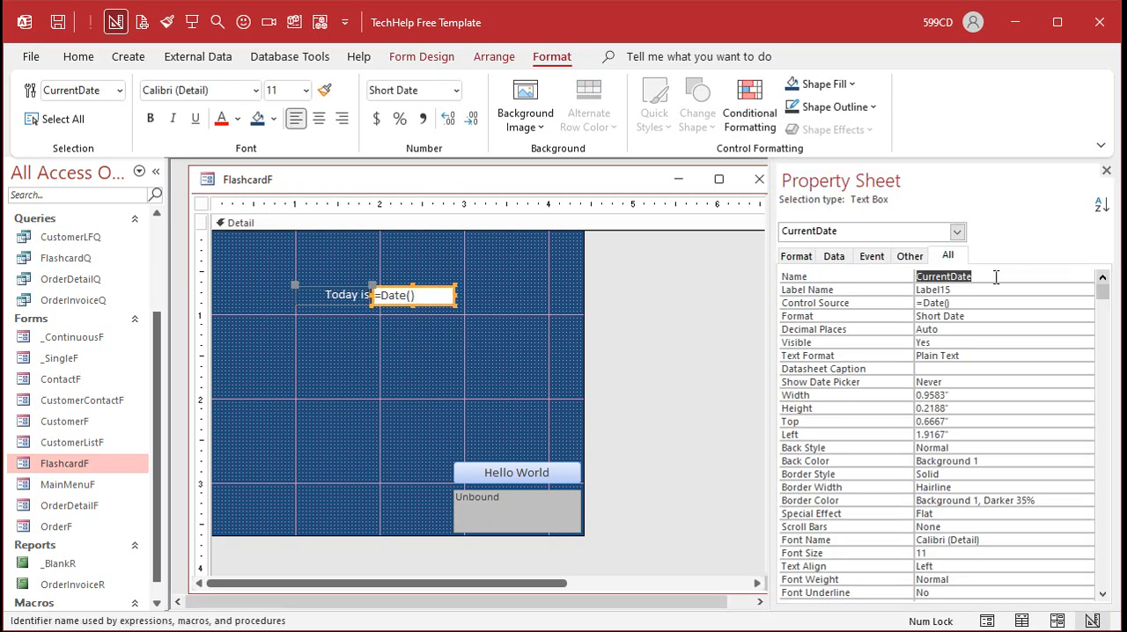
text(Question)
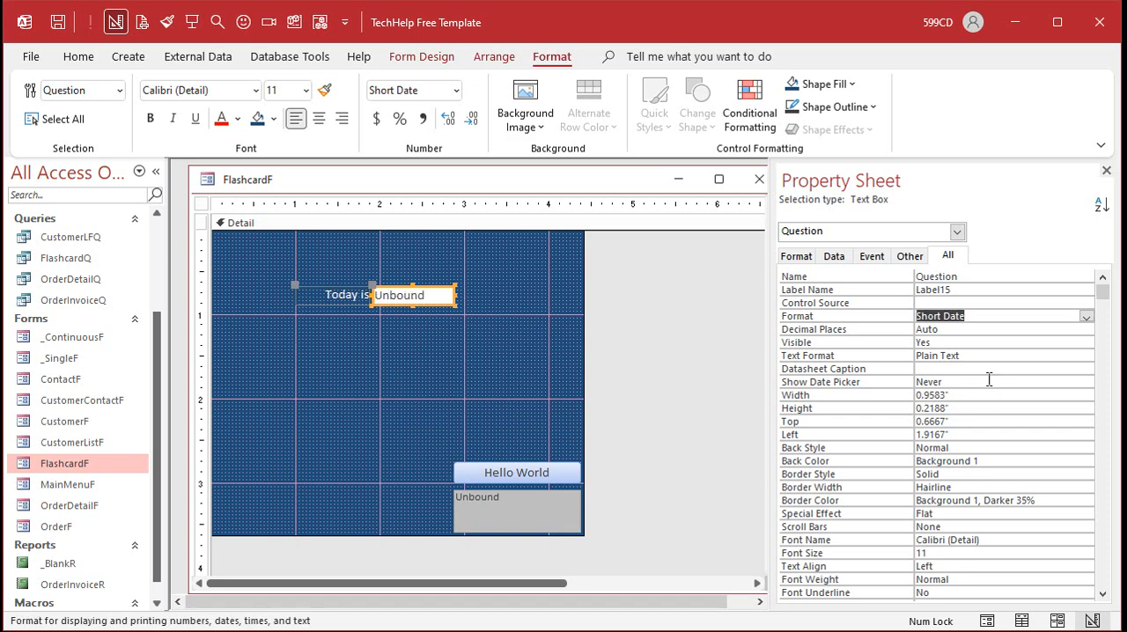
click(968, 328)
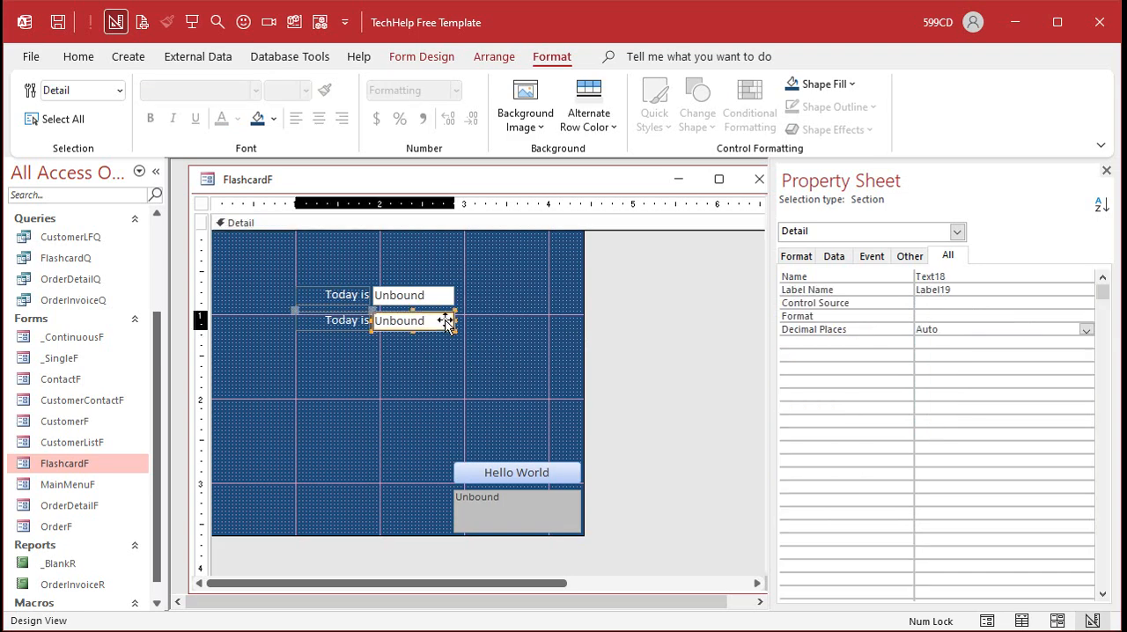
Step: Name the pasted copy Answer and select the Question box's label for deletion
click(412, 320)
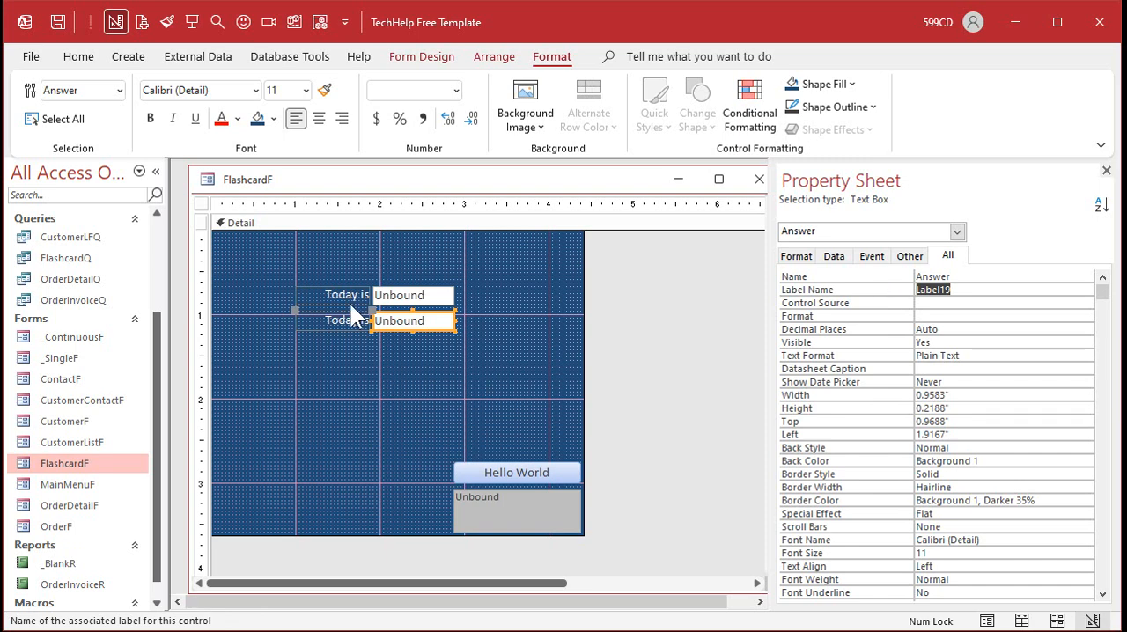
click(345, 294)
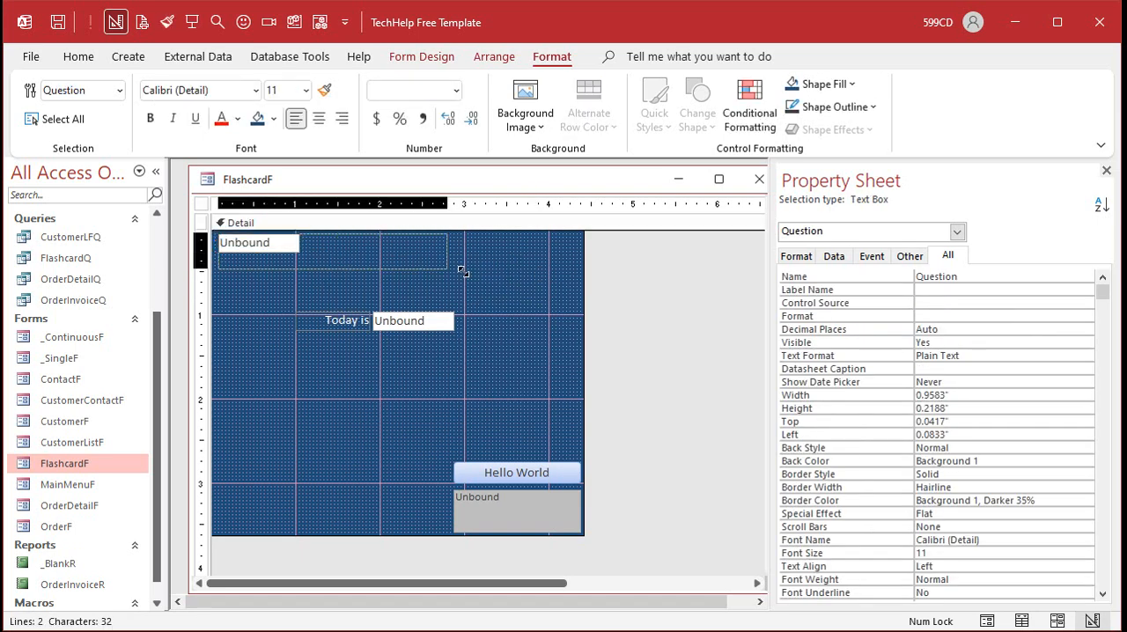
Step: Stretch the Question box across the top, give it a light blue fill and larger text
drag(464, 271, 584, 292)
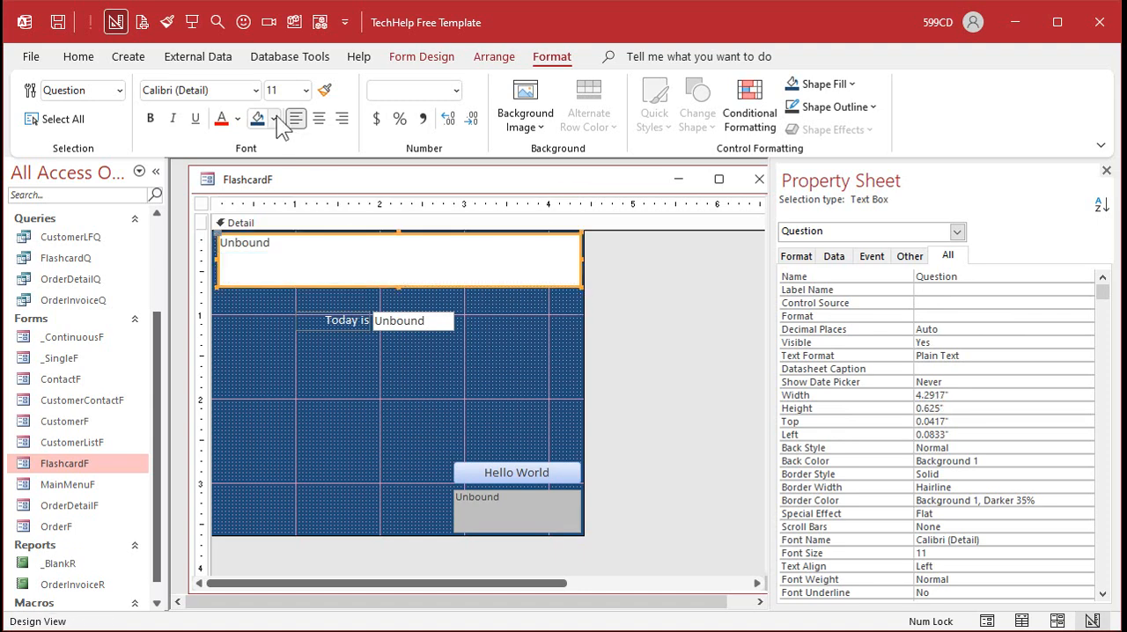
click(274, 120)
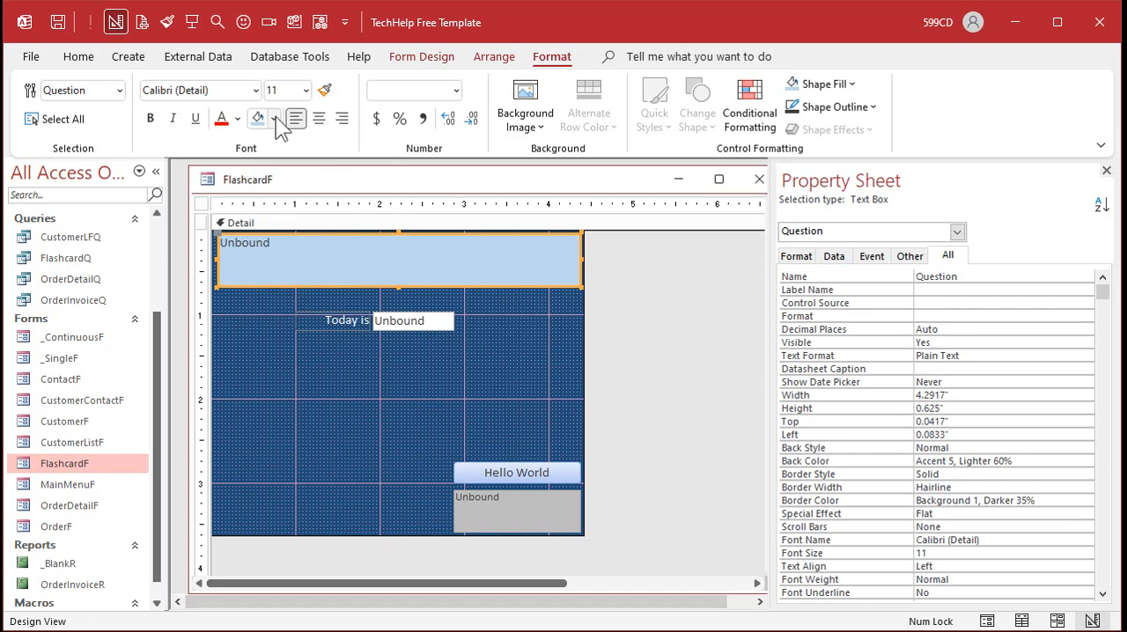
click(273, 118)
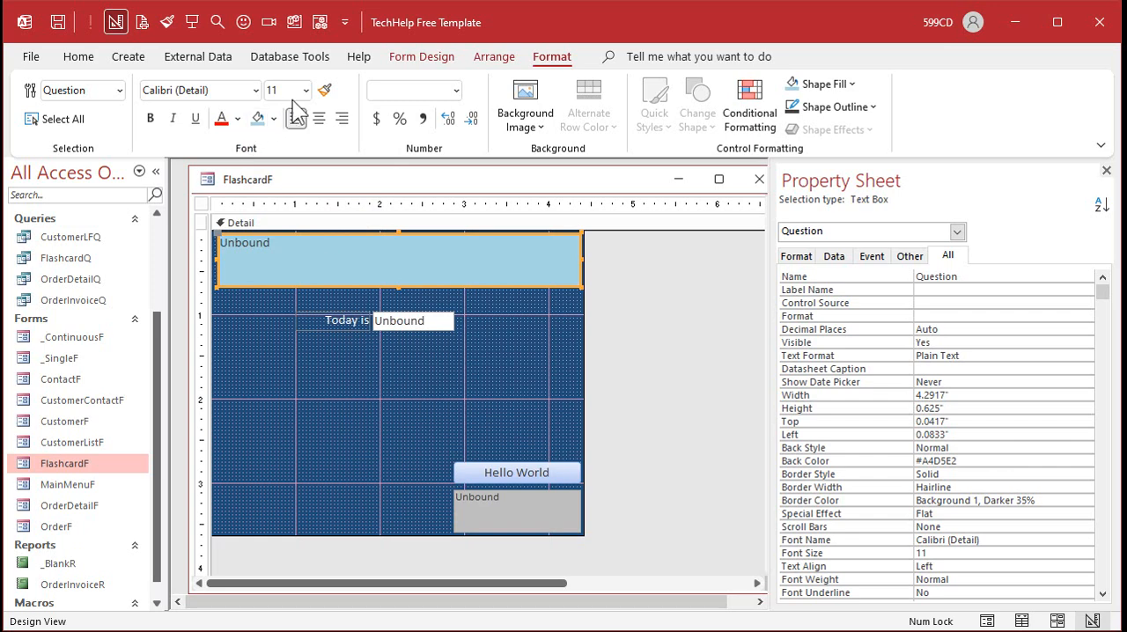
click(299, 90)
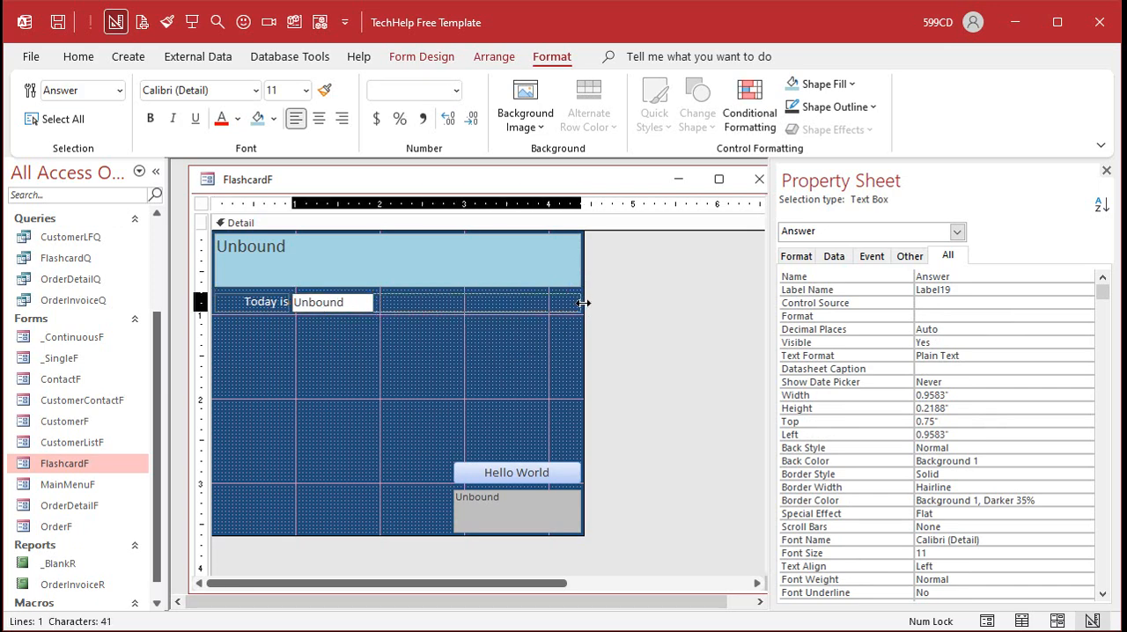
Step: Set the Answer box's label caption to 'Answer:'
click(264, 301)
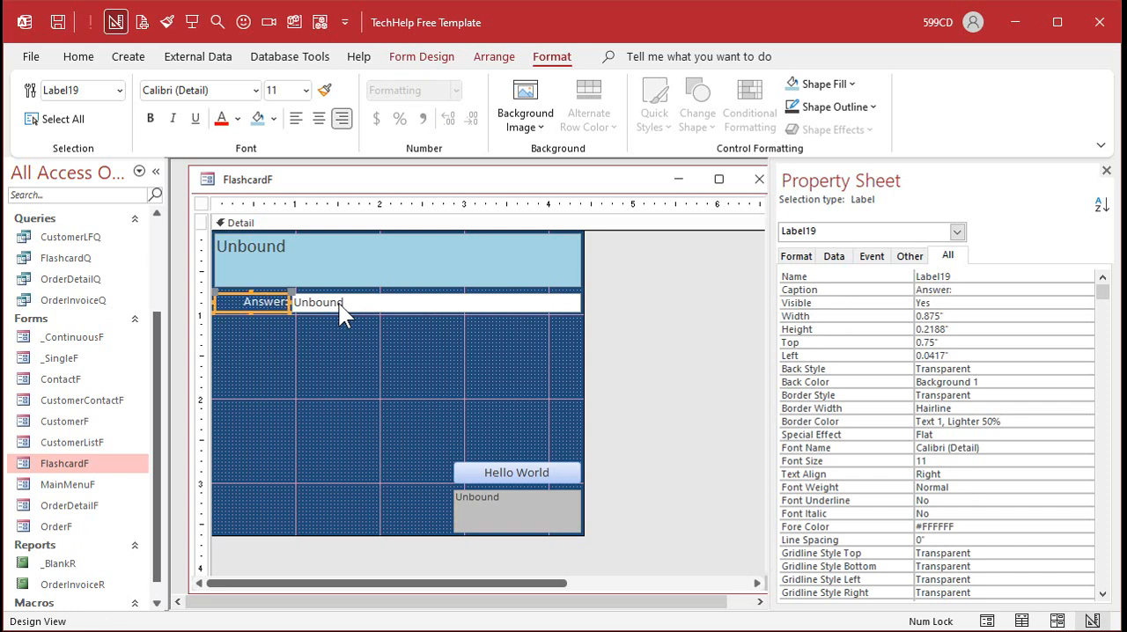
click(391, 350)
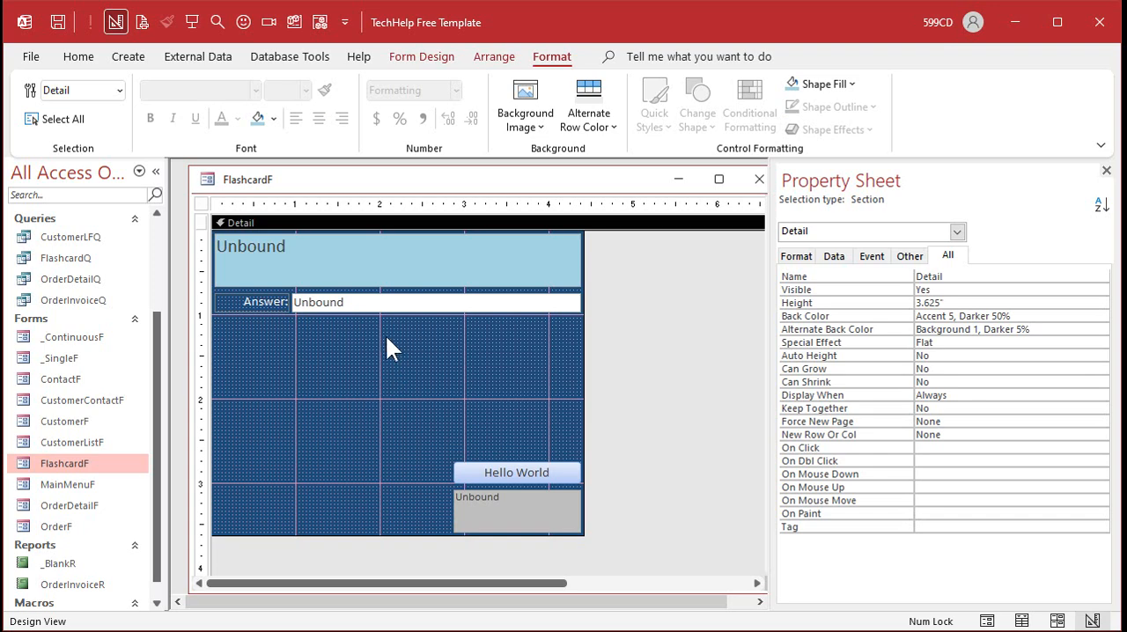
Step: Rework the Hello World button into a larger 'Submit' button under the Answer box
click(391, 345)
text(Submit)
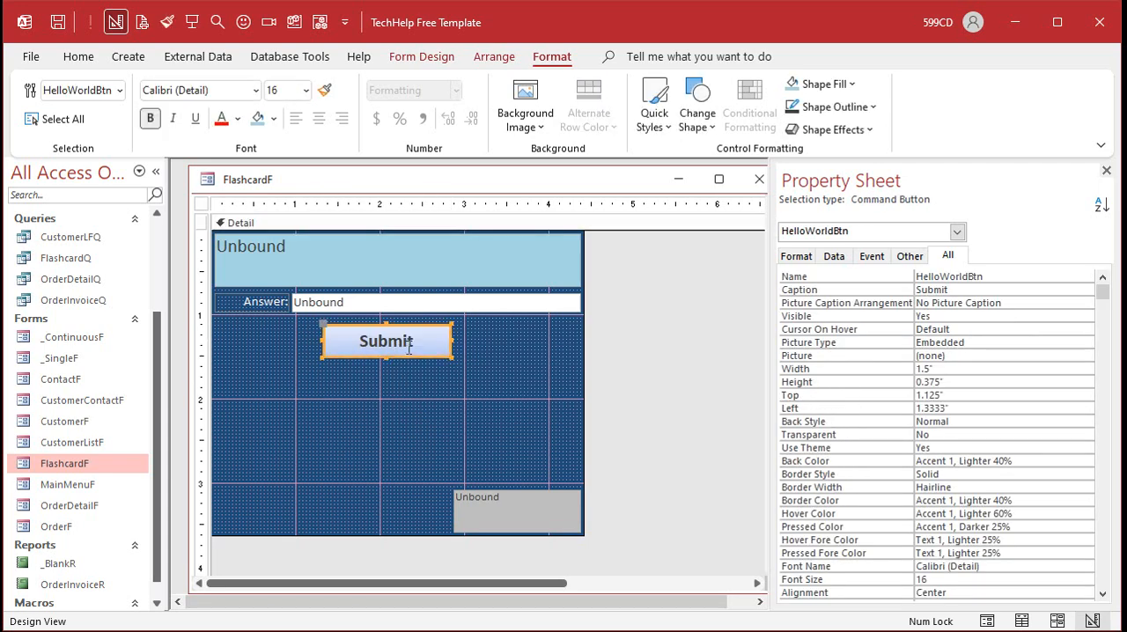
mouse_move(394, 375)
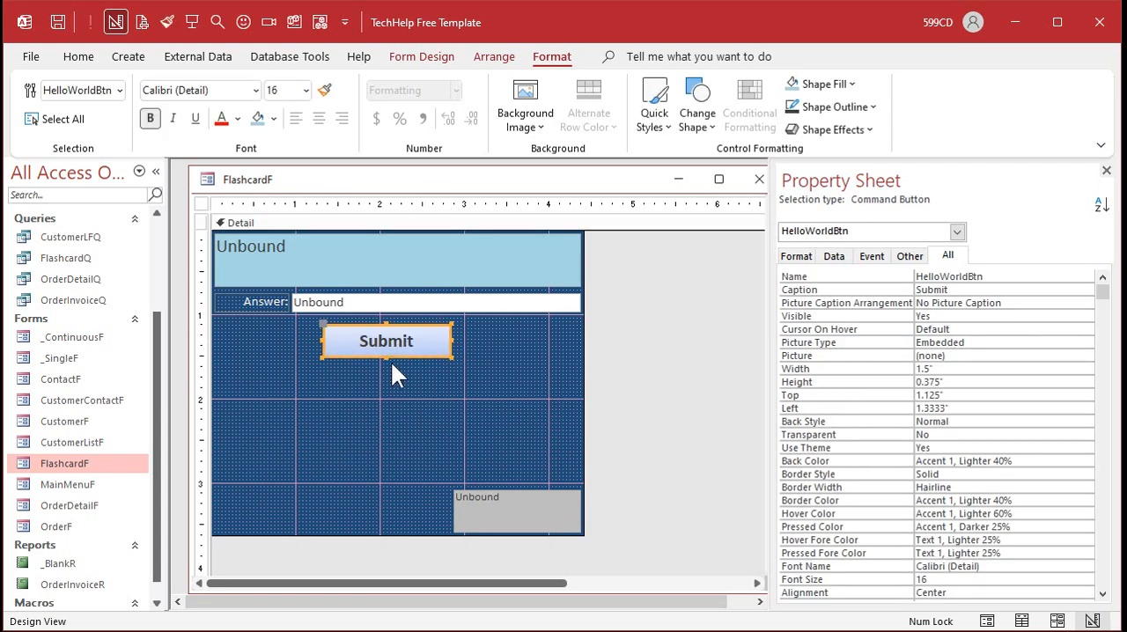
Step: Set the Submit button's Default property to Yes, checking its Cancel setting
click(908, 256)
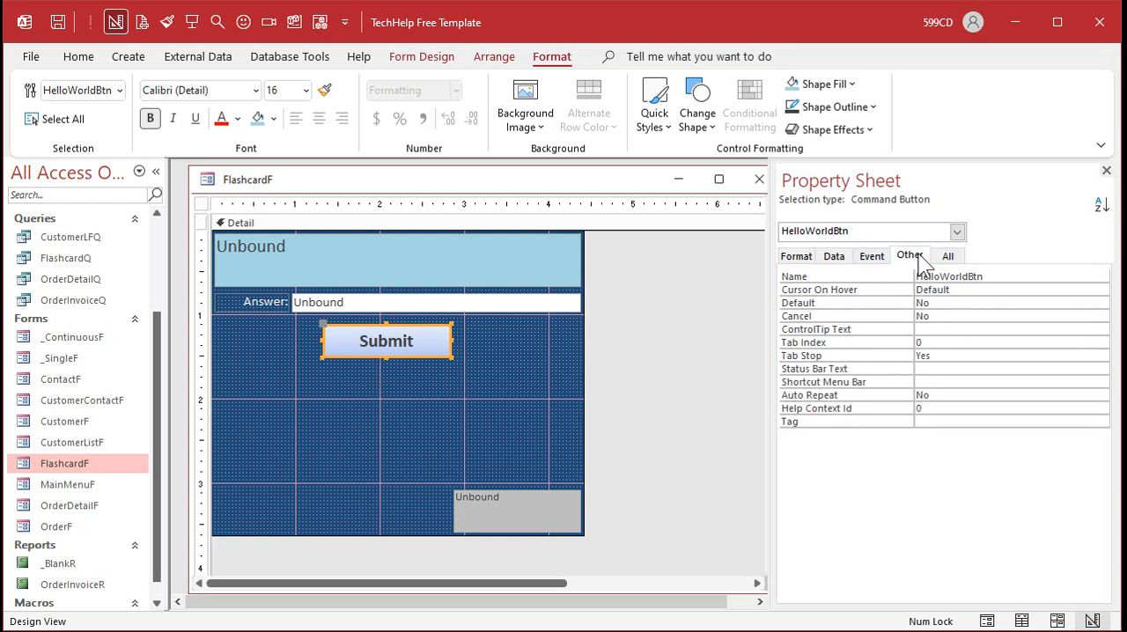
click(1011, 303)
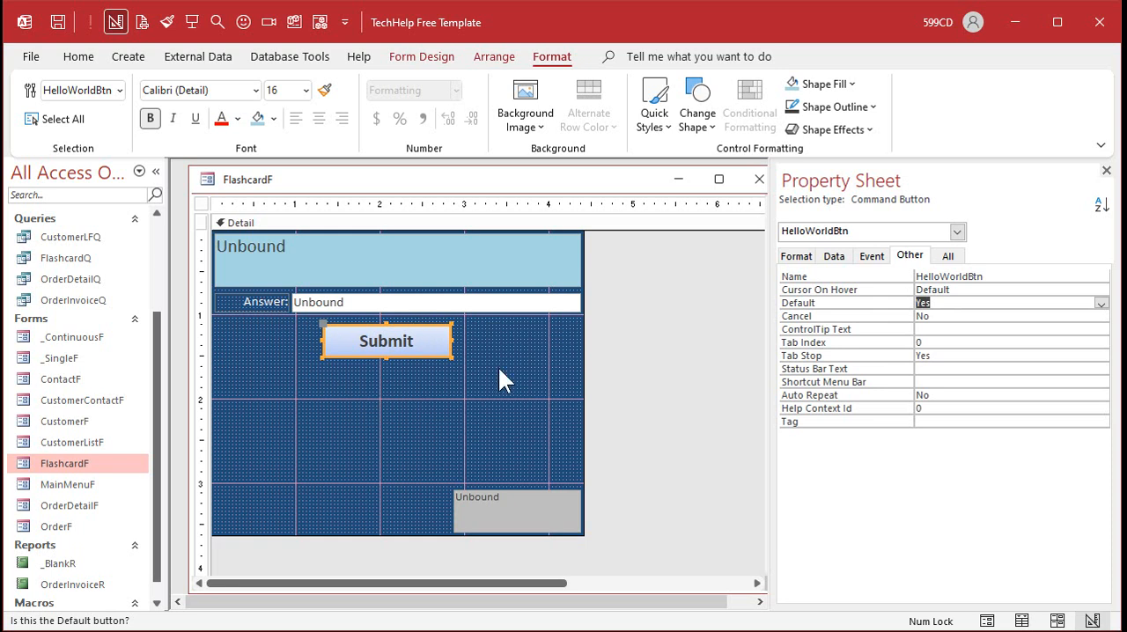
mouse_move(394, 430)
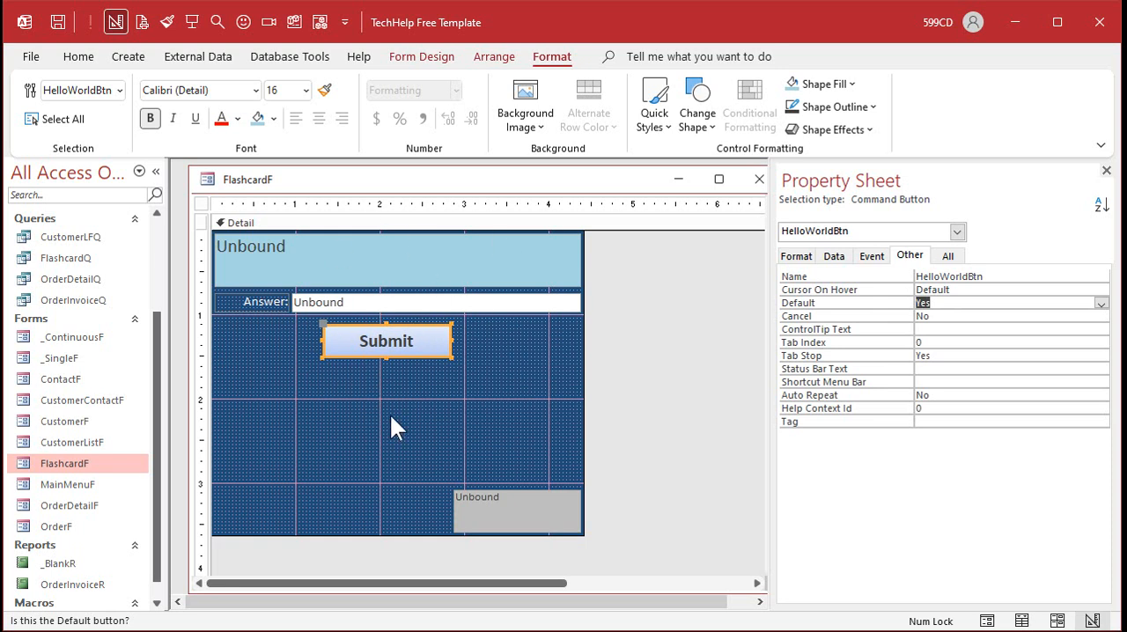
mouse_move(429, 419)
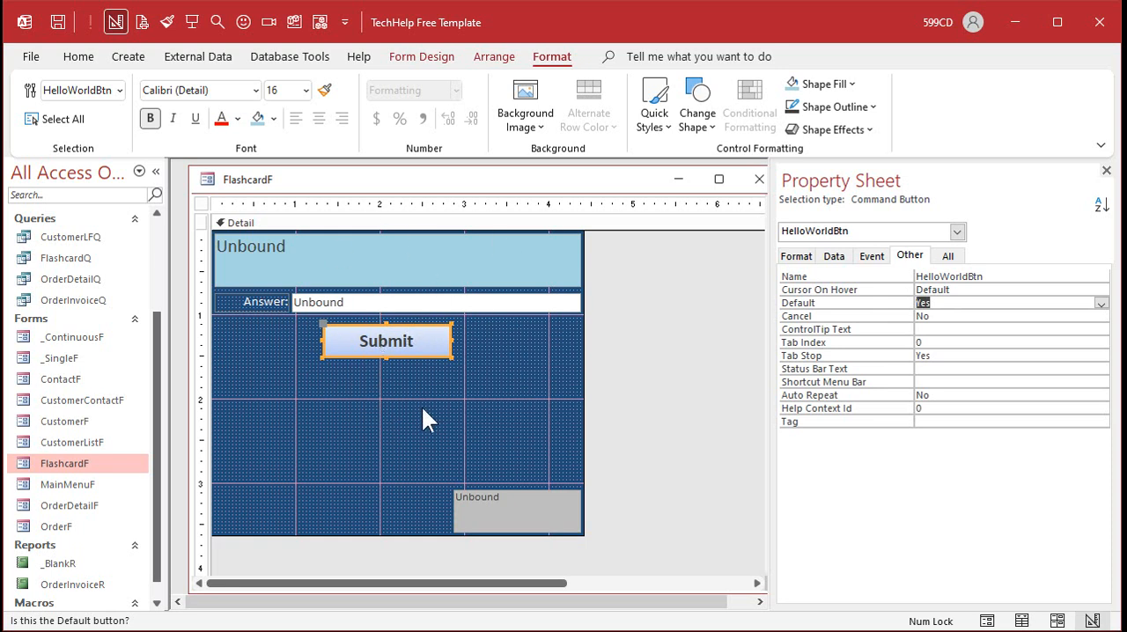
click(1010, 315)
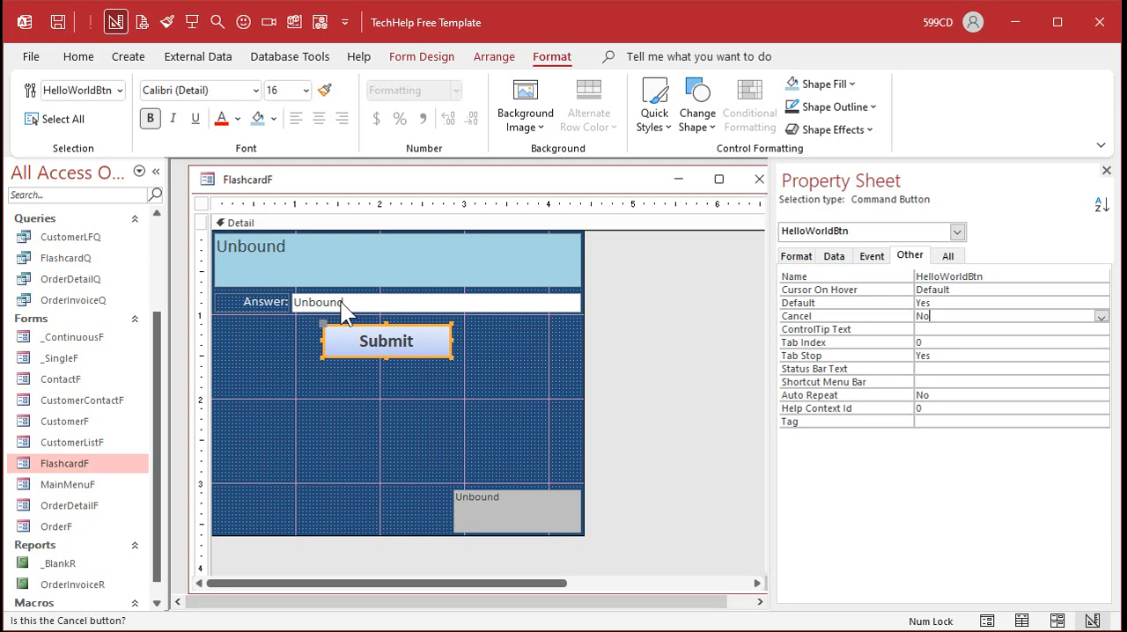
click(432, 303)
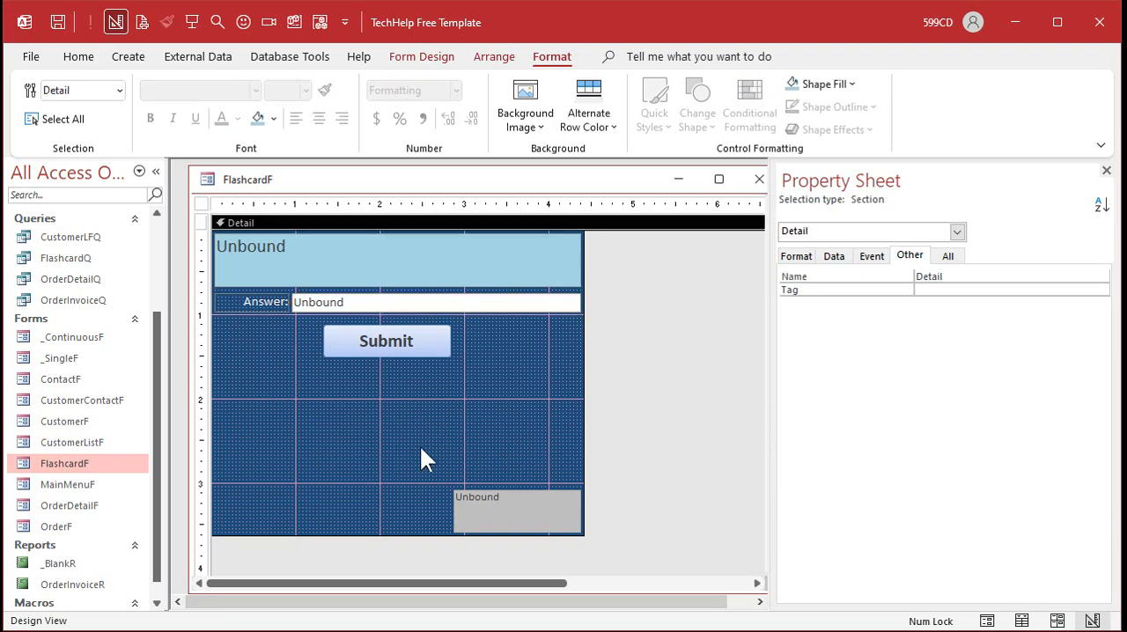
Step: Move the grey StatusBox below Submit and enlarge it into a wide, taller area
click(317, 406)
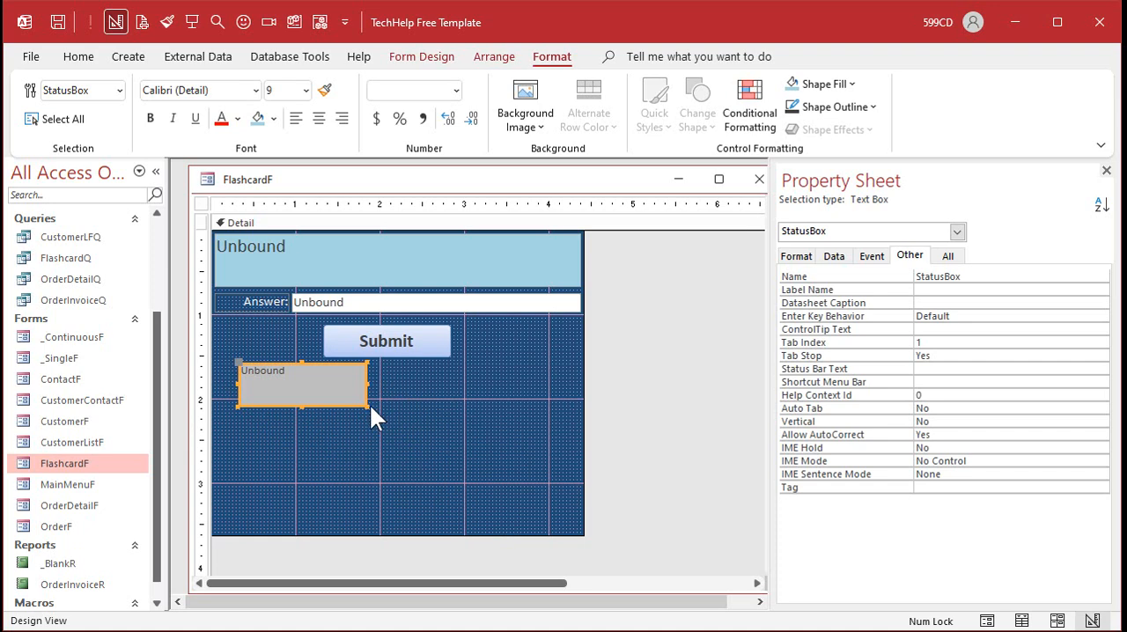
click(466, 471)
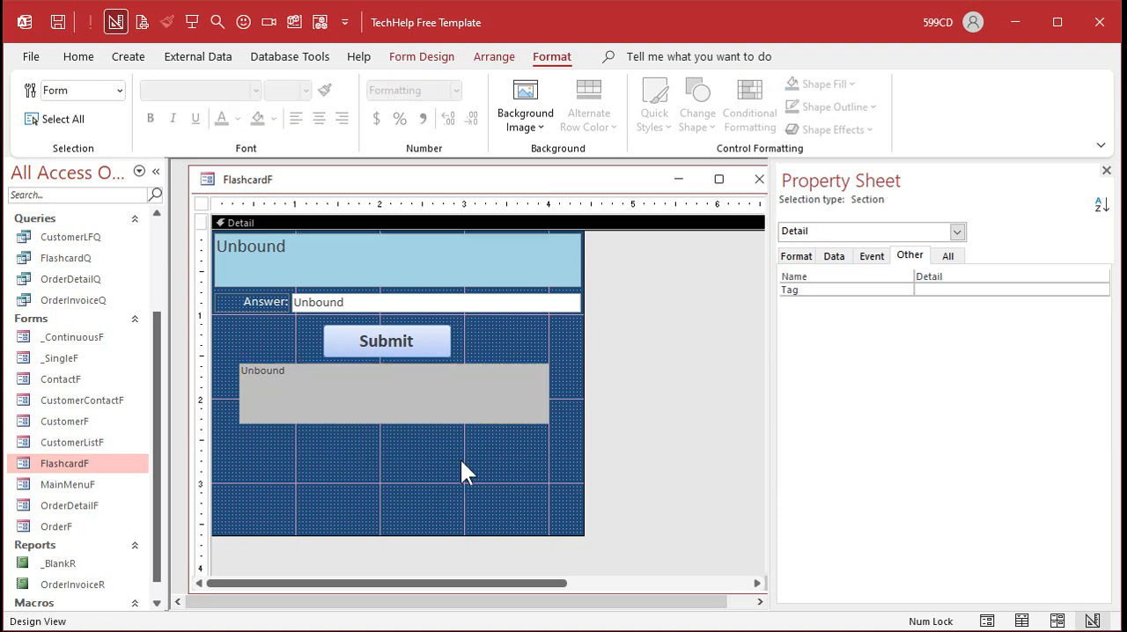
click(393, 395)
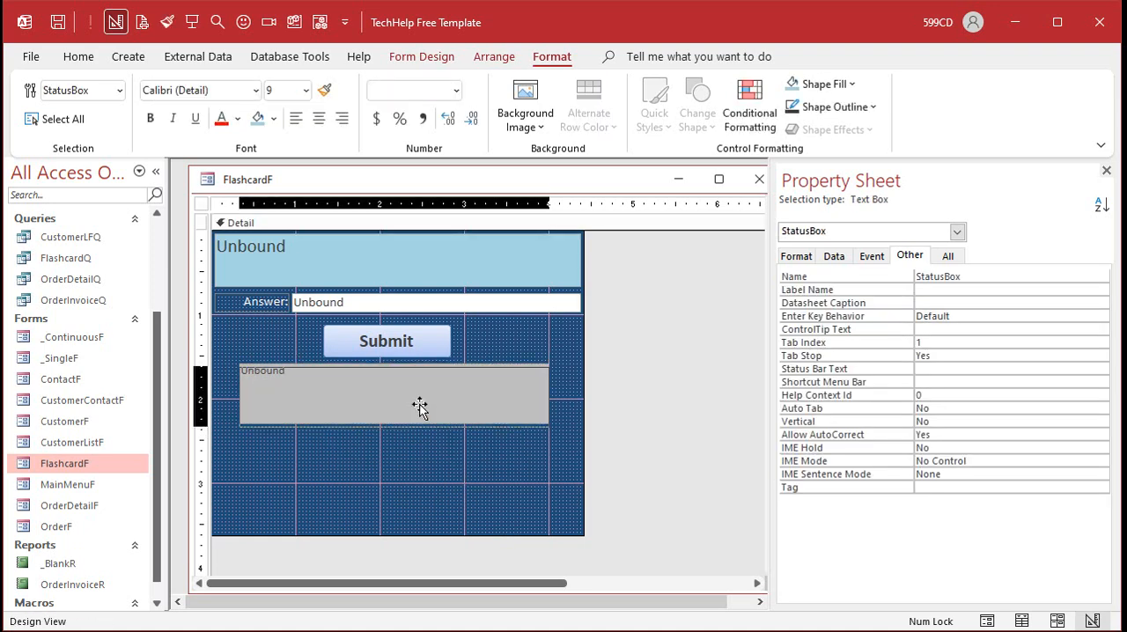
click(391, 394)
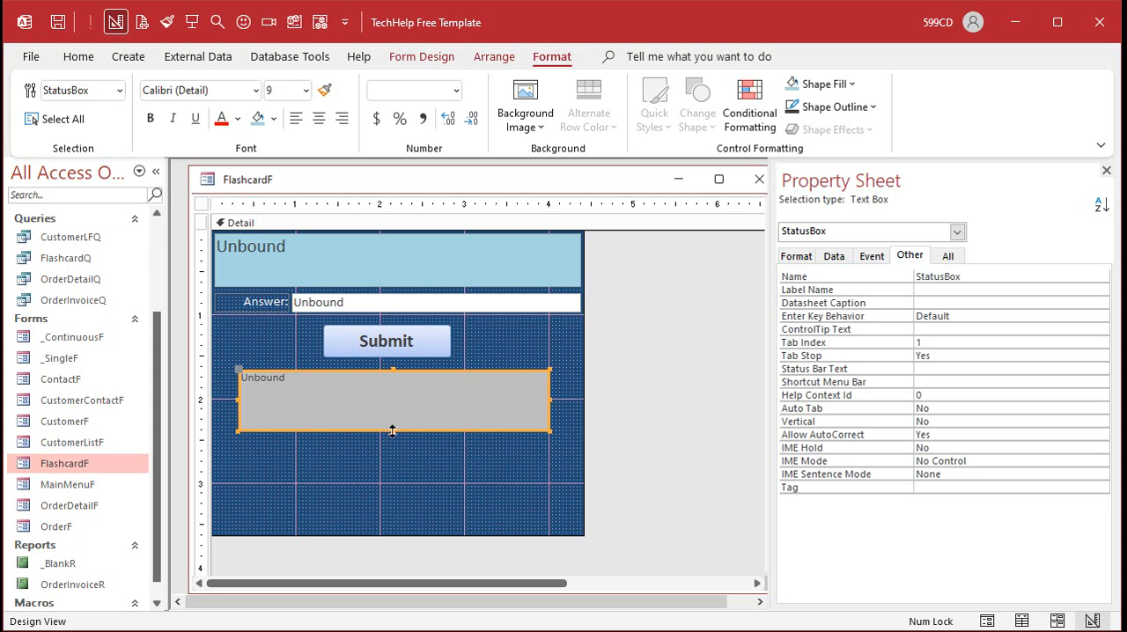
click(437, 454)
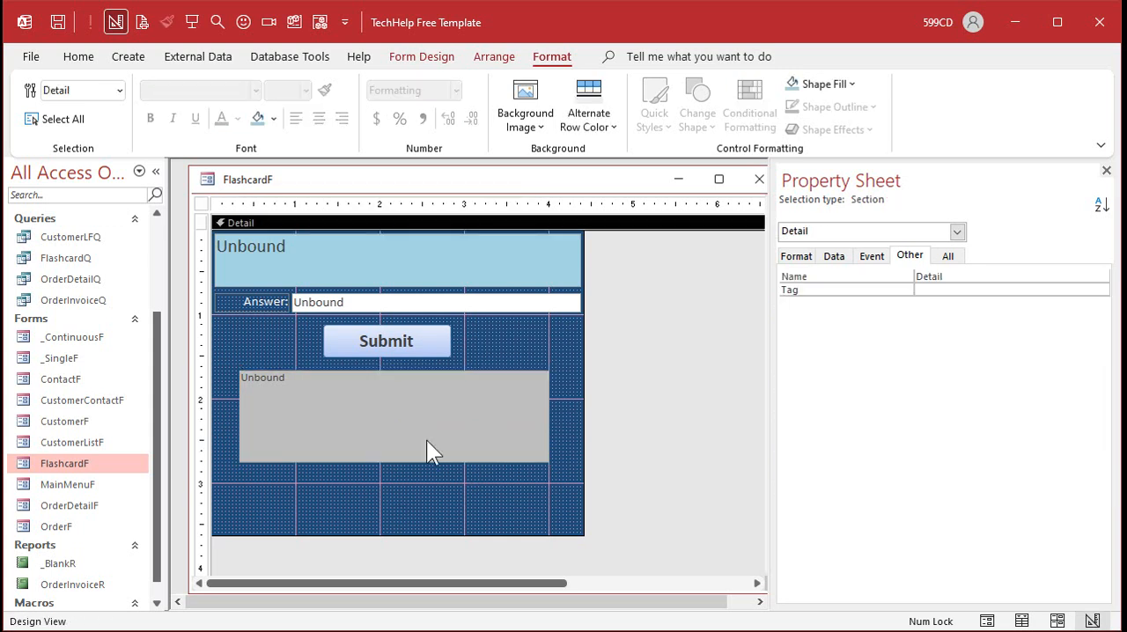
mouse_move(377, 466)
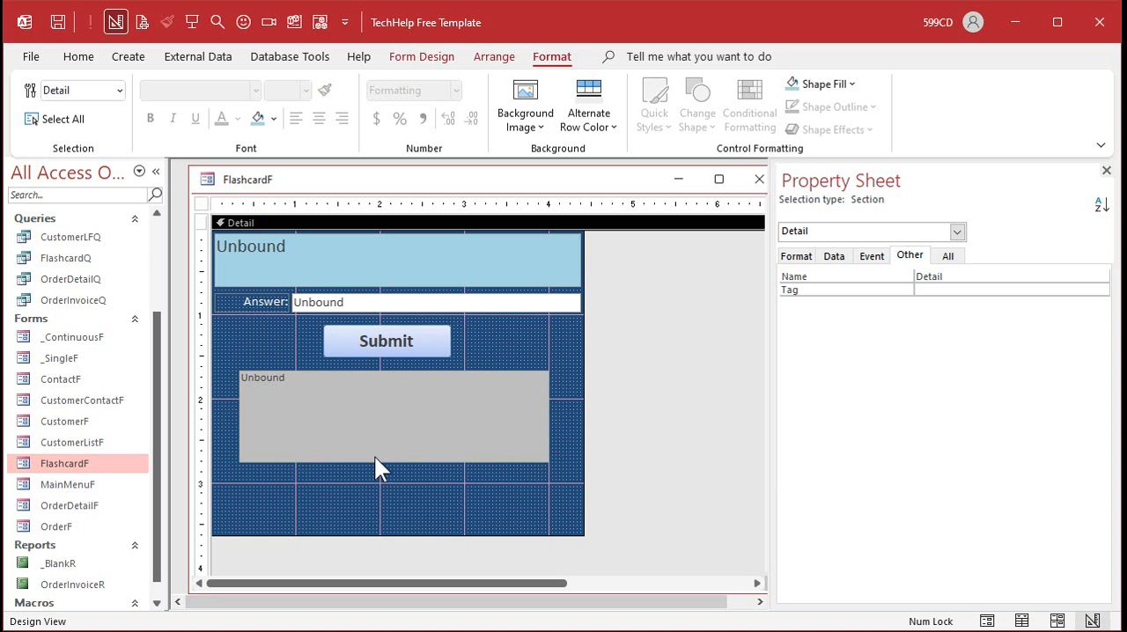
mouse_move(496, 511)
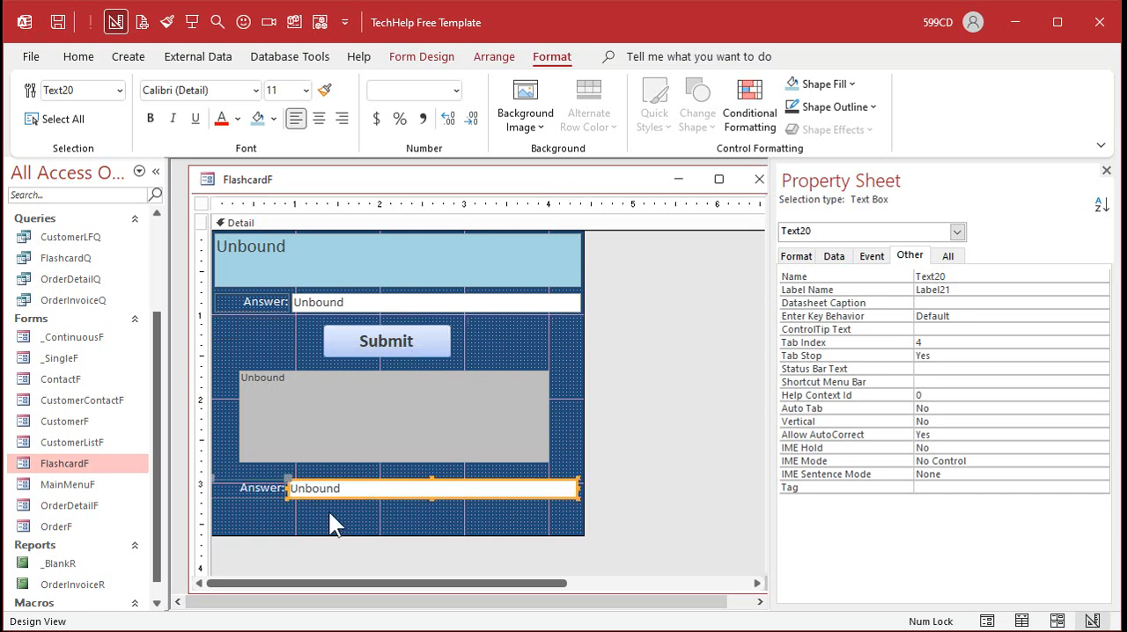
Step: Build the bottom row of Answered, Correct and Score labels, each beside an unbound counter box
click(260, 487)
text(ed)
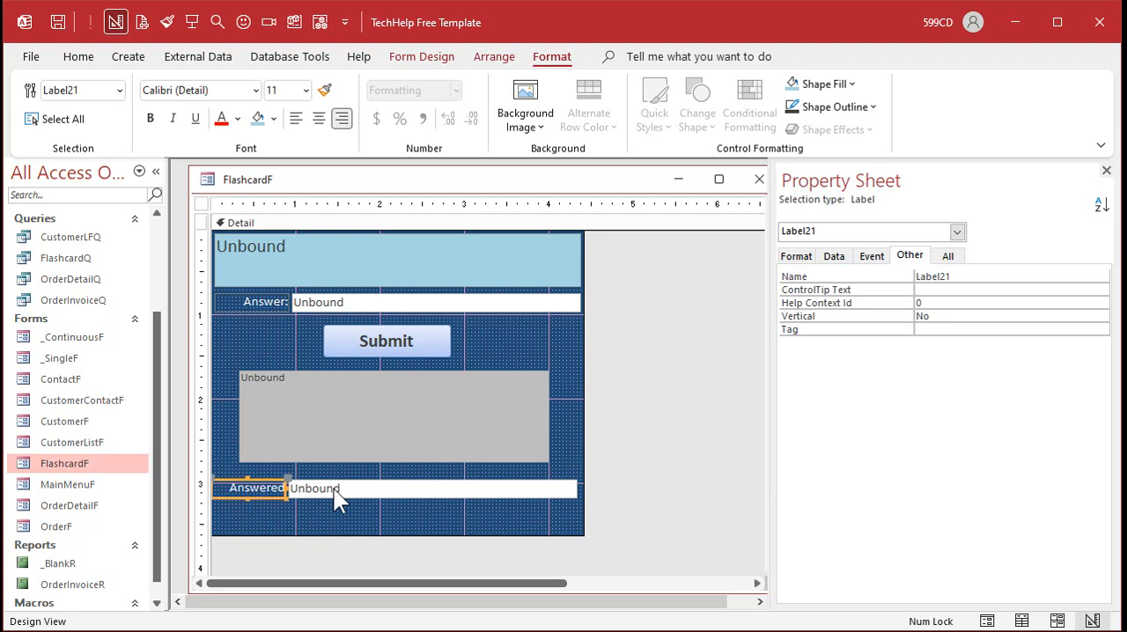
click(255, 490)
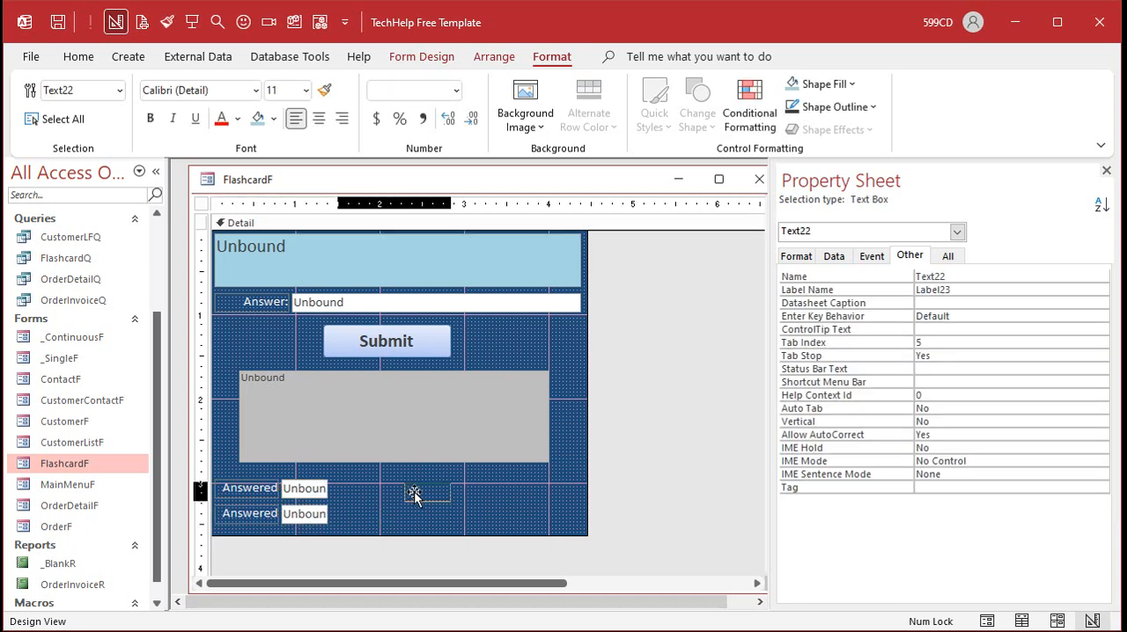
click(371, 488)
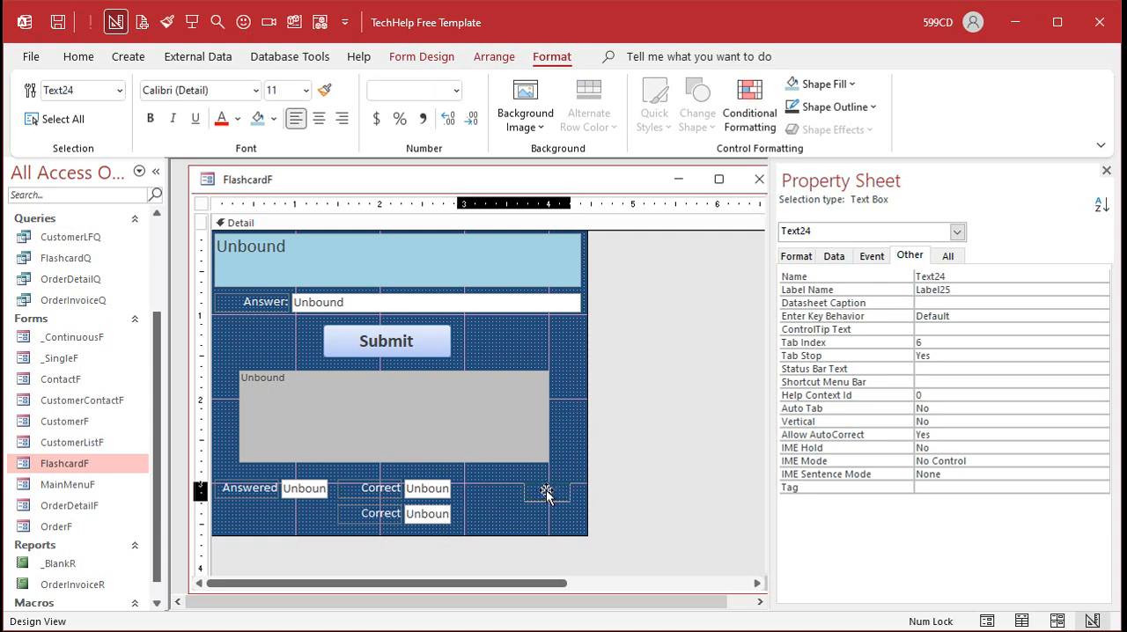
click(545, 487)
text(Score)
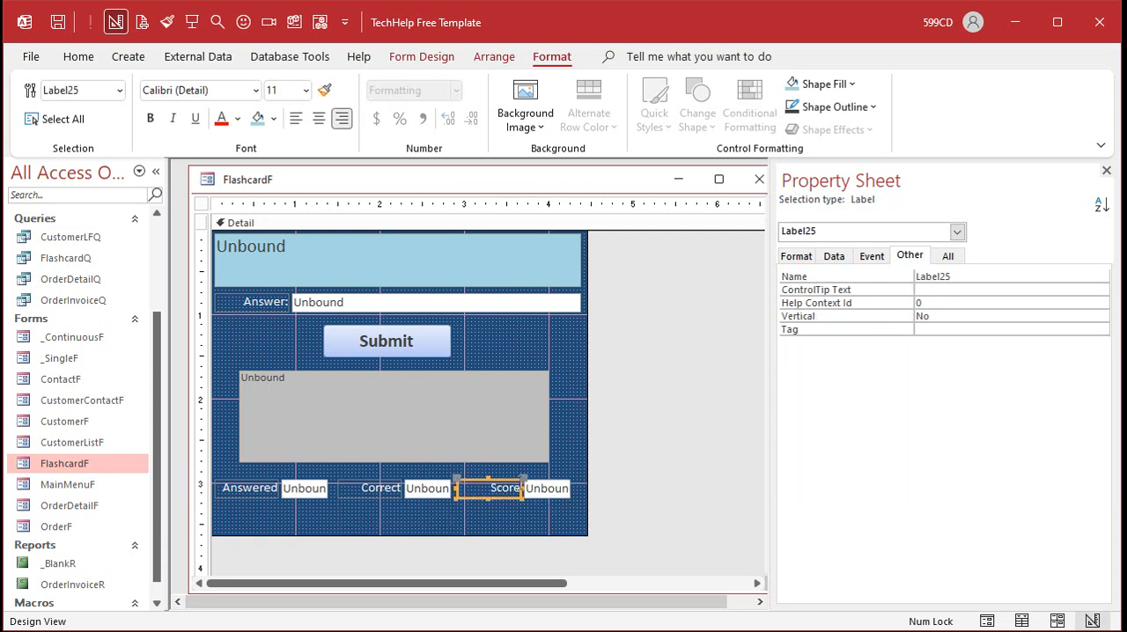
click(305, 489)
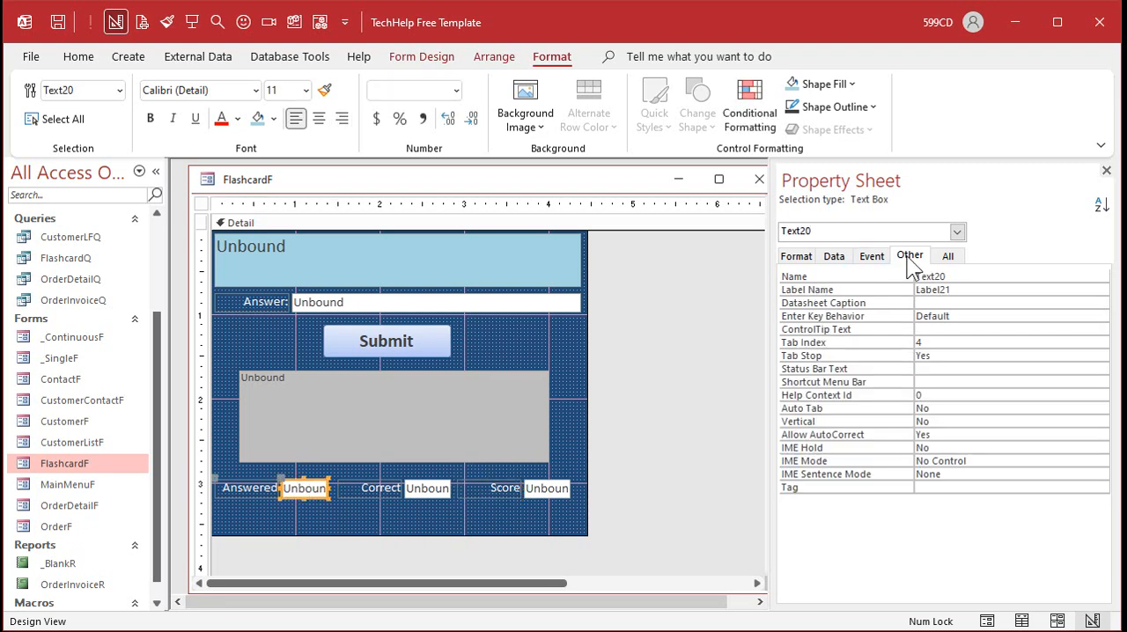
Step: Name the unbound boxes beside Correct and Score 'Correct' and 'Score'
click(947, 255)
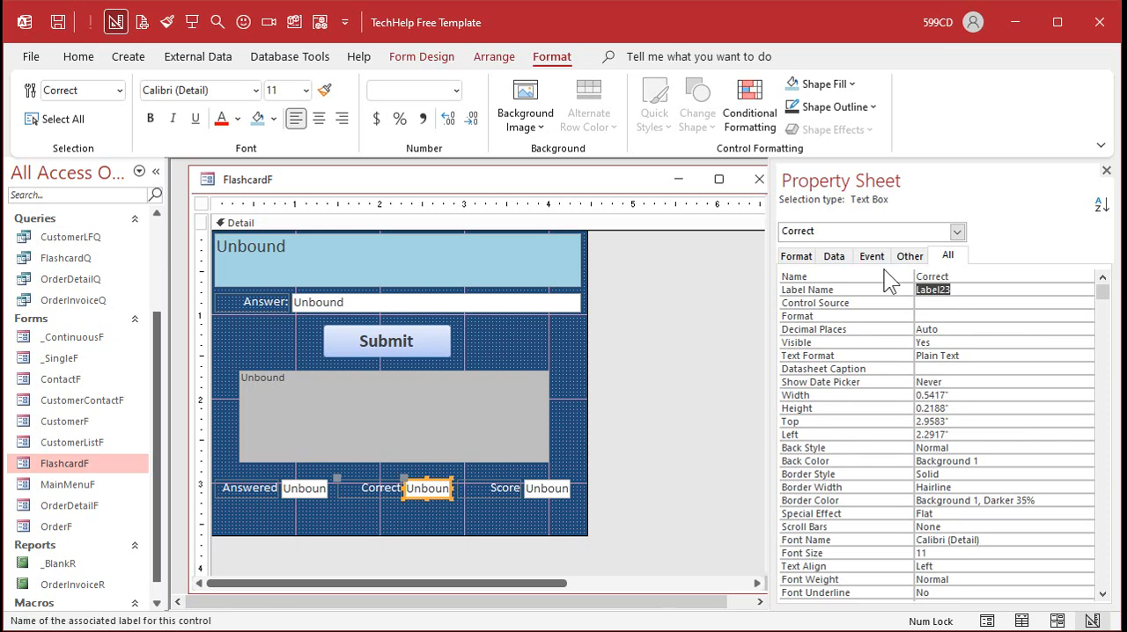
click(546, 489)
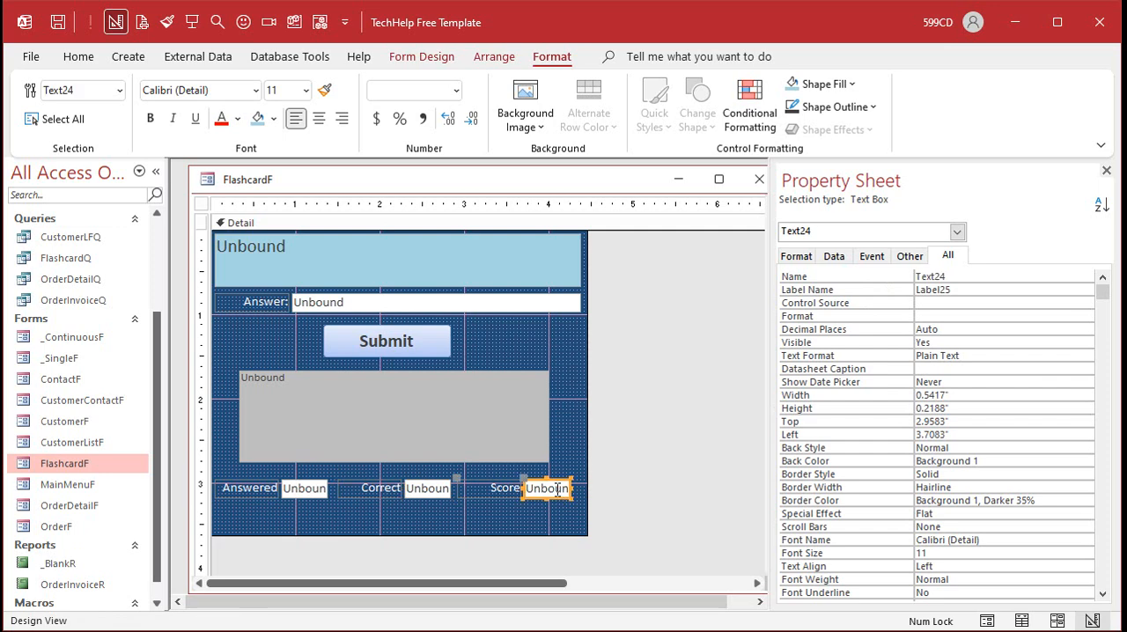
mouse_move(968, 273)
text(Score)
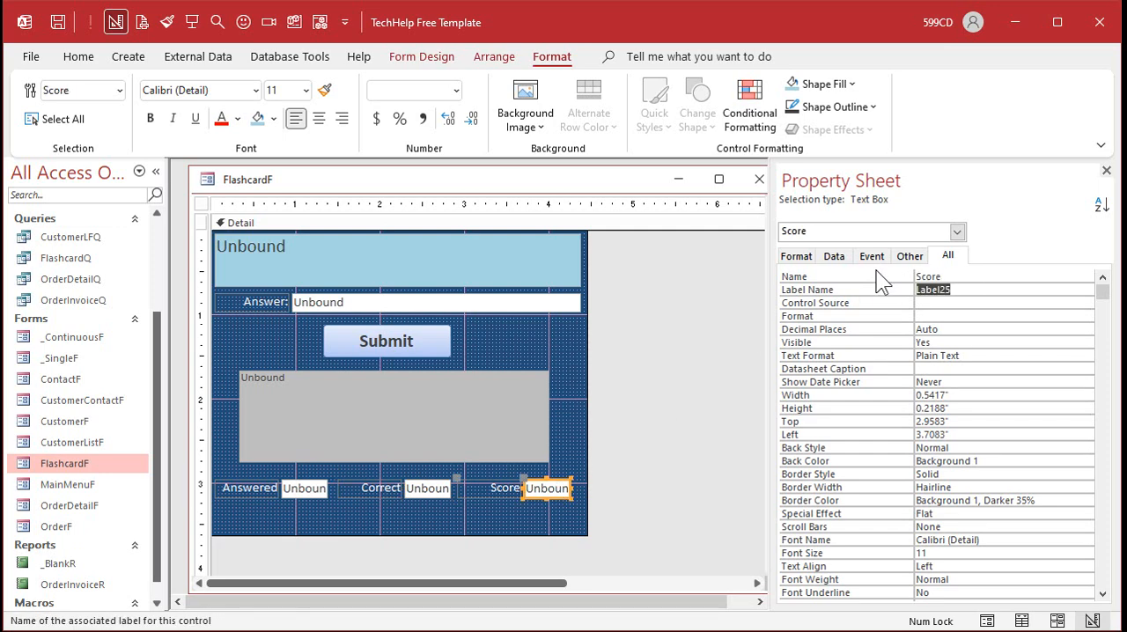
click(396, 526)
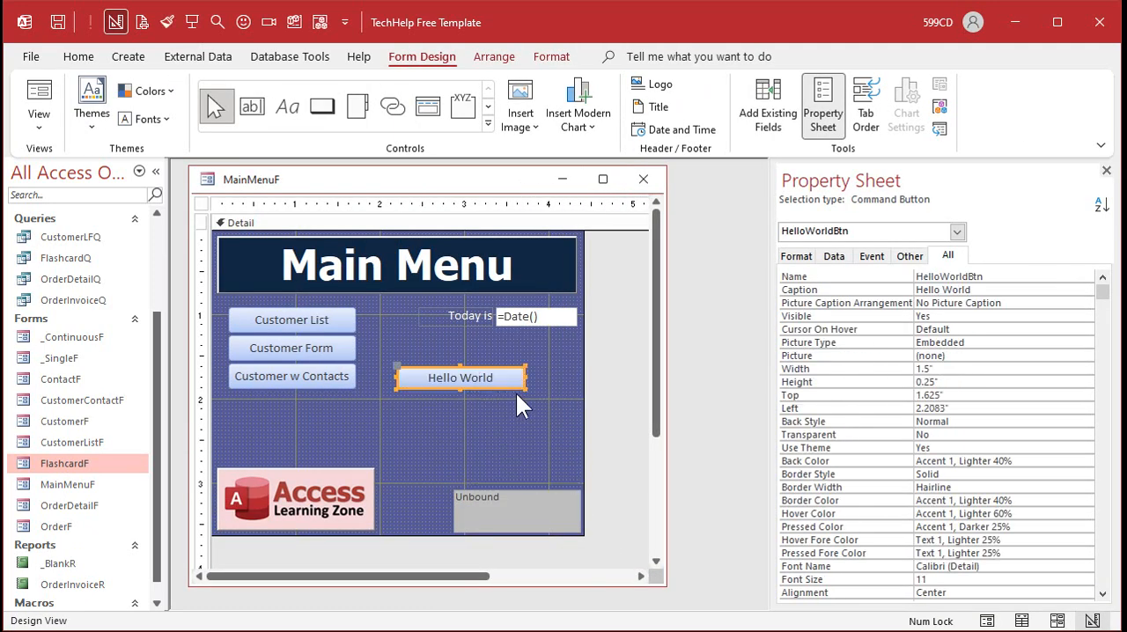
Step: Enlarge the main menu's Hello World button, caption it 'Flashcards' and reach its event code
drag(521, 389, 521, 405)
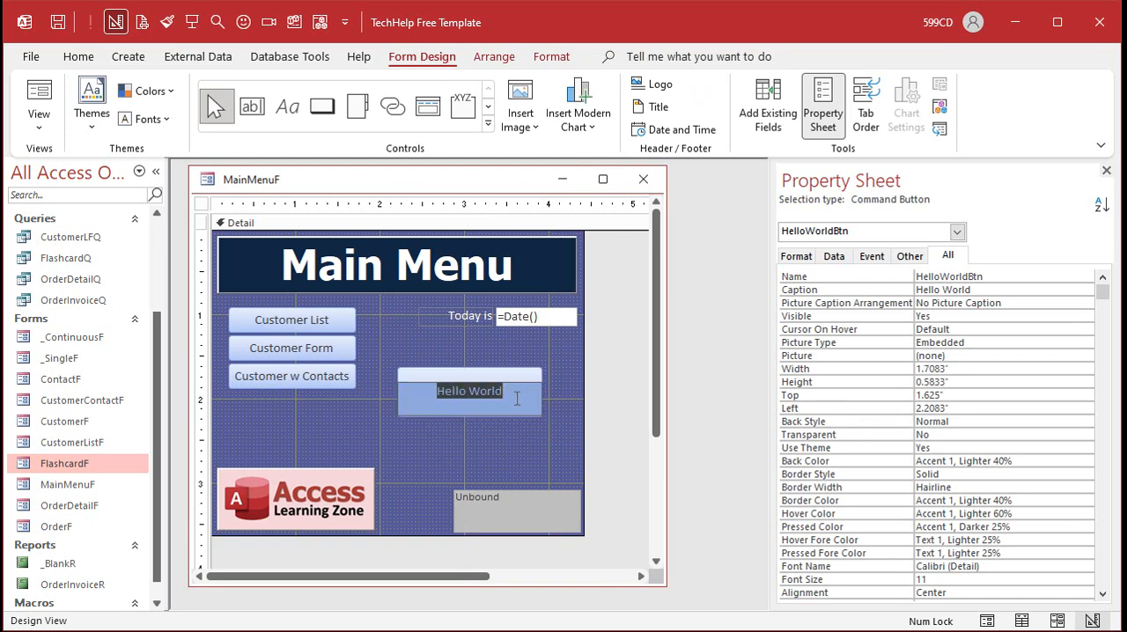
text(Flashcards)
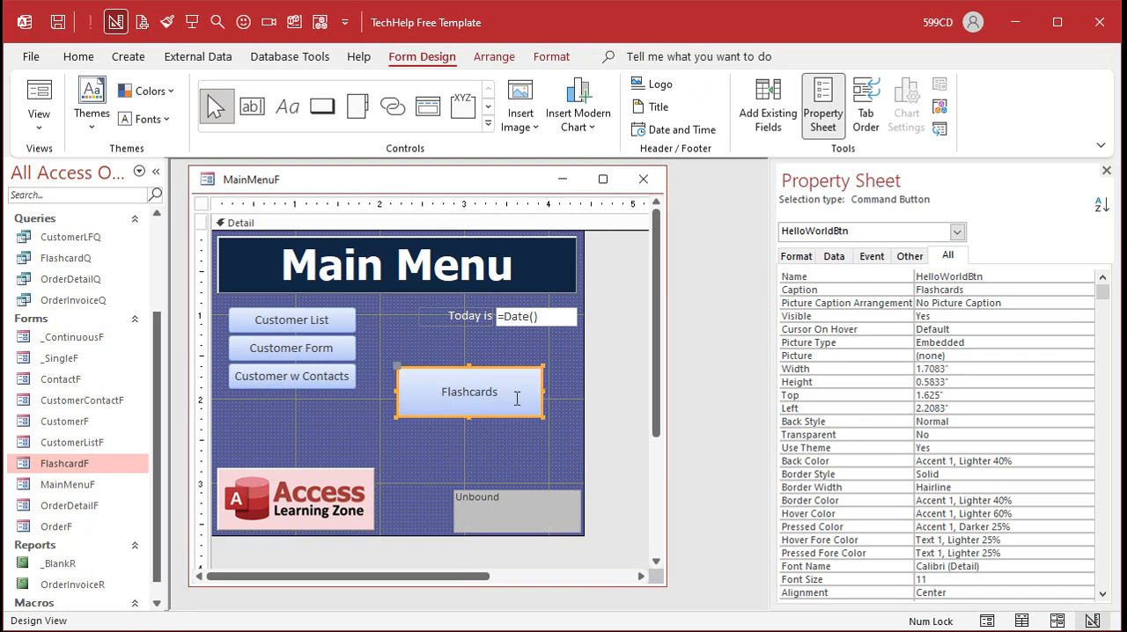
right_click(468, 391)
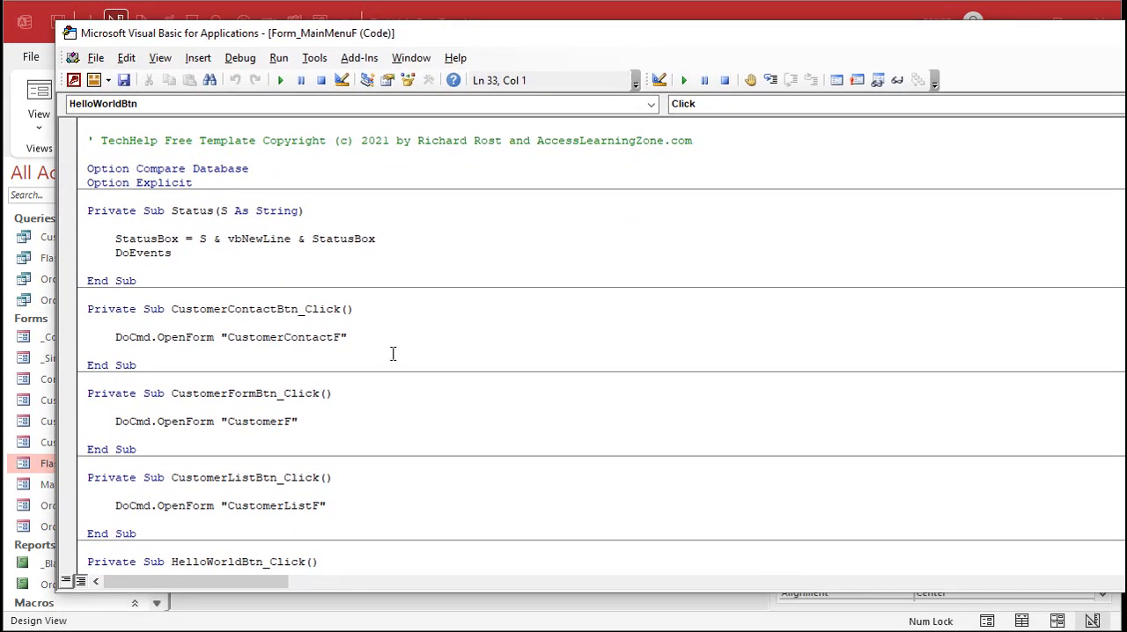
Step: Replace the button's click code with DoCmd.OpenForm "FlashcardF"
scroll(down, 3)
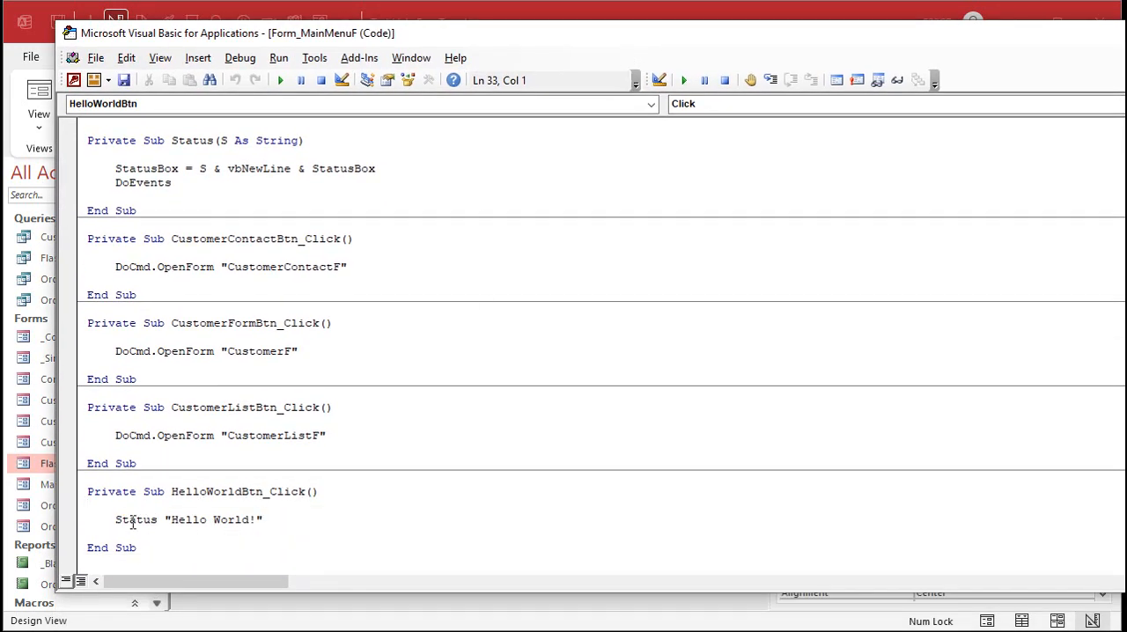
text(docm)
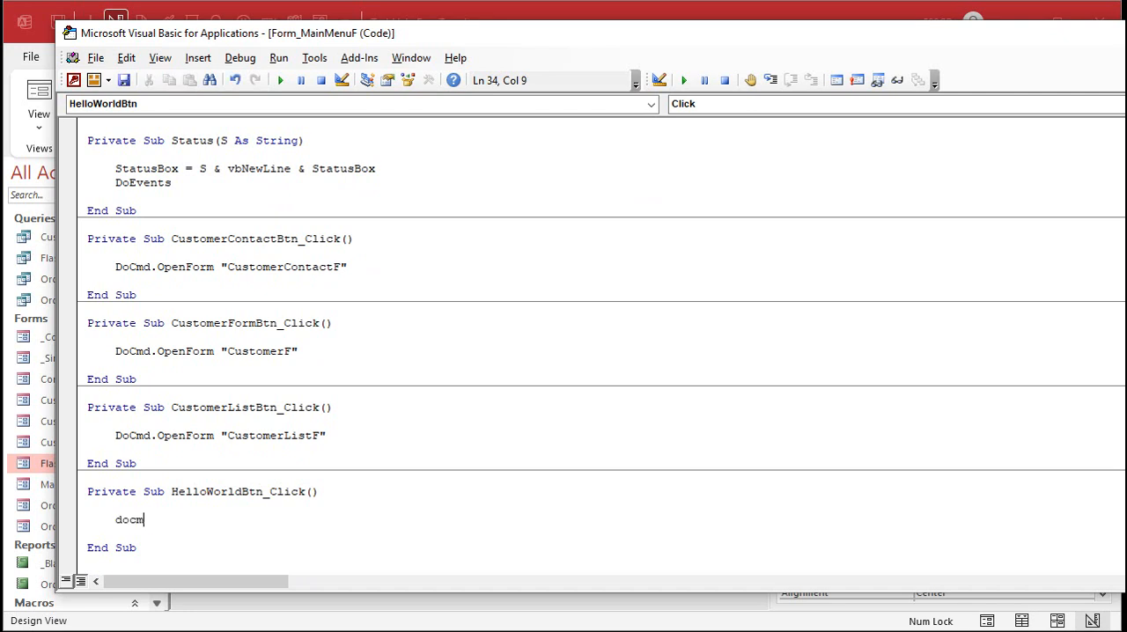
text(d.OpenForm ")
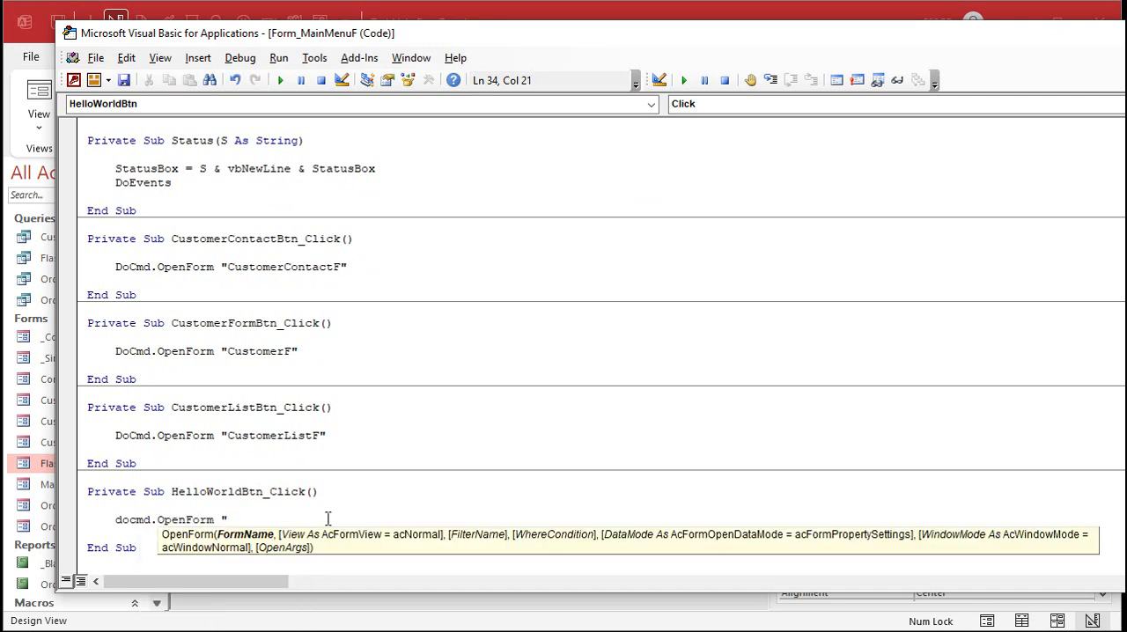
text(FlashcardF")
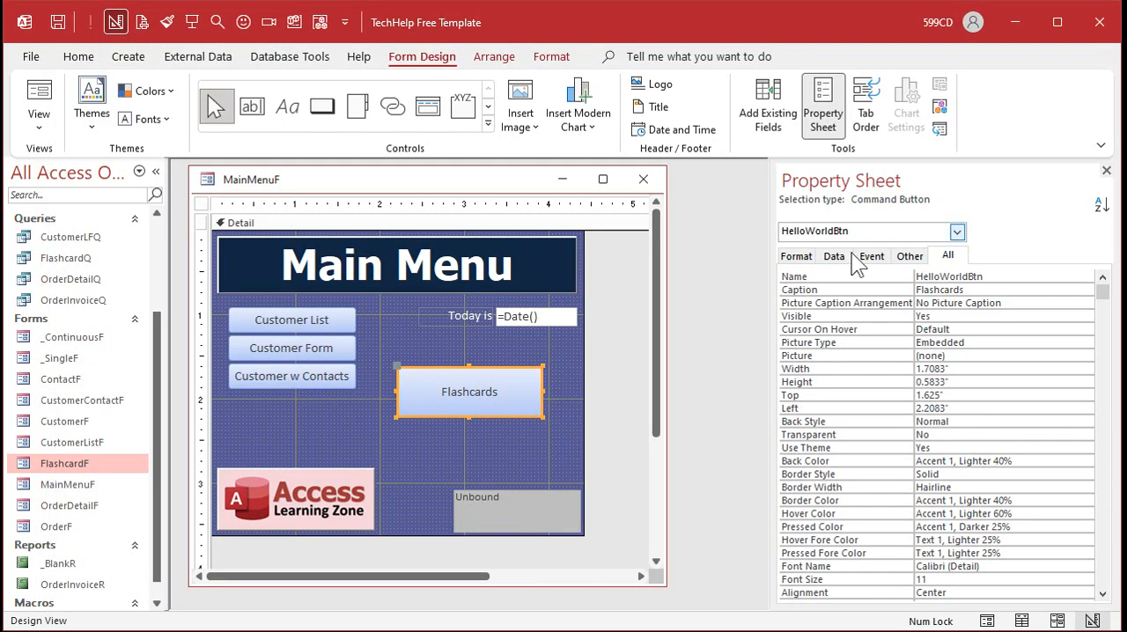
Step: Run the main menu, open the flashcard form via Flashcards and move it aside to answer
click(194, 21)
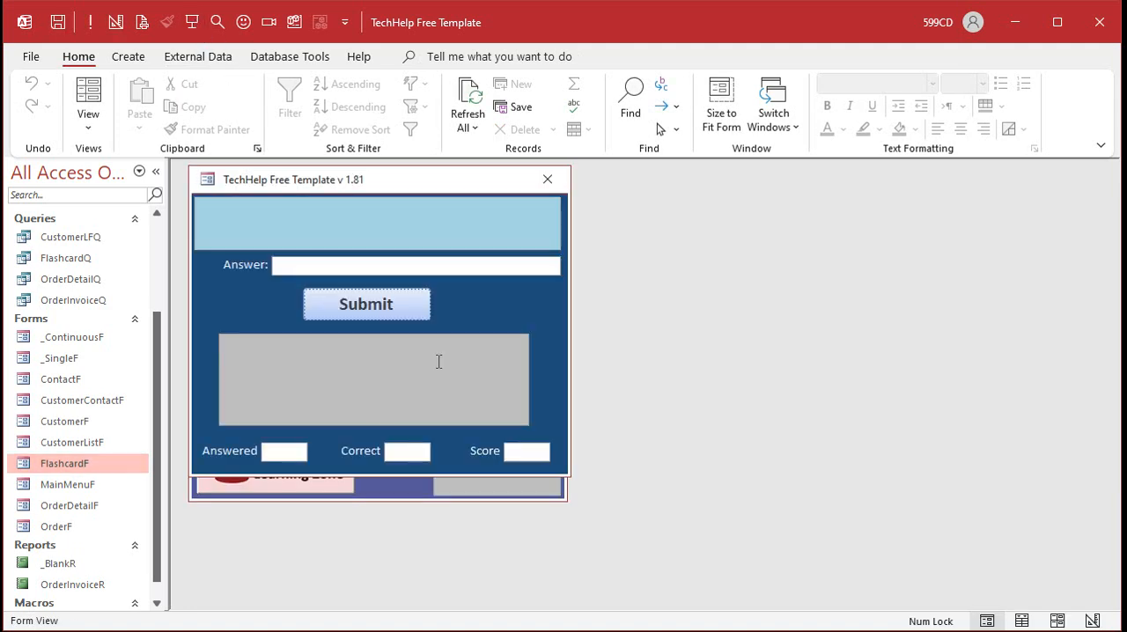
drag(293, 180, 417, 227)
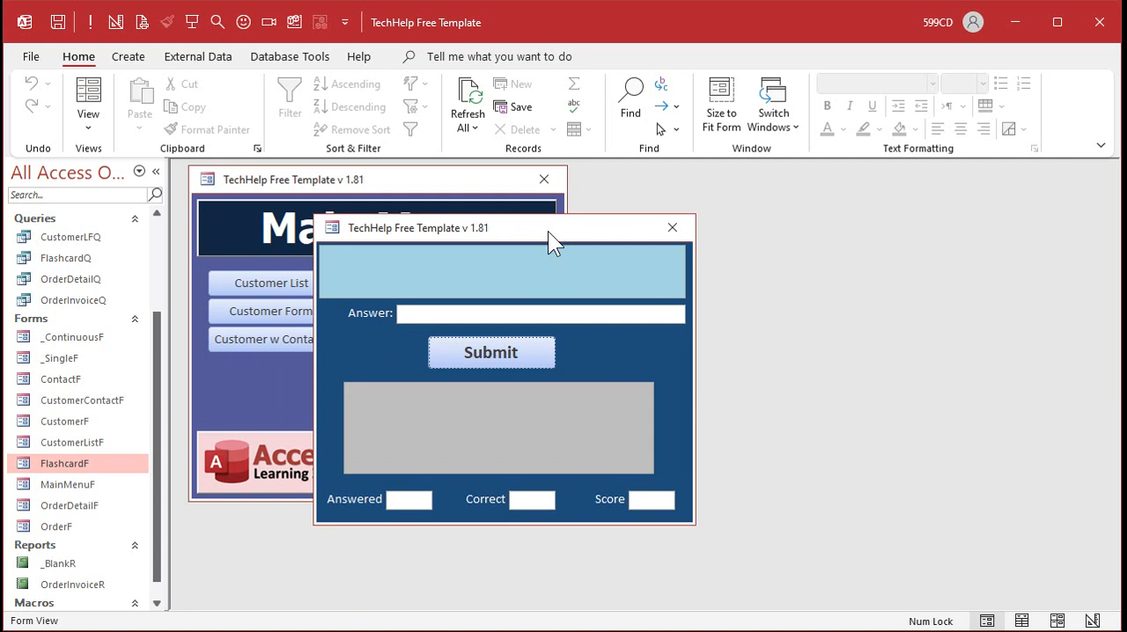
mouse_move(518, 470)
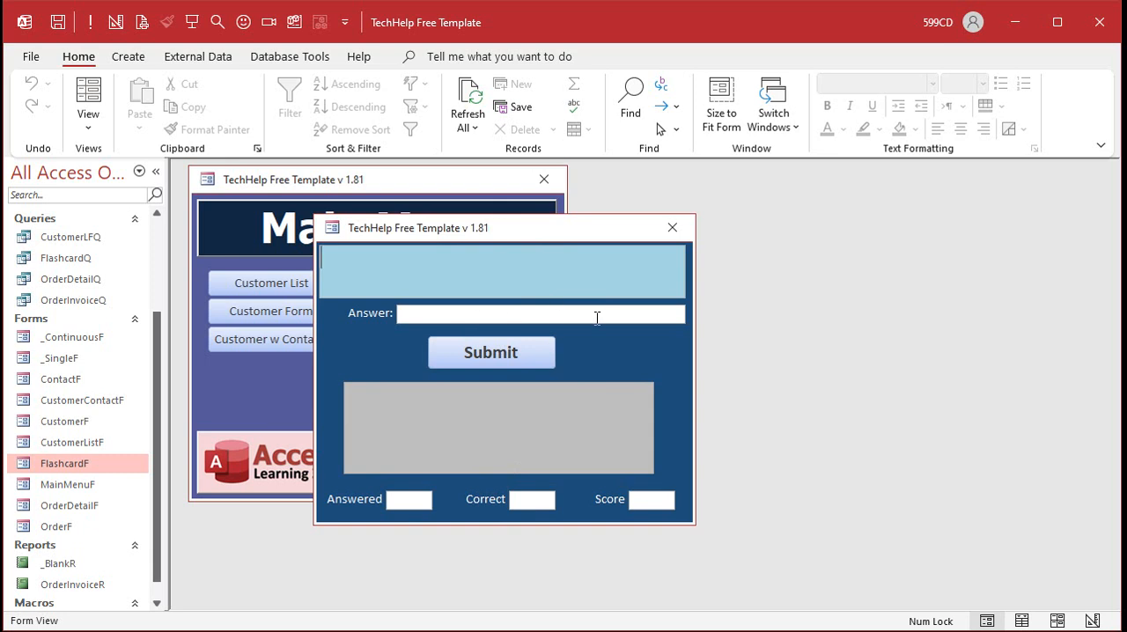
click(490, 352)
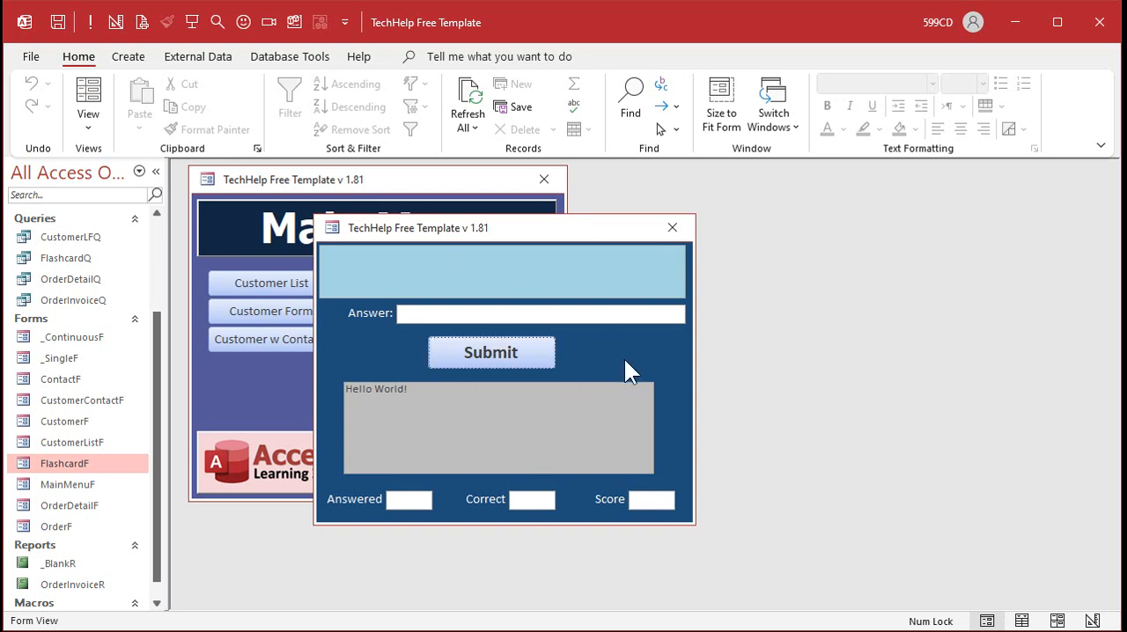
mouse_move(630, 363)
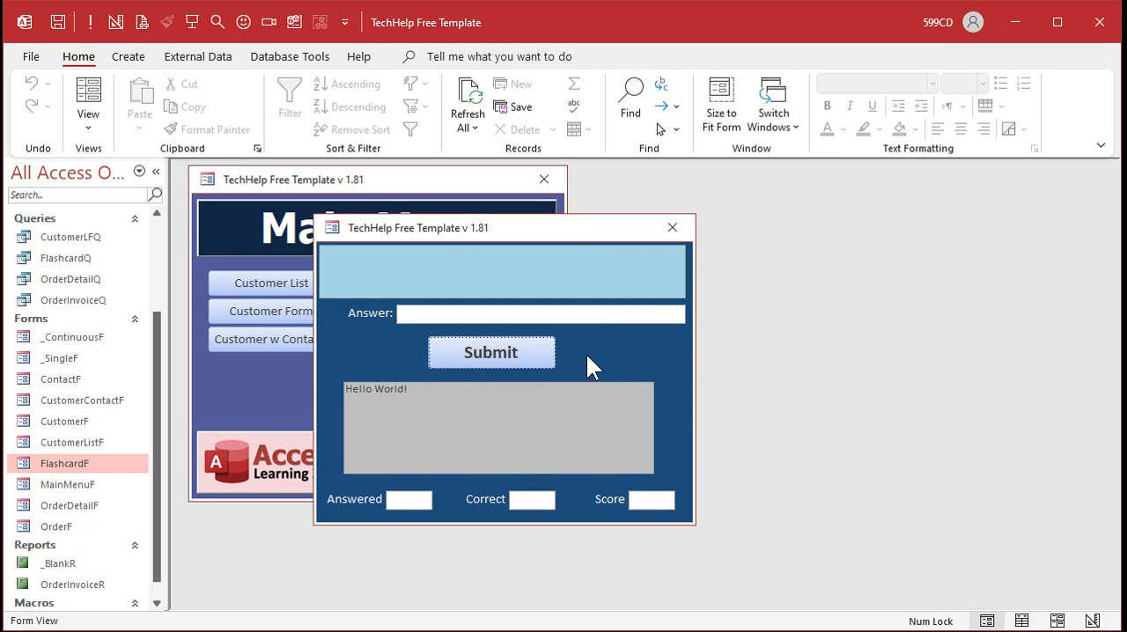
mouse_move(542, 236)
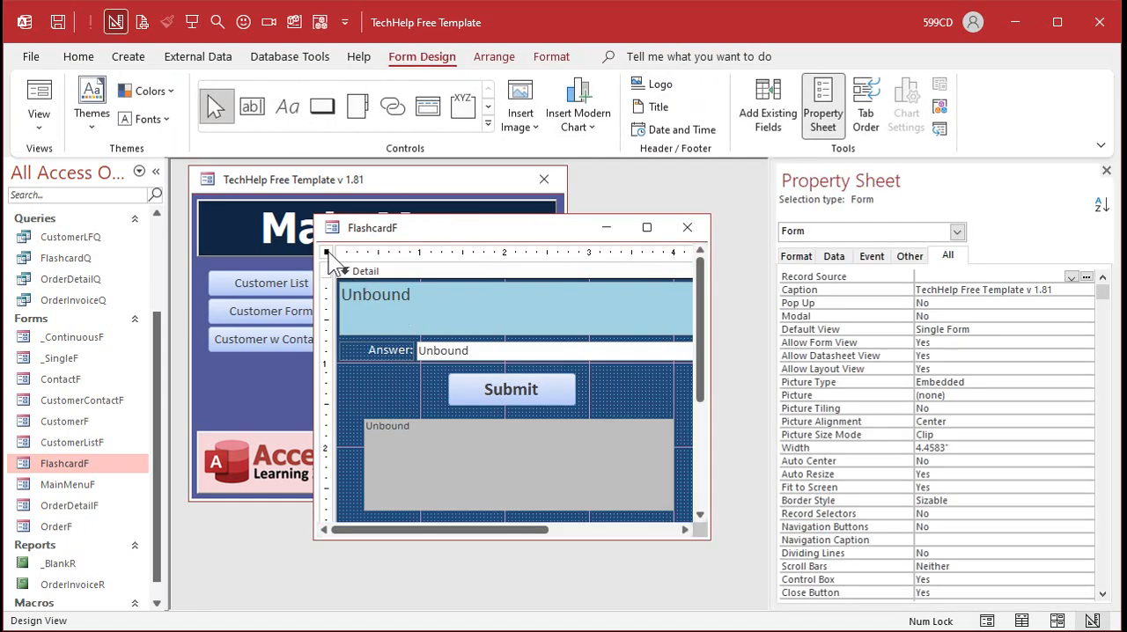
Step: Set the form's Caption to 'Flashcards by Access Learning Zone', preview it and return to design view
click(983, 289)
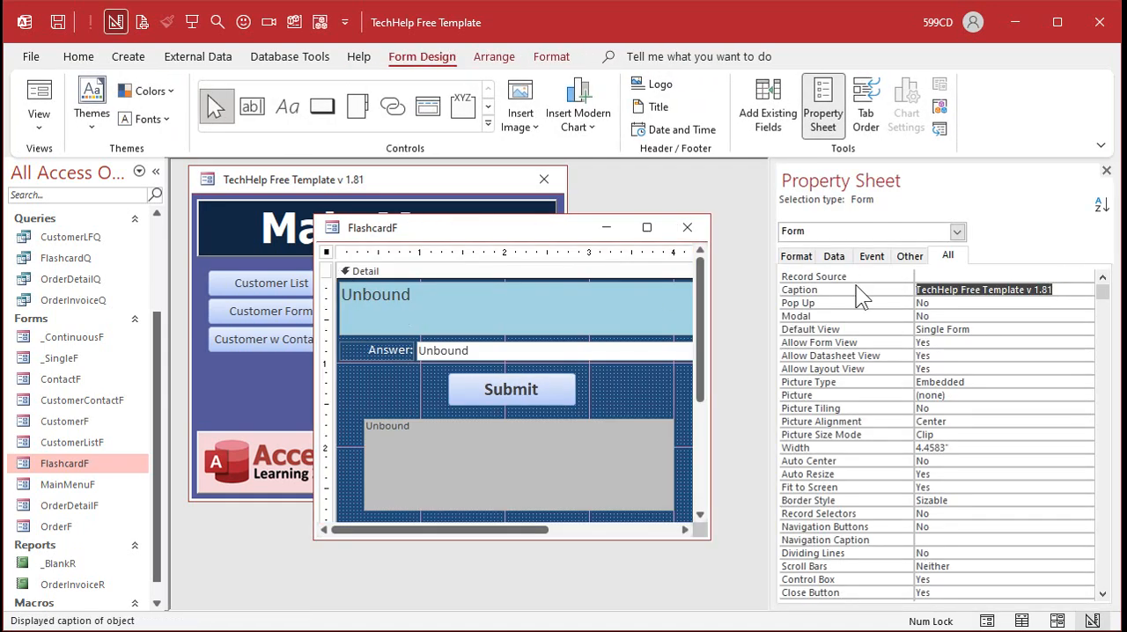
text(Flashcards by)
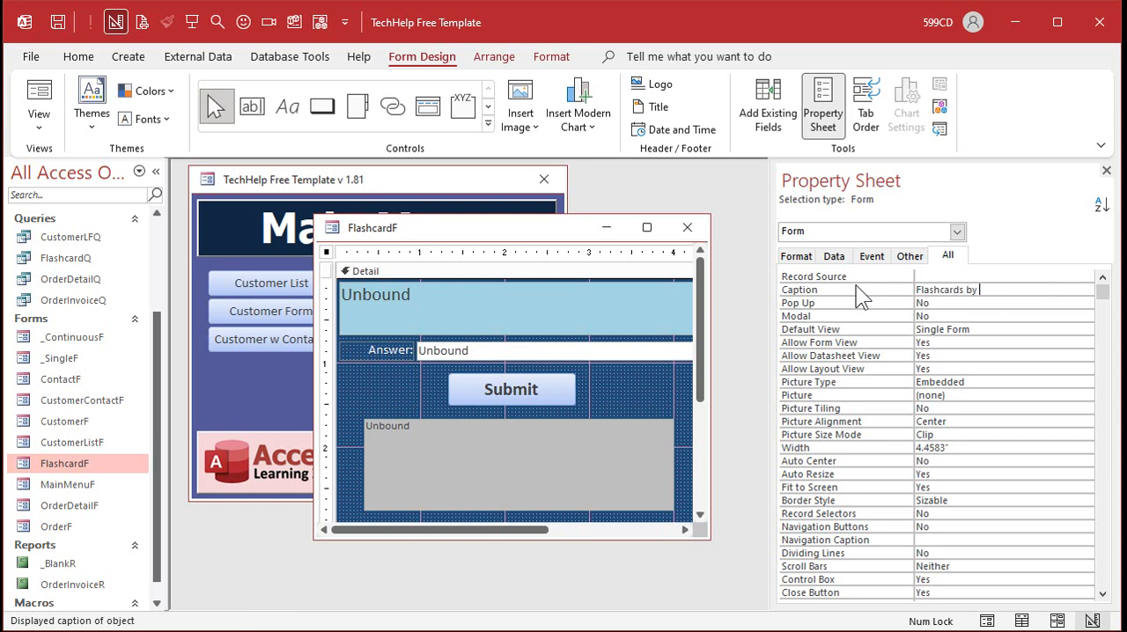
text(Access Learning Zone)
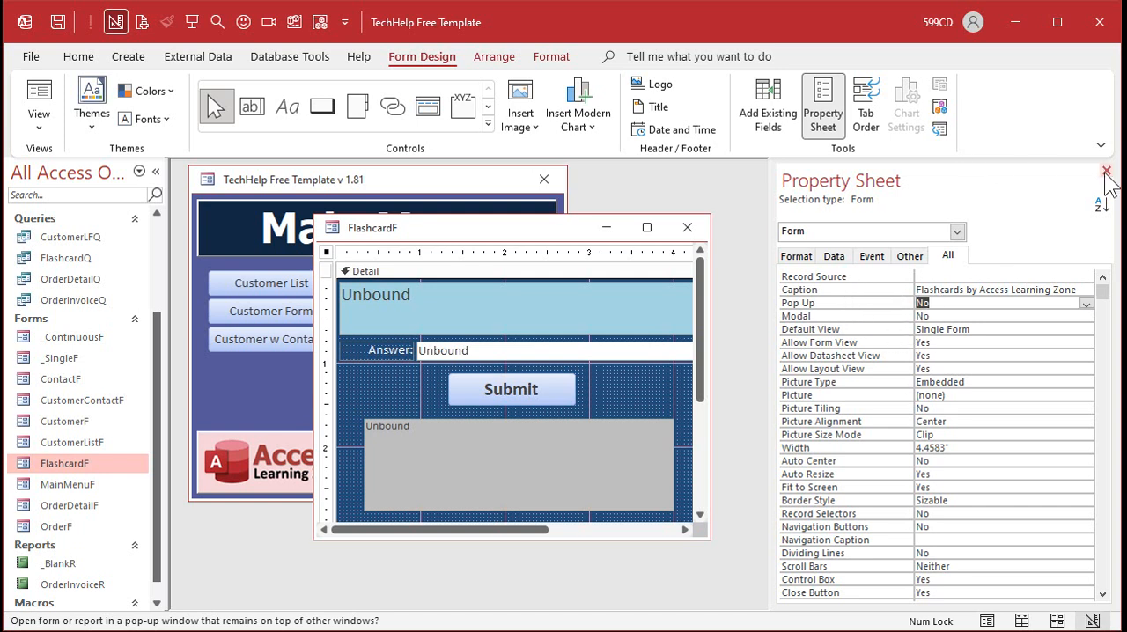
click(1106, 171)
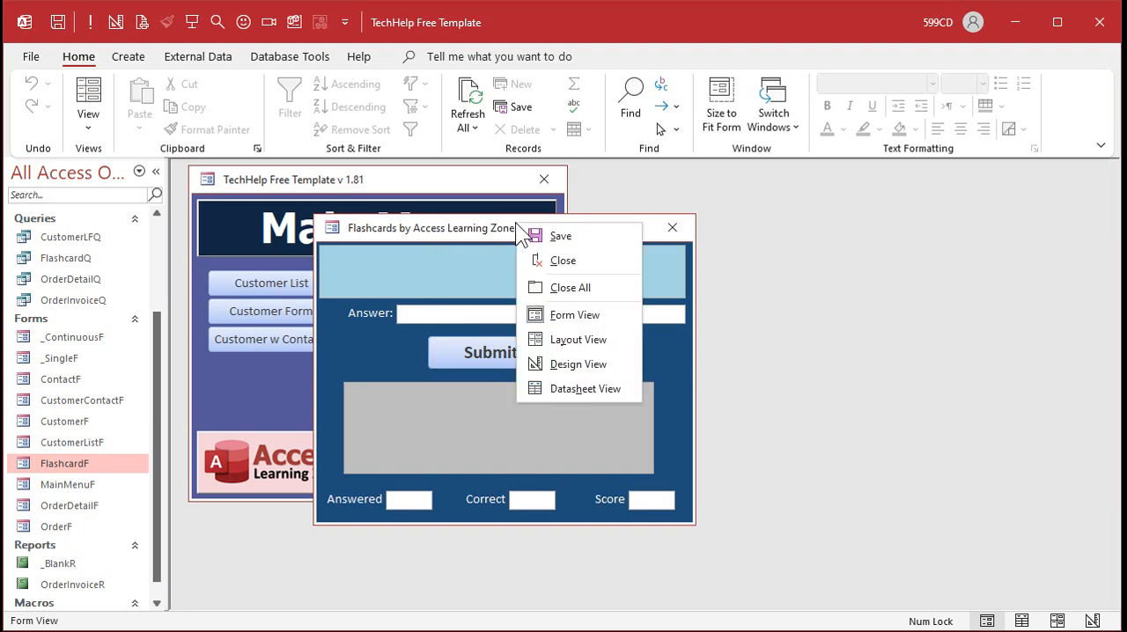
click(577, 363)
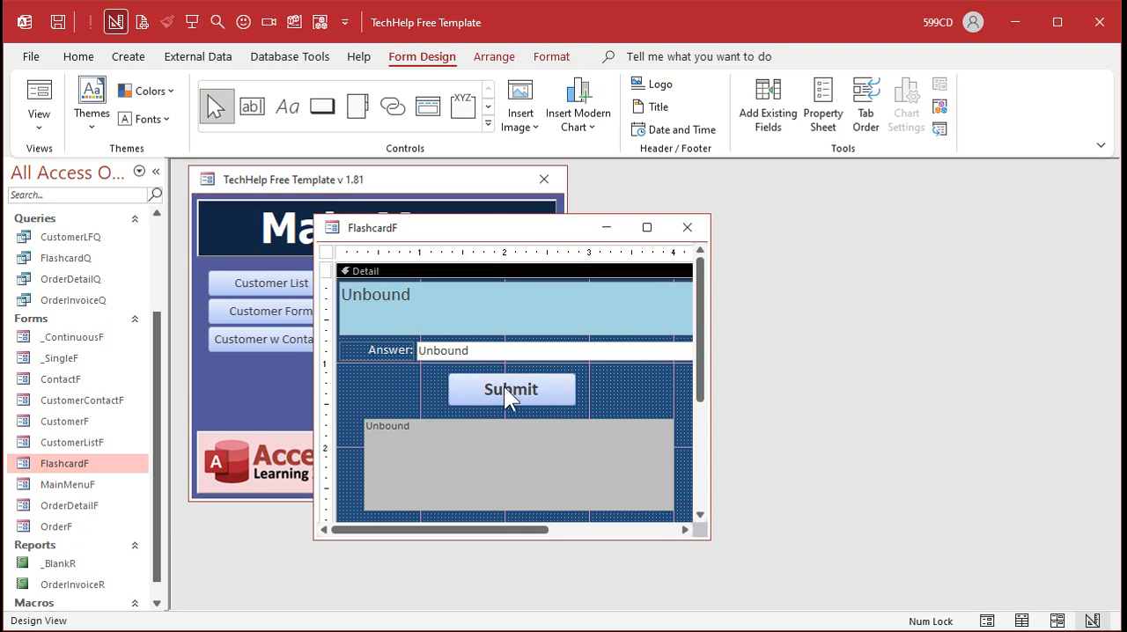
Step: Rename the Submit button from HelloWorldBtn to SubmitBtn
click(510, 389)
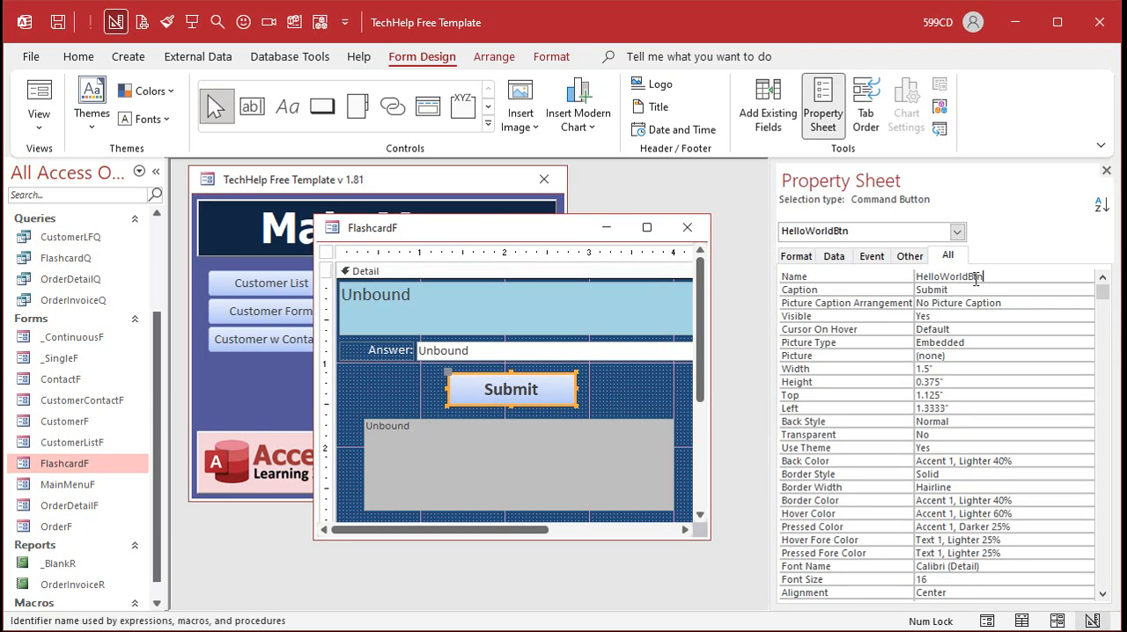
text(SubmitBtn)
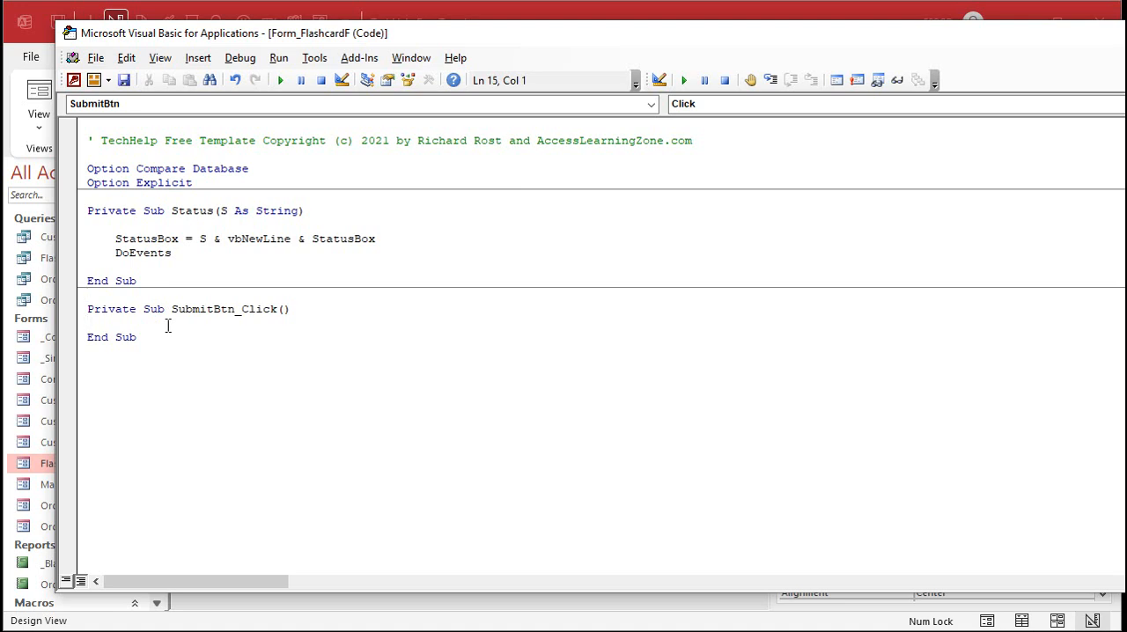
mouse_move(632, 18)
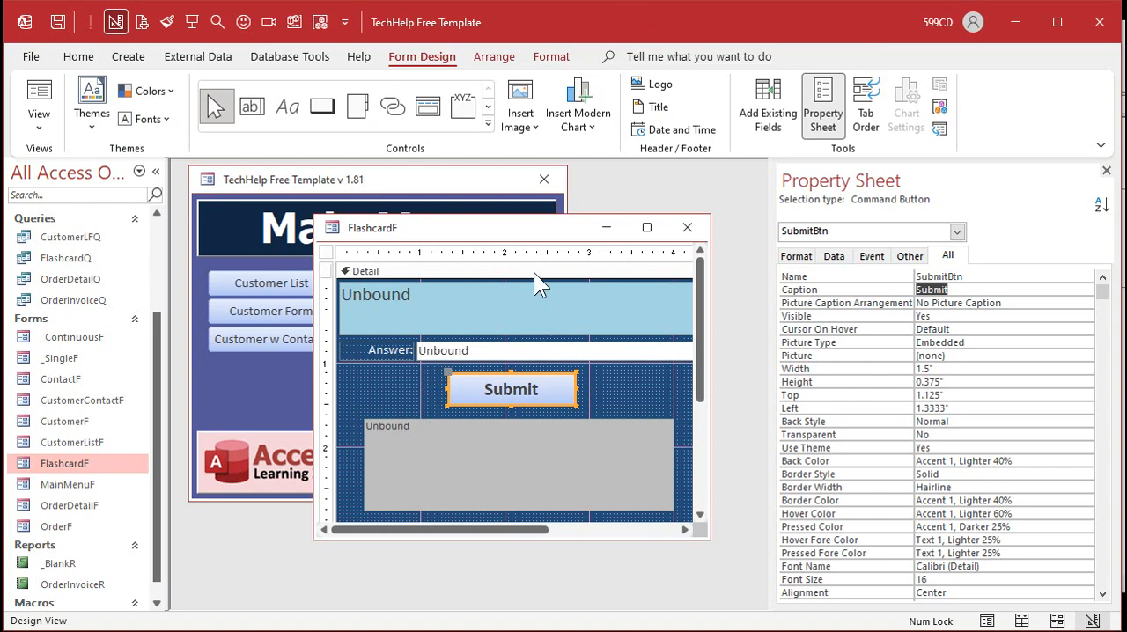
mouse_move(546, 475)
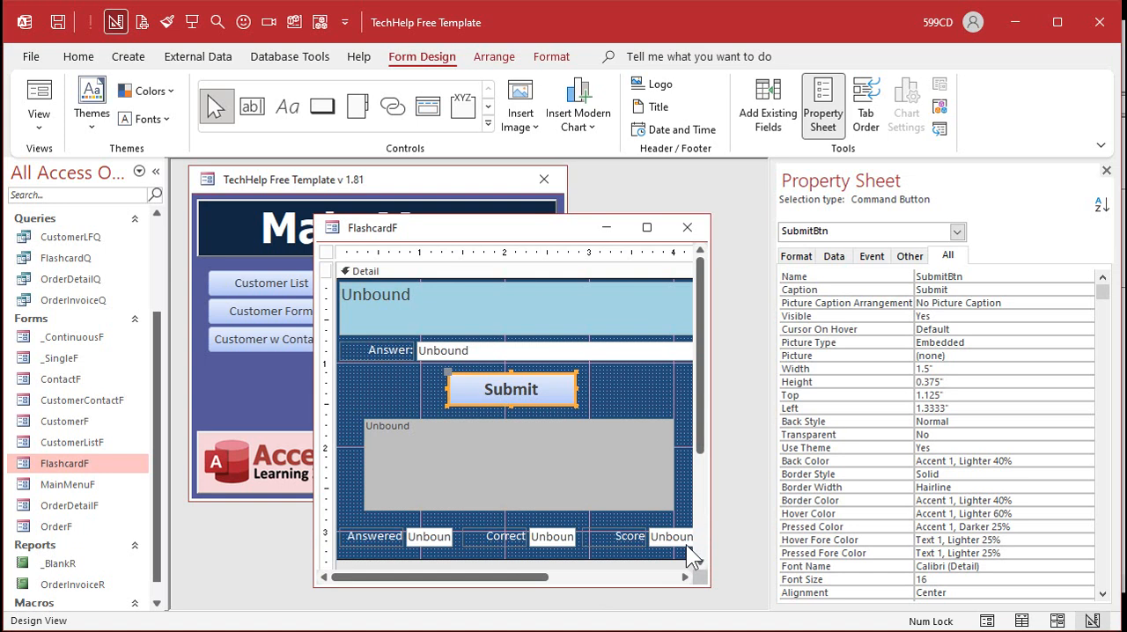
mouse_move(336, 264)
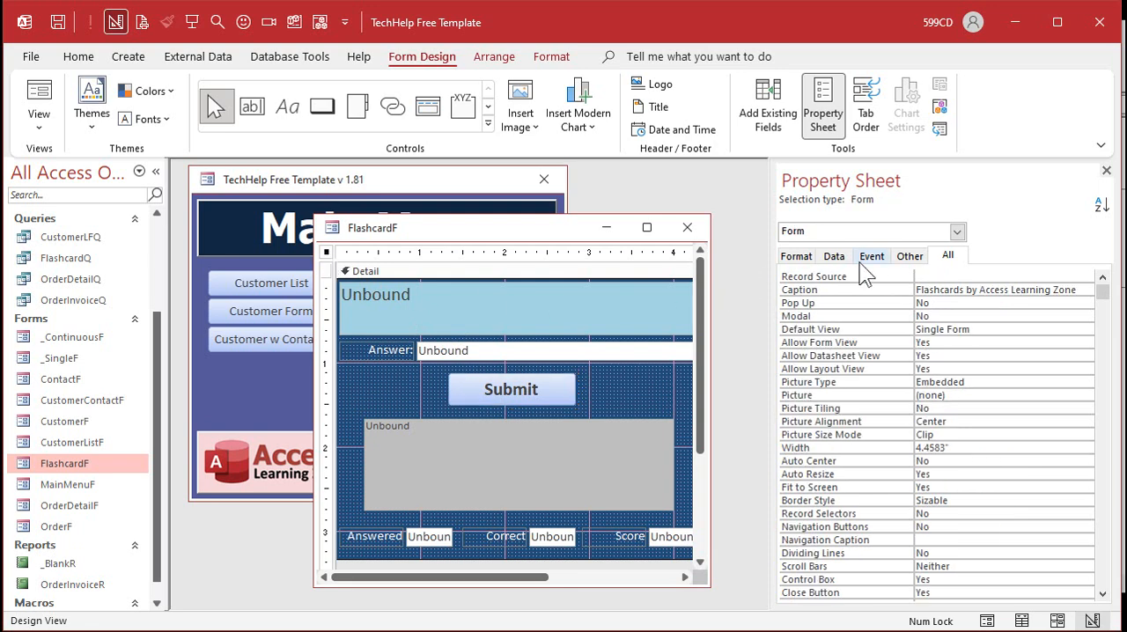
Step: Create an empty Form_Load event procedure for the form via the Code Builder
click(871, 255)
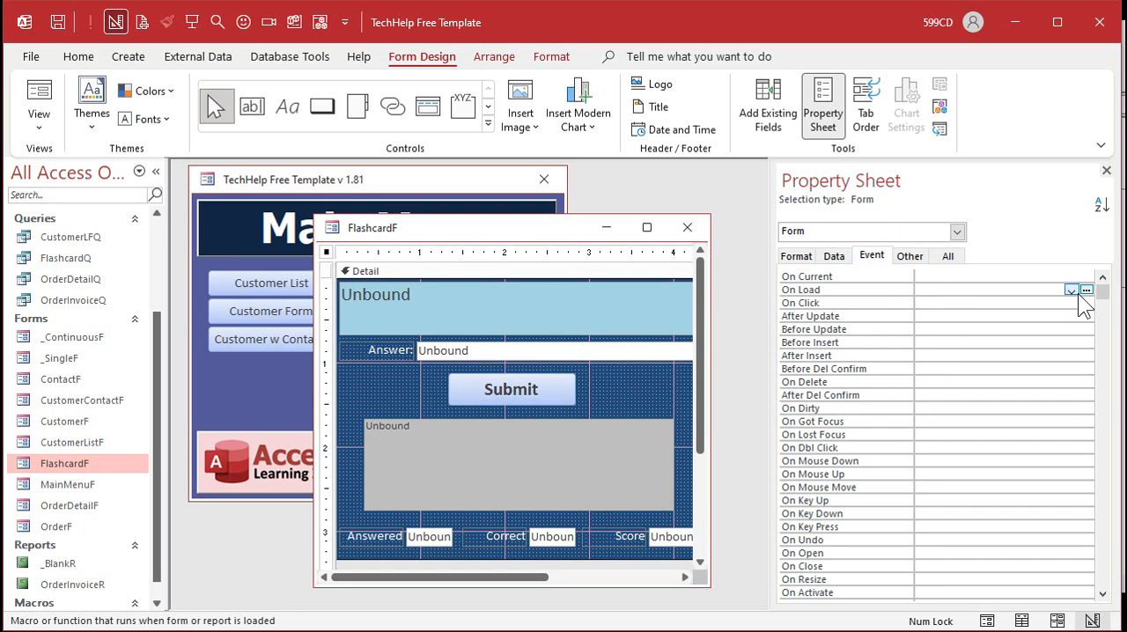
click(1086, 289)
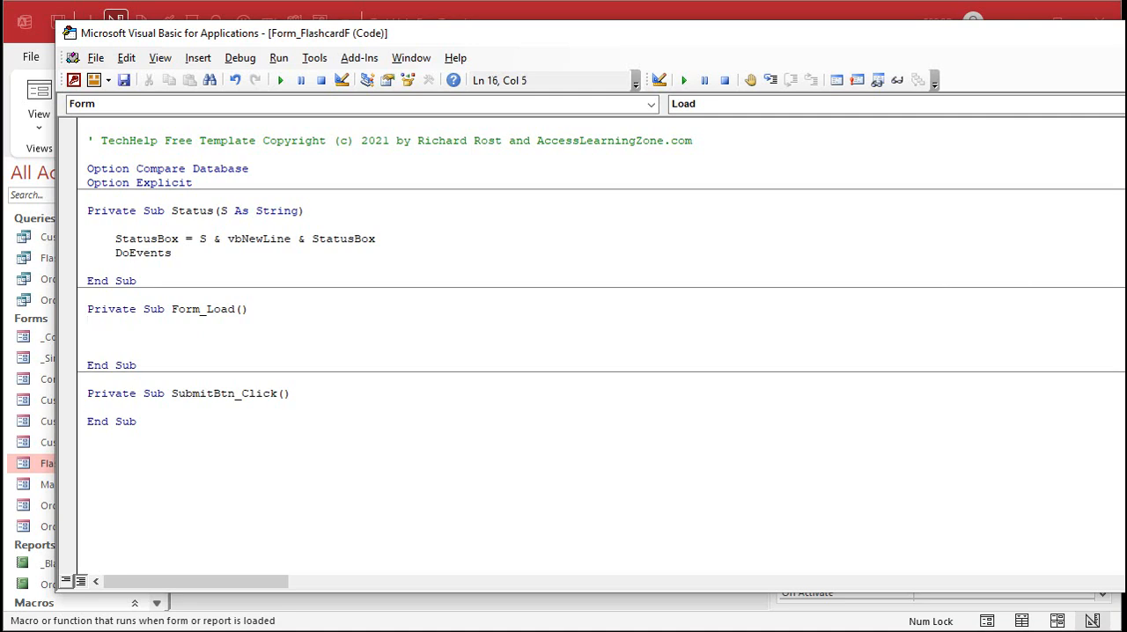
Step: Make Form_Load zero Answered, Correct and Score and call GetQuestion
text(answered = 0)
text(Correct = 0)
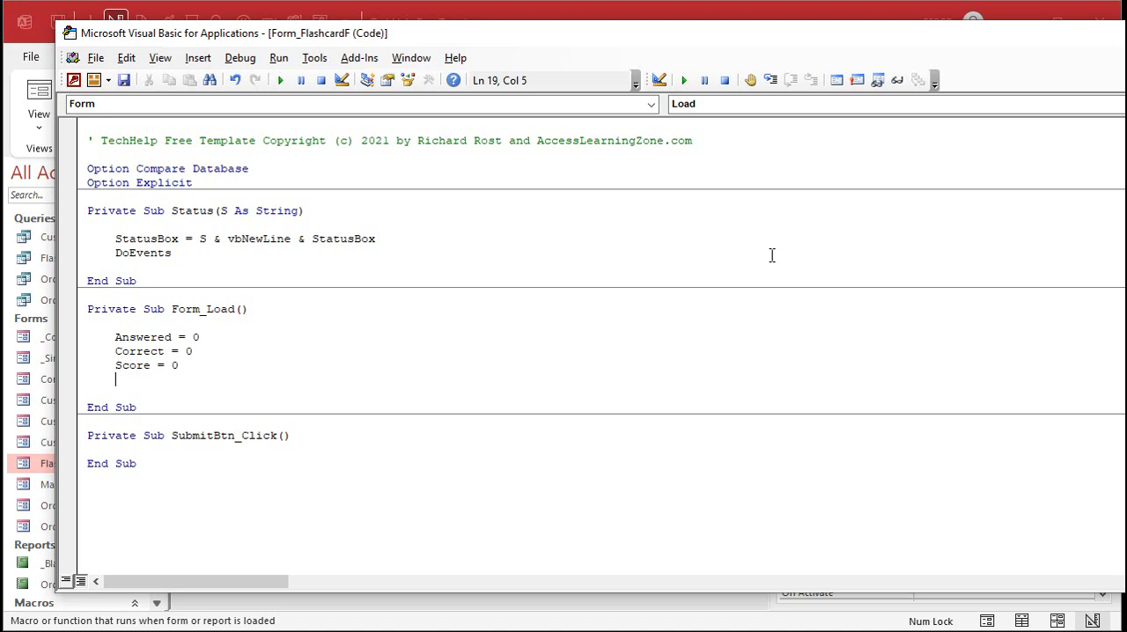
text(GetQuestion)
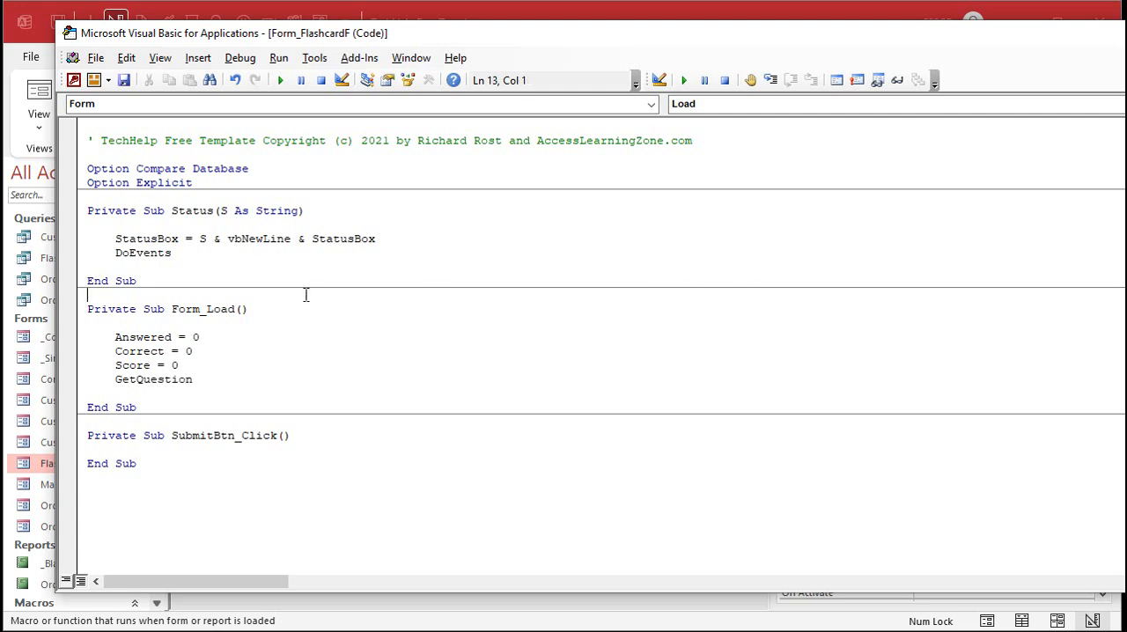
key(enter)
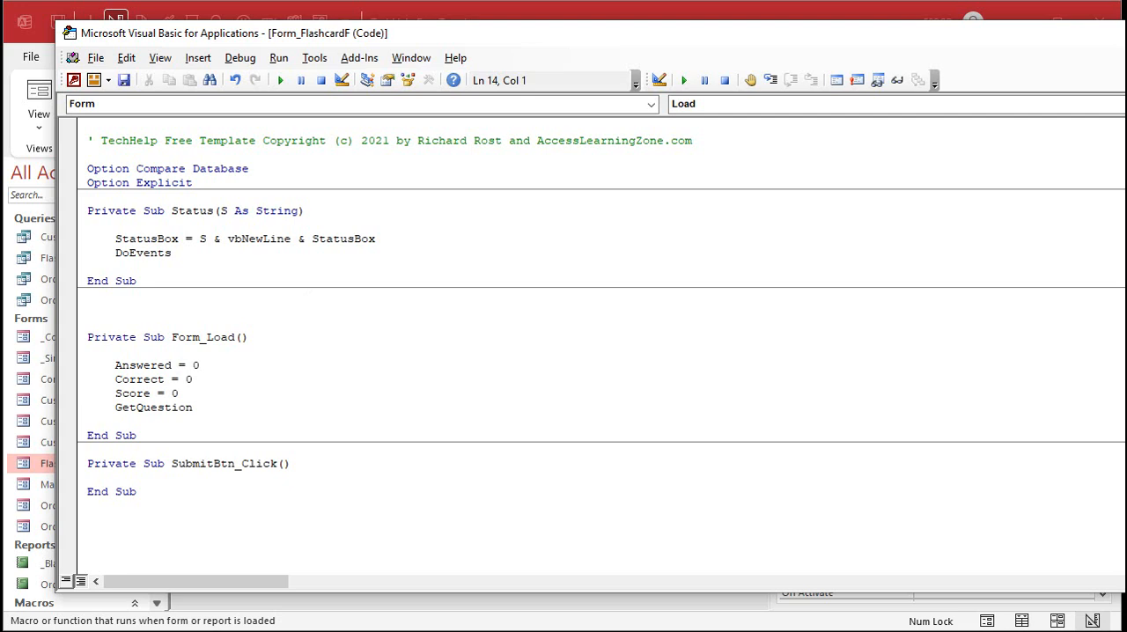
Step: Declare an empty Private Sub GetQuestion above Form_Load
text(private sub)
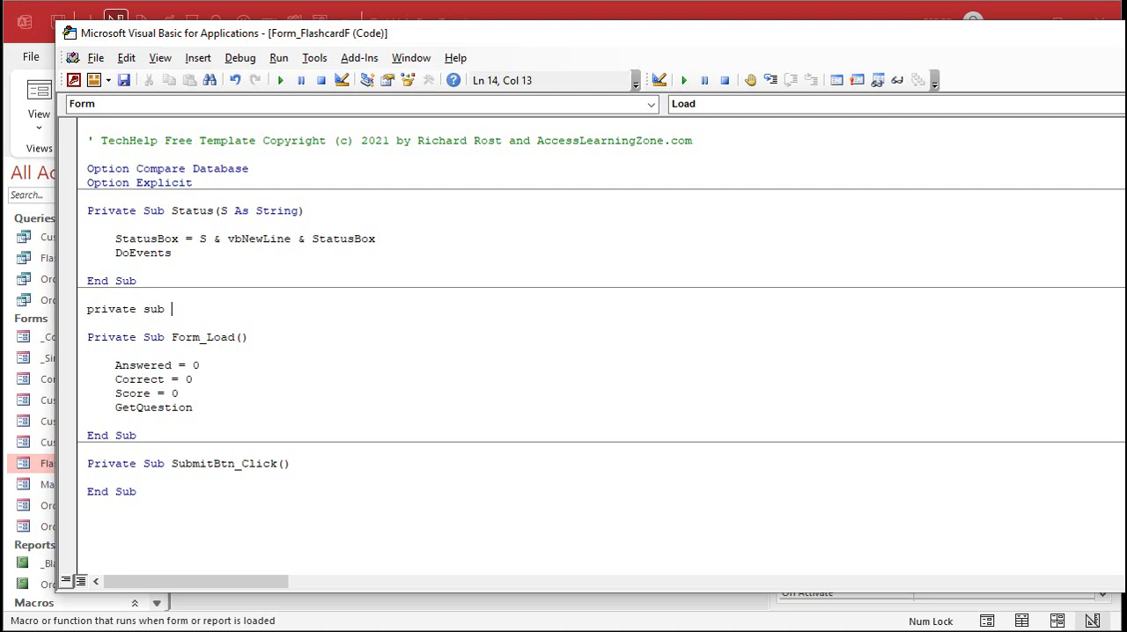
text(GetQuestion()
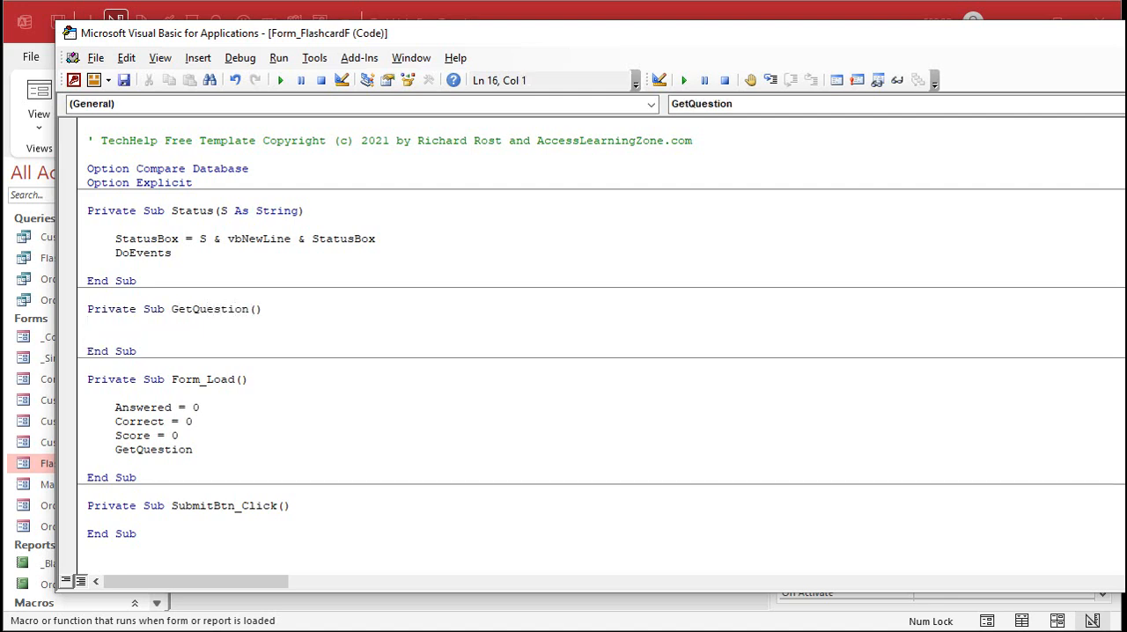
double_click(153, 449)
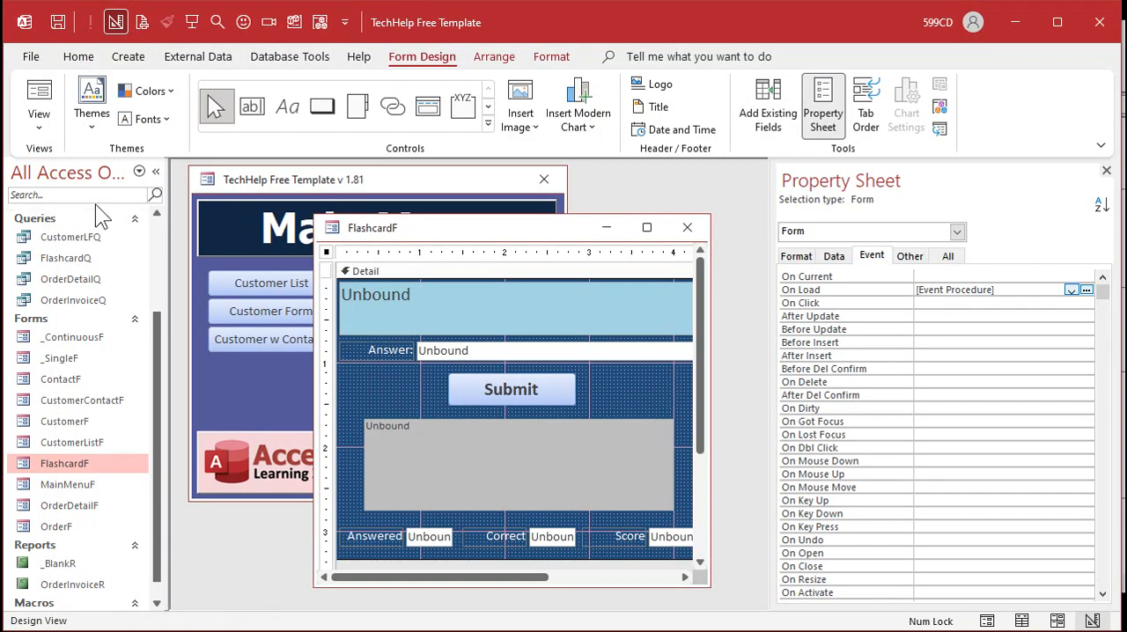
click(65, 257)
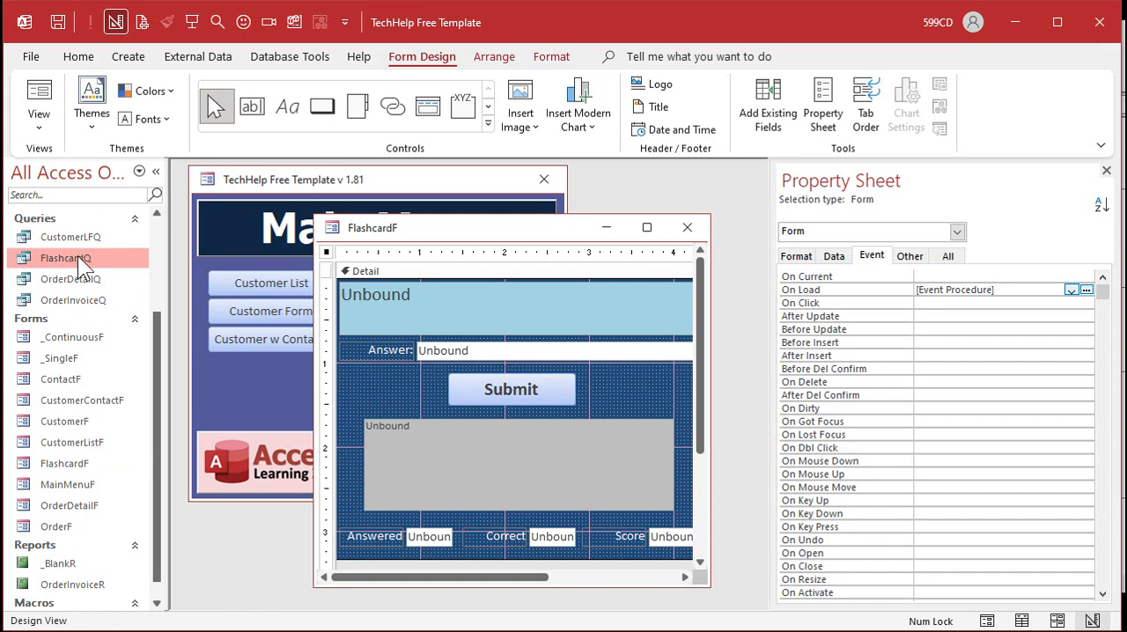
double_click(65, 257)
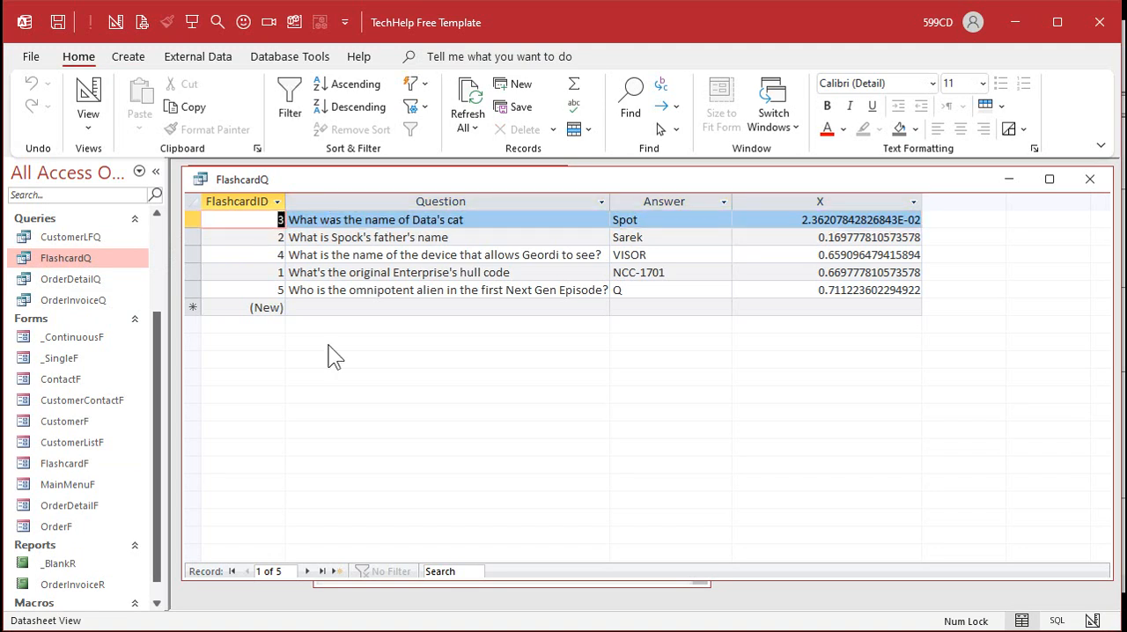
mouse_move(356, 494)
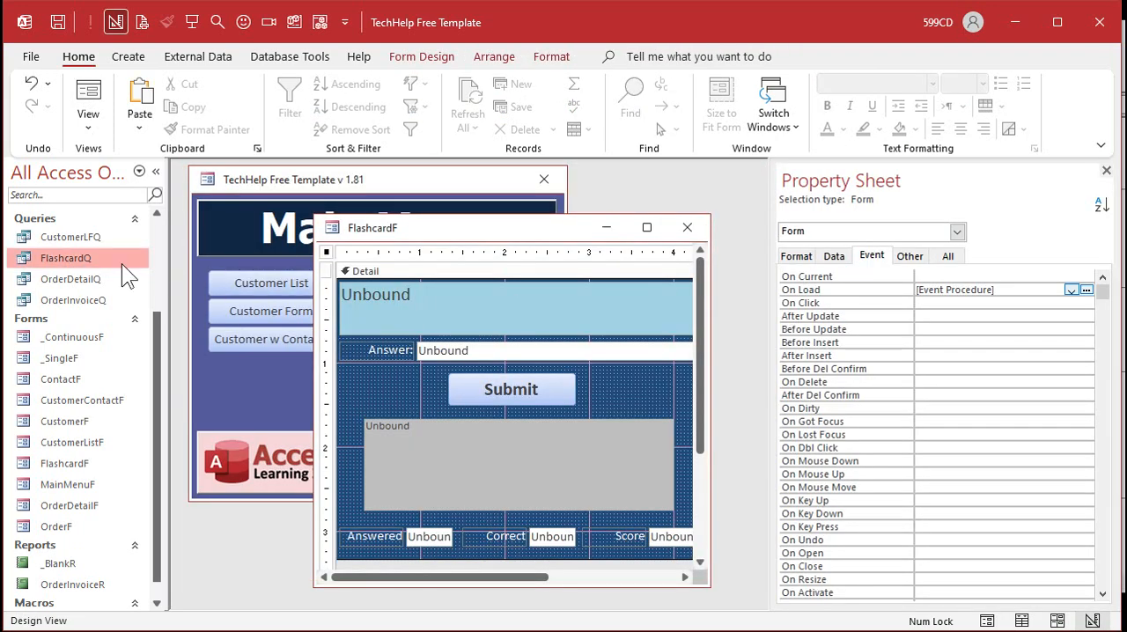
double_click(65, 257)
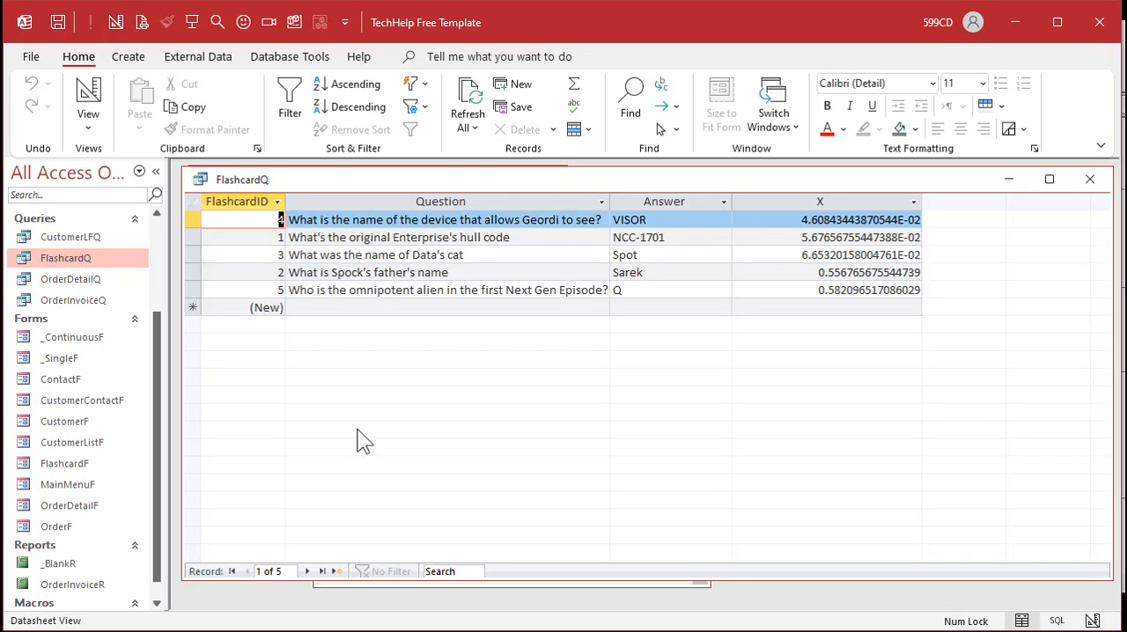
mouse_move(504, 373)
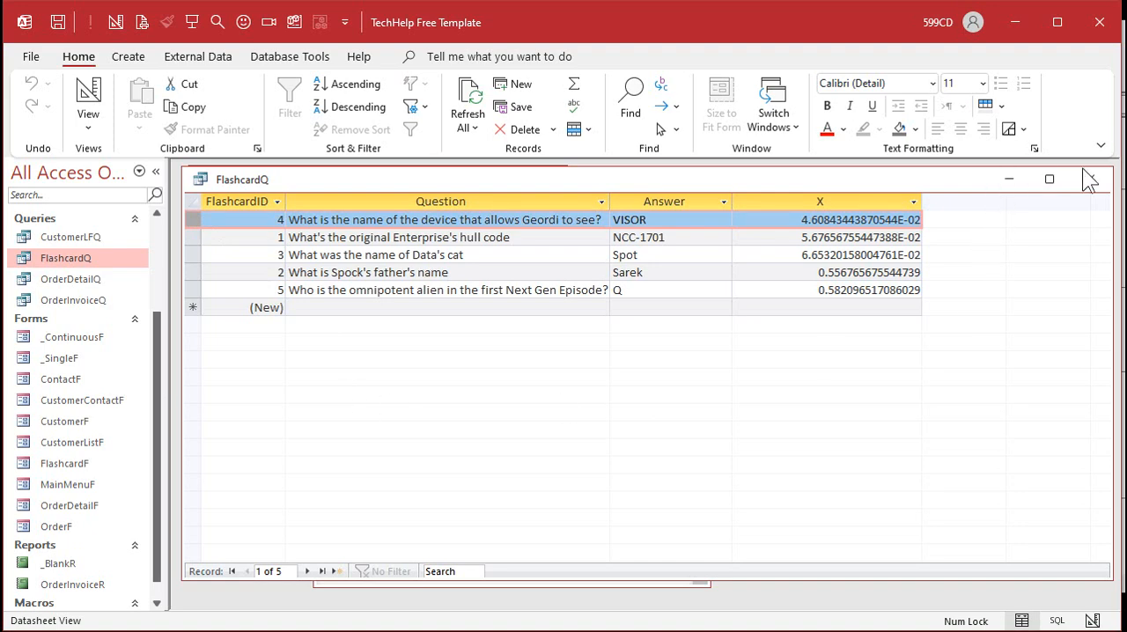
mouse_move(1072, 194)
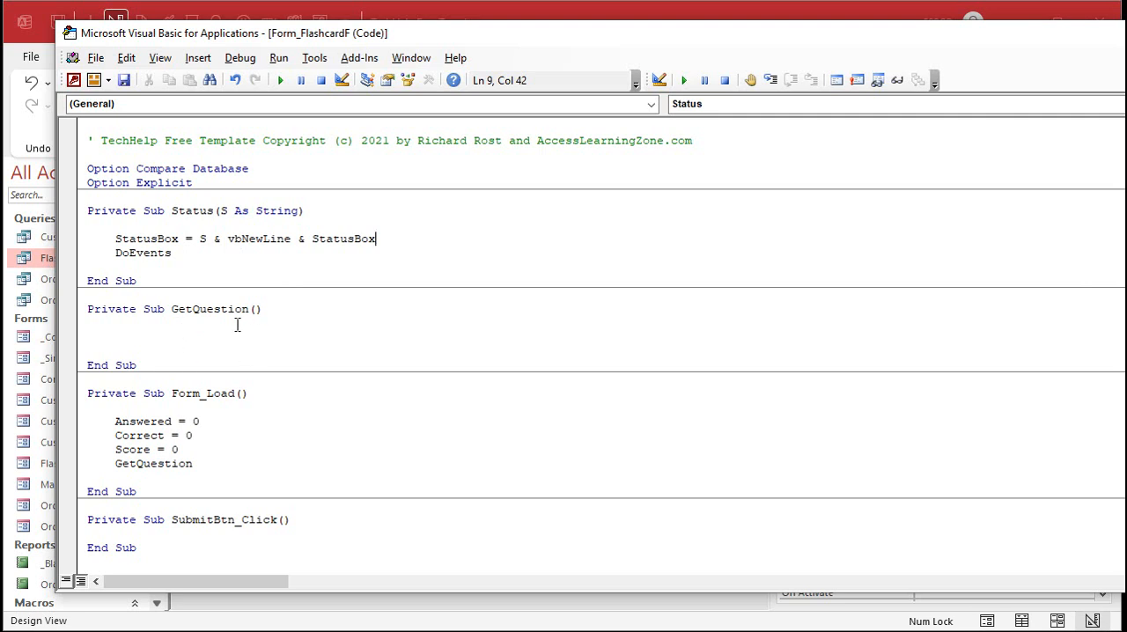
mouse_move(255, 331)
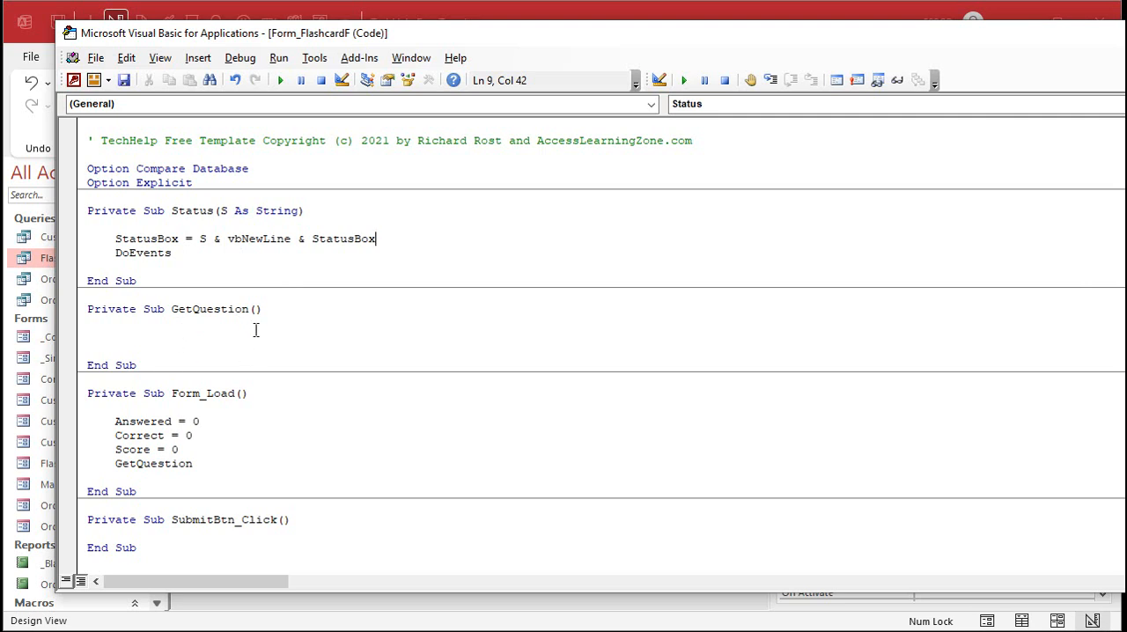
click(255, 334)
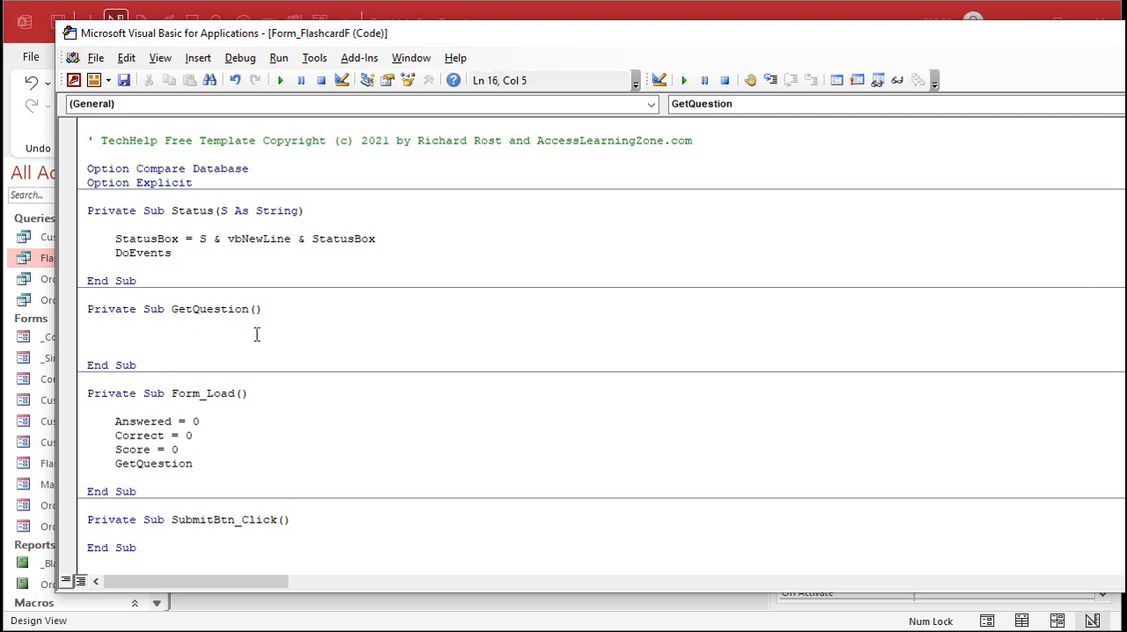
mouse_move(473, 433)
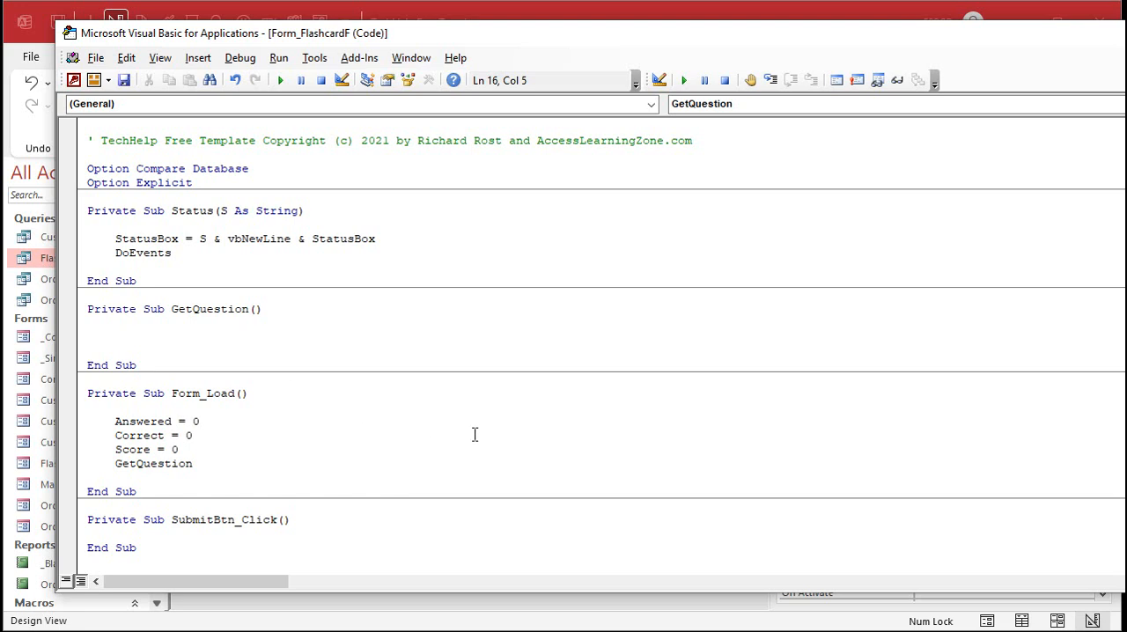
click(116, 337)
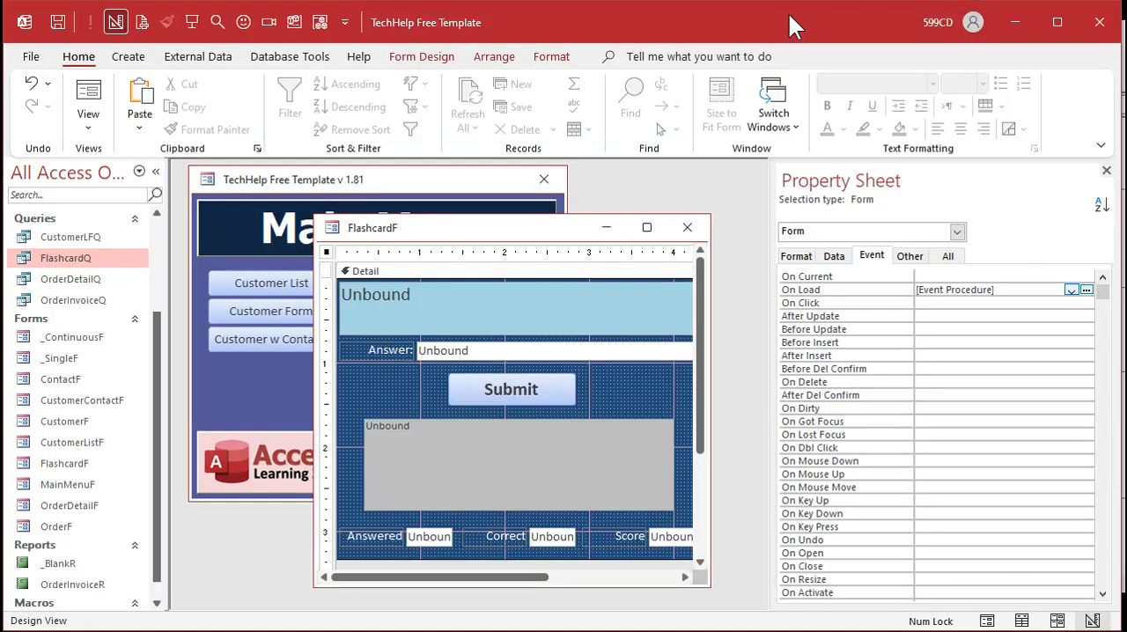
mouse_move(624, 389)
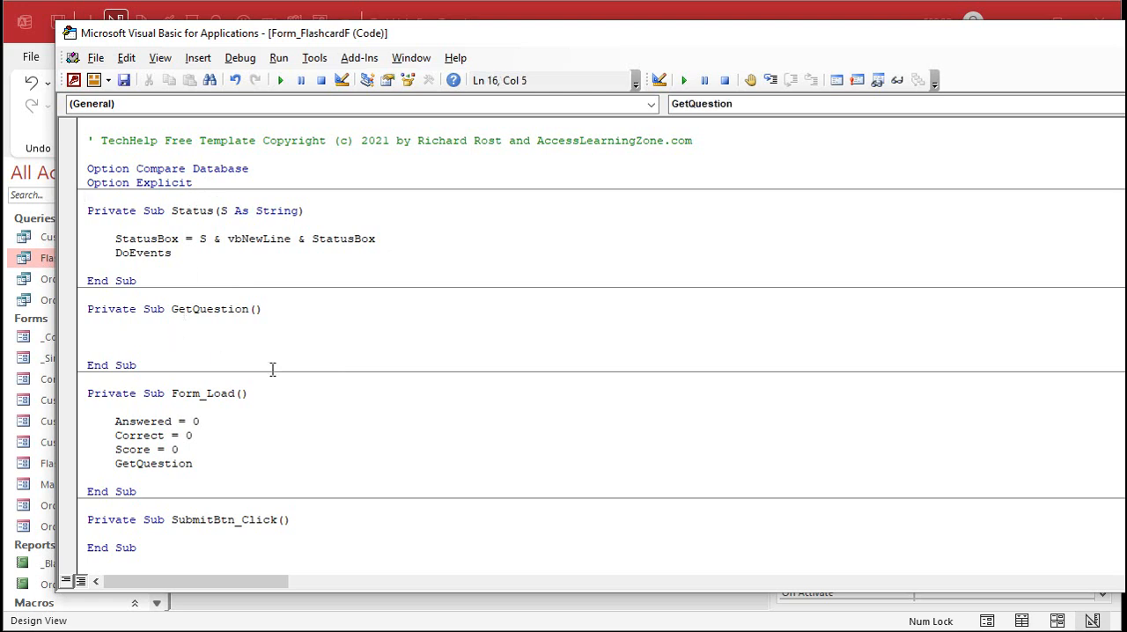
text(Dim)
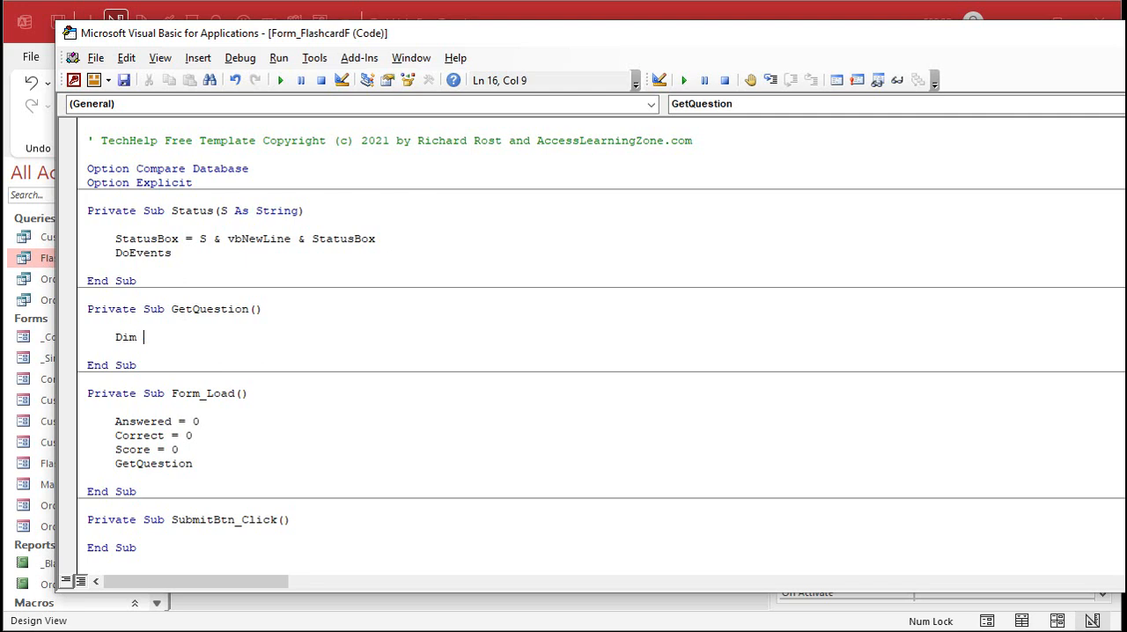
text(ID as long)
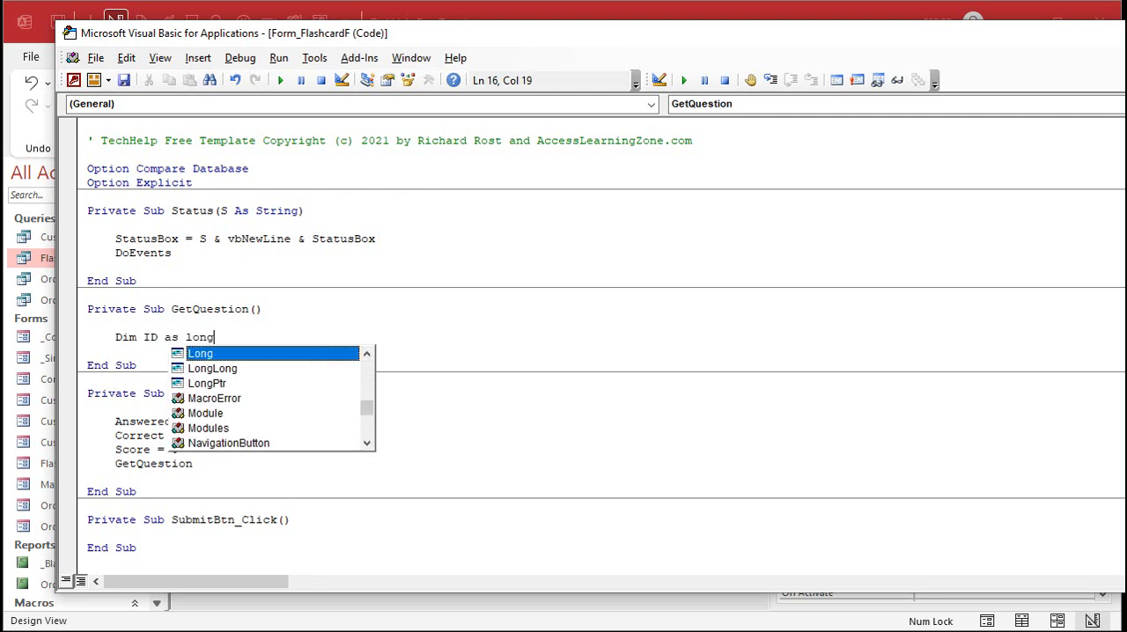
text(, Q)
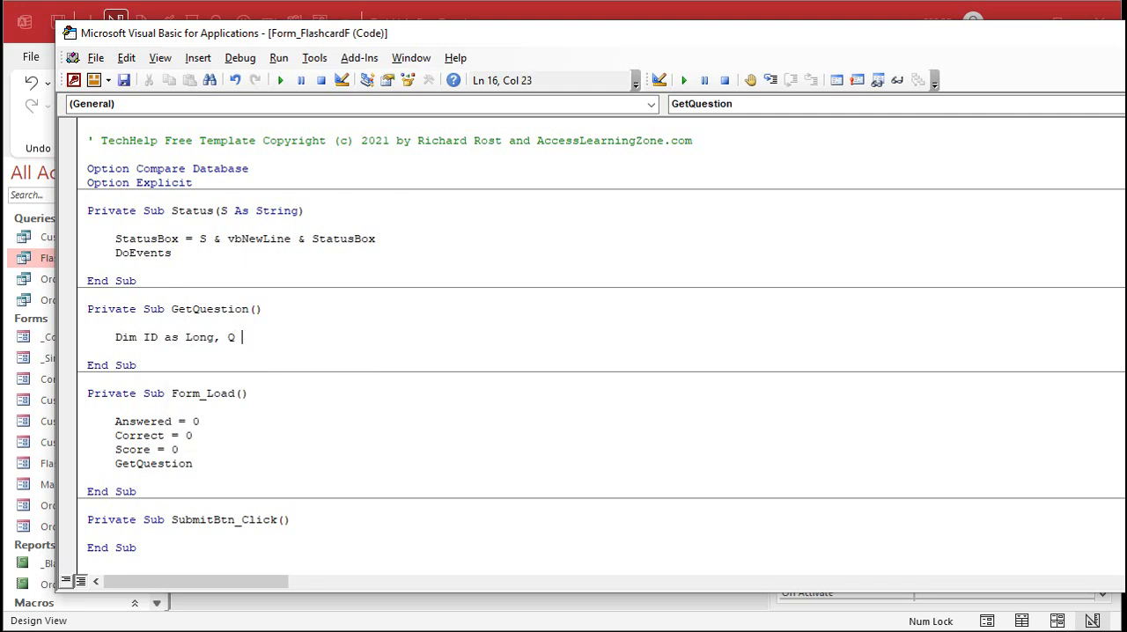
text(as String, A as stri)
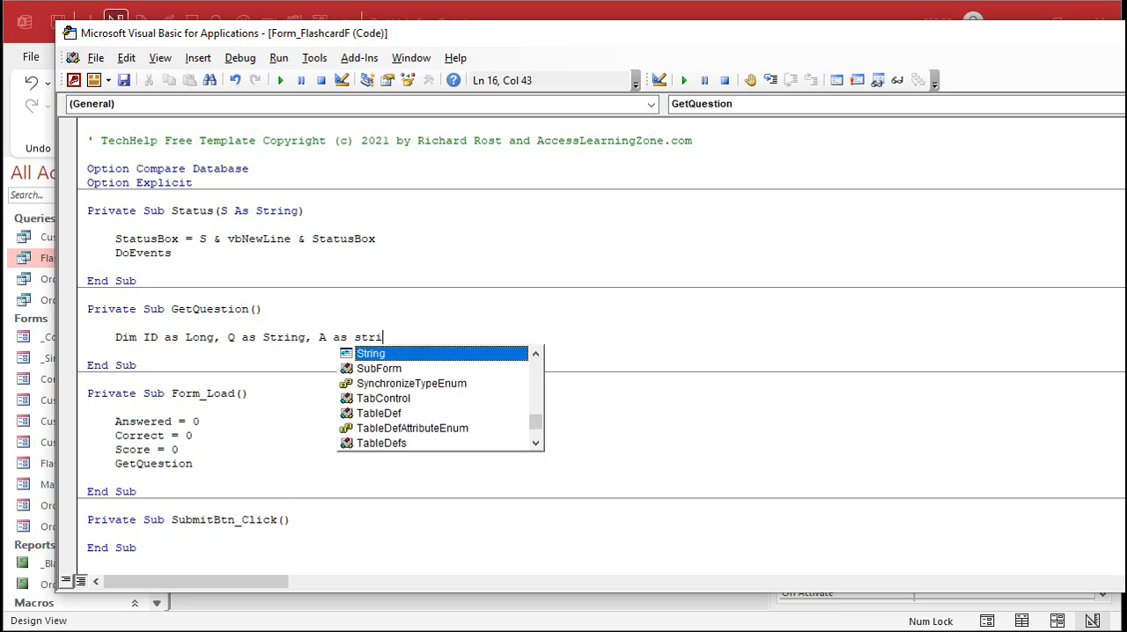
key(enter)
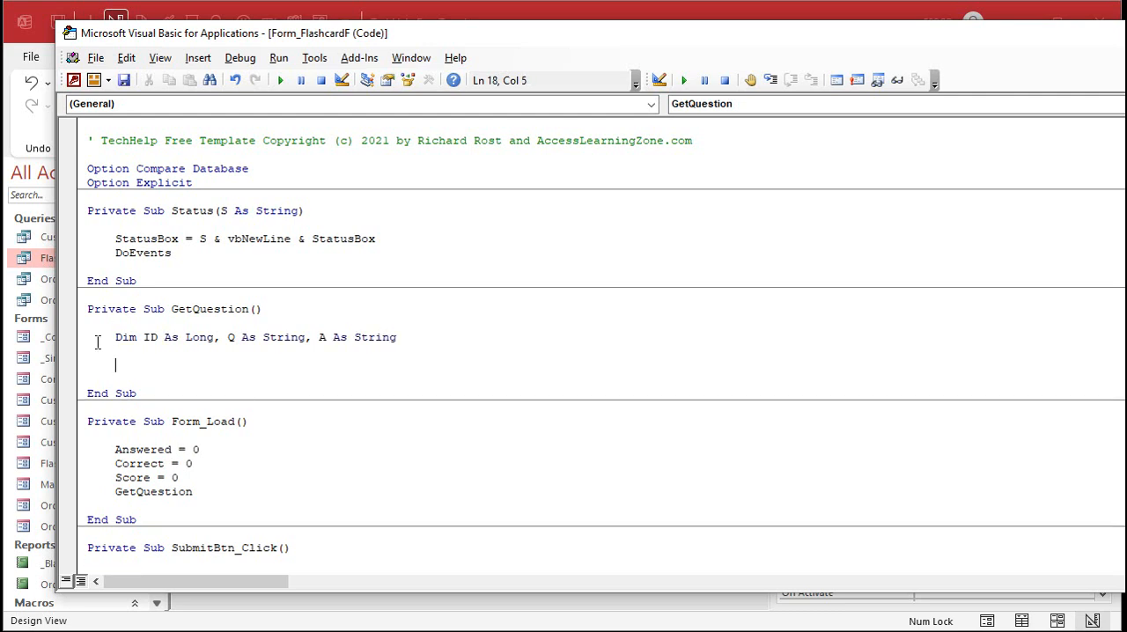
drag(115, 338, 114, 353)
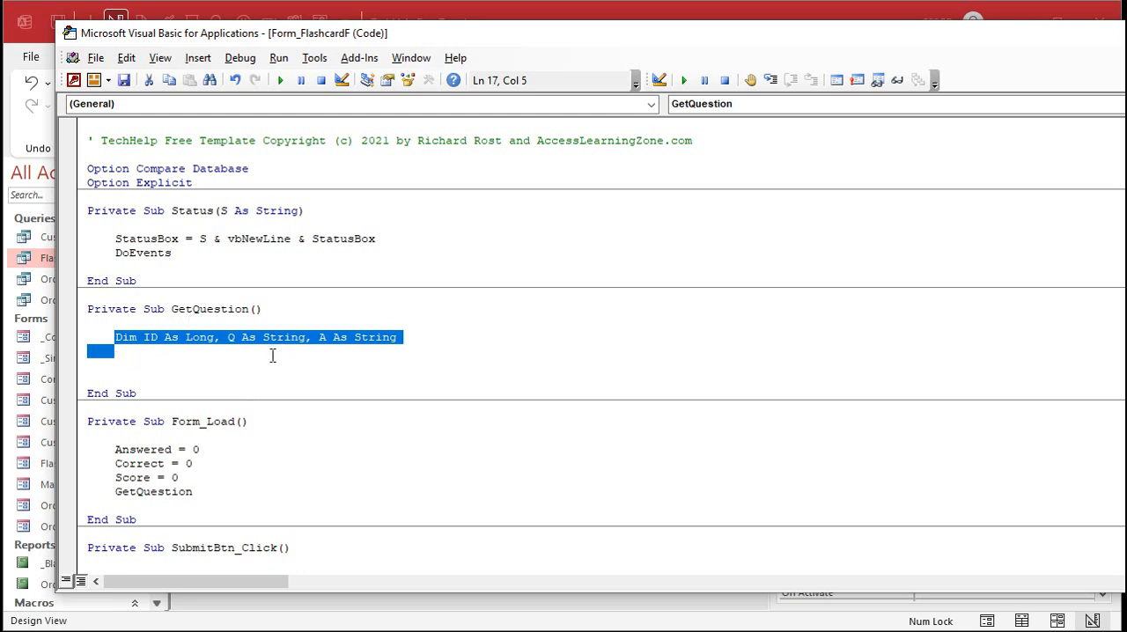
mouse_move(423, 302)
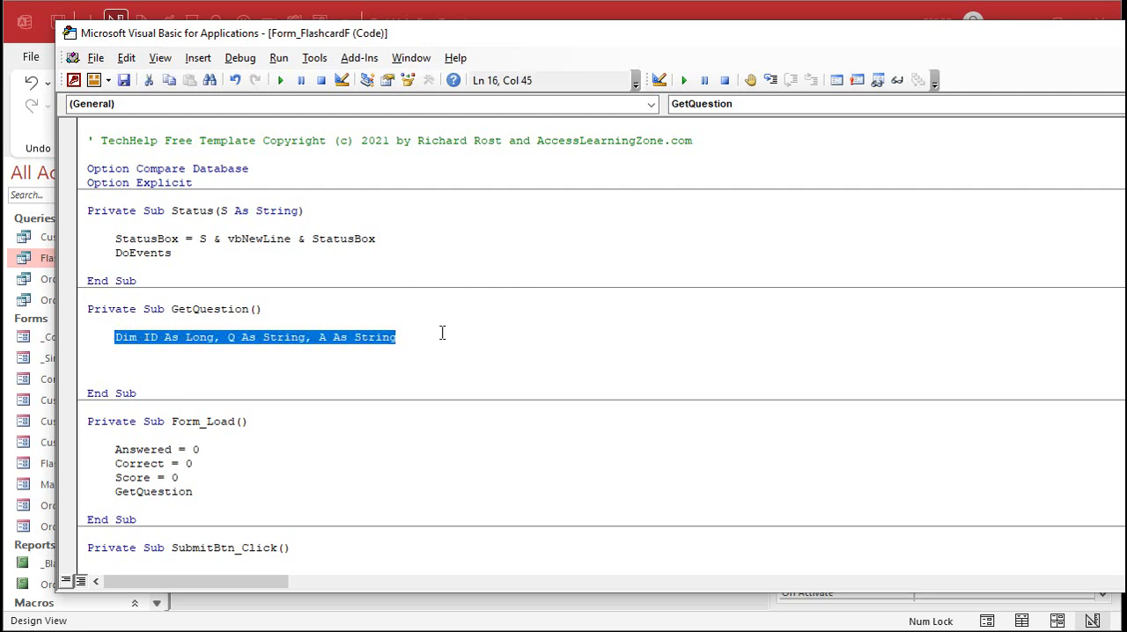
key(Delete)
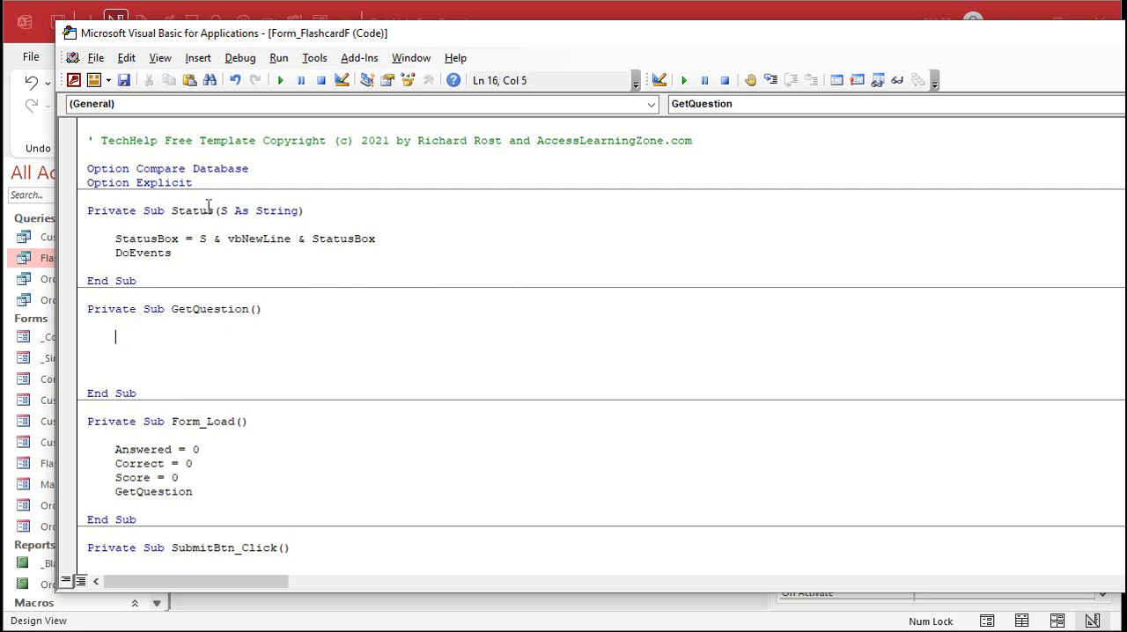
Step: Declare ID As Long, Q As String, A As String at module level below Option Explicit
text(Dim ID As Long, Q As String, A As String)
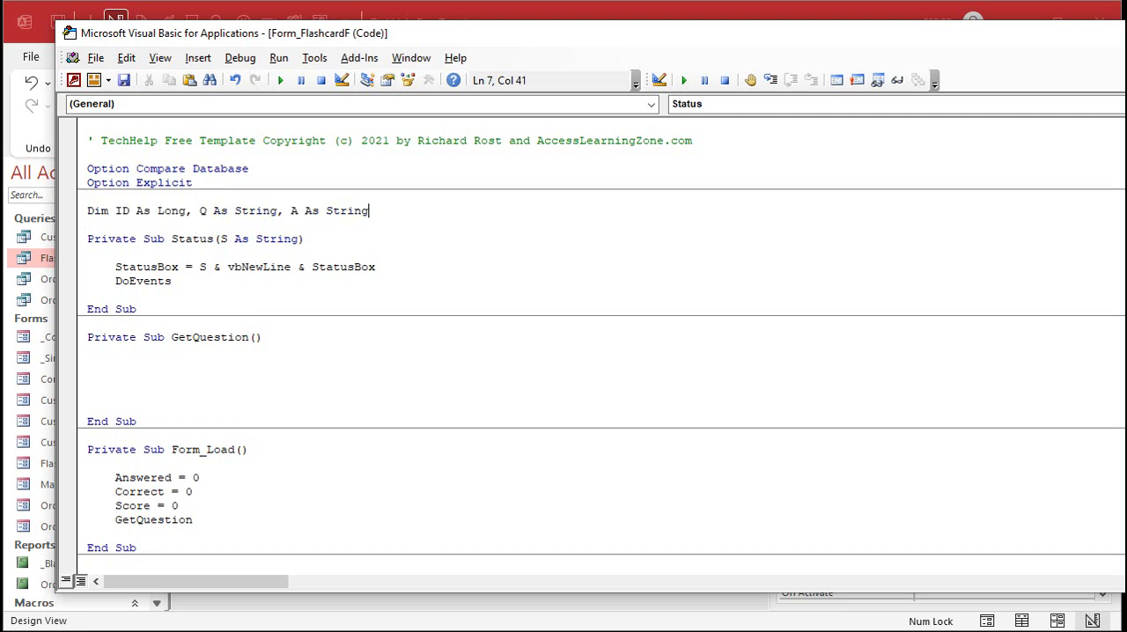
click(373, 193)
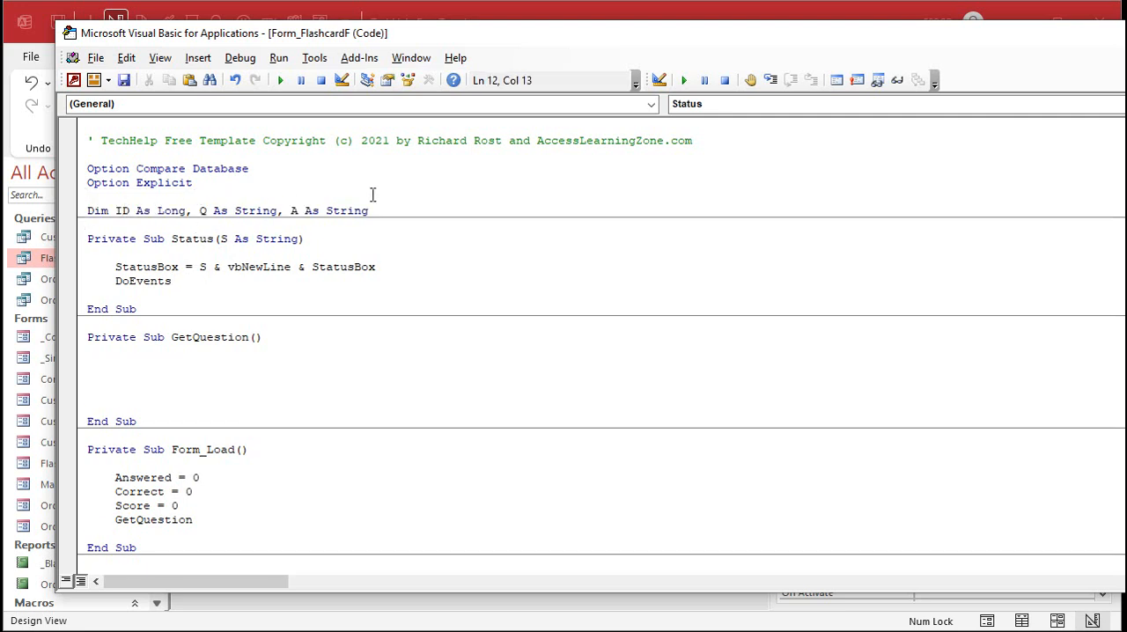
click(370, 211)
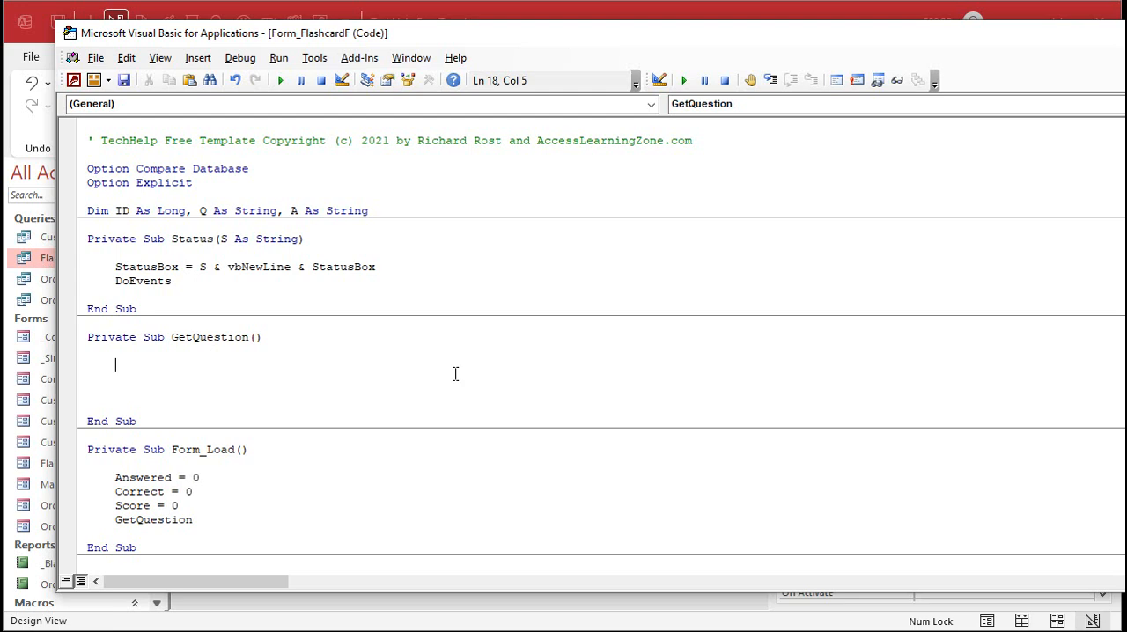
Step: Look up ID with DLookup of FlashcardID from FlashcardQ in GetQuestion
text(ID =)
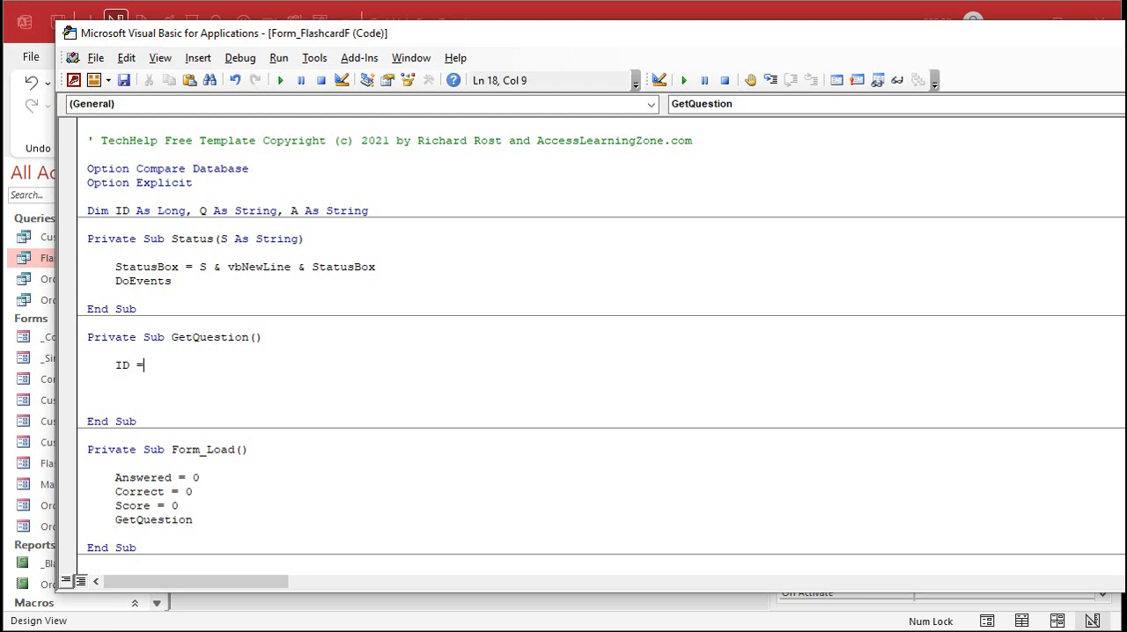
text(dlookup(")
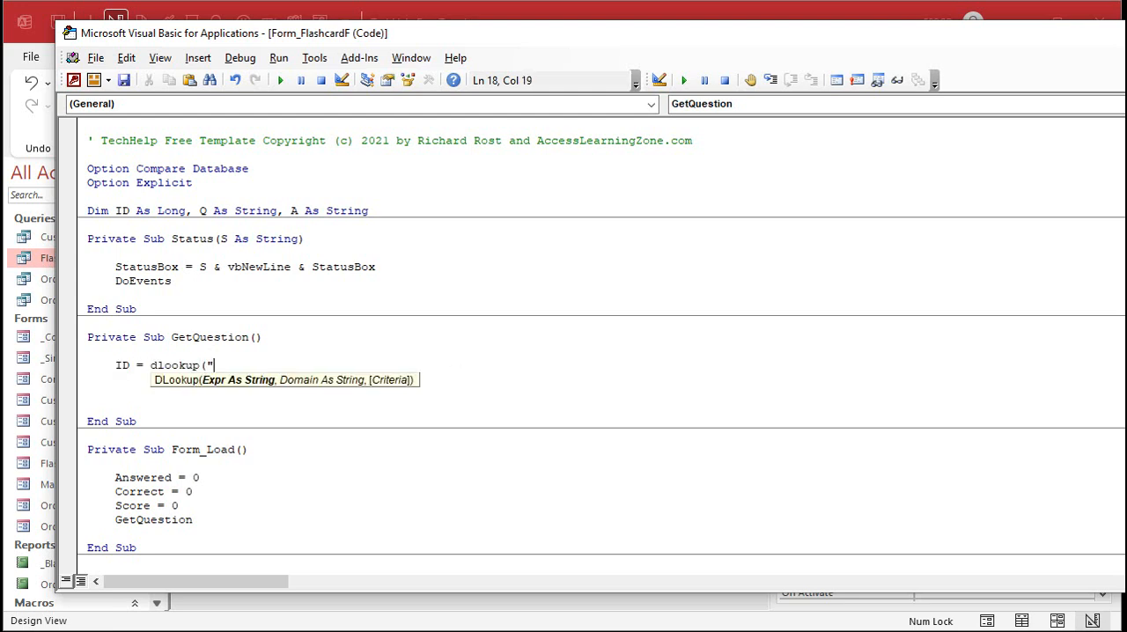
text(FlashcardID",)
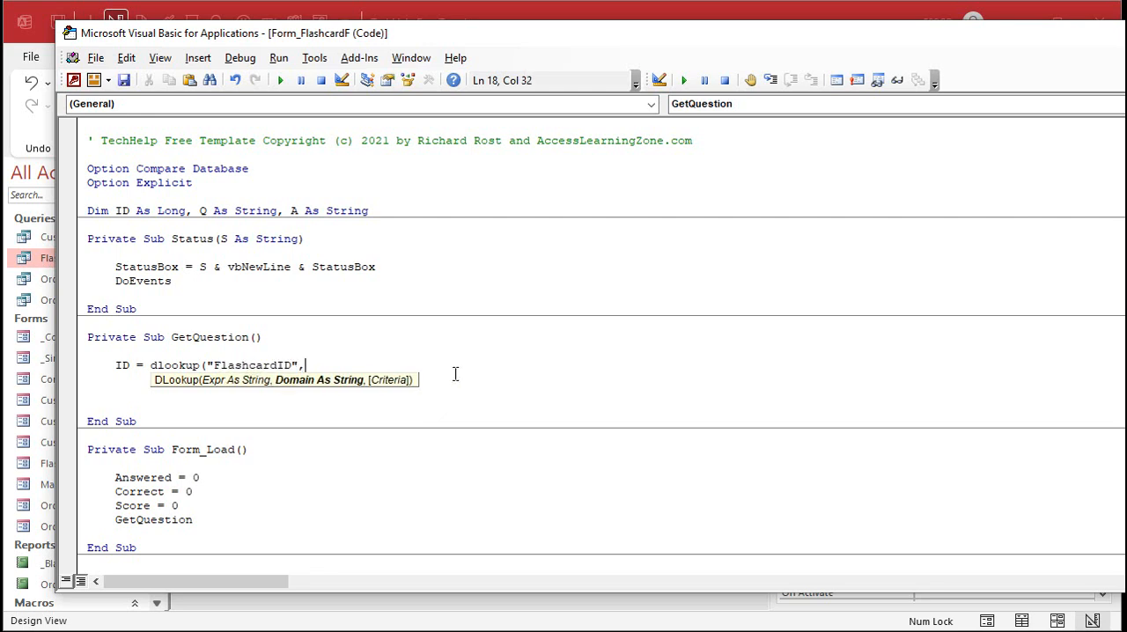
text("FlashcardQ)
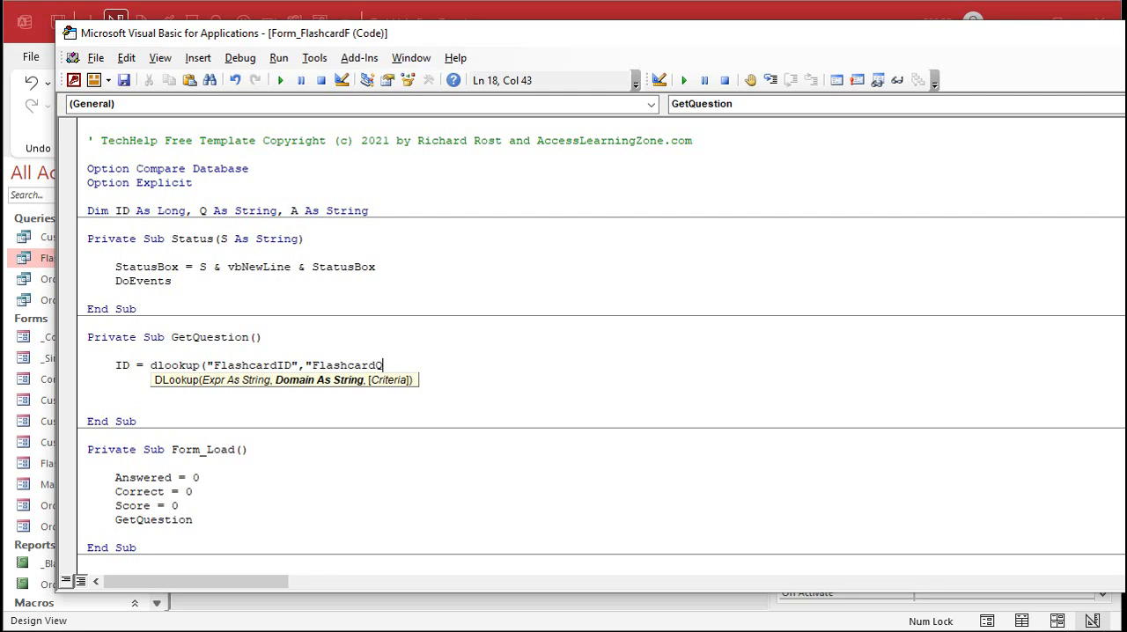
text(")
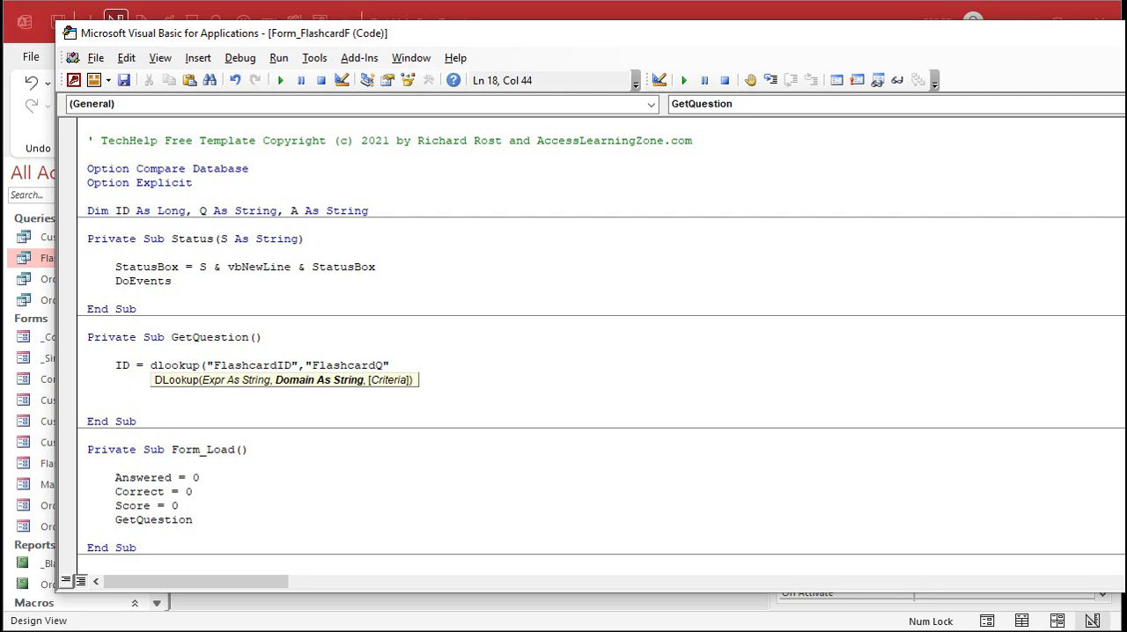
text(,)
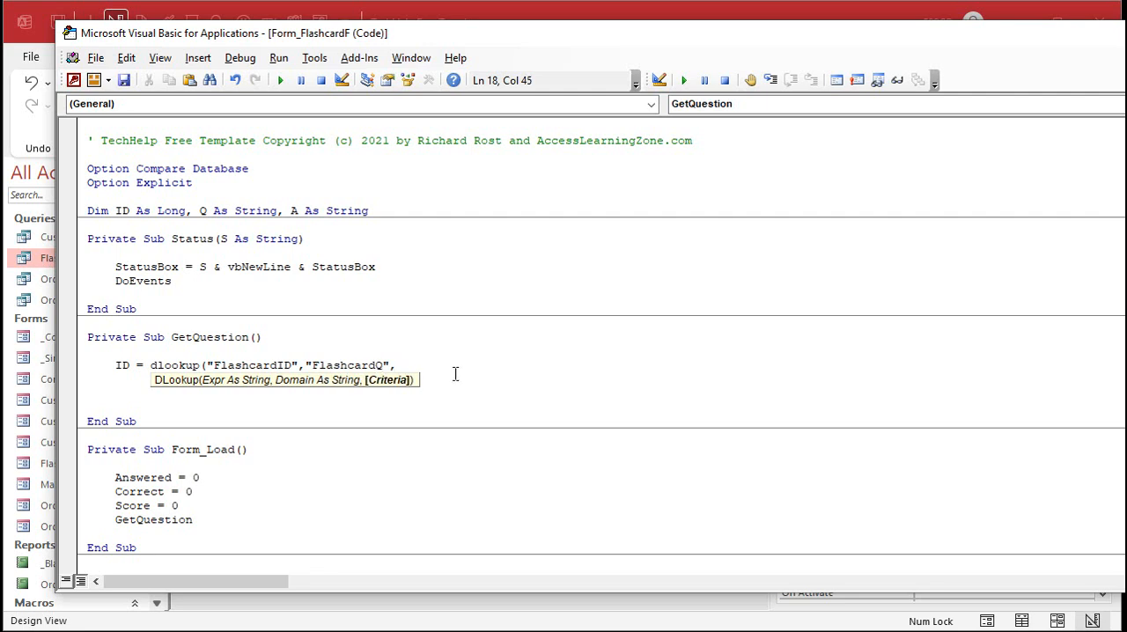
text("ID=12)
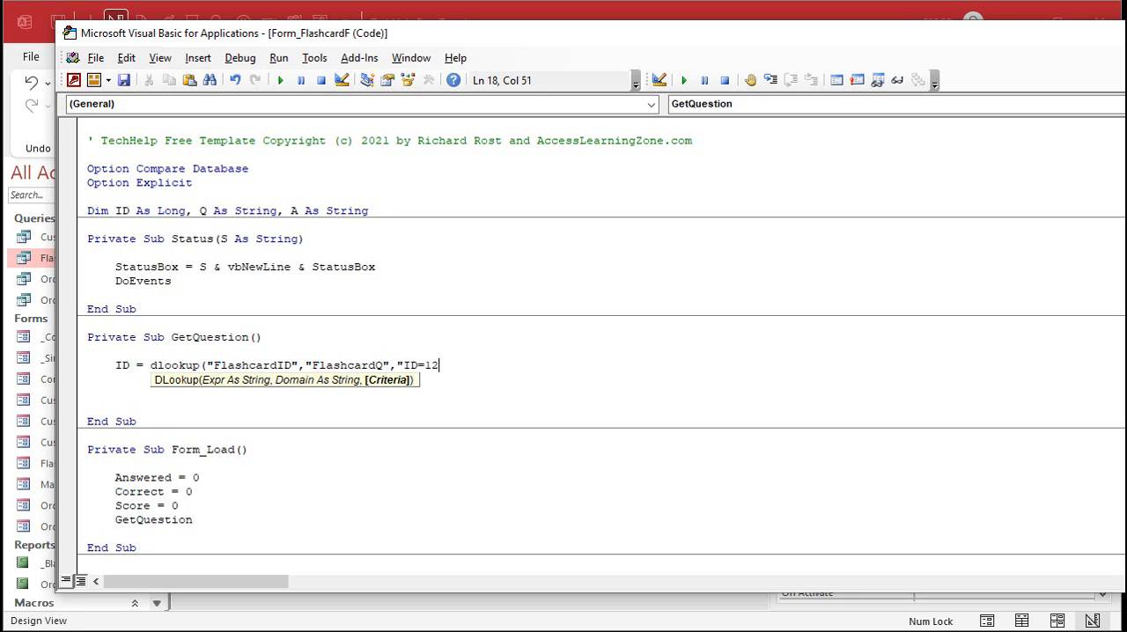
key(Backspace)
text())
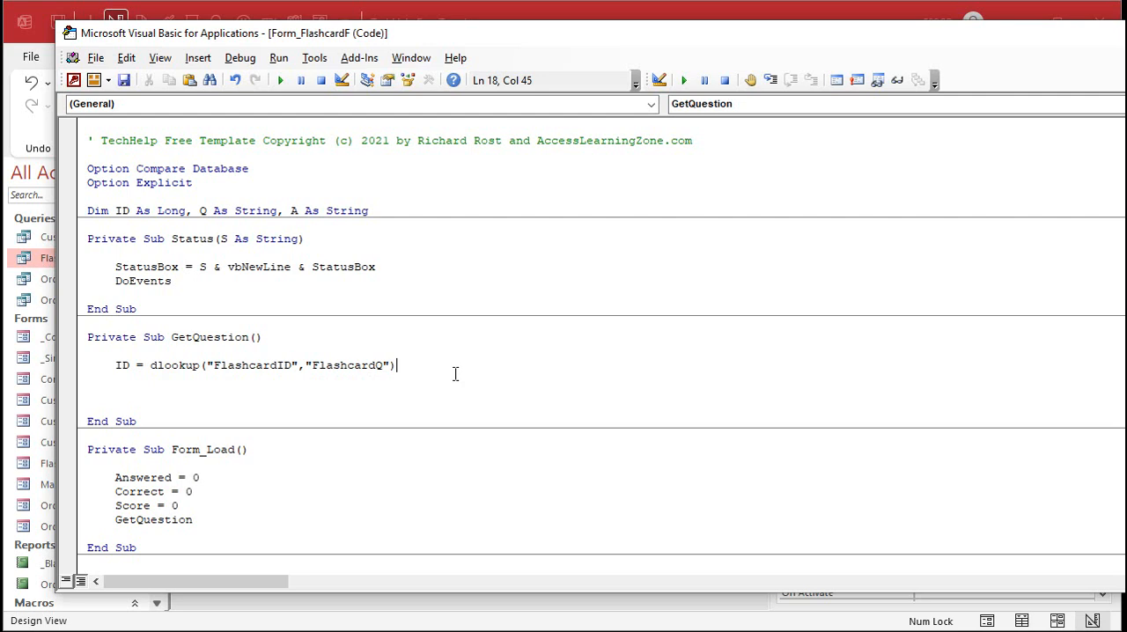
text(,)
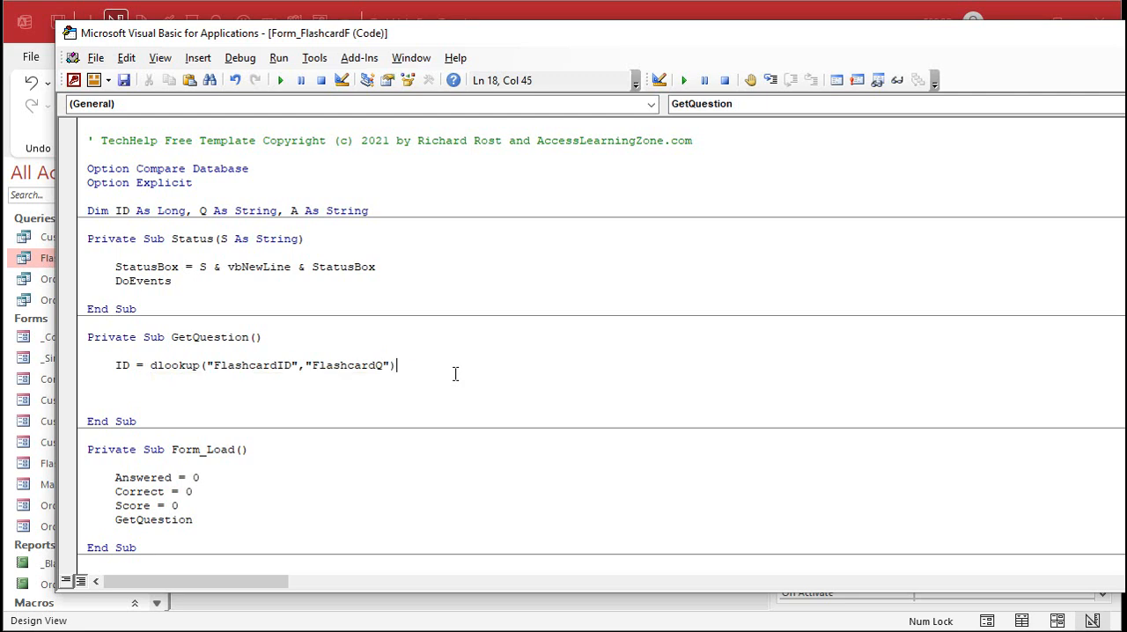
key(enter)
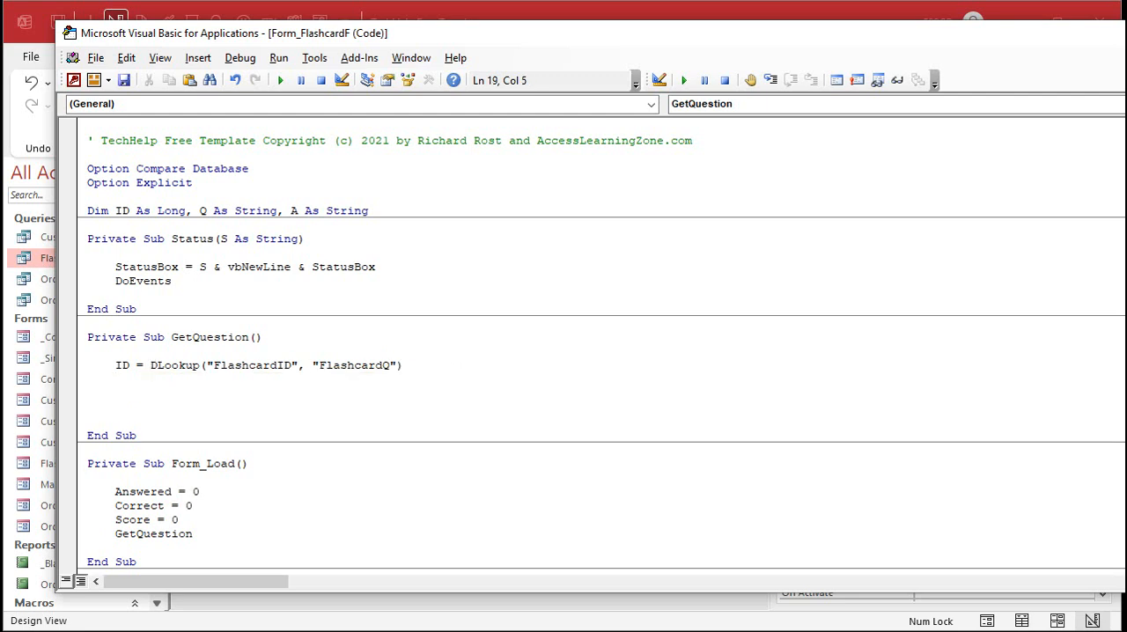
click(116, 381)
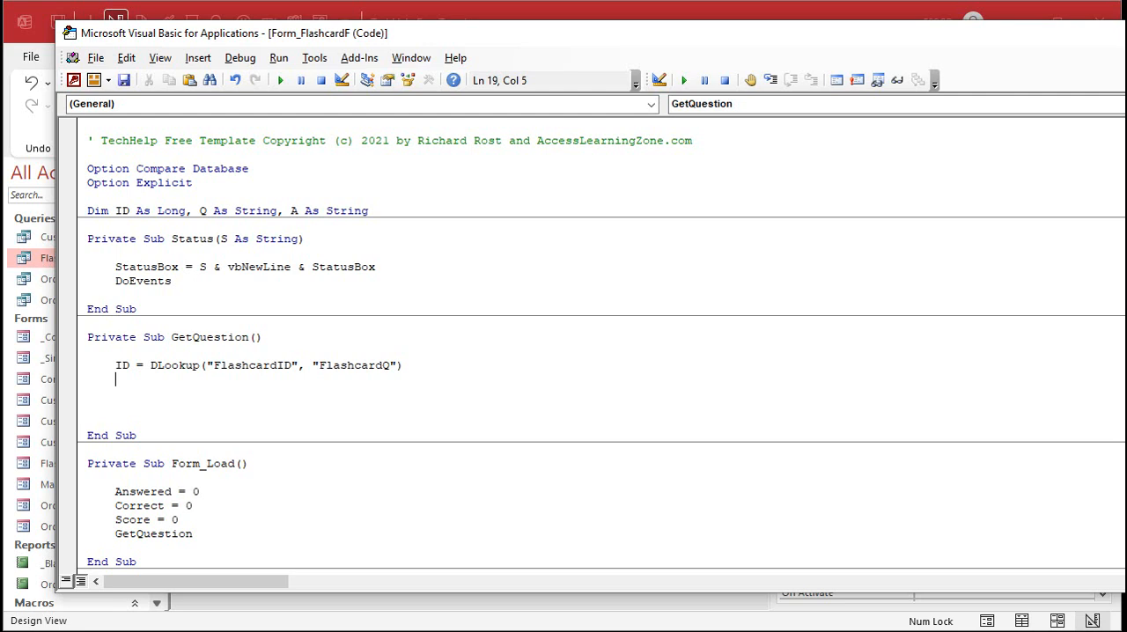
mouse_move(454, 373)
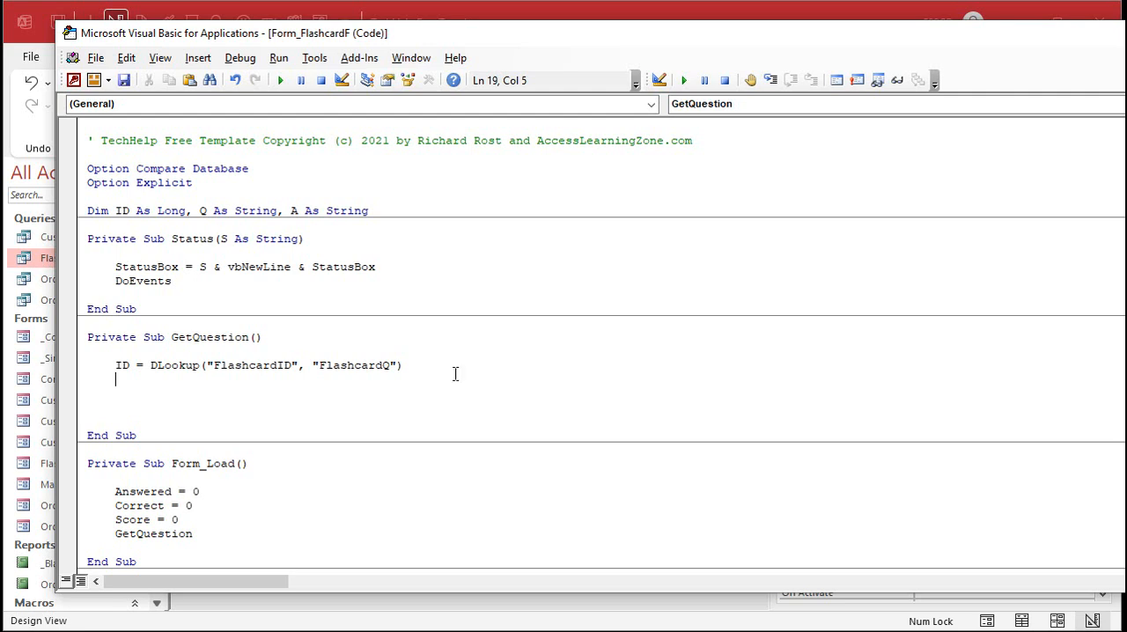
Step: Look up Q (Question) and A (Answer) from FlashcardT where FlashcardID = ID
text(q = d)
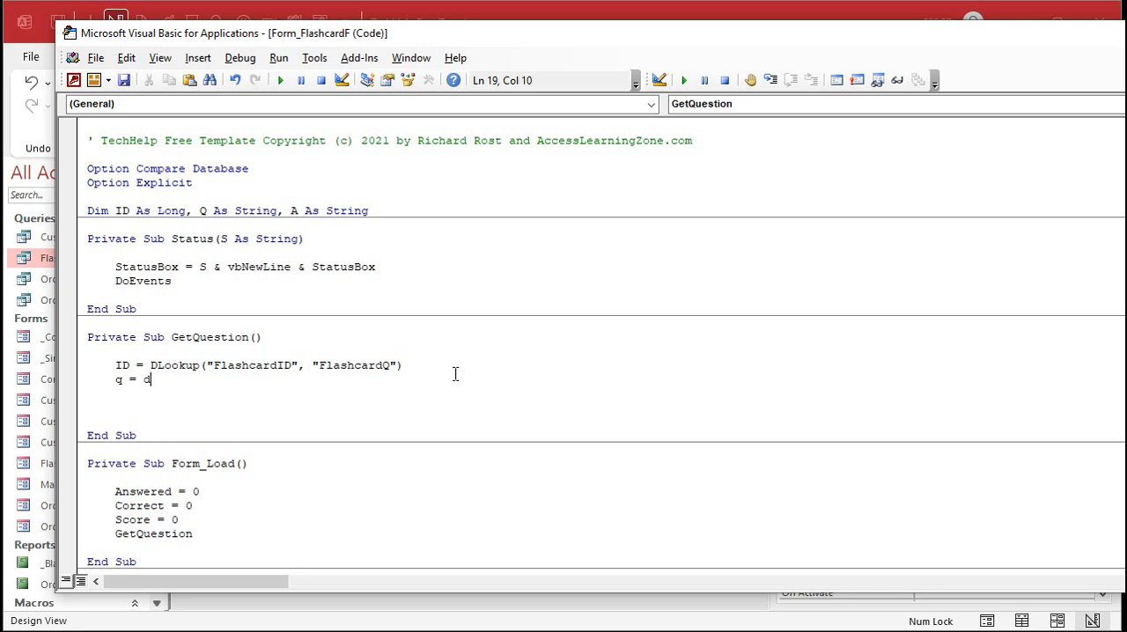
text(lookup(")
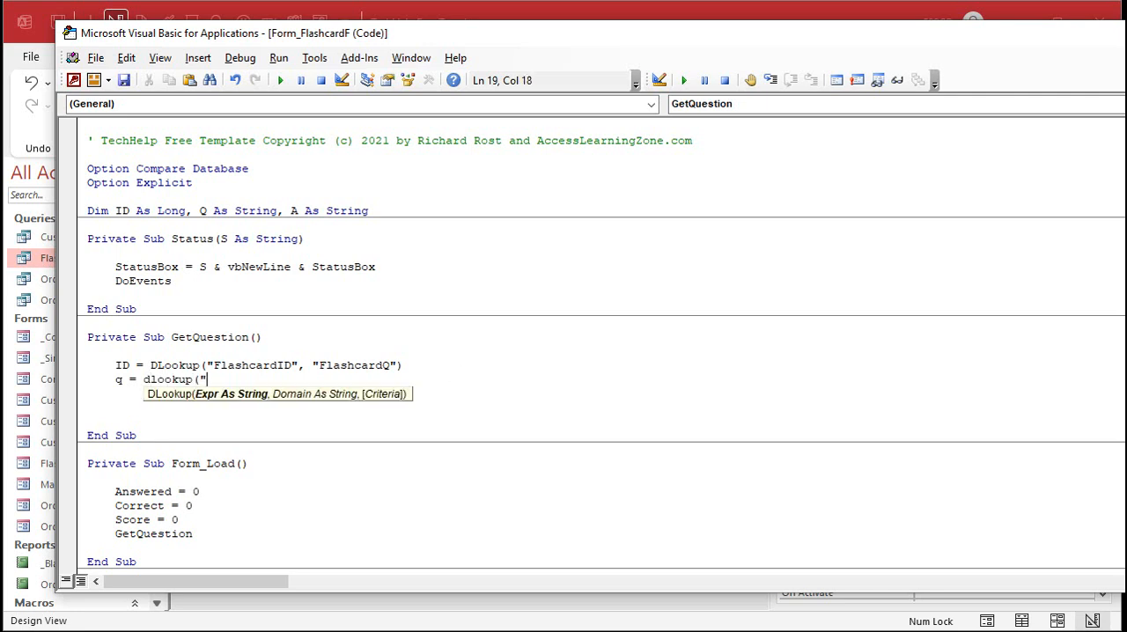
text(Question")
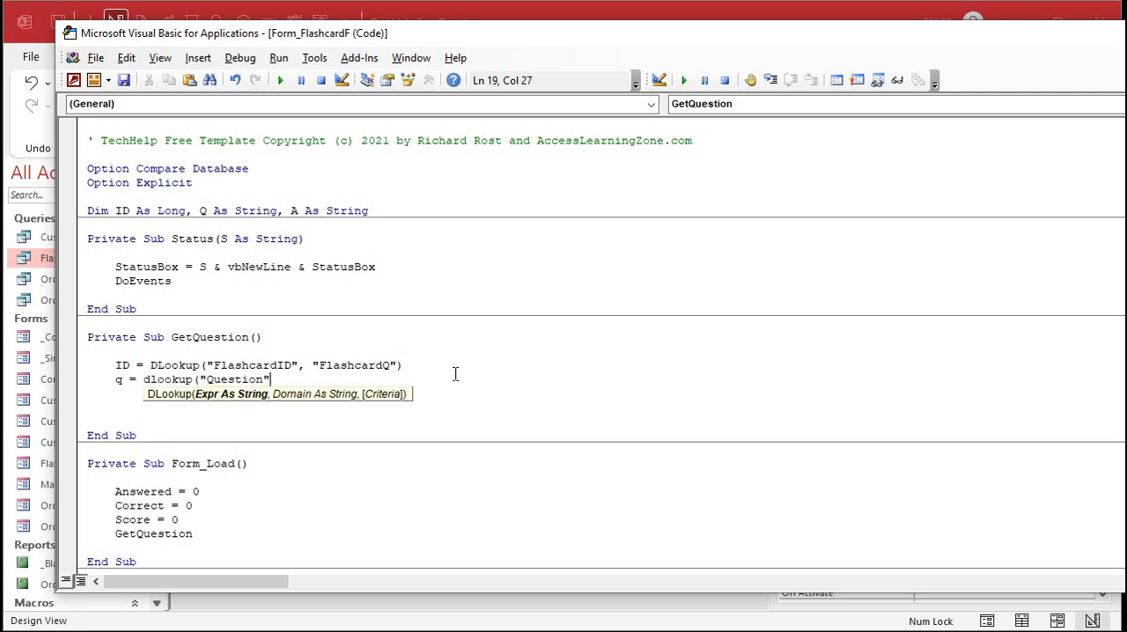
text(,"Flashcard)
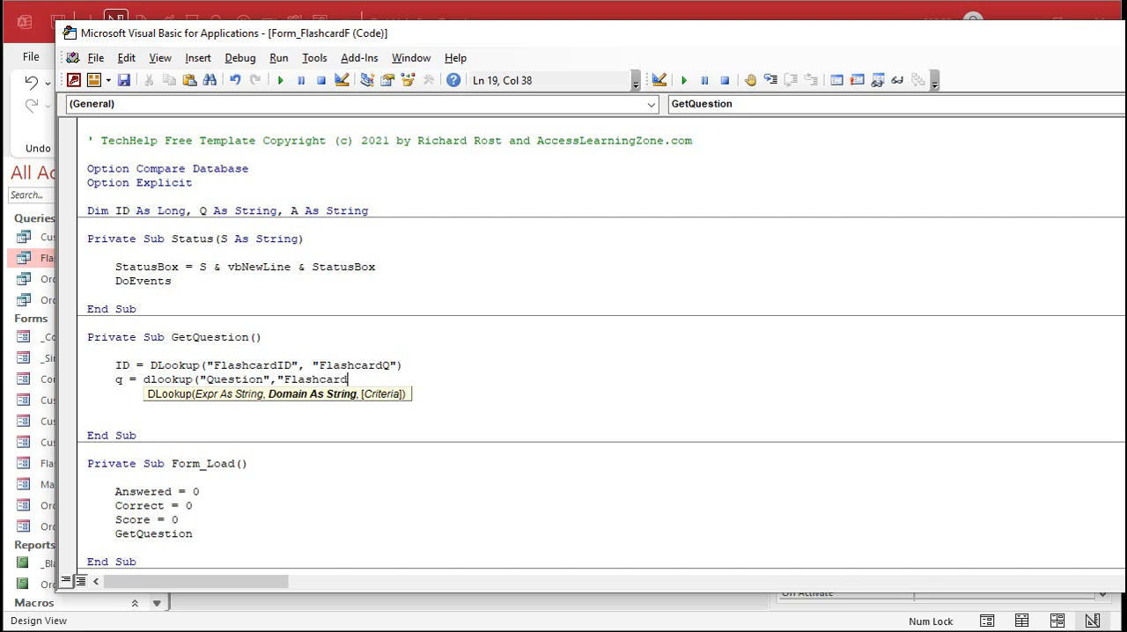
text(T)
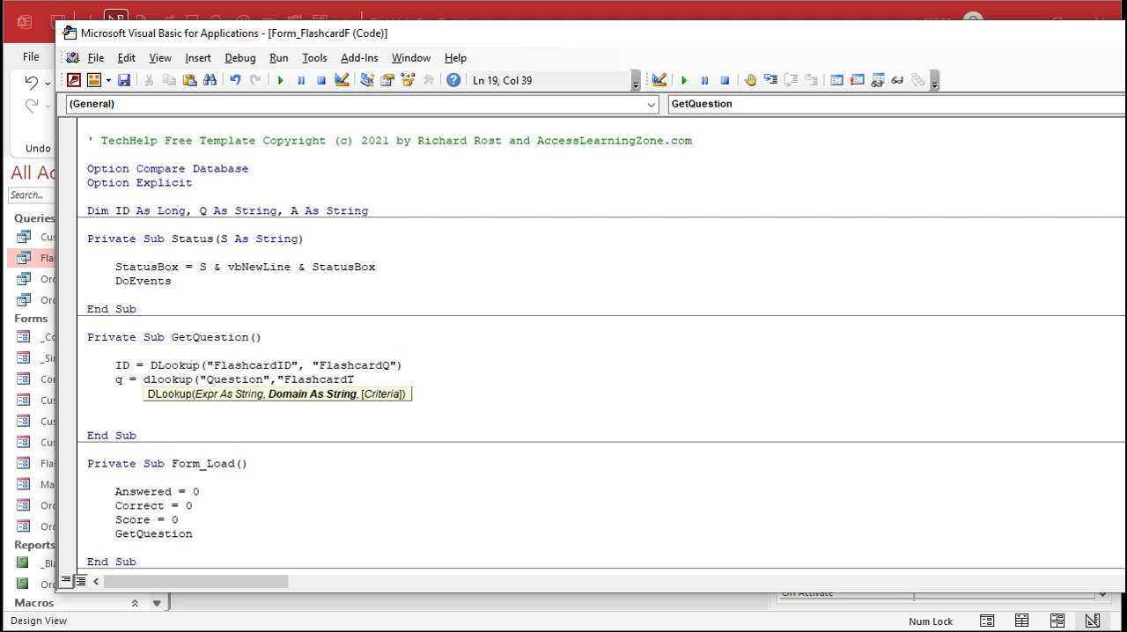
text(T)
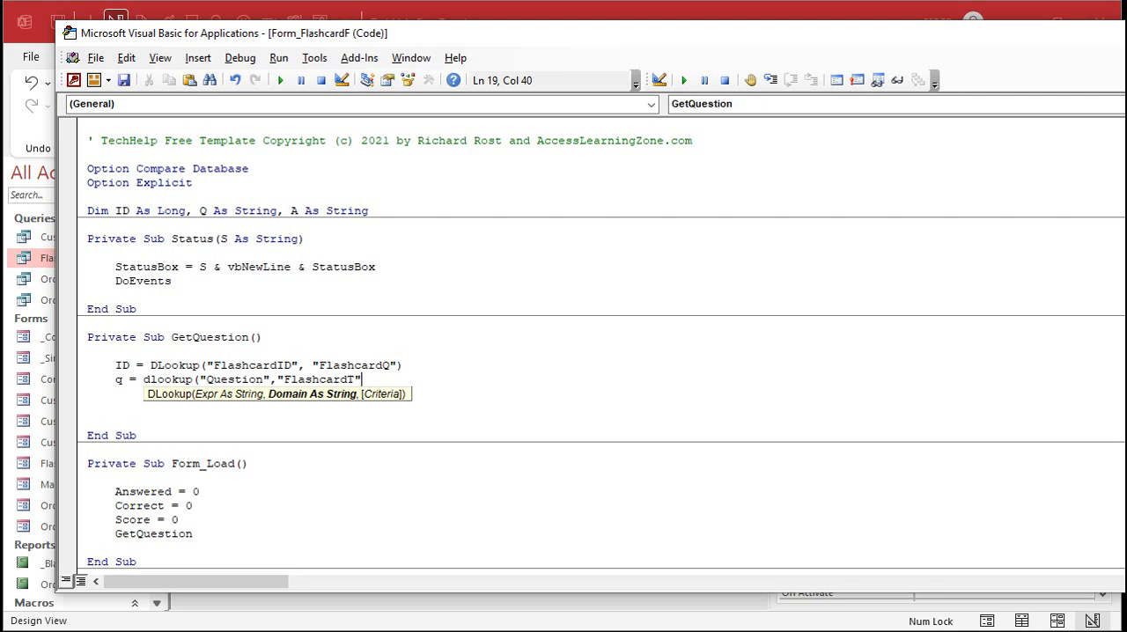
text(,"FlashcardID=")
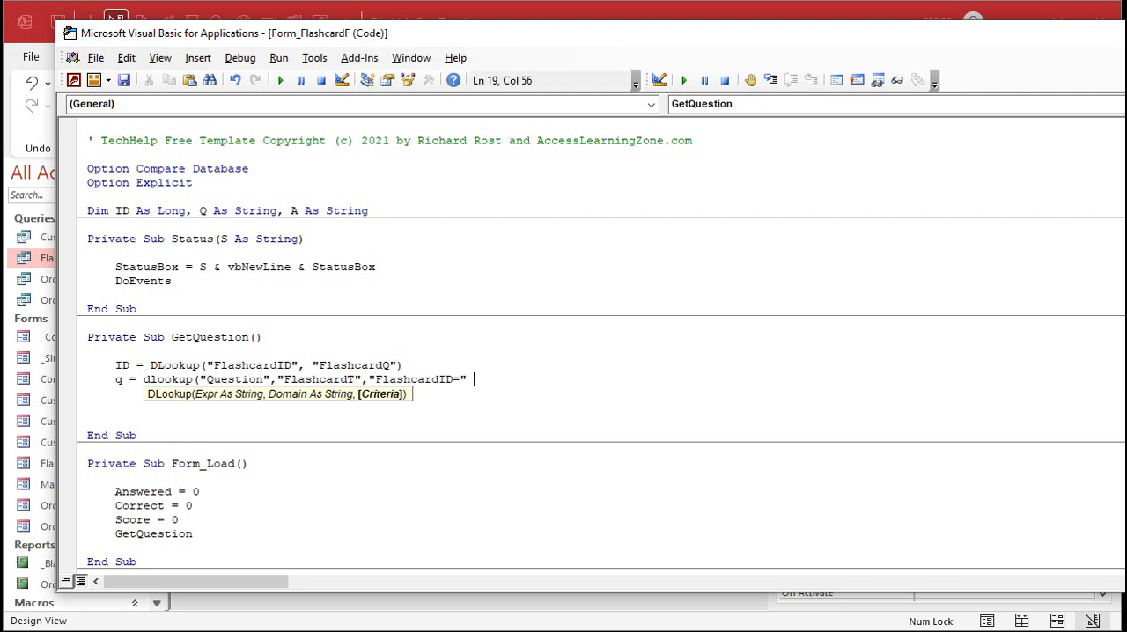
text(& ID))
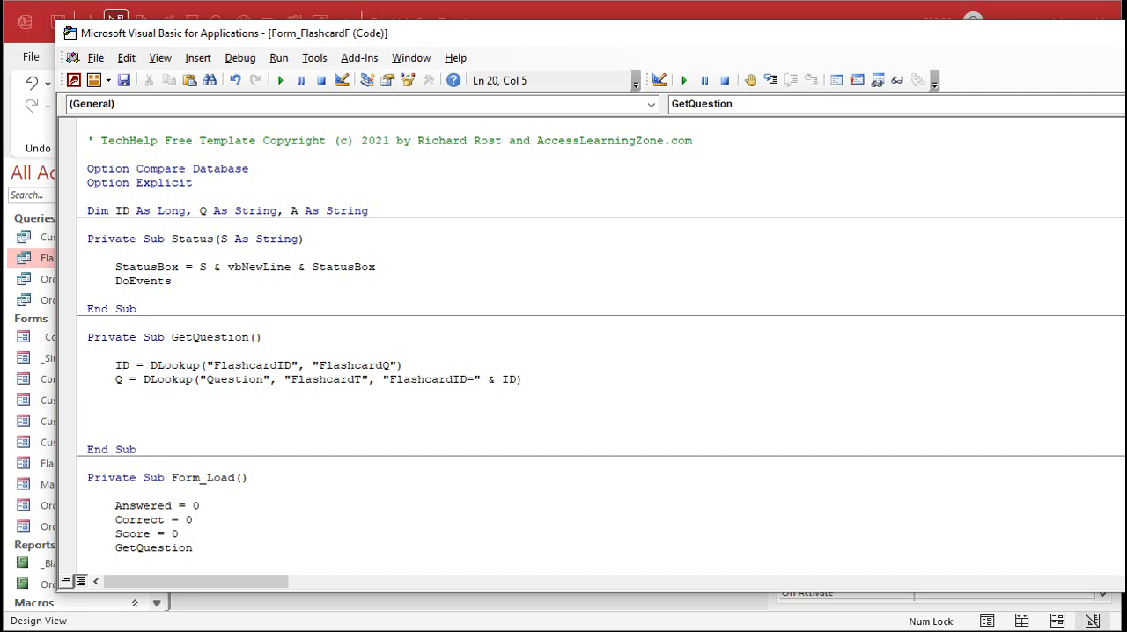
text(Q = DLookup("Question", "FlashcardT", "FlashcardID=" & ID))
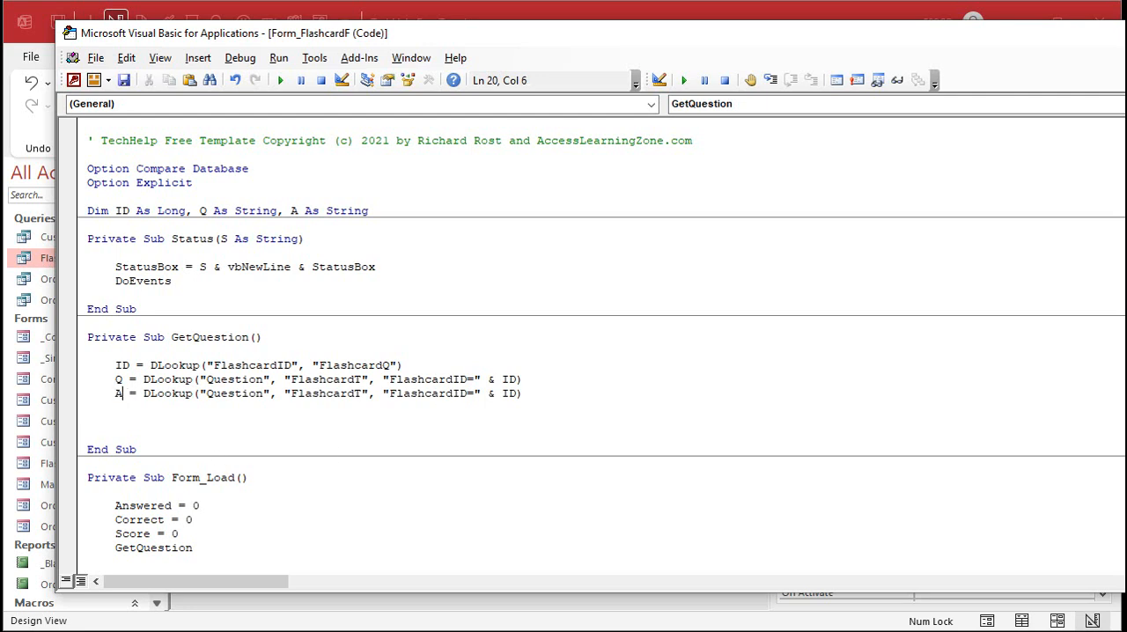
text(Answer)
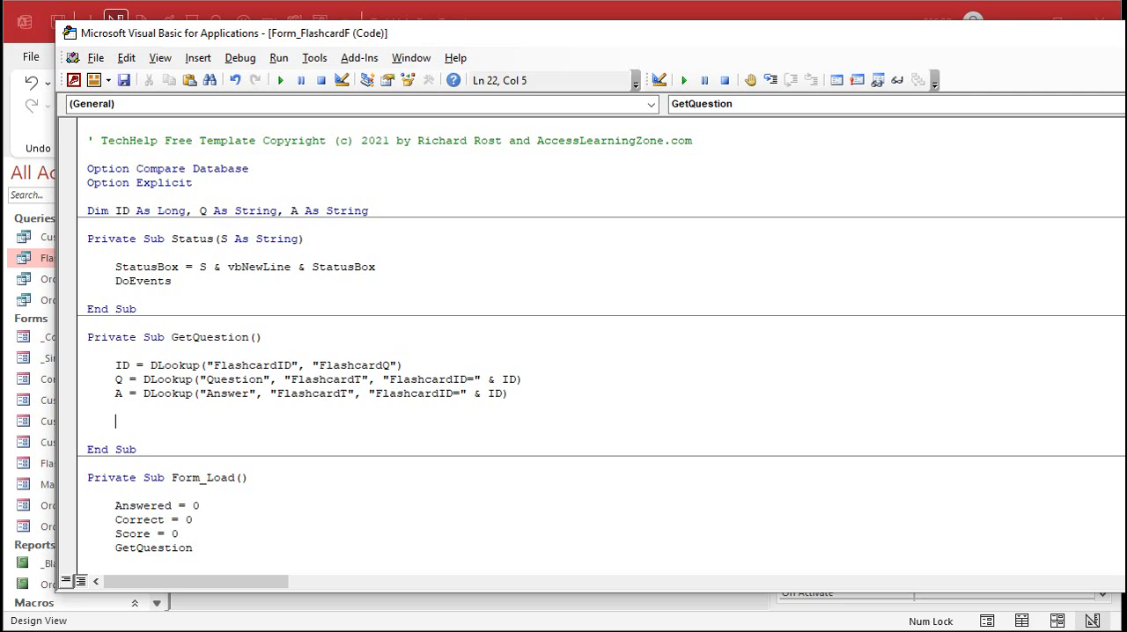
Step: Set Question = Q, clear Answer to "" and call Answer.SetFocus in GetQuestion
text(question)
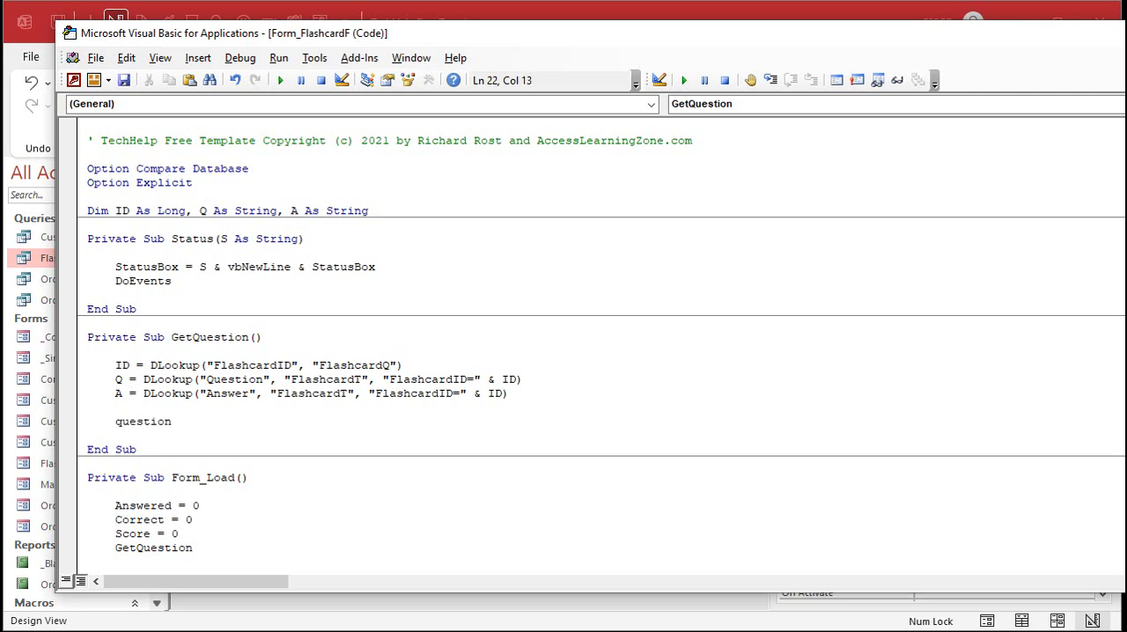
text(Question = Q)
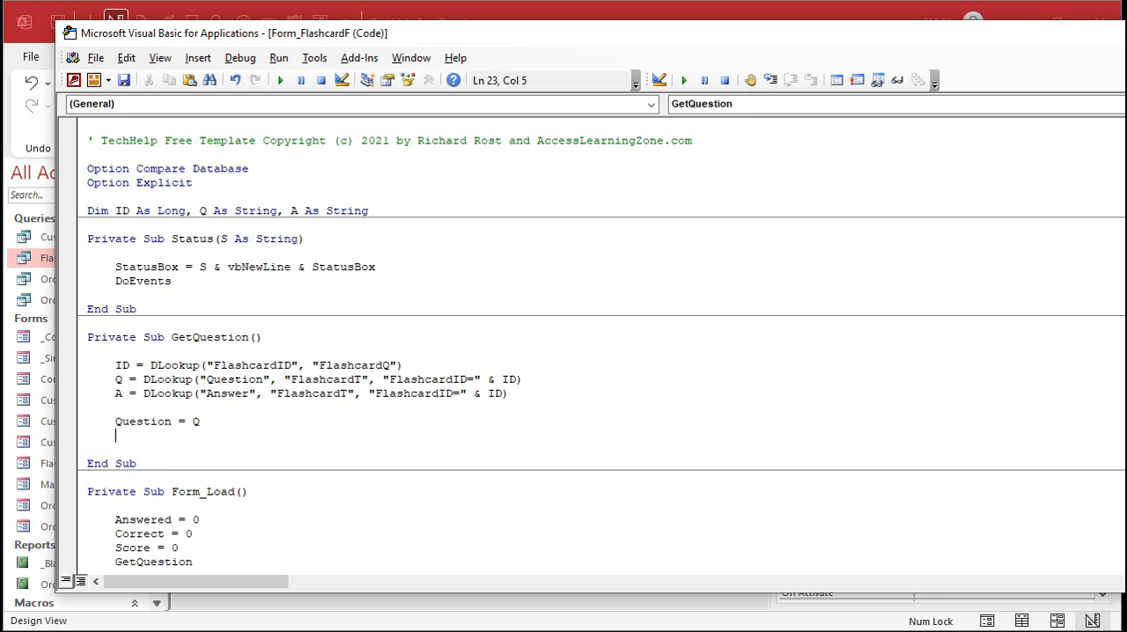
text(answ)
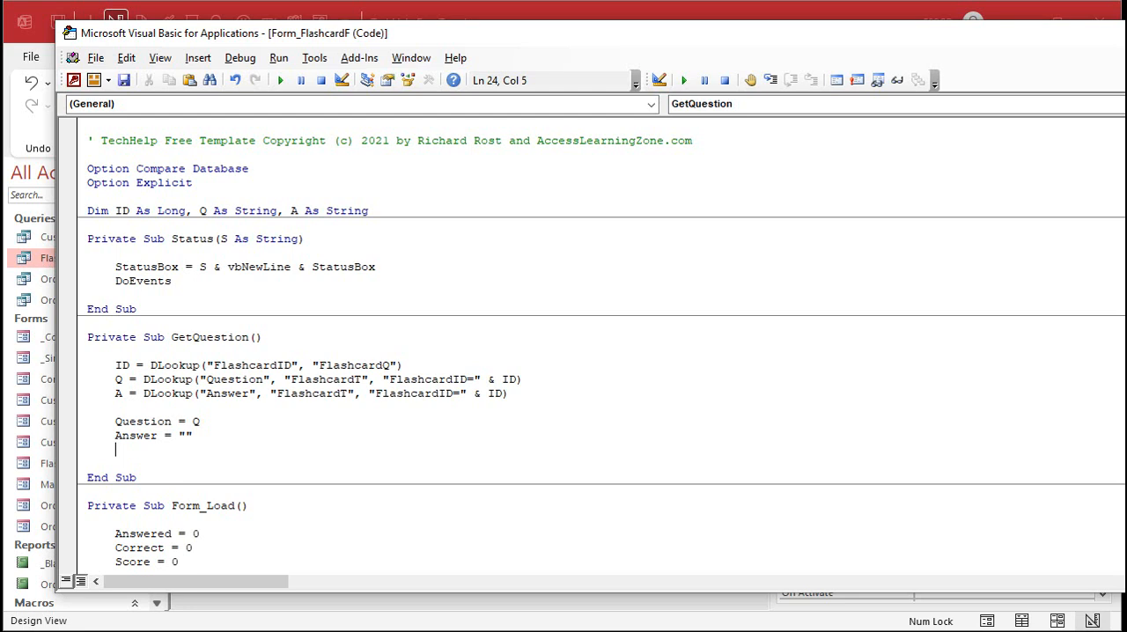
text(answer)
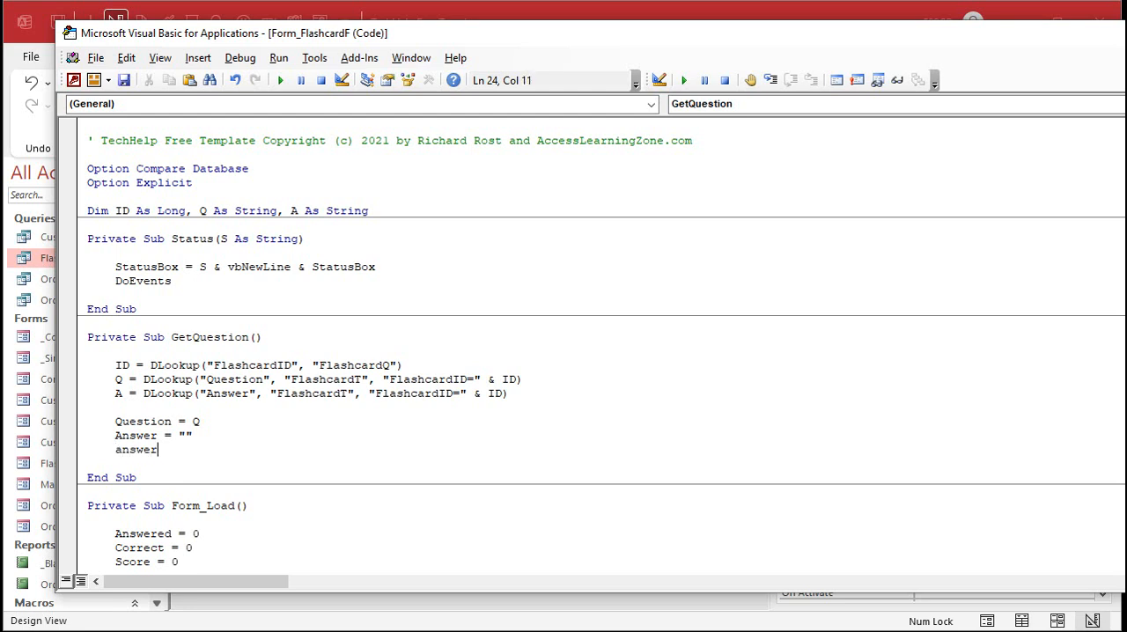
text(Answer.SetFocus)
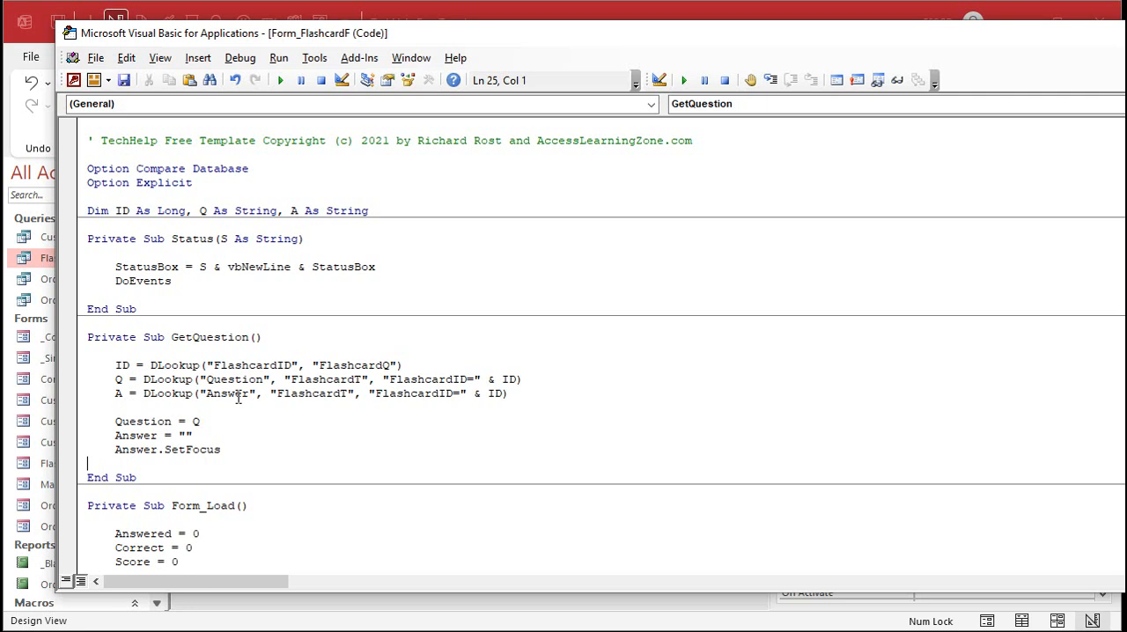
mouse_move(338, 433)
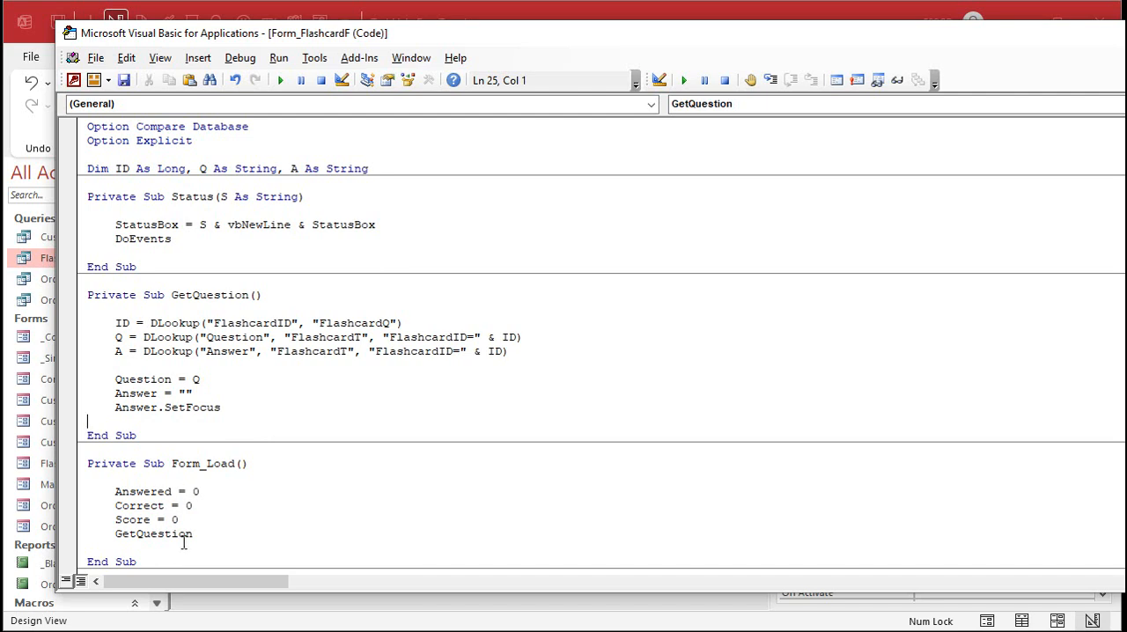
mouse_move(390, 542)
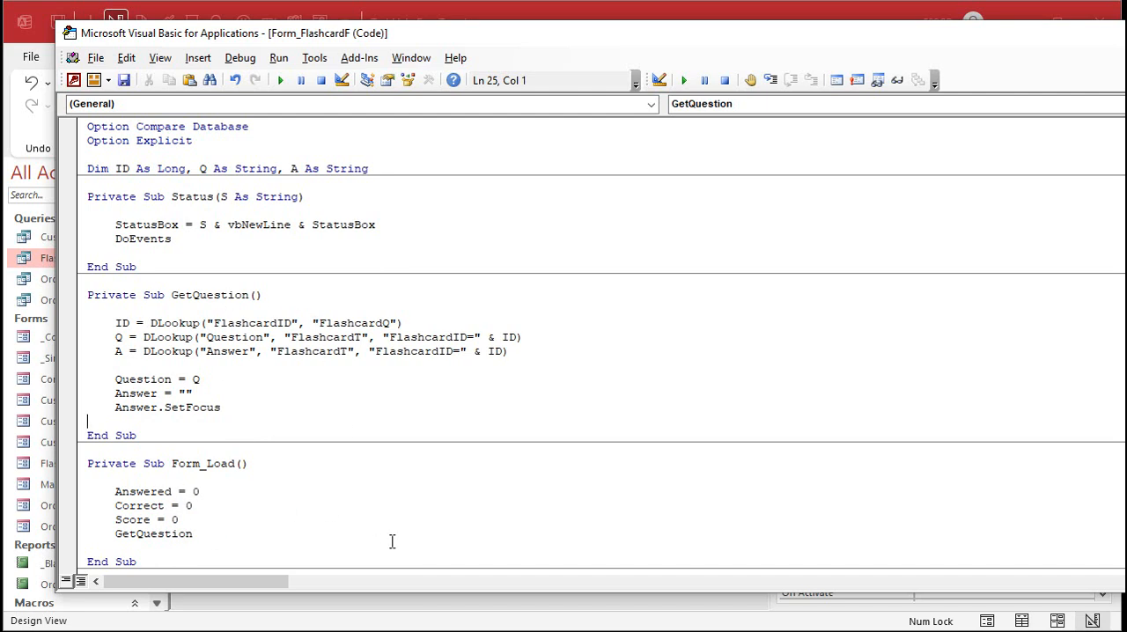
mouse_move(352, 458)
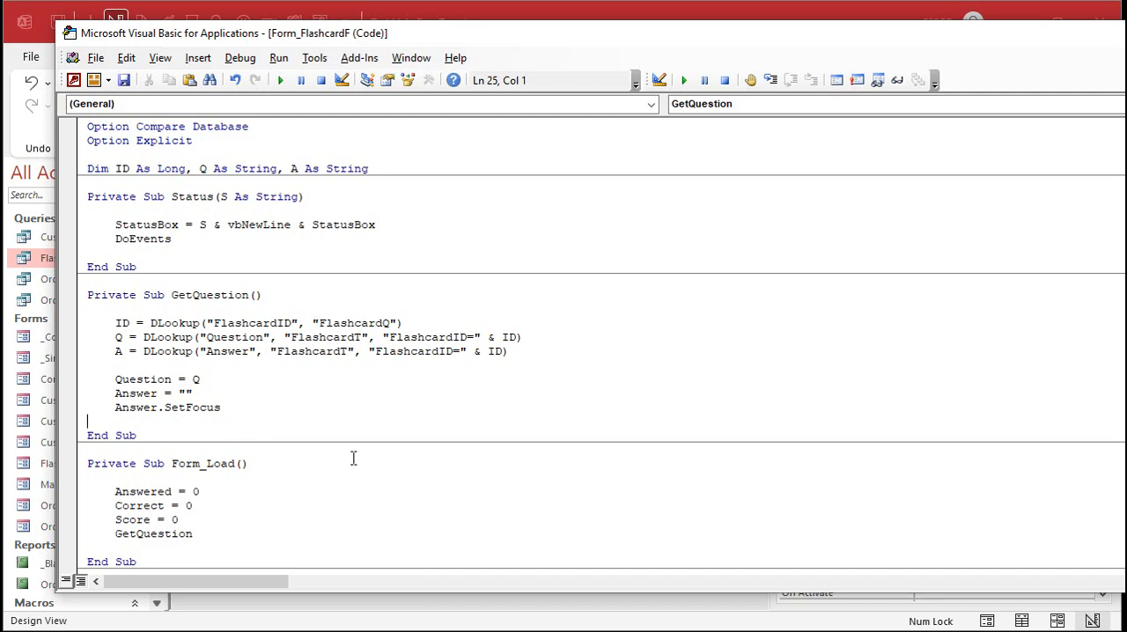
mouse_move(444, 475)
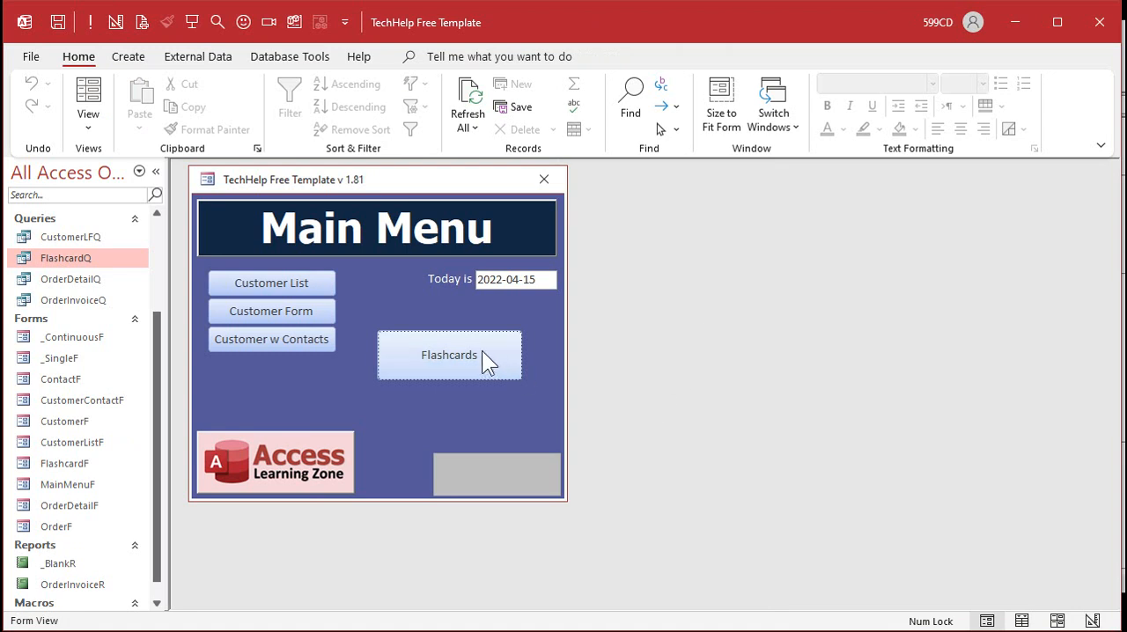
Step: Run the flashcard form, submit a few times to cycle questions, and enter a nonsense test answer
click(447, 356)
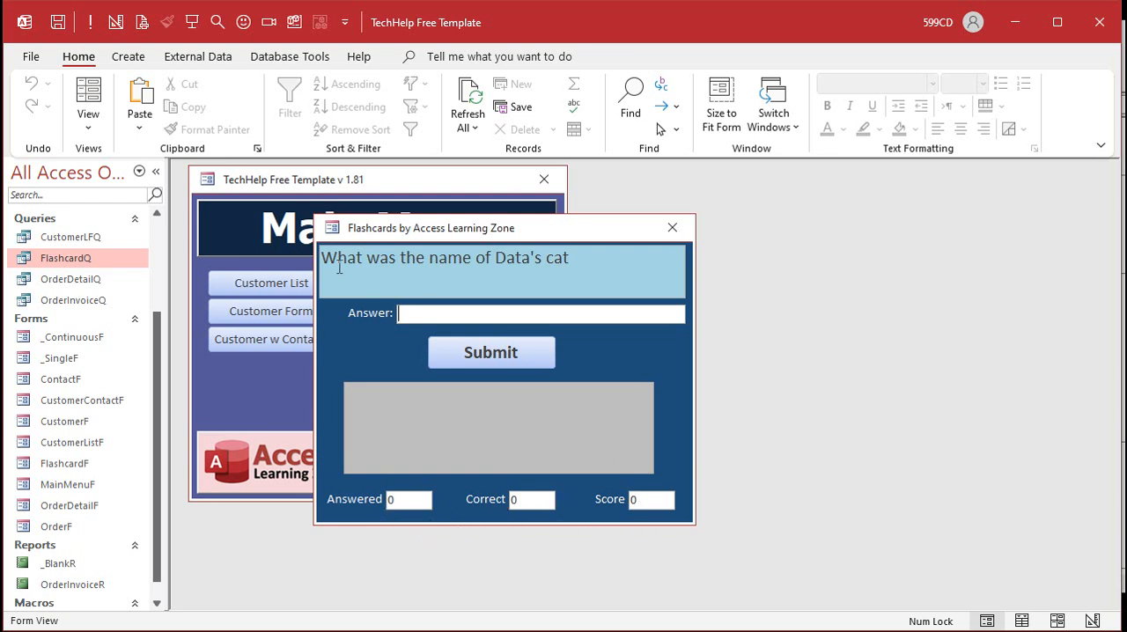
mouse_move(561, 289)
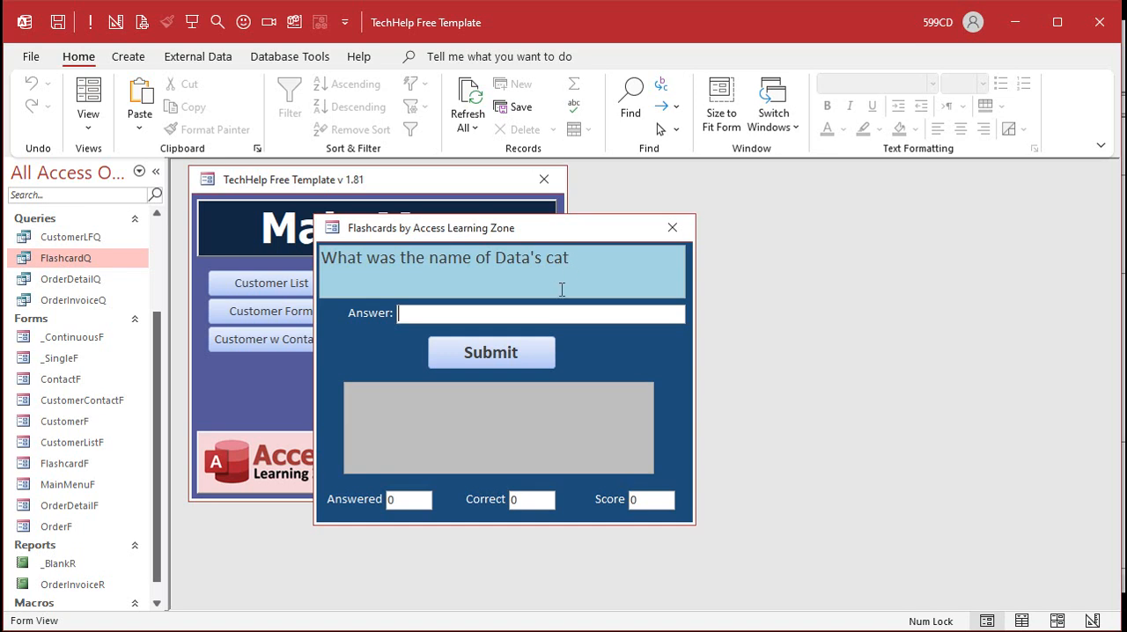
mouse_move(344, 401)
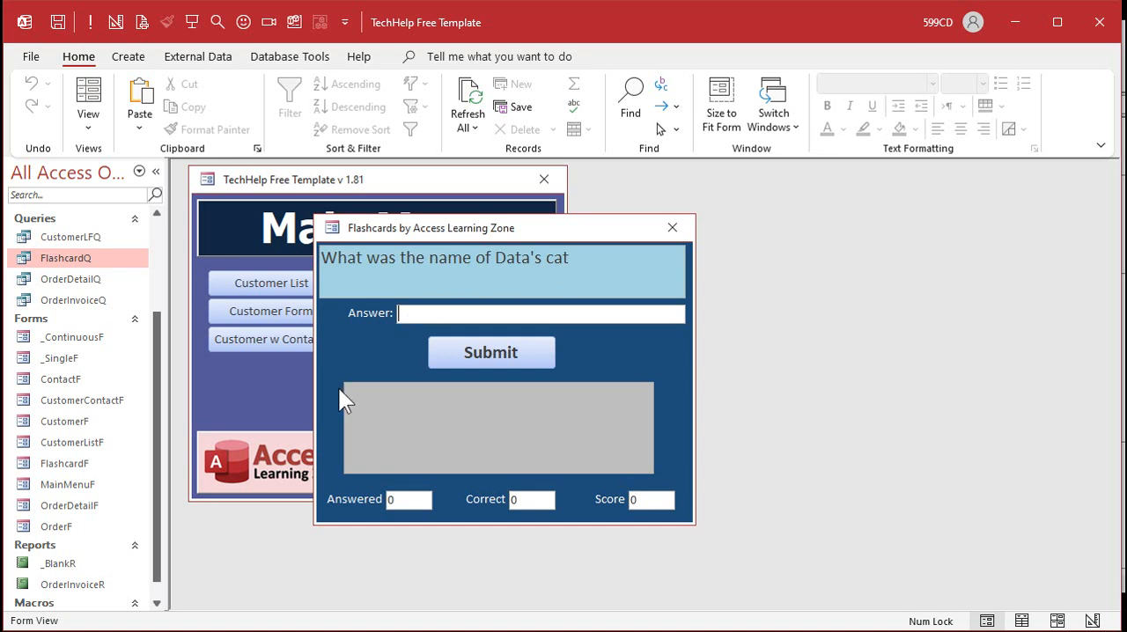
click(489, 352)
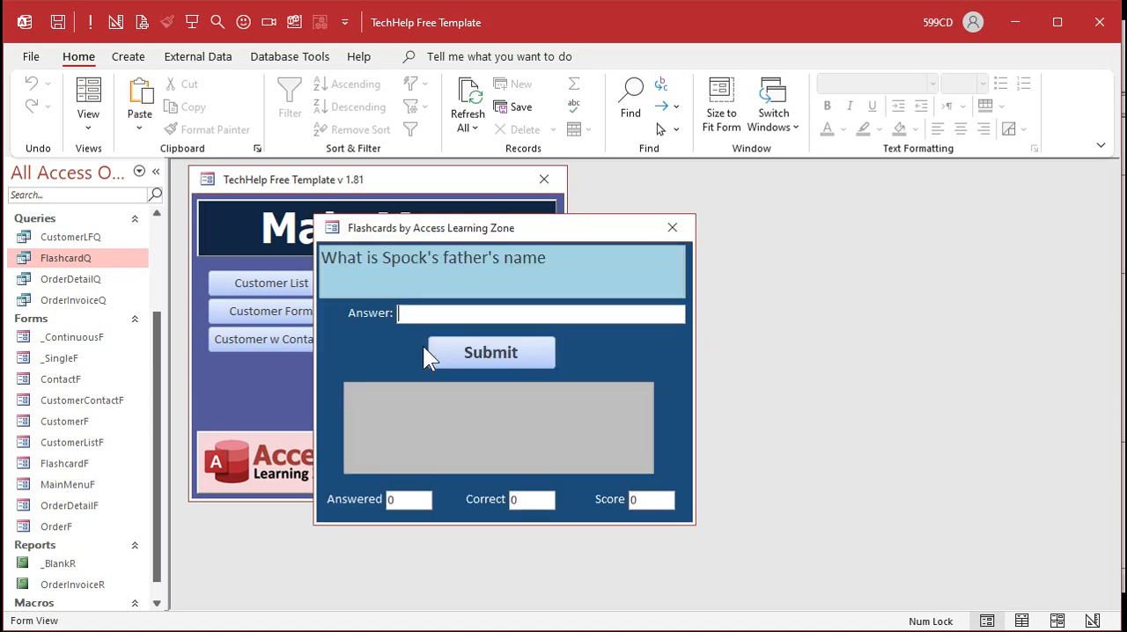
click(489, 352)
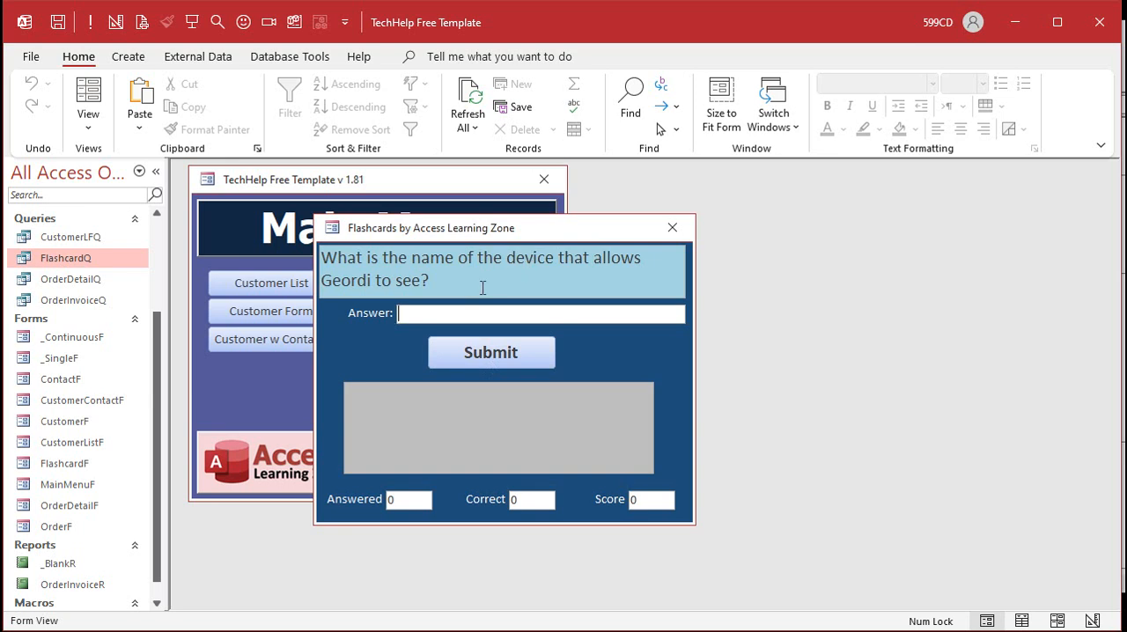
click(489, 352)
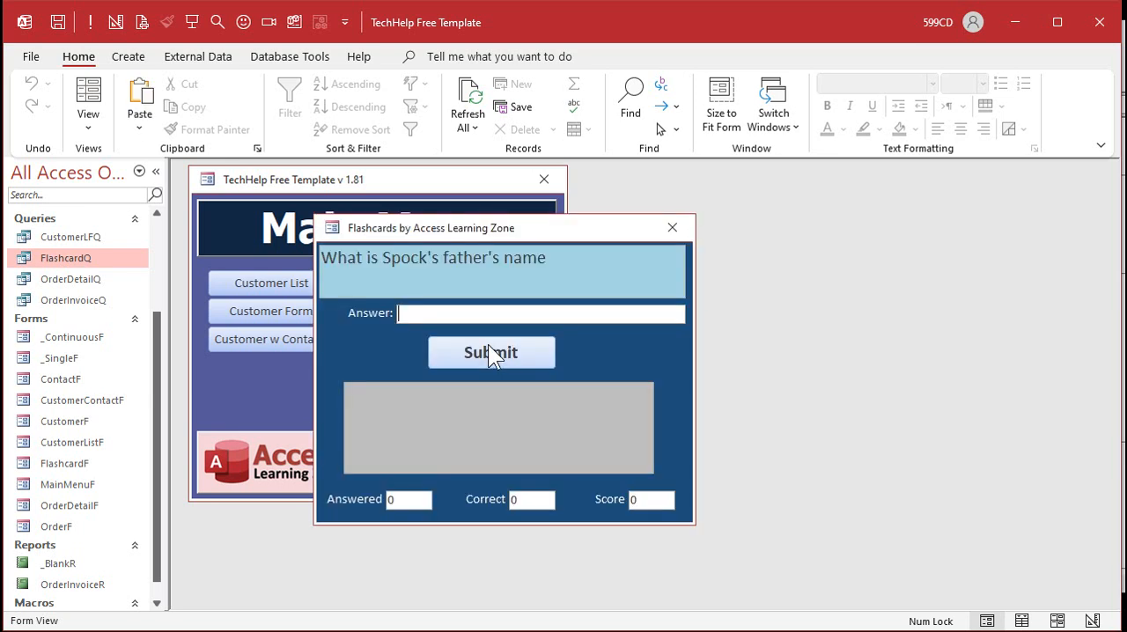
mouse_move(509, 369)
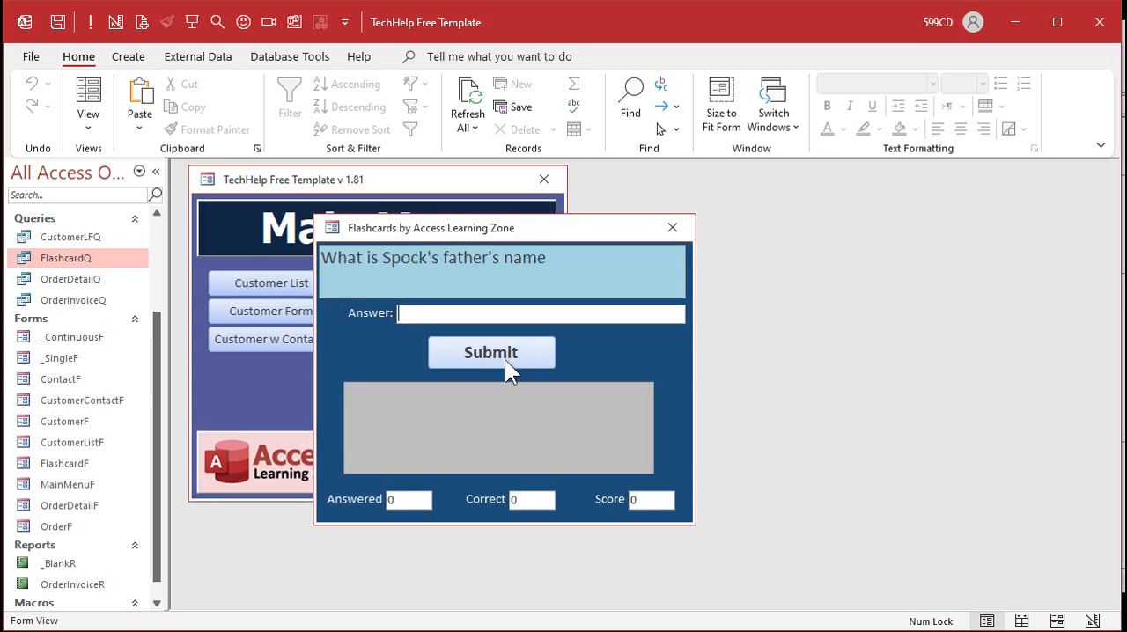
text(qefqefqefqefqfeqfqfef)
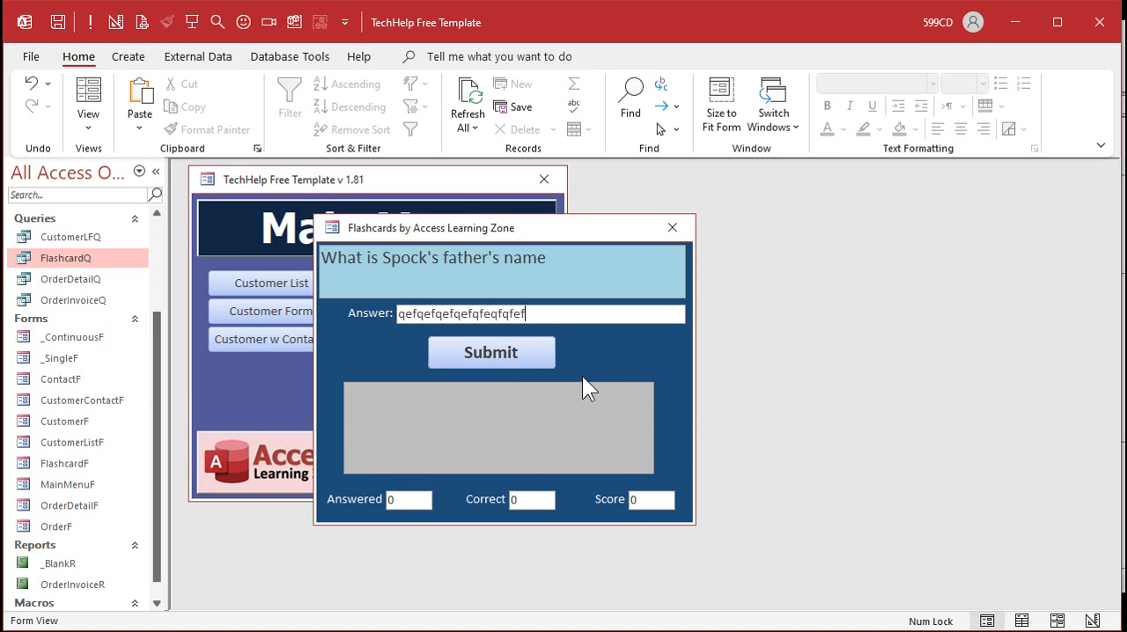
mouse_move(641, 389)
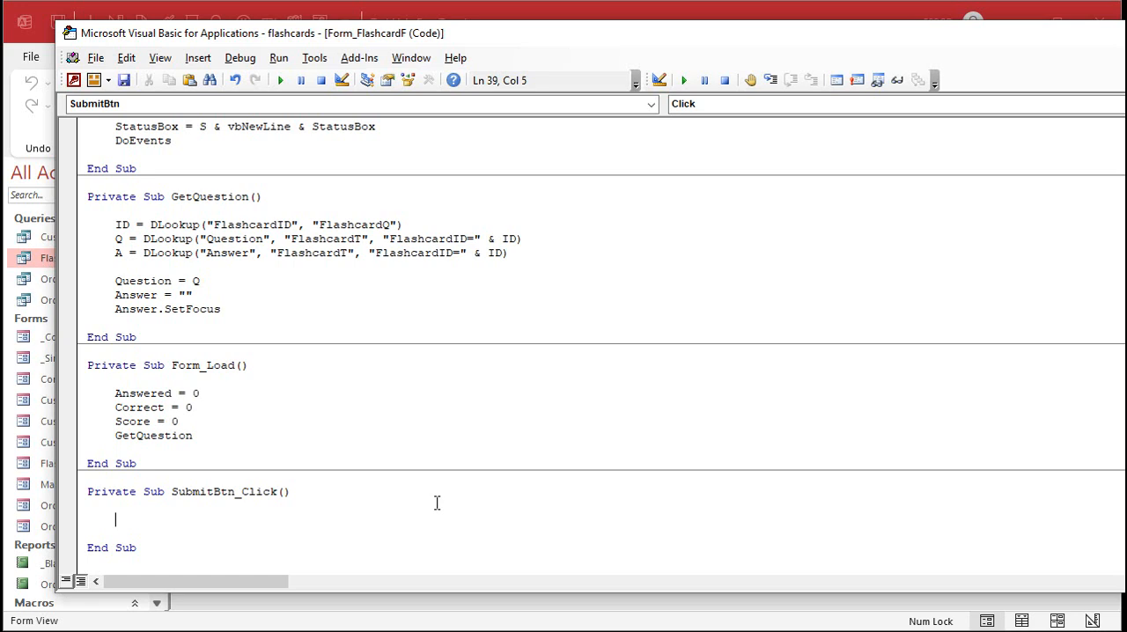
Step: Increment Answered and, if Answer = A, show a 'Q n: Correct!' status and increment Correct
text(answered = Answered + 1)
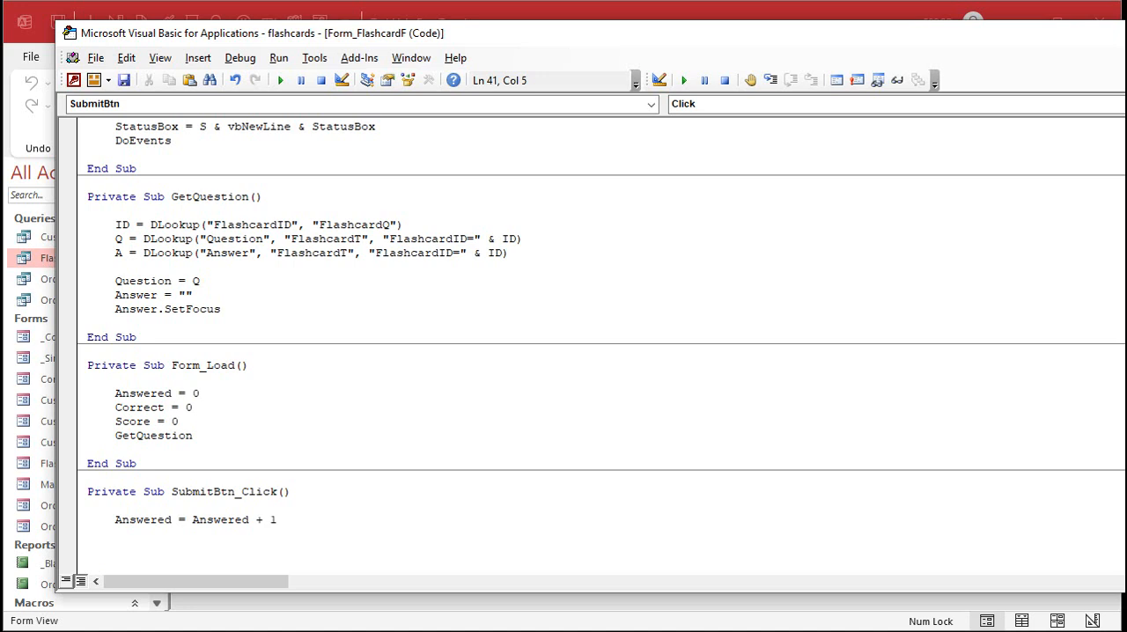
key(Enter)
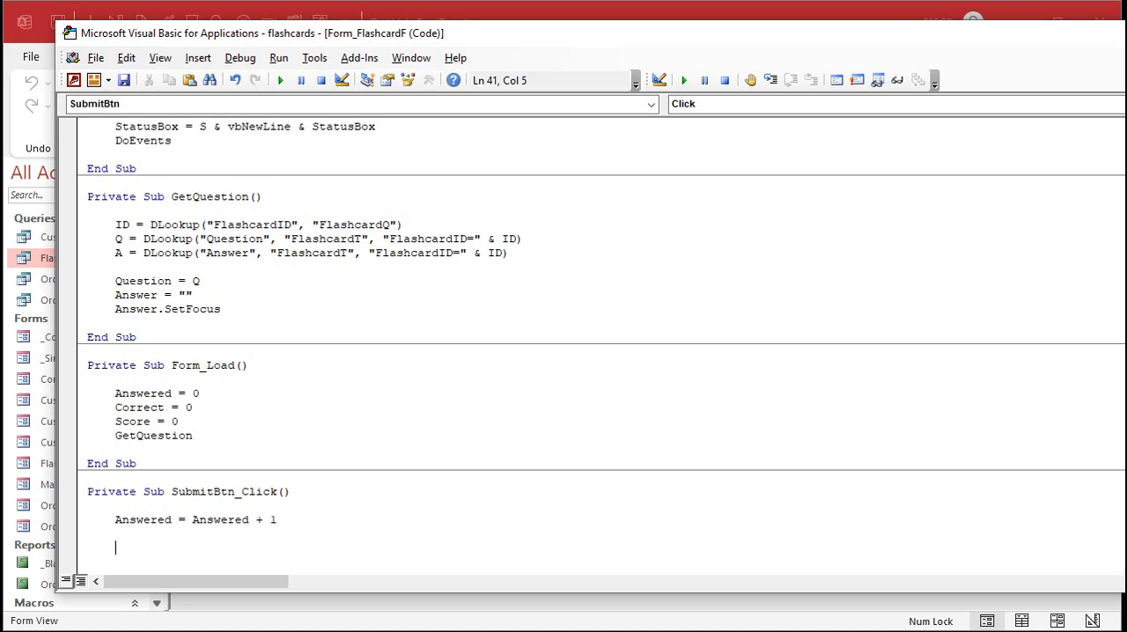
text(if answer)
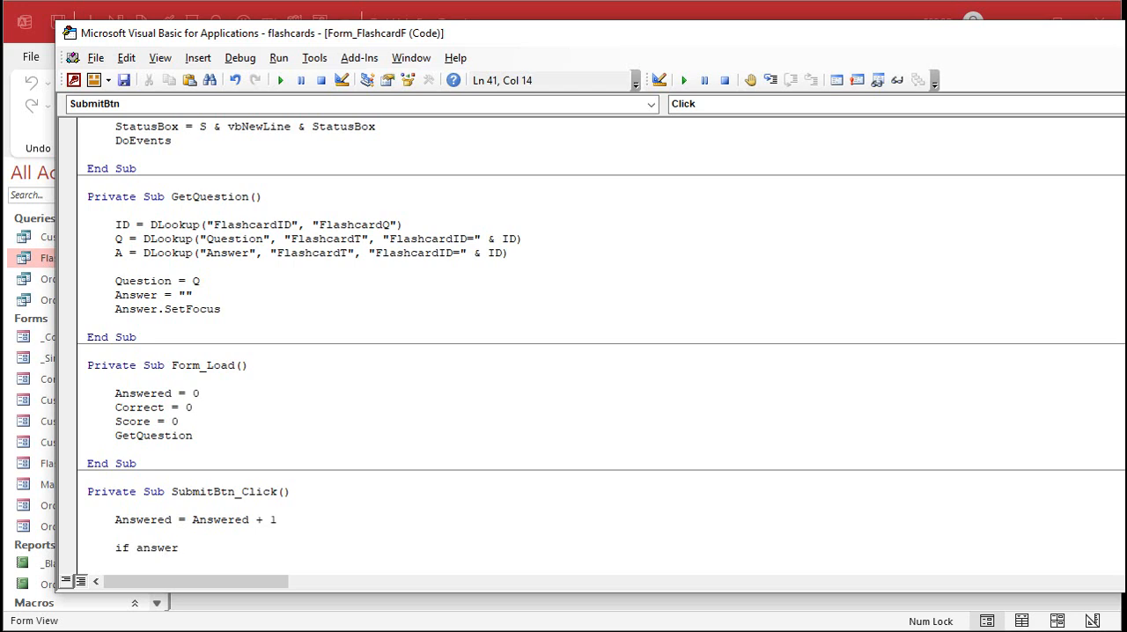
text(= a then)
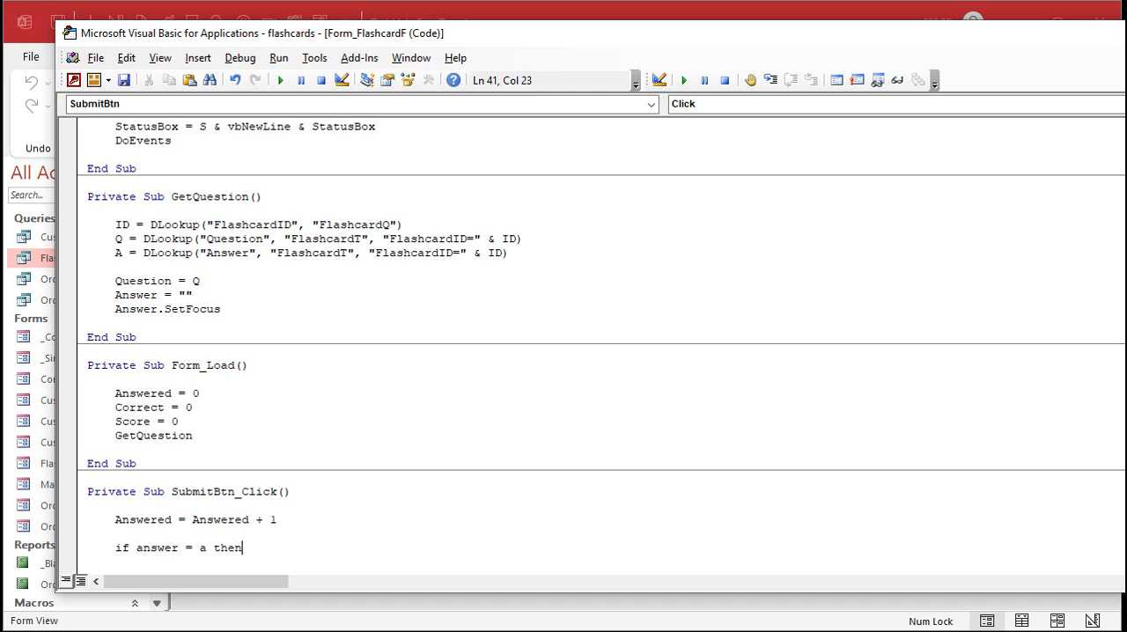
key(enter)
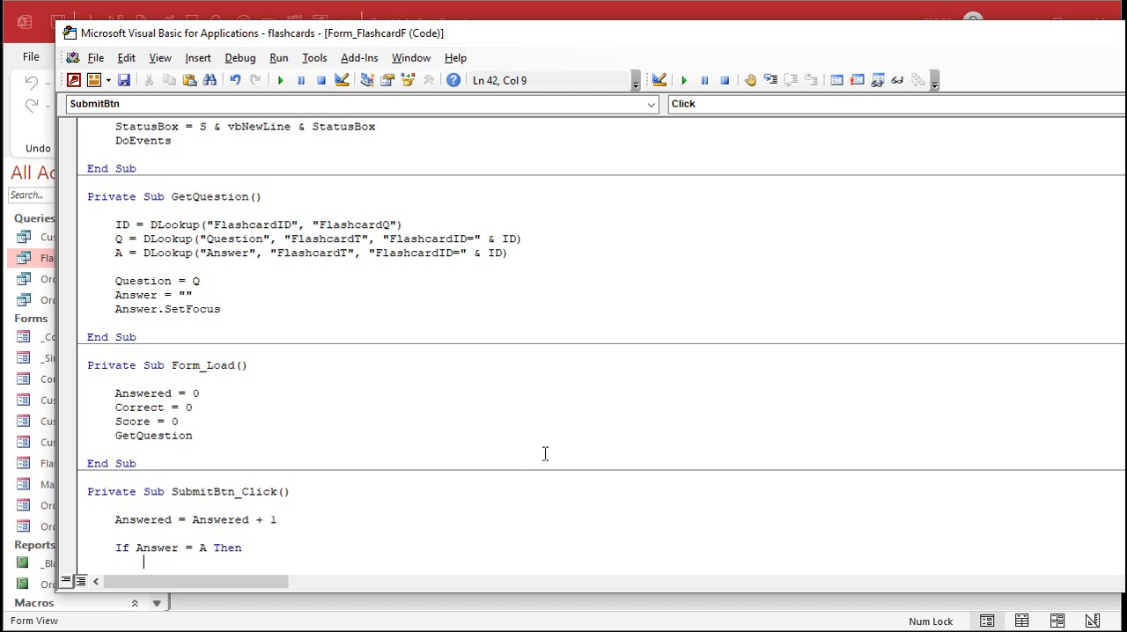
text(status)
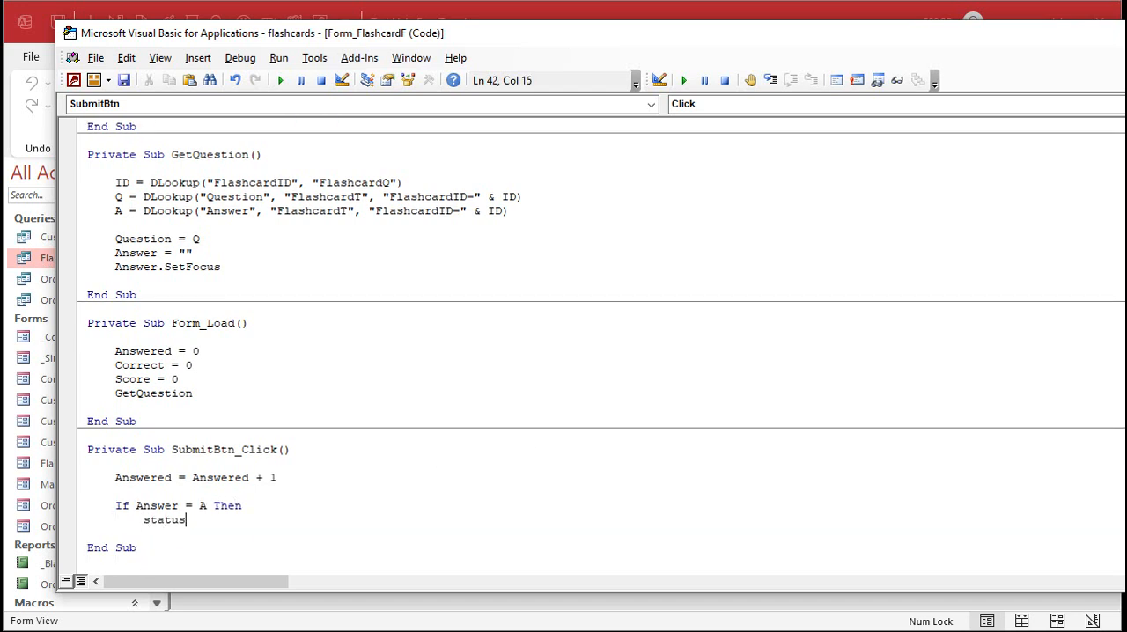
text("Question)
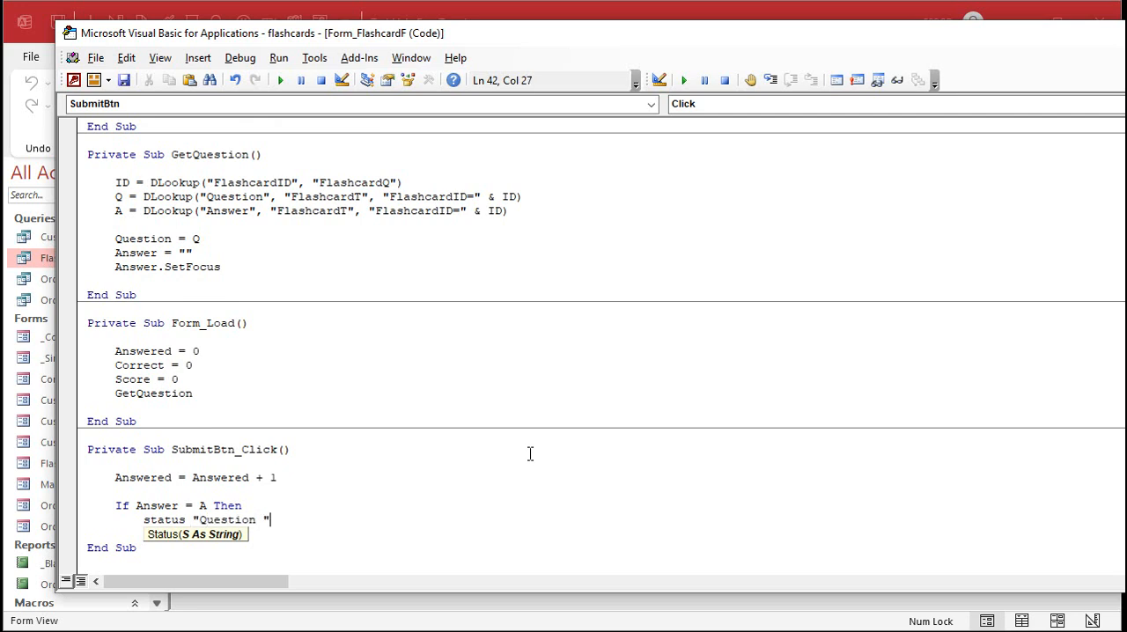
text(& Answered)
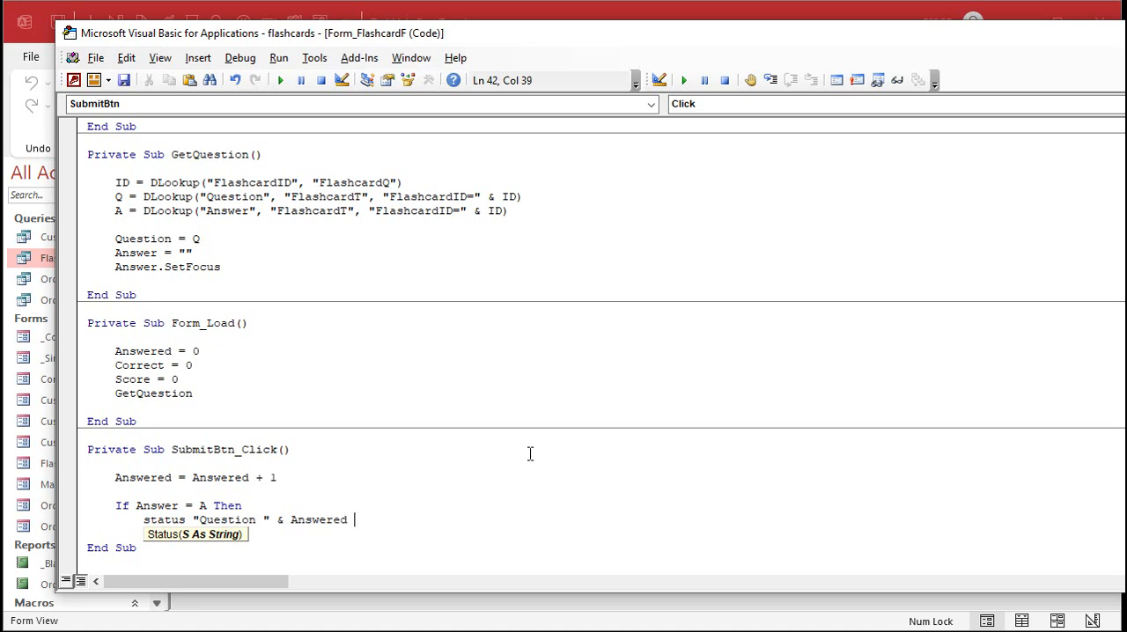
text(& ")
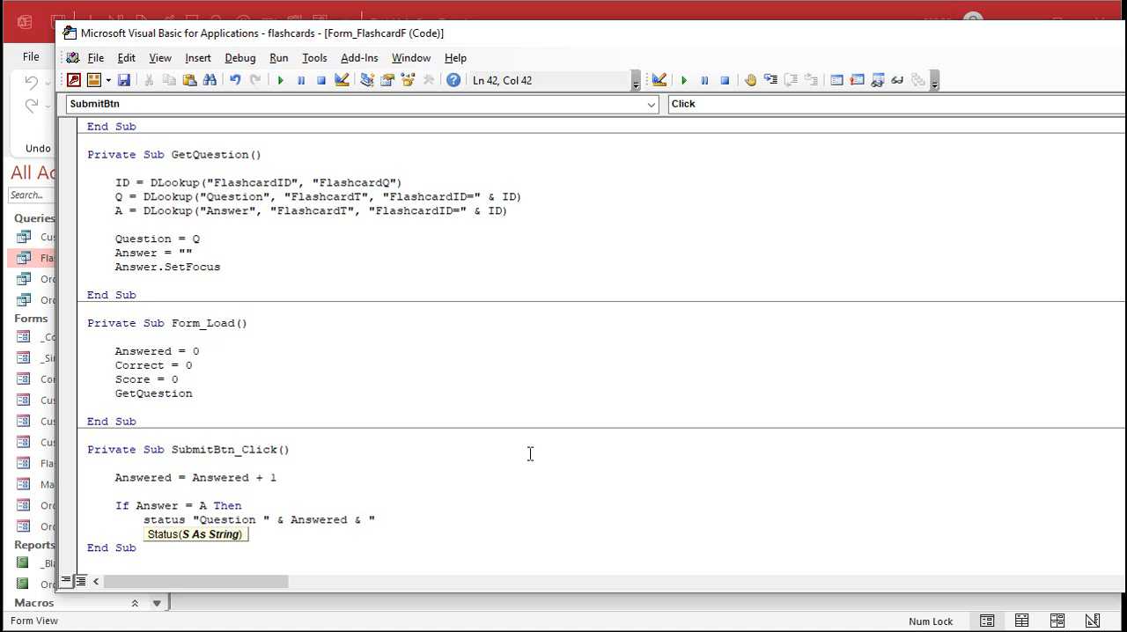
text(:)
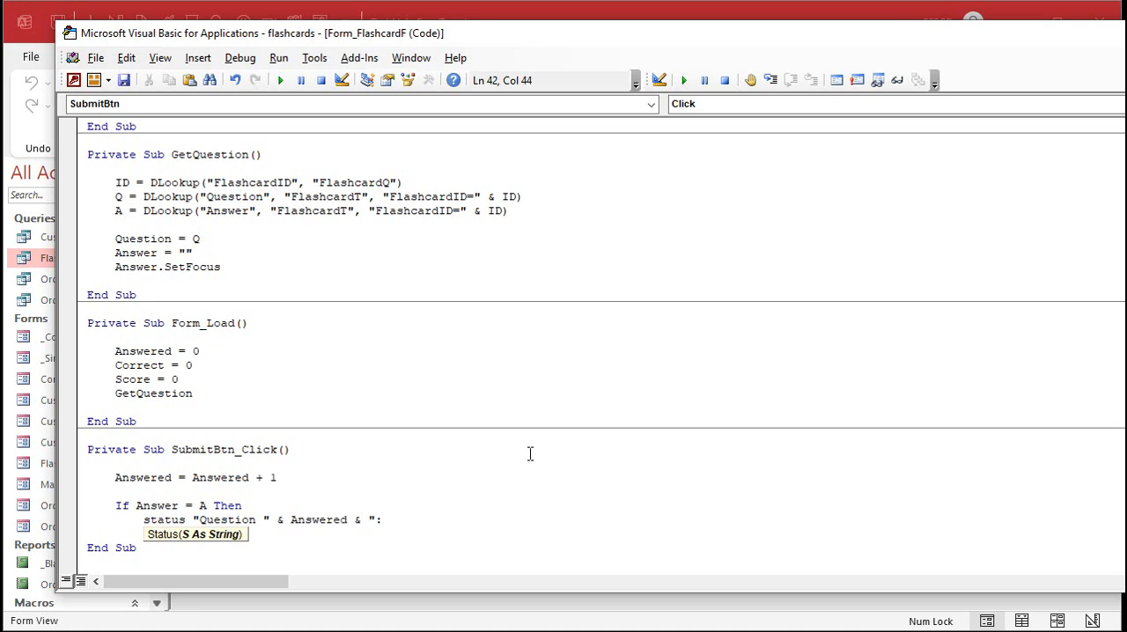
text(Correct!")
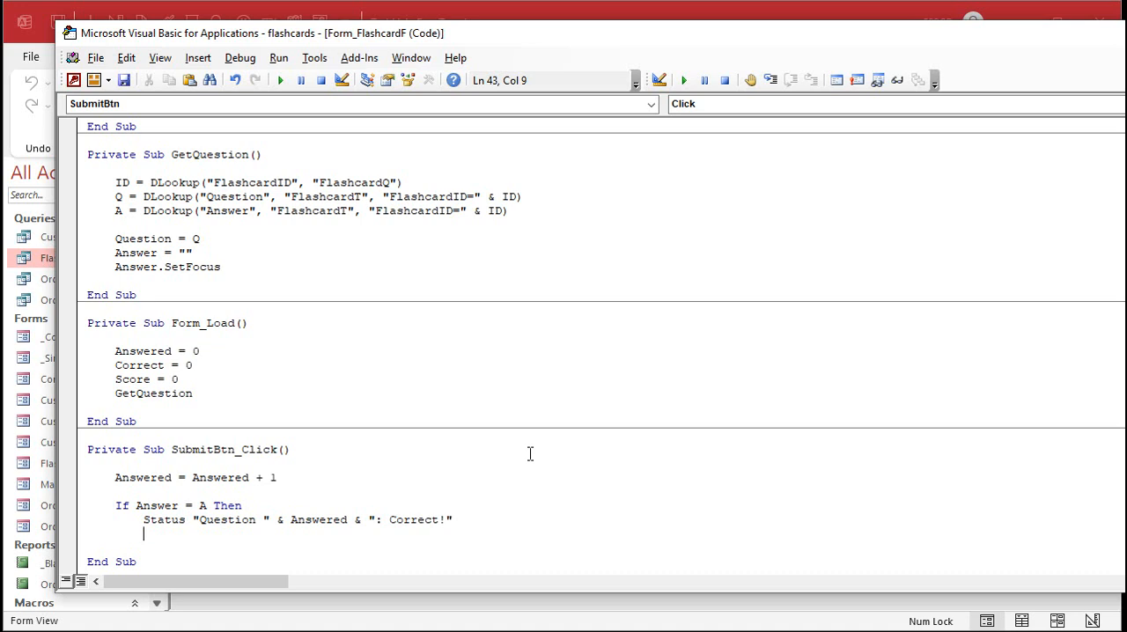
text(corre)
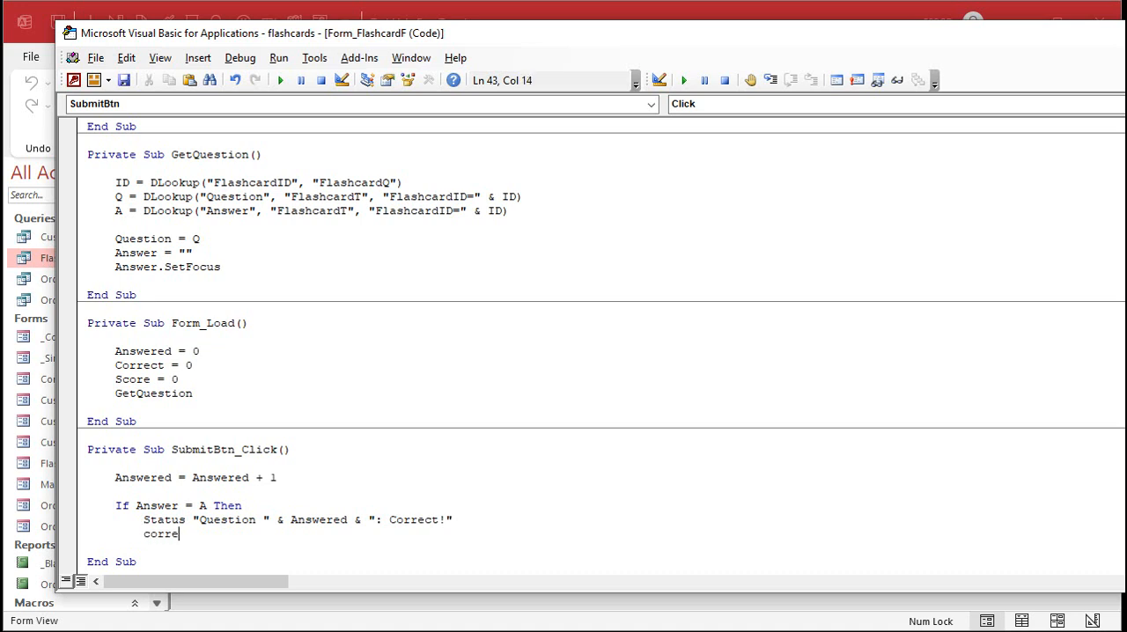
text(ct = correct + 1)
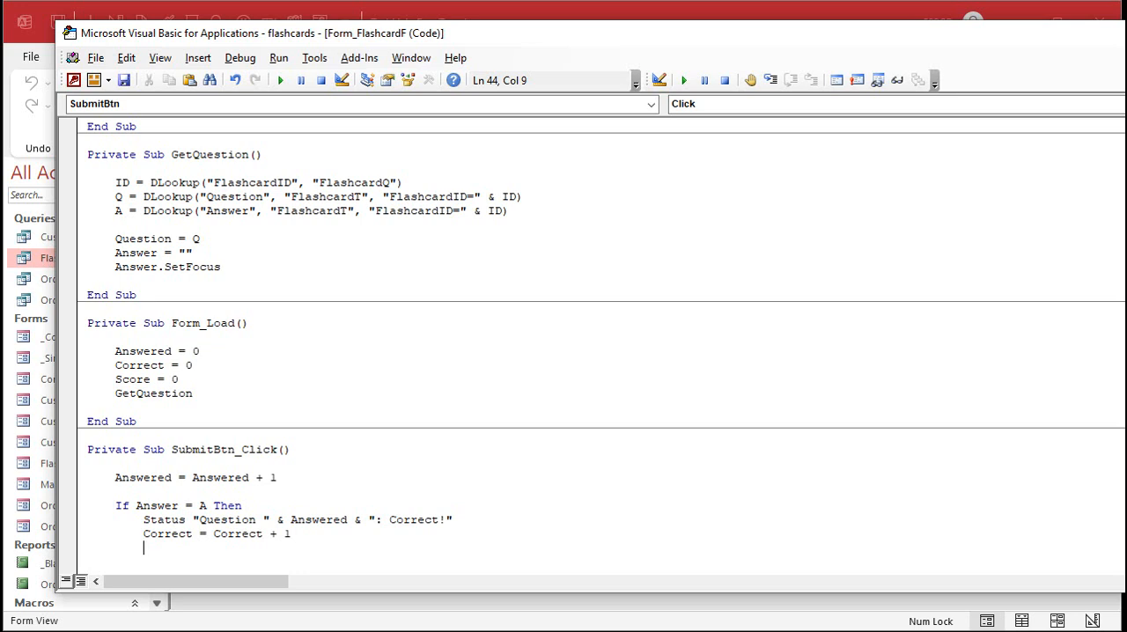
Step: Add the Else branch showing 'WRONG!!! The answer is:' with A, End If, and Score = Correct / Answered
text(Else)
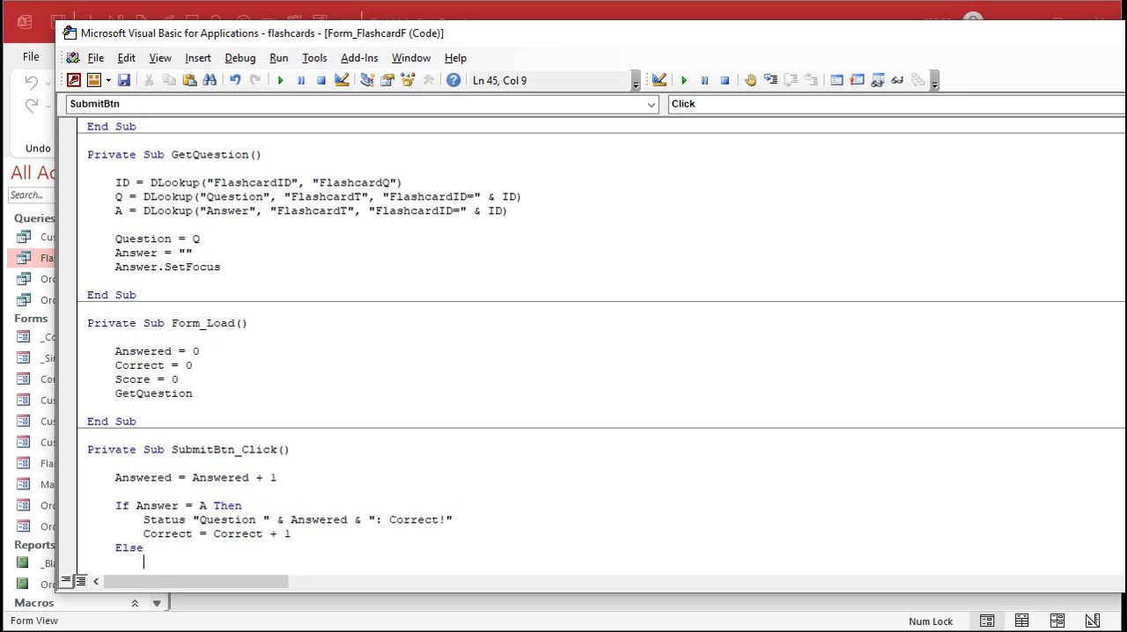
scroll(down, 3)
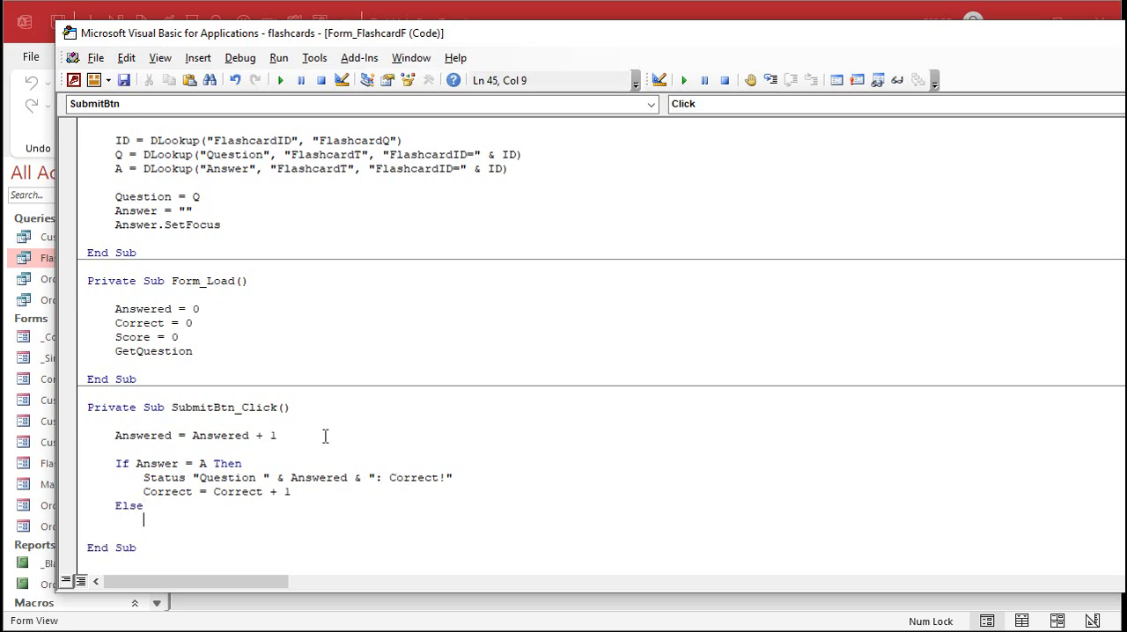
triple_click(295, 477)
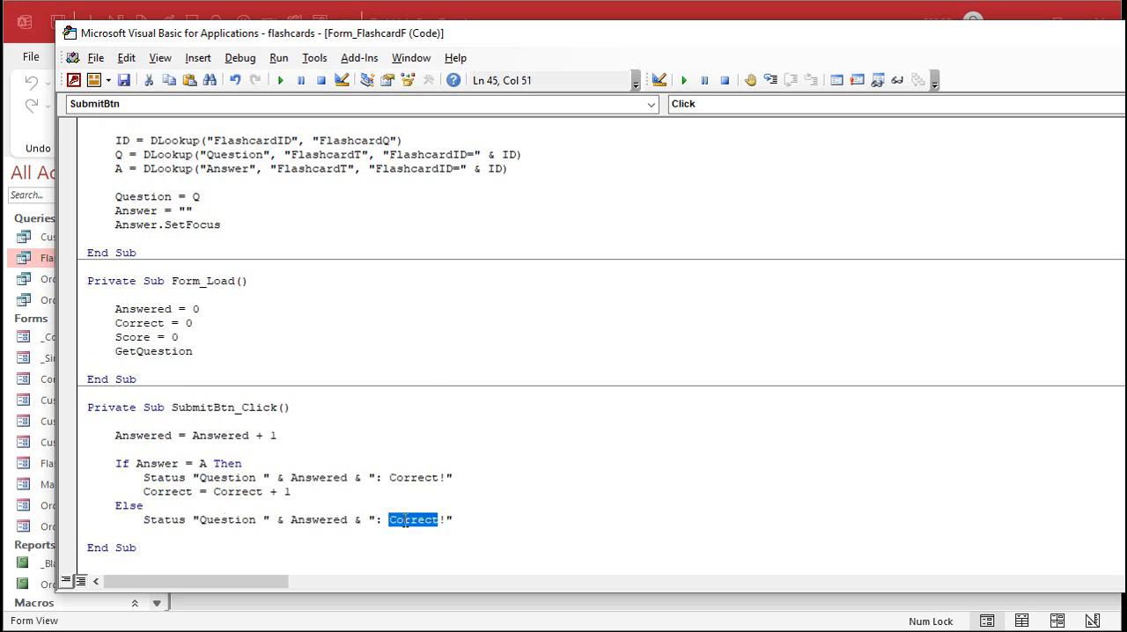
text(WRONG!!)
text(status "The correct ans)
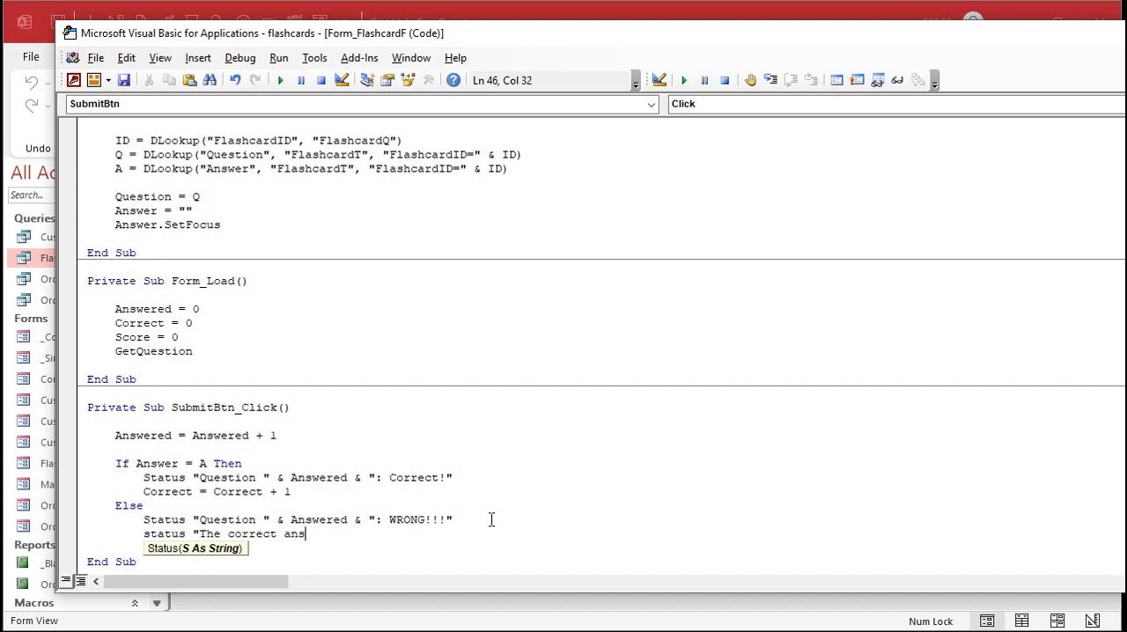
text(wer is: " & A)
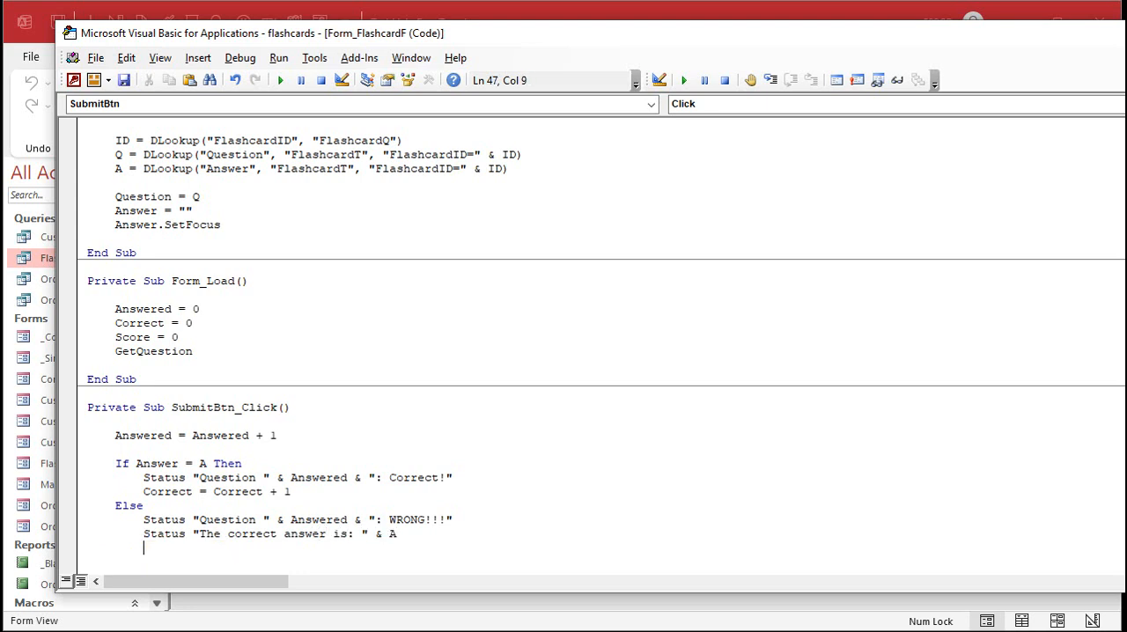
text(End If)
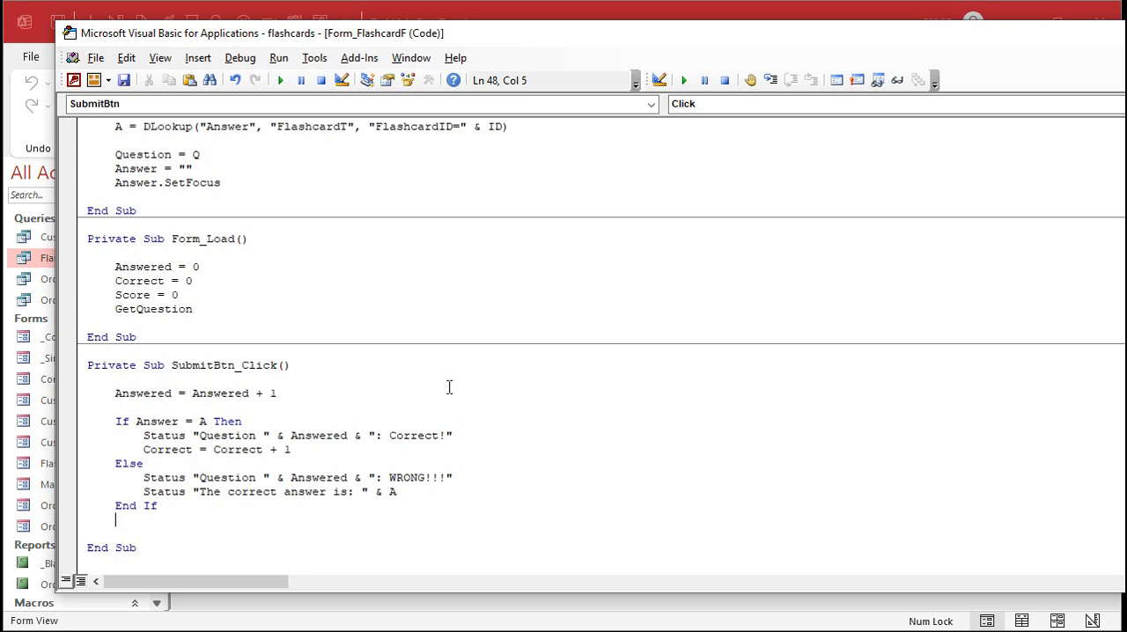
text(sc)
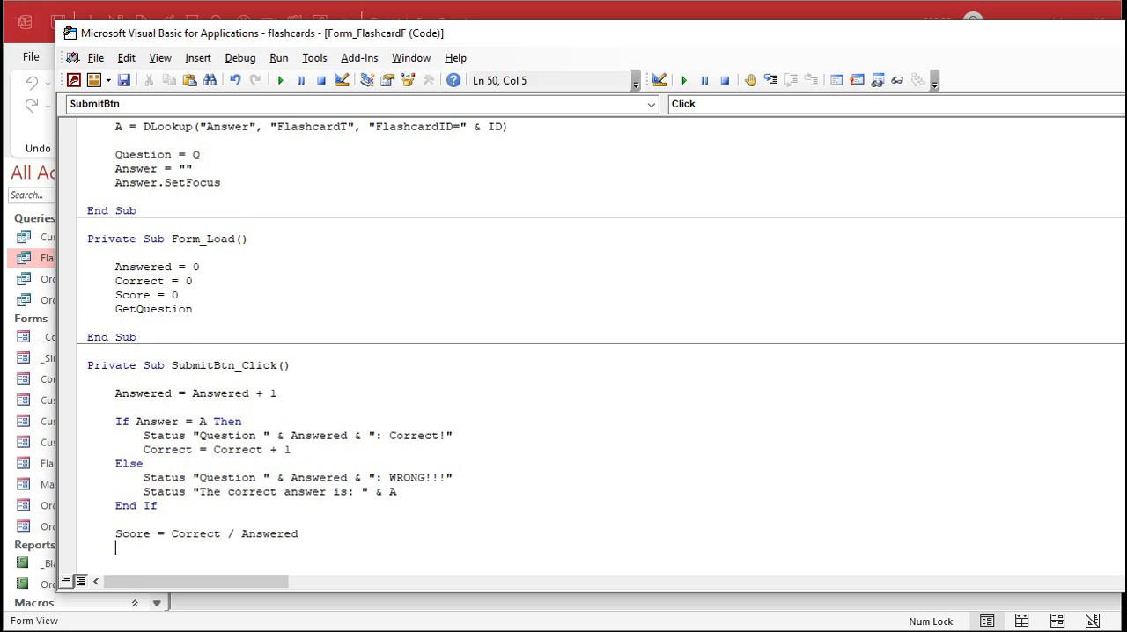
double_click(268, 506)
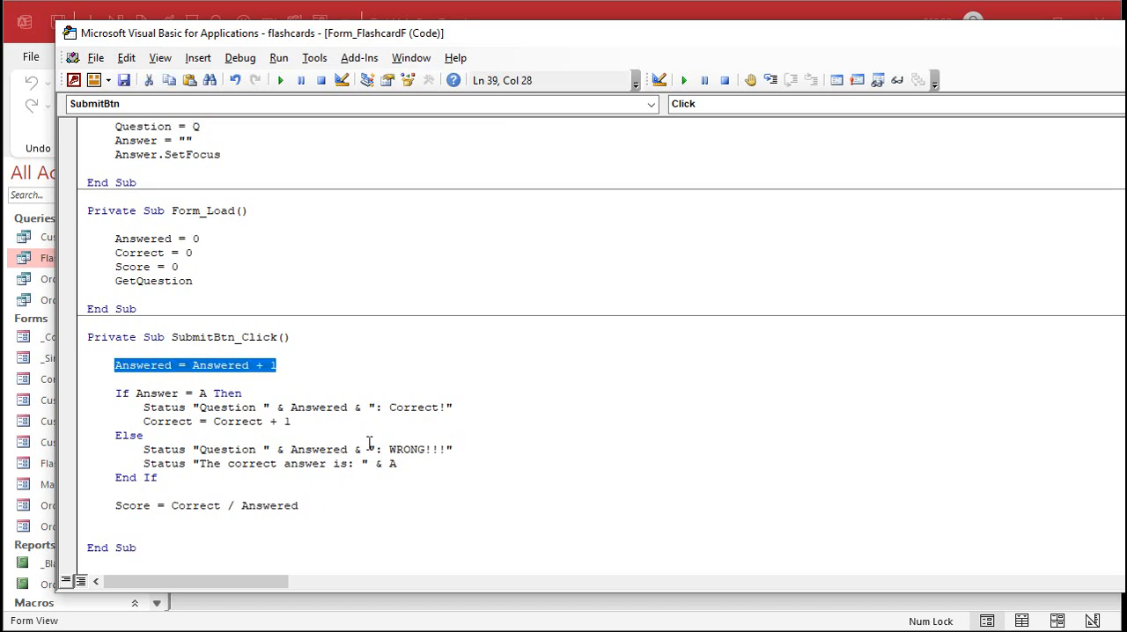
mouse_move(317, 410)
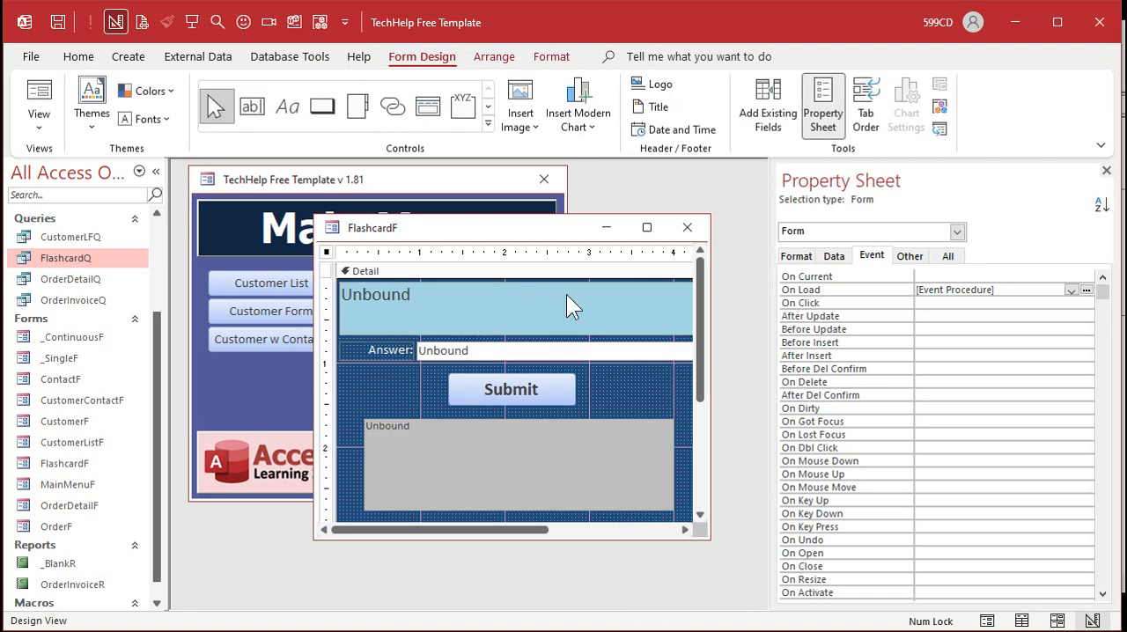
mouse_move(707, 538)
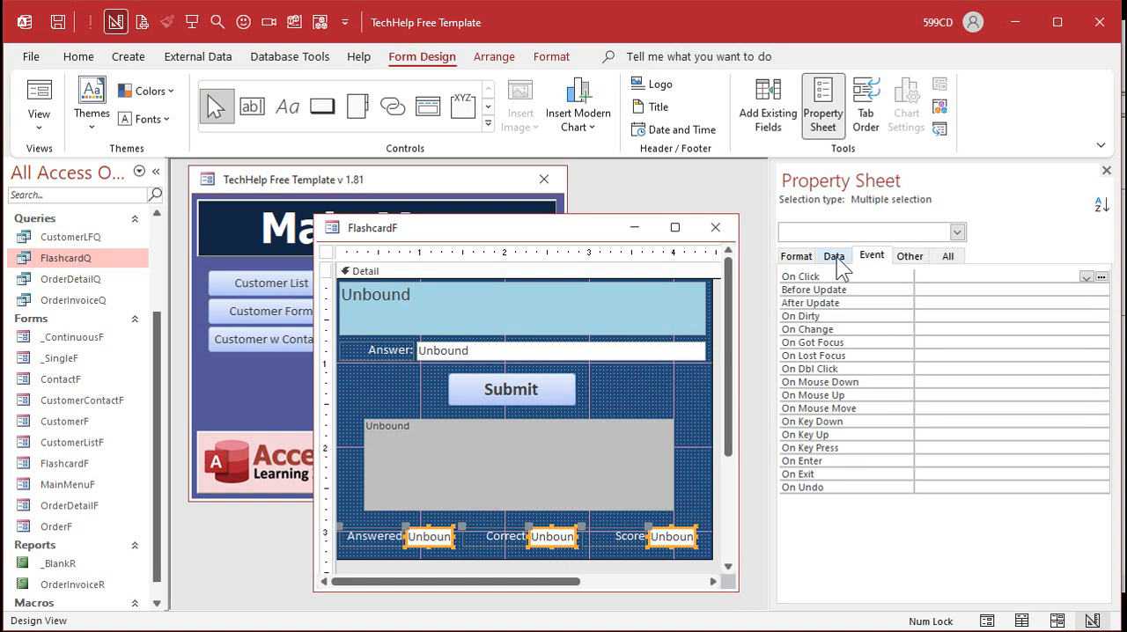
Step: Lock the Answered, Correct and Score boxes against editing via their Data properties
click(832, 255)
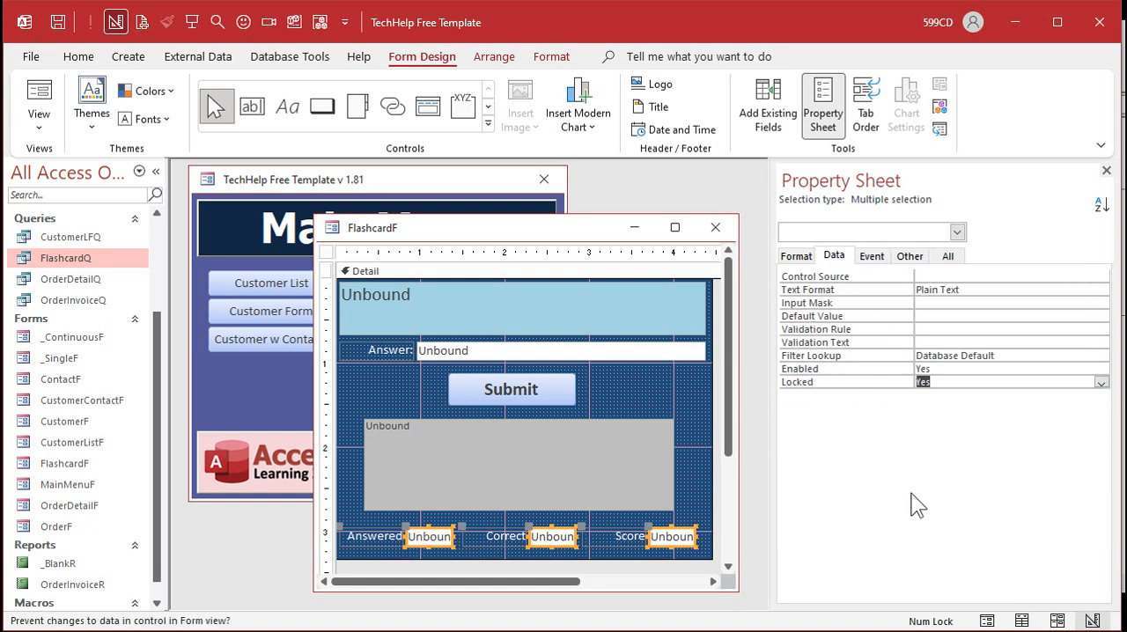
mouse_move(683, 578)
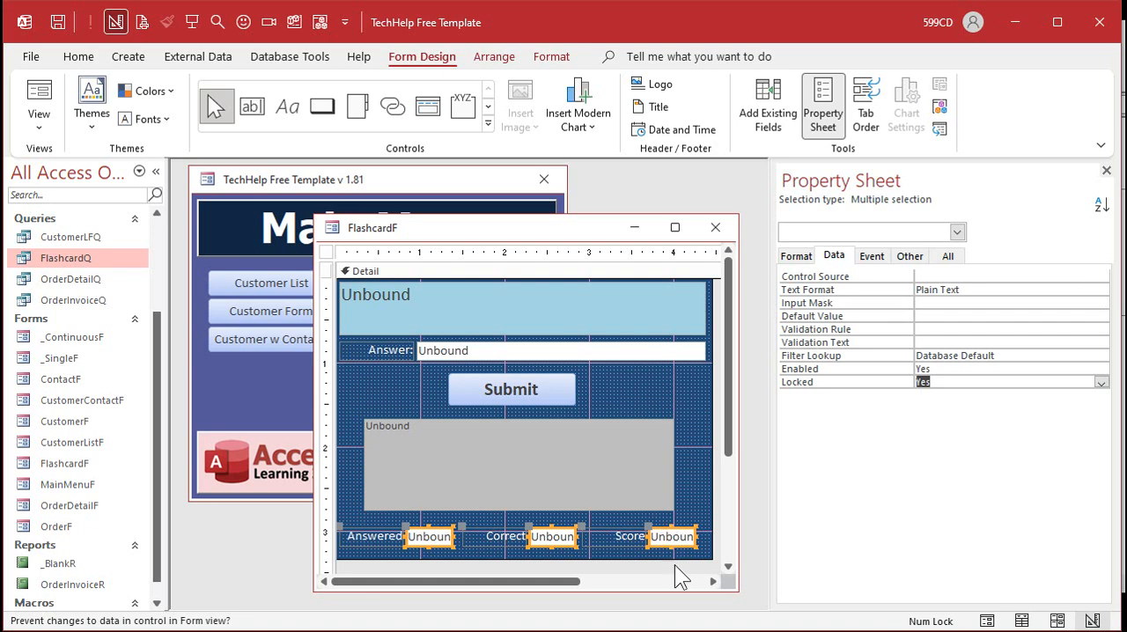
click(551, 57)
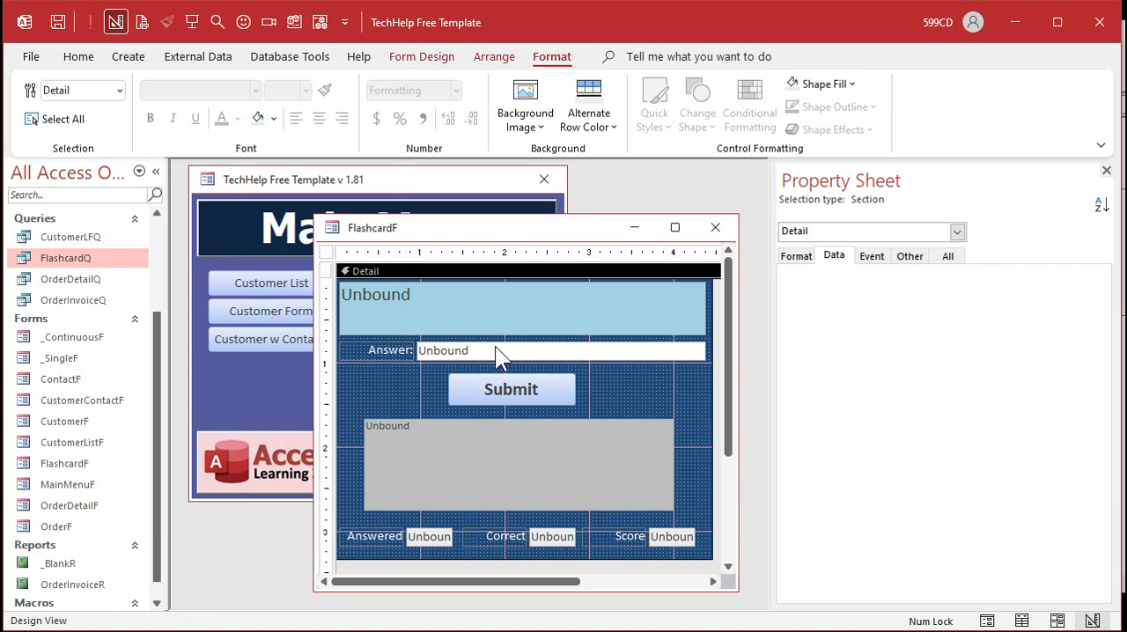
mouse_move(616, 380)
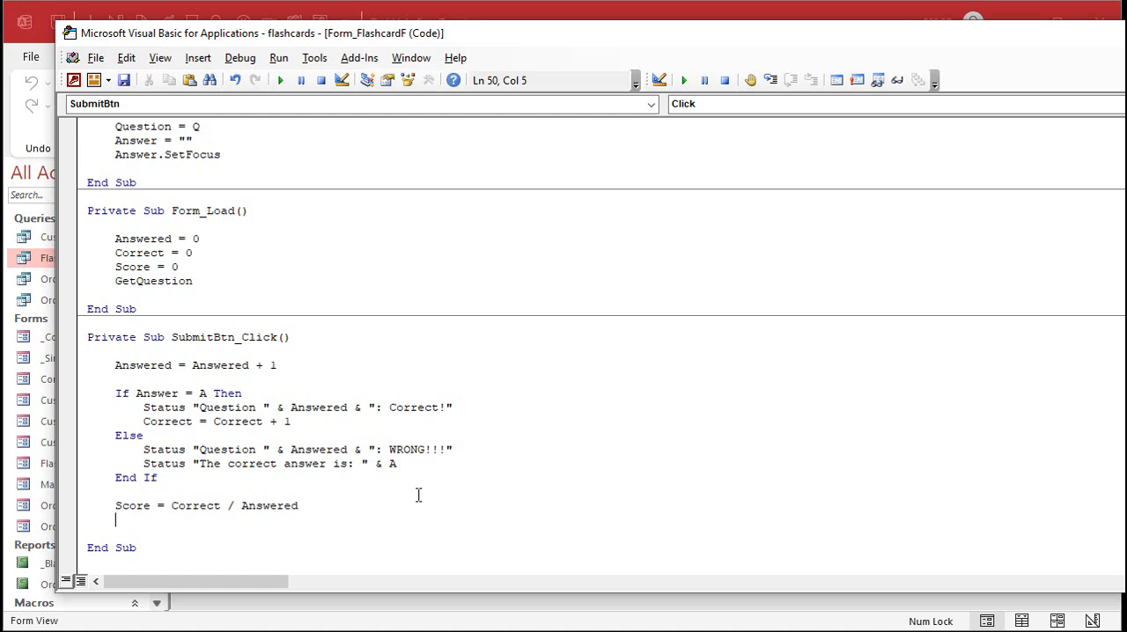
Step: End SubmitBtn_Click with a GetQuestion call and return to the Main Menu for testing
text(getques)
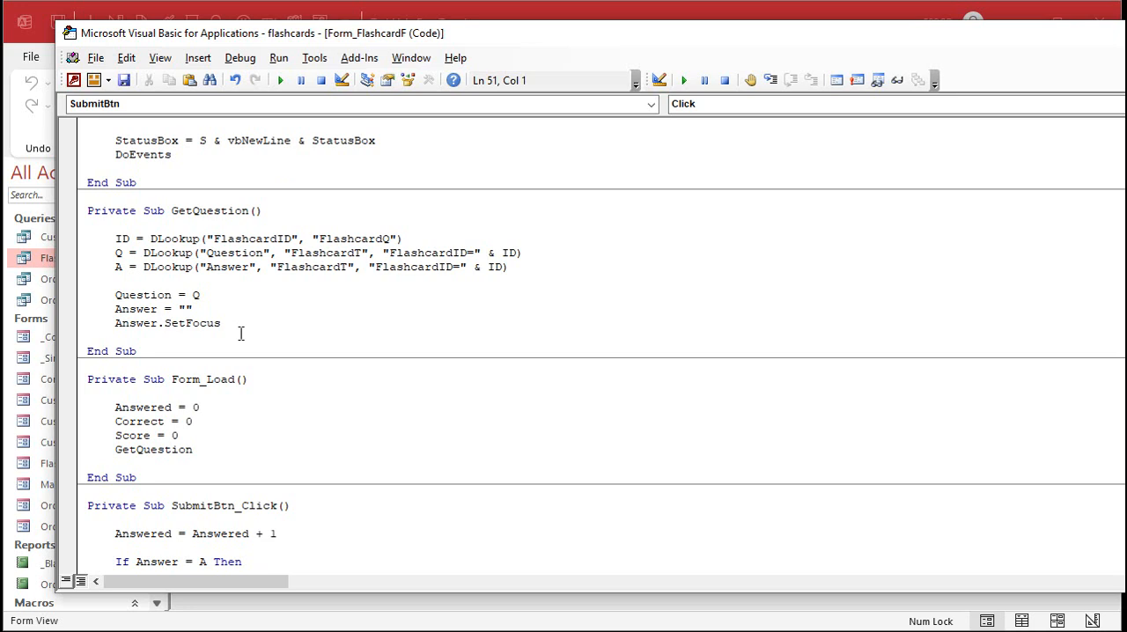
scroll(down, 3)
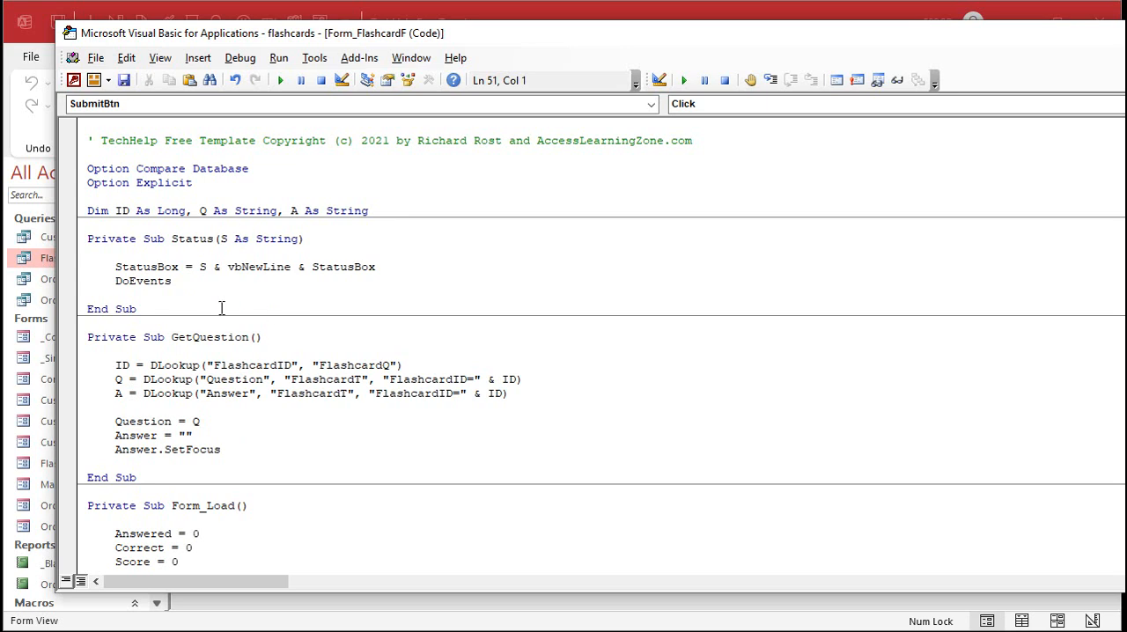
scroll(down, 3)
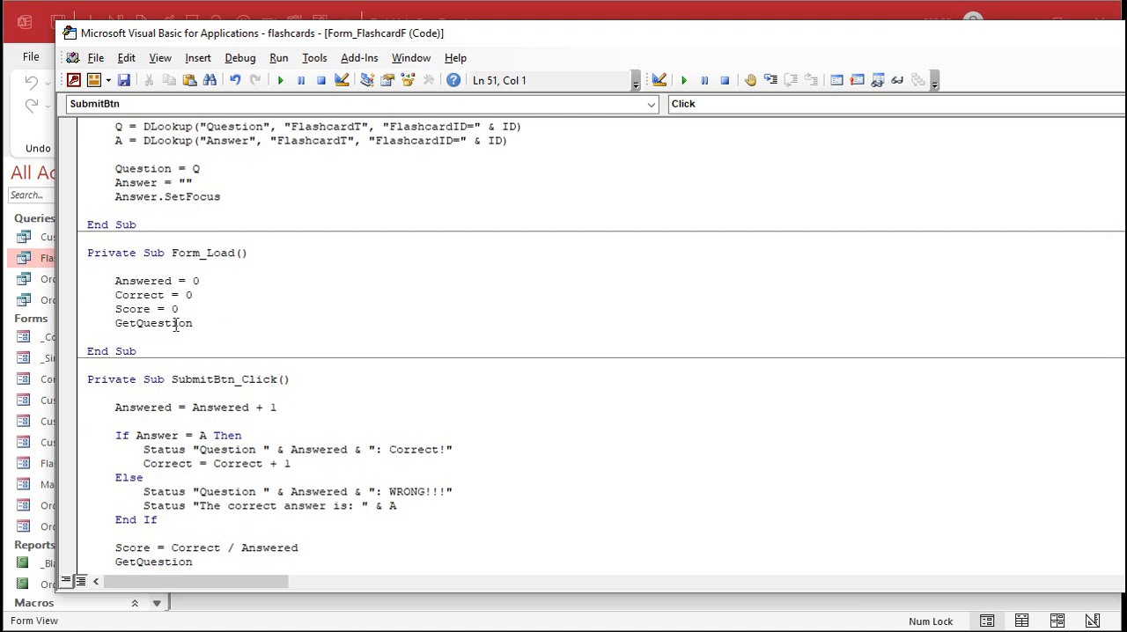
scroll(down, 3)
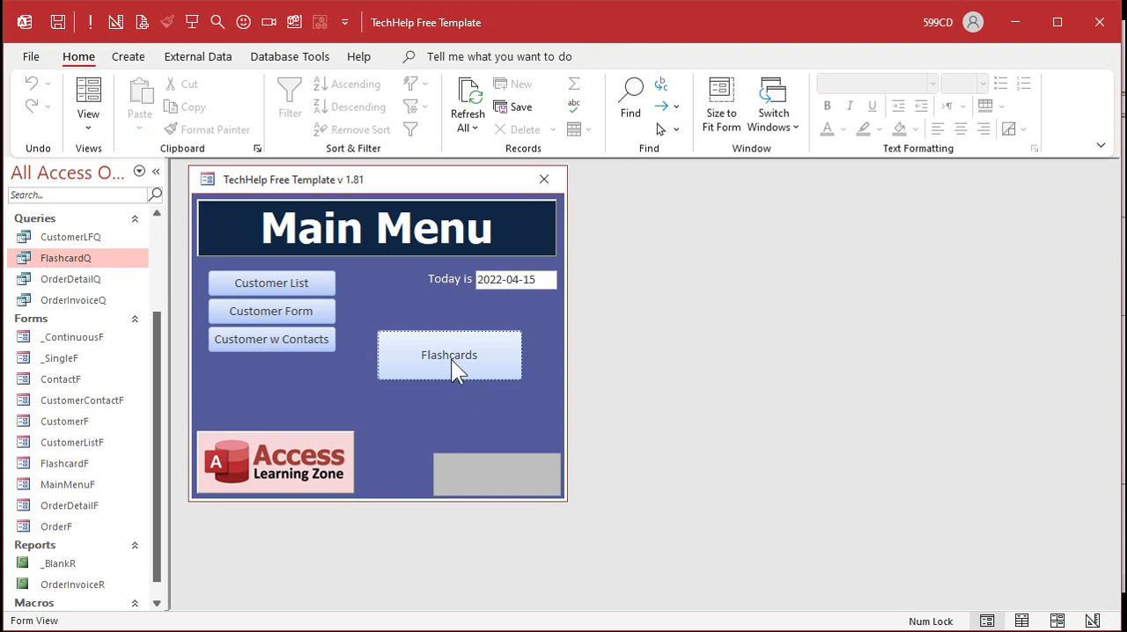
Step: Run the Flashcards form, answering 'sarek' and 'jim' via Submit to log two correct answers with Score 1
click(449, 356)
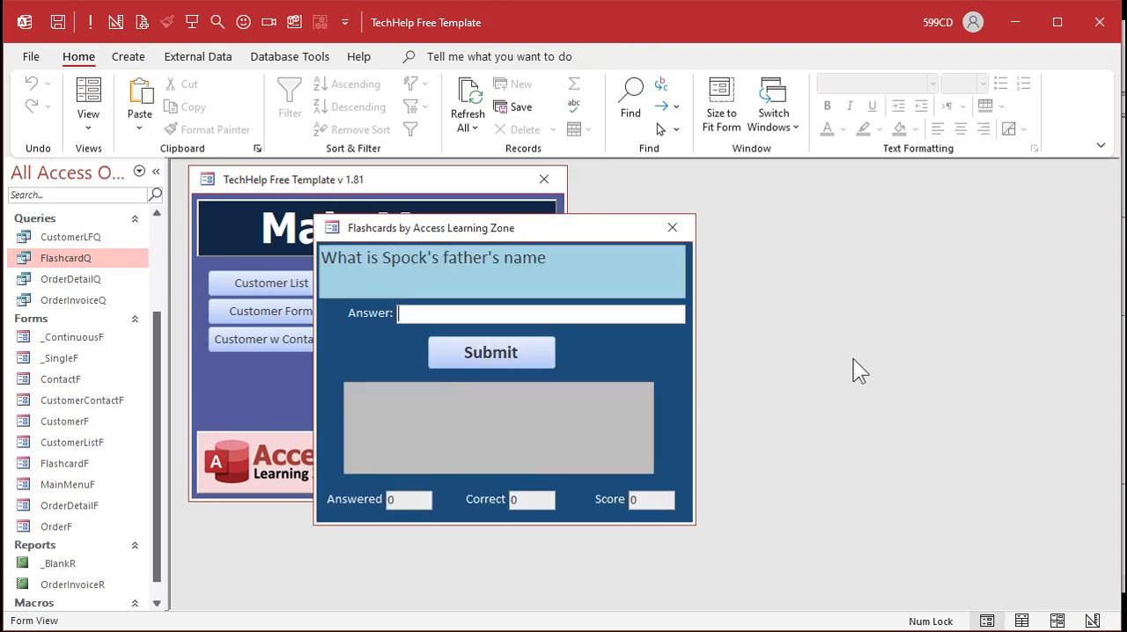
text(sarek)
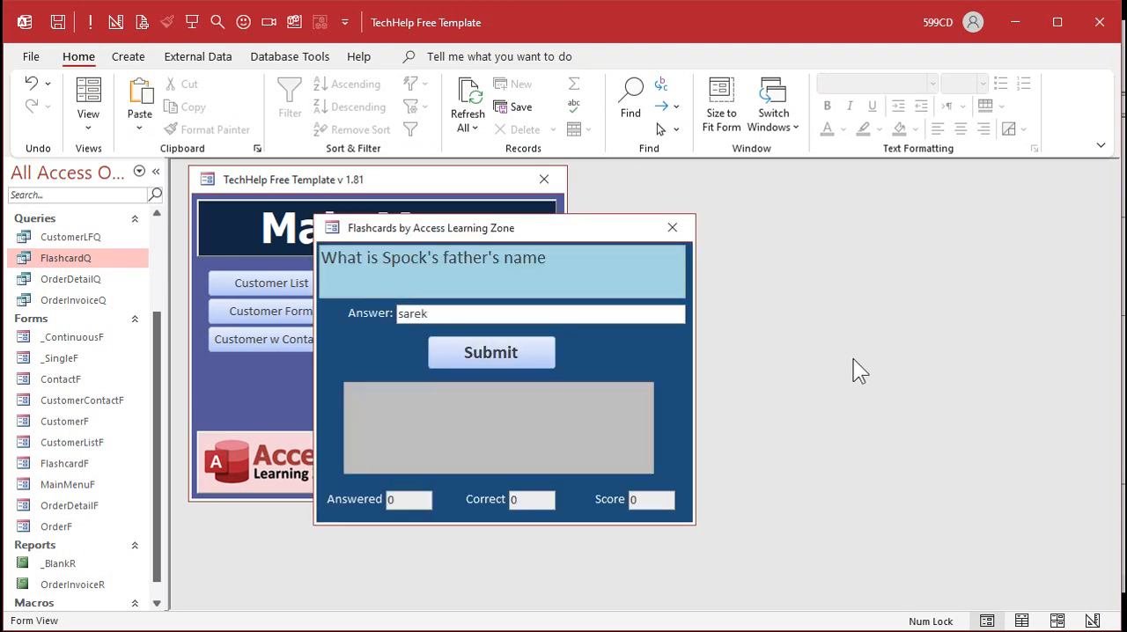
click(489, 352)
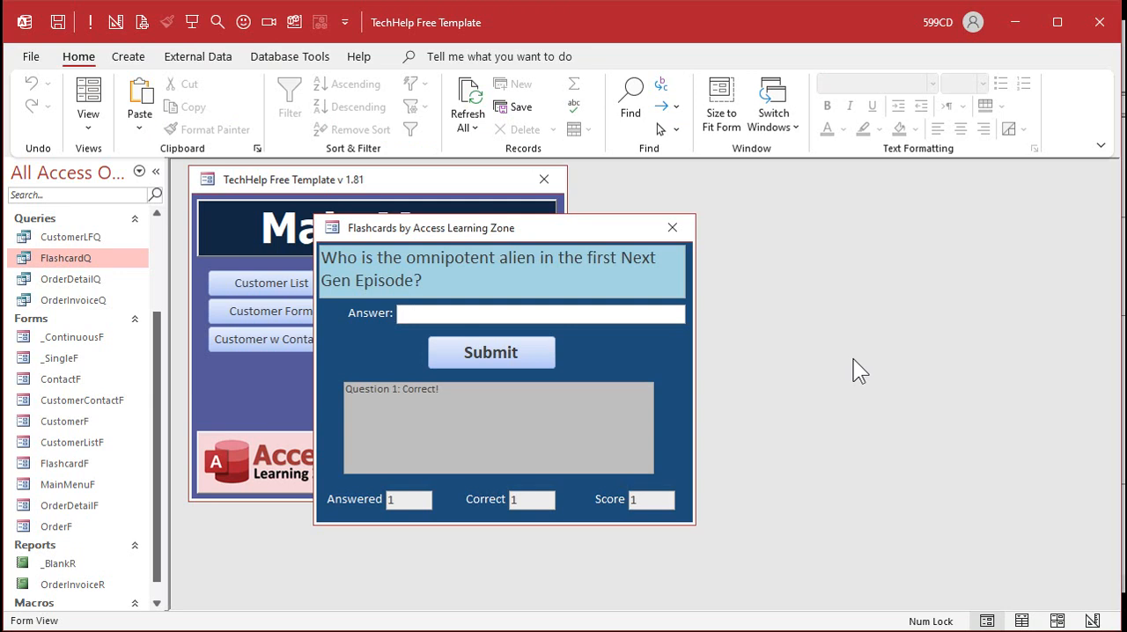
click(489, 352)
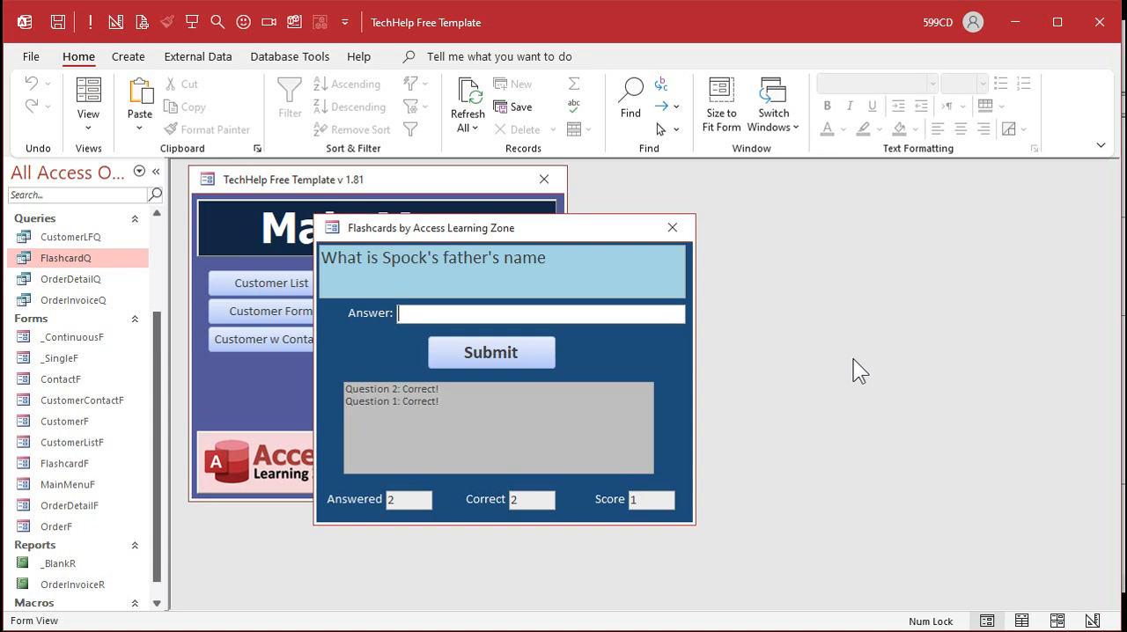
text(jim)
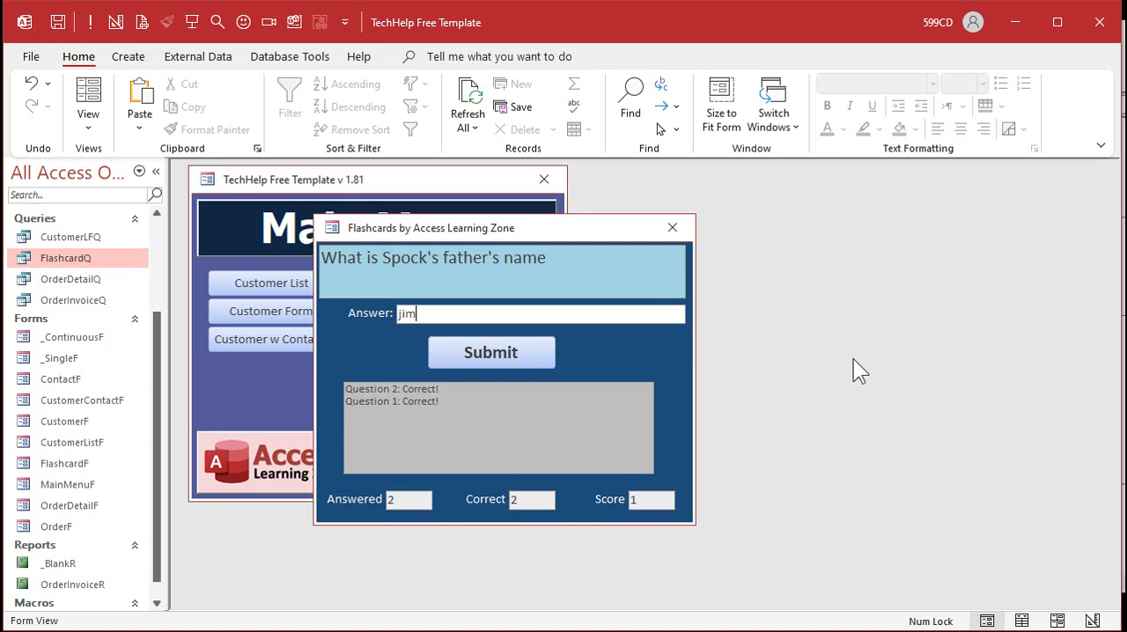
click(491, 352)
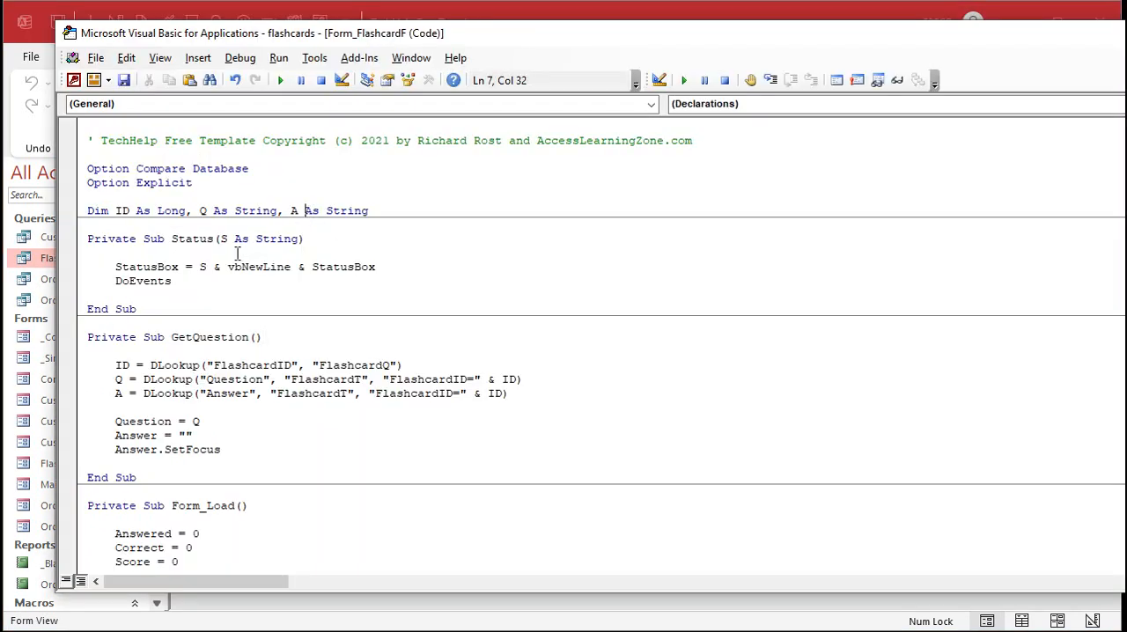
Step: Review the StatusB code in the VBA module and return to the Flashcards form showing WRONG with answer Sarek
click(158, 267)
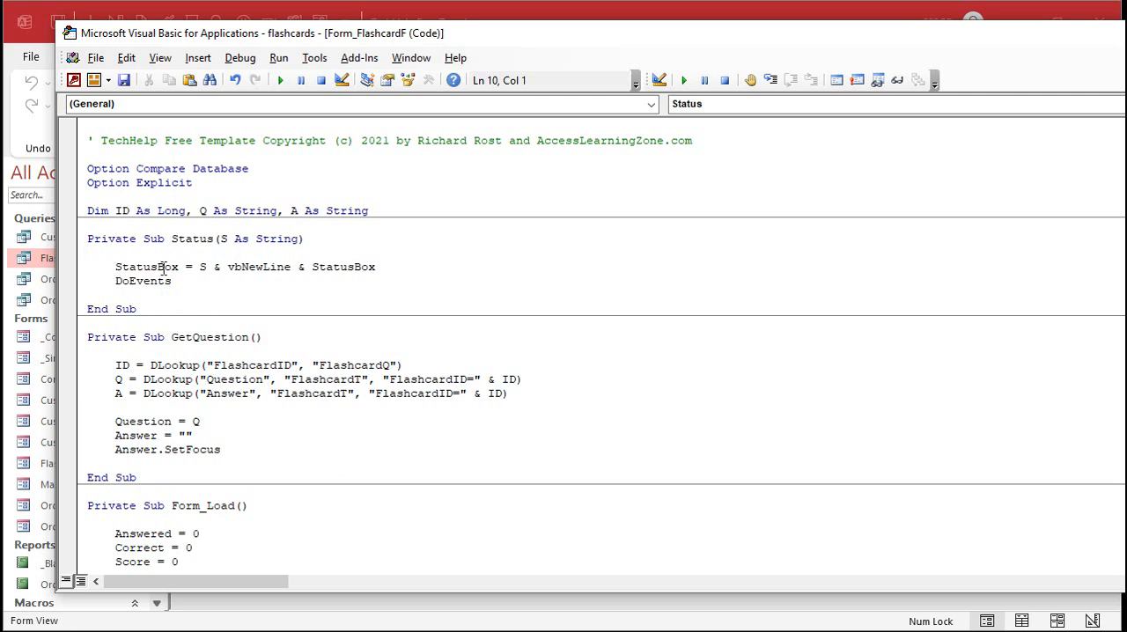
click(314, 267)
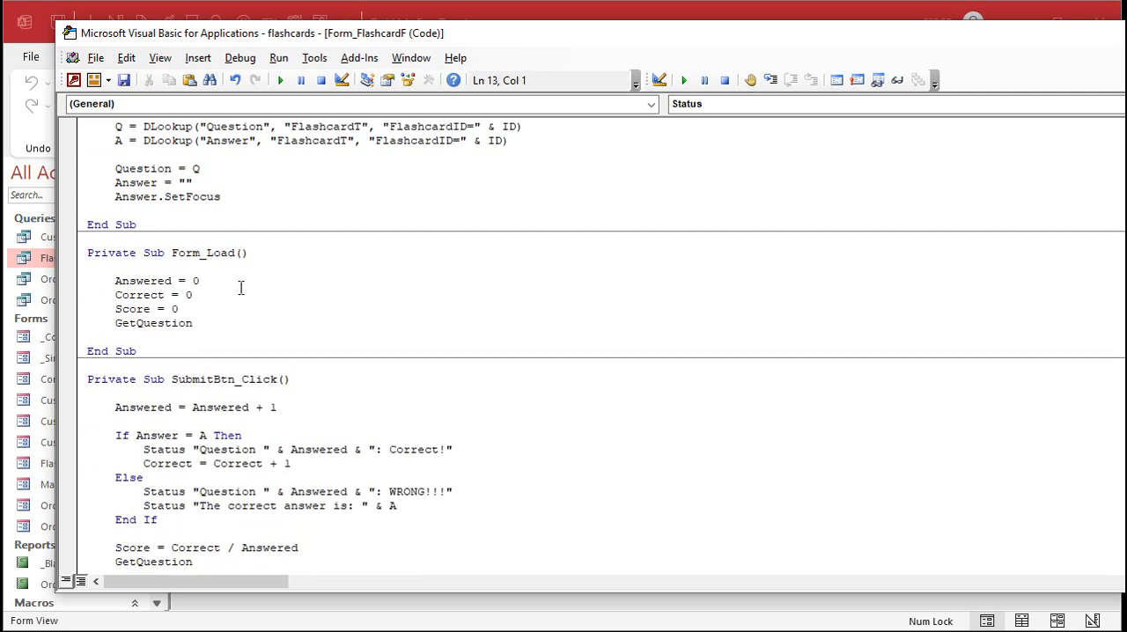
scroll(down, 3)
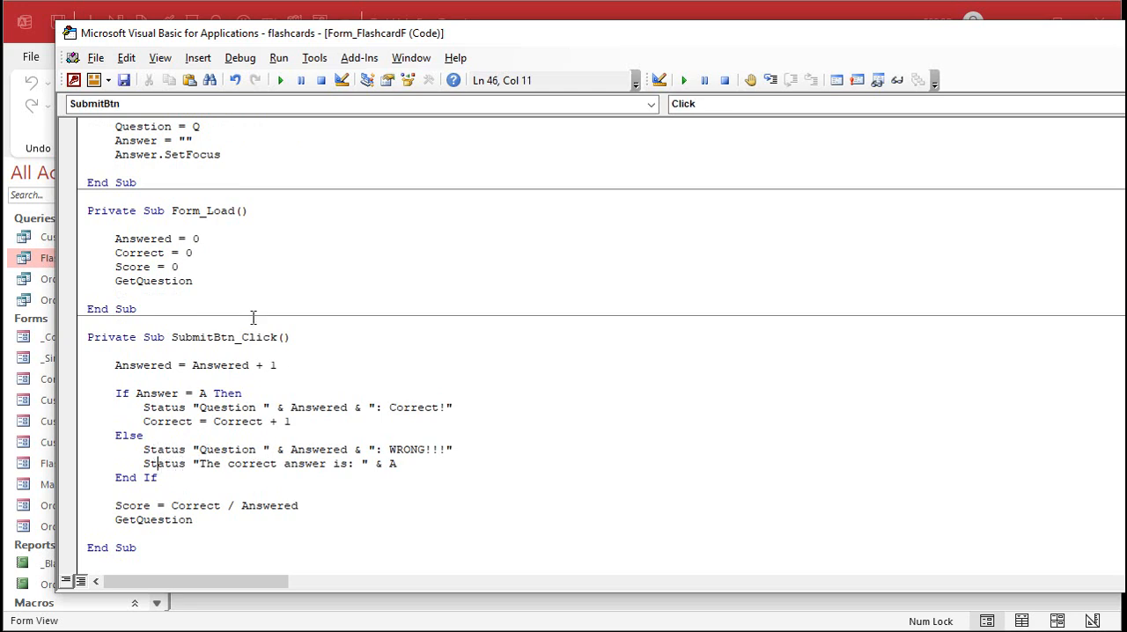
mouse_move(183, 380)
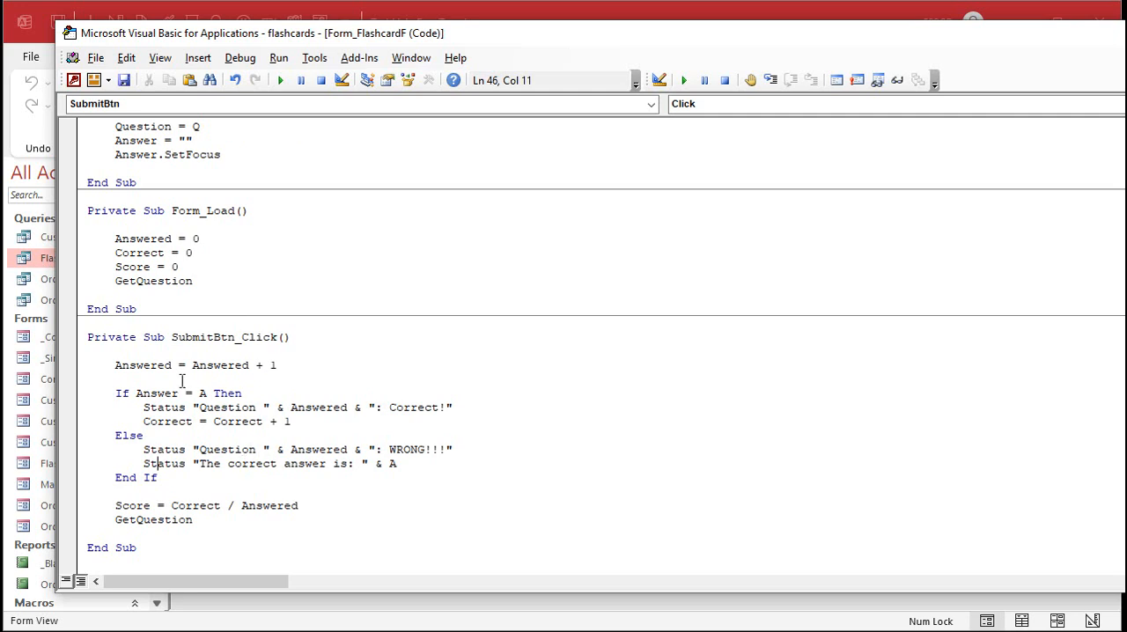
text(statusb)
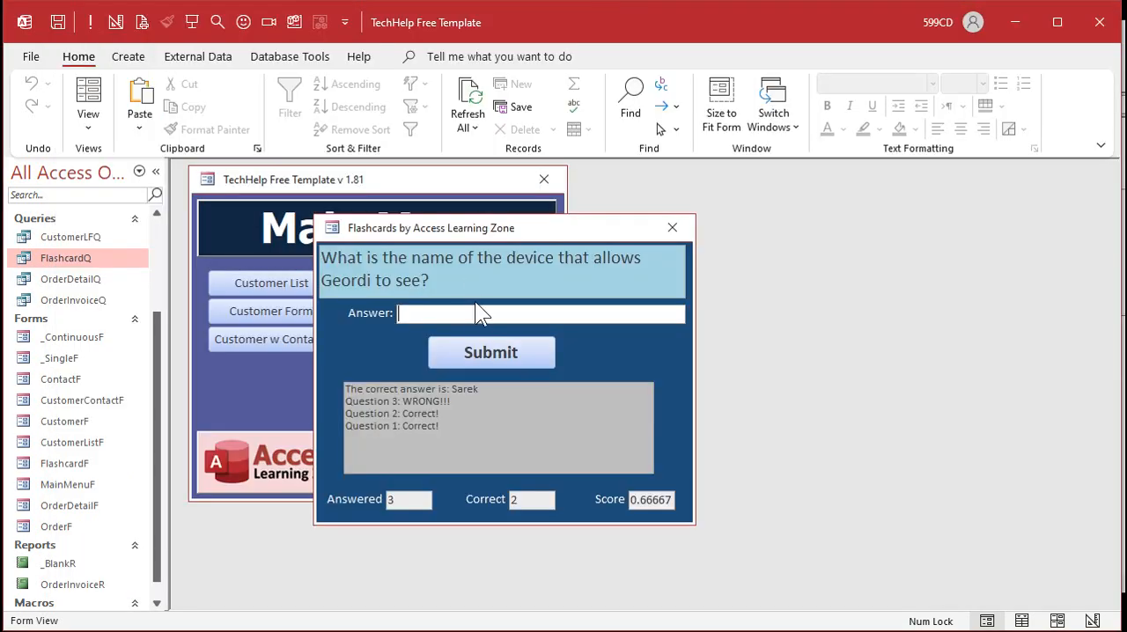
Step: Submit 'vi' and further answers for questions 4 and 5, bringing Score to 0.8, then 'jim' for Spock's father
text(vi)
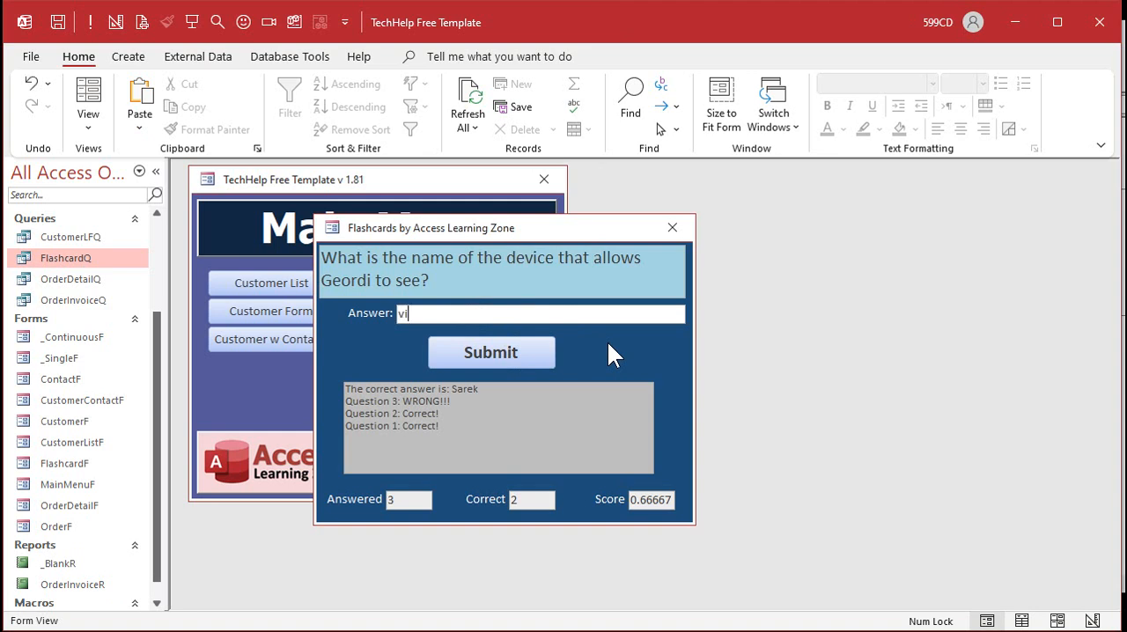
click(490, 352)
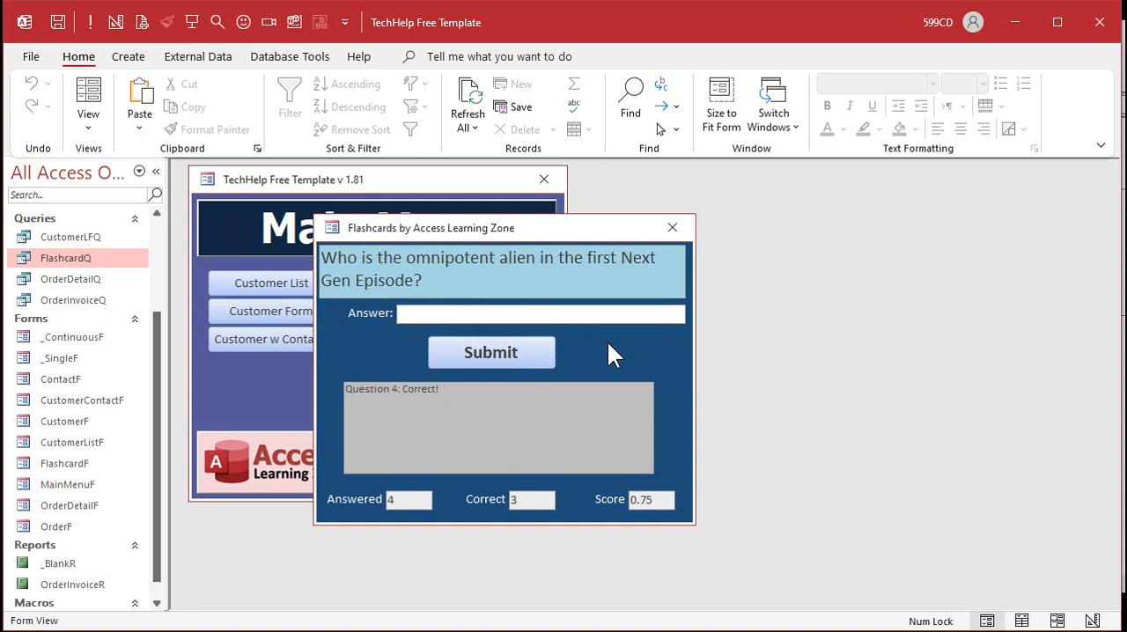
click(489, 352)
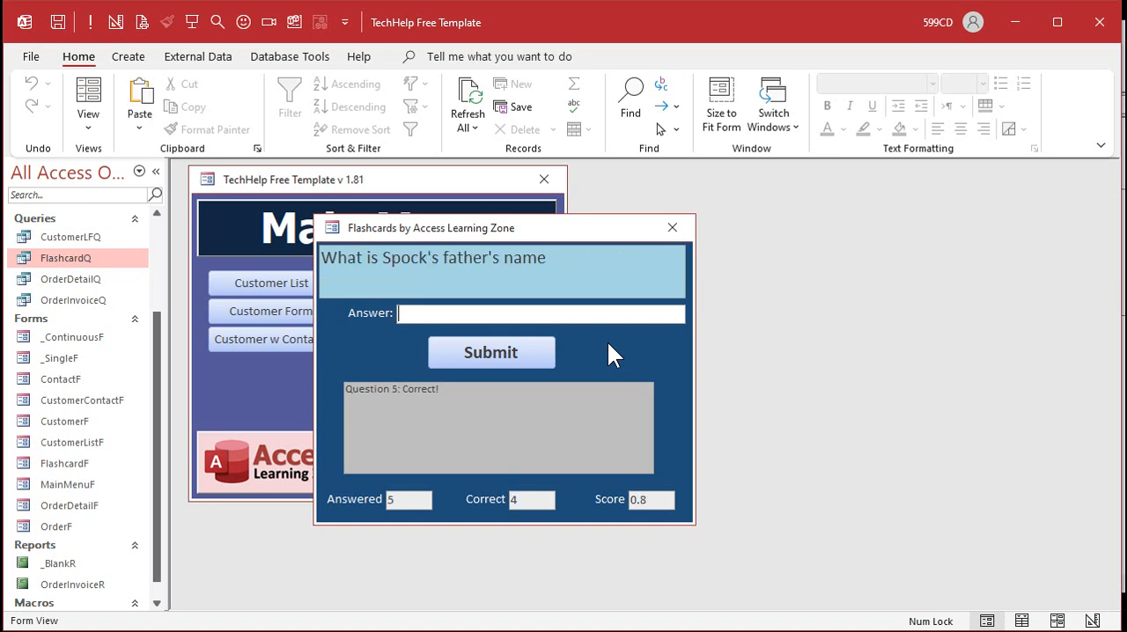
text(jim)
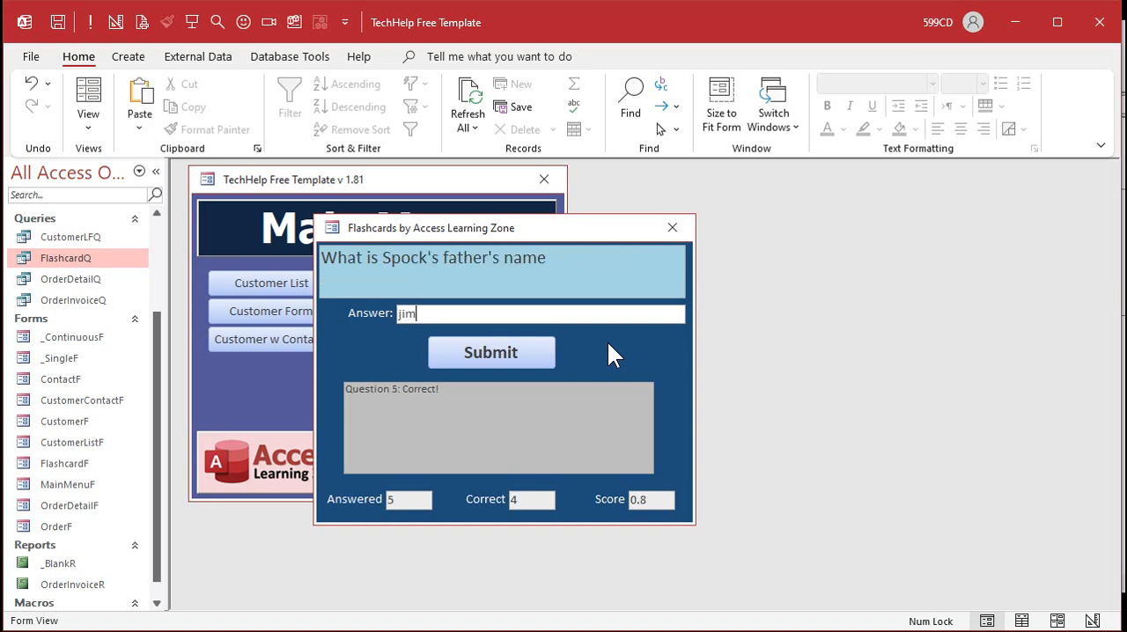
click(489, 352)
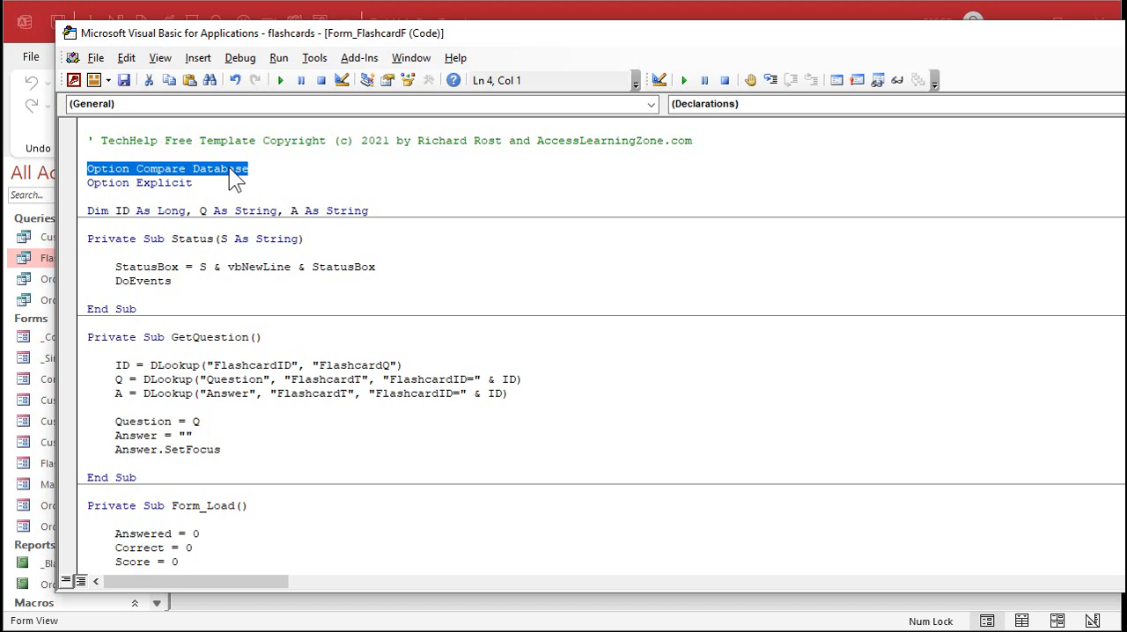
mouse_move(630, 20)
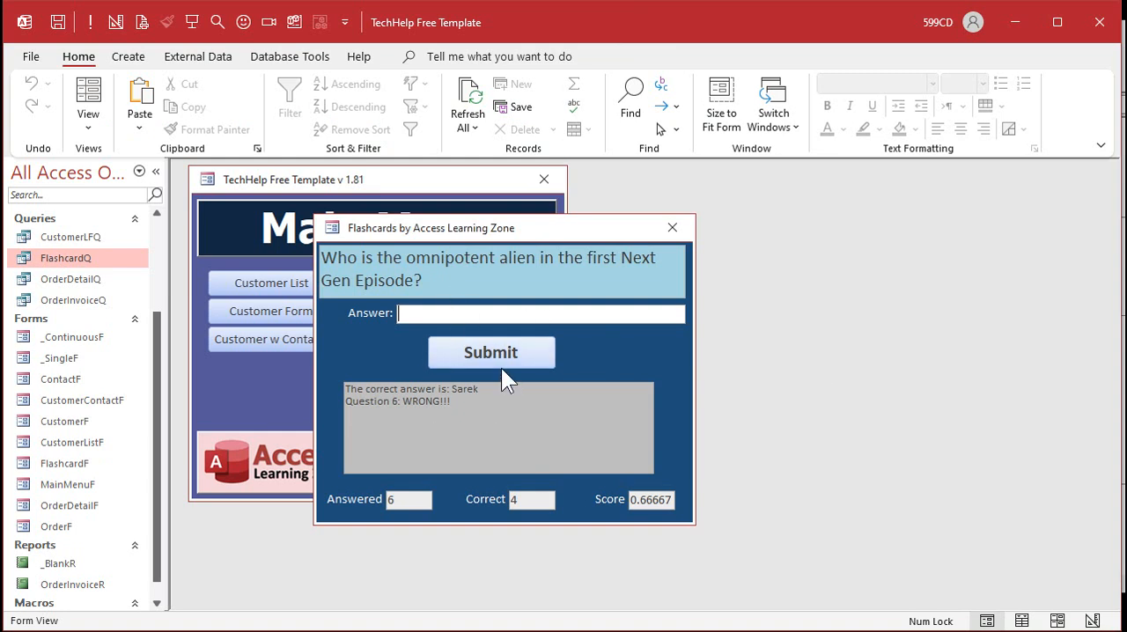
mouse_move(602, 361)
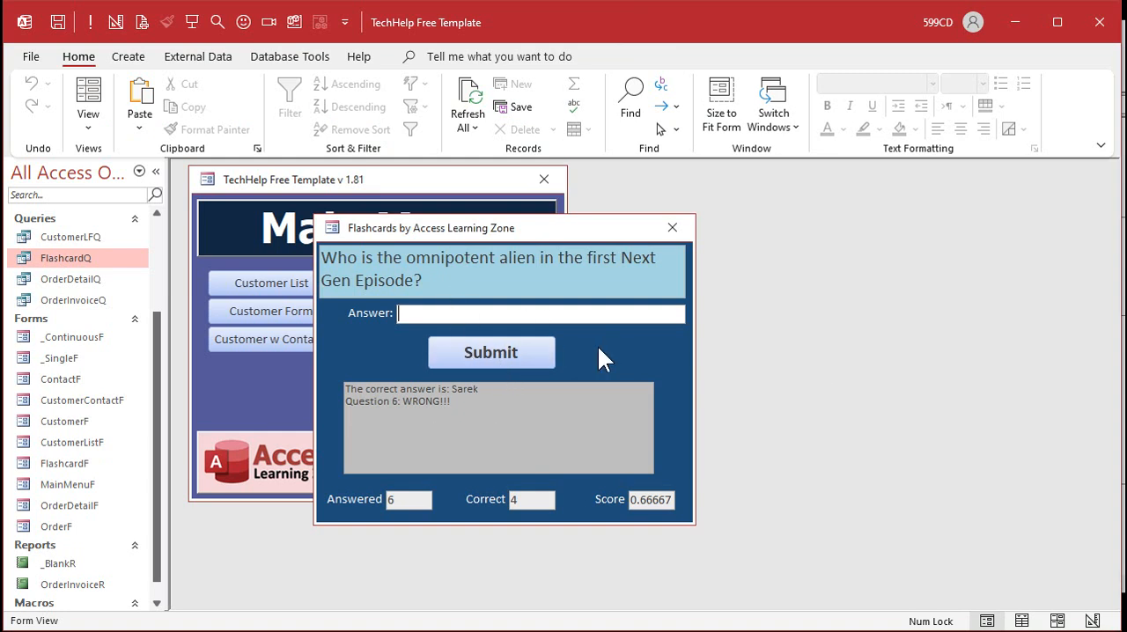